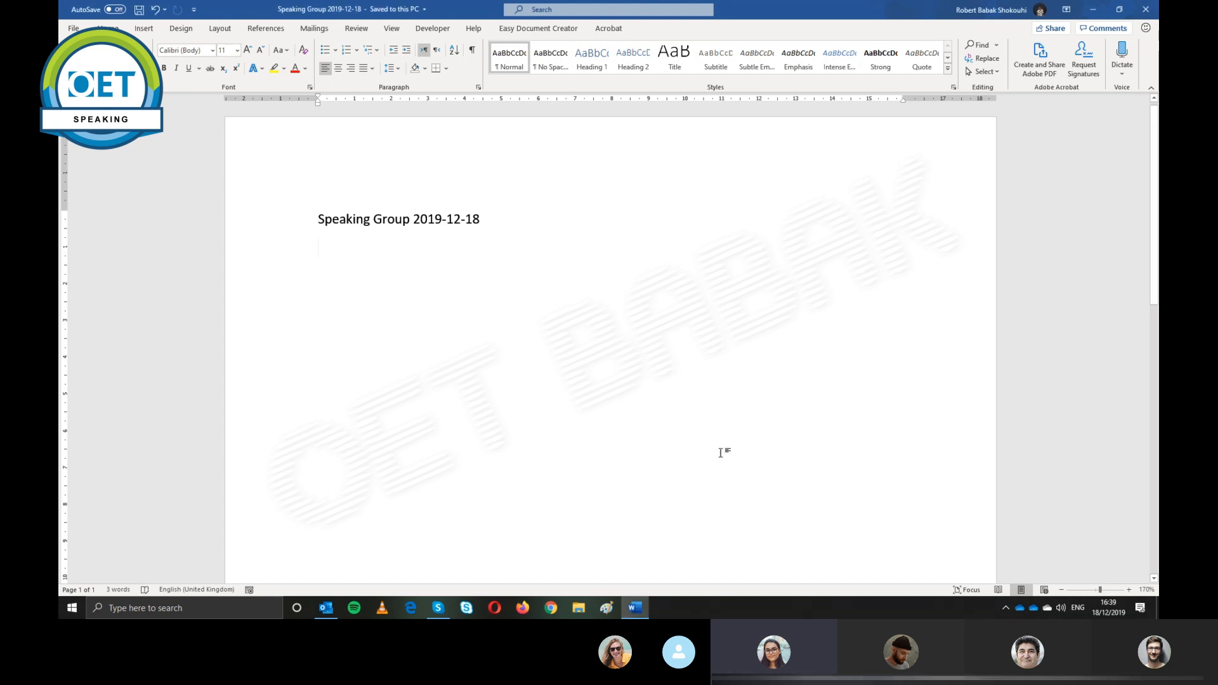
# Add the line "Baker cyst is larger than the previous examination:" beneath the heading
pyautogui.write('Baker c')
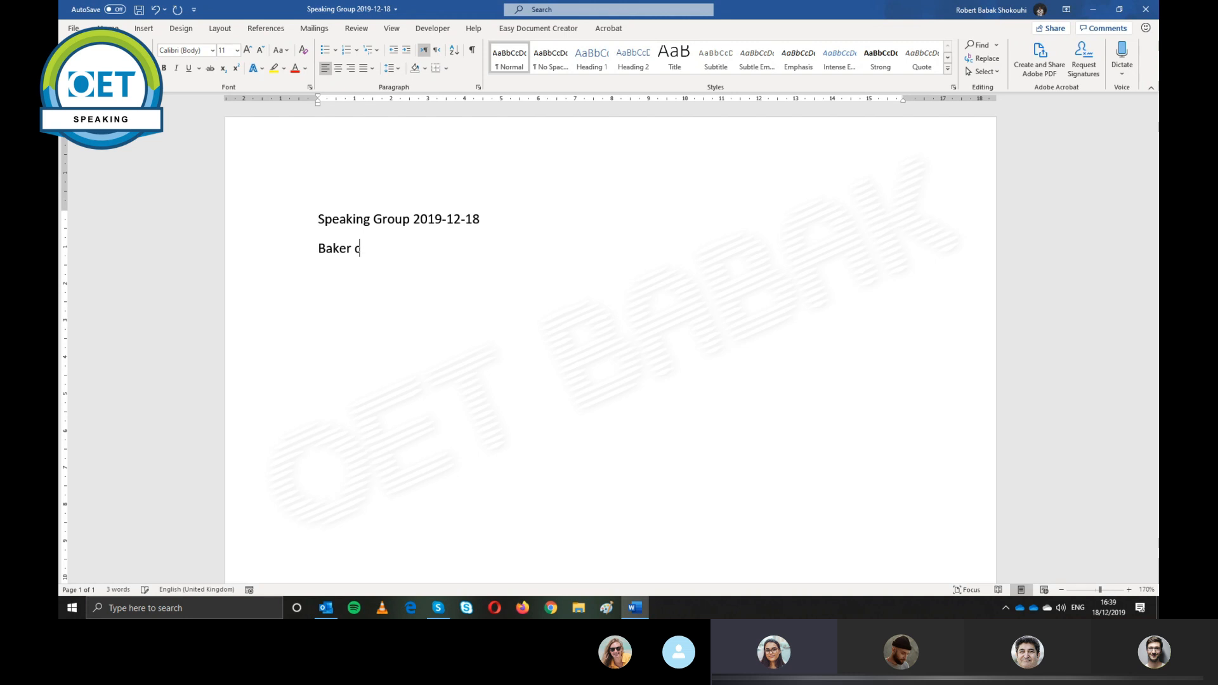
pyautogui.write('yst')
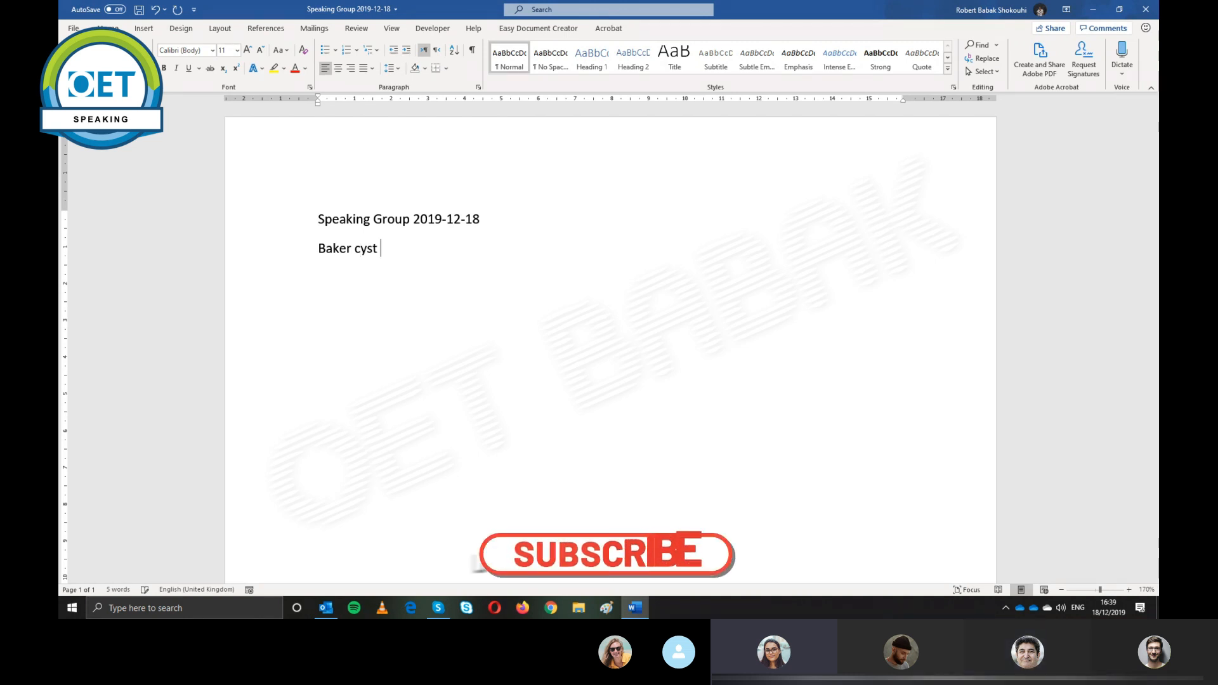
pyautogui.write('is larger than the previous')
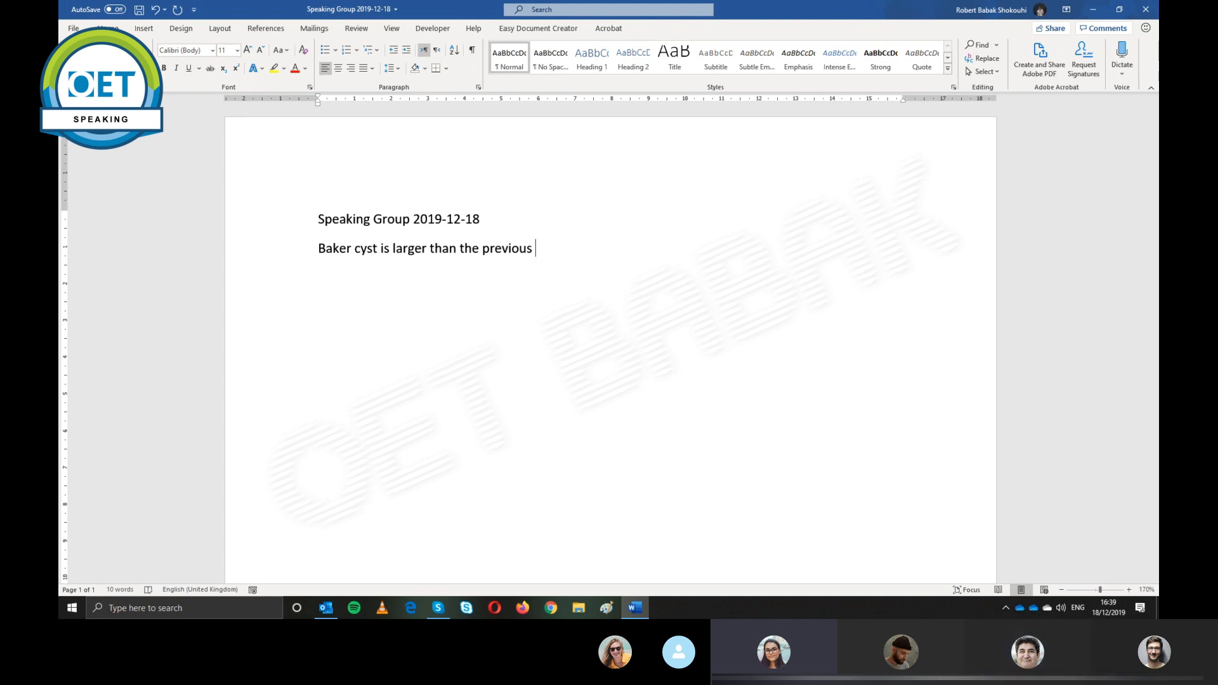
pyautogui.write('examin')
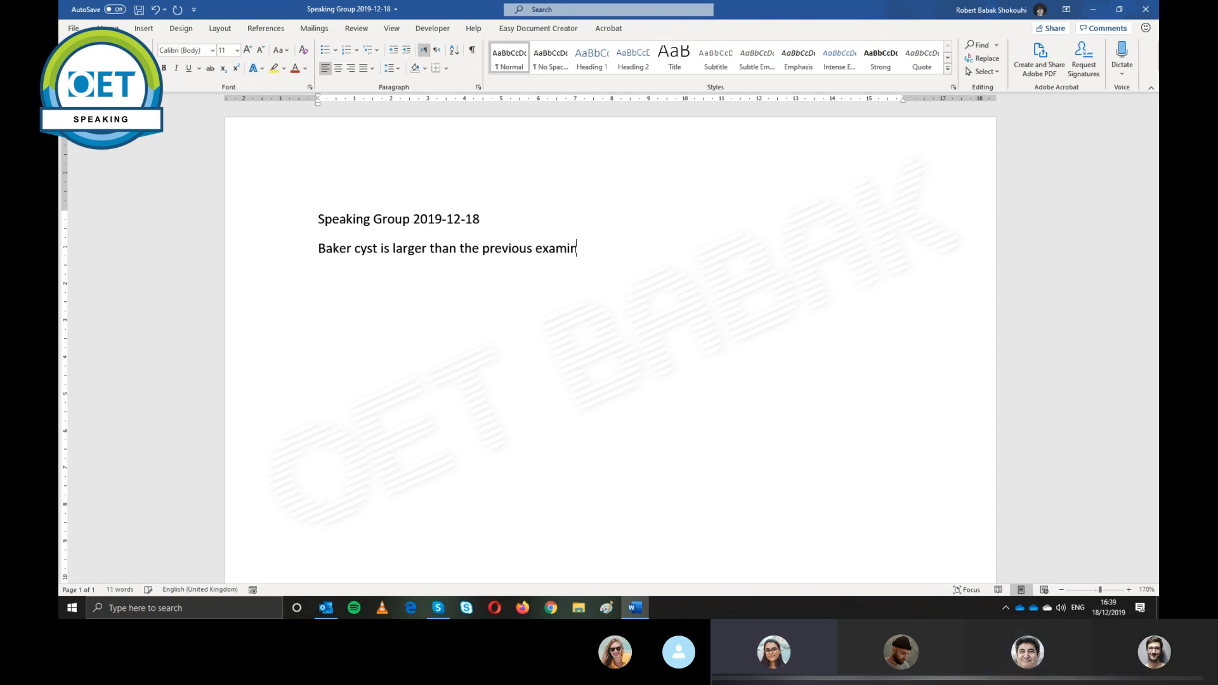
pyautogui.write('ation:')
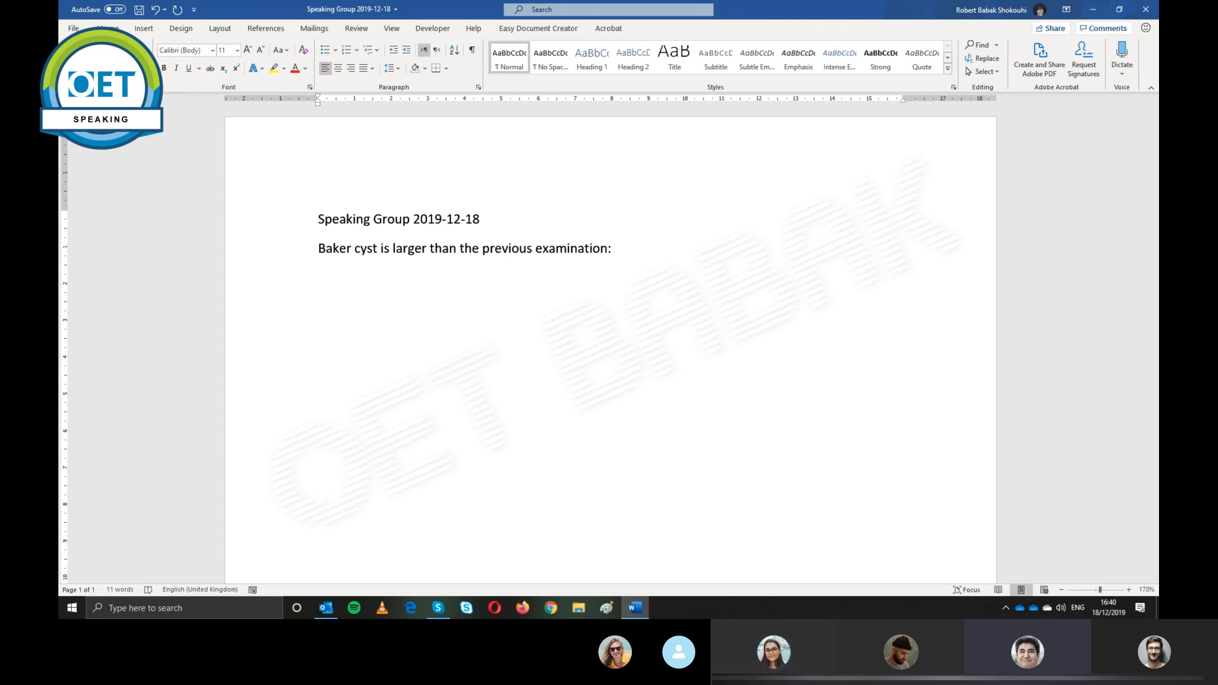
pyautogui.press('enter')
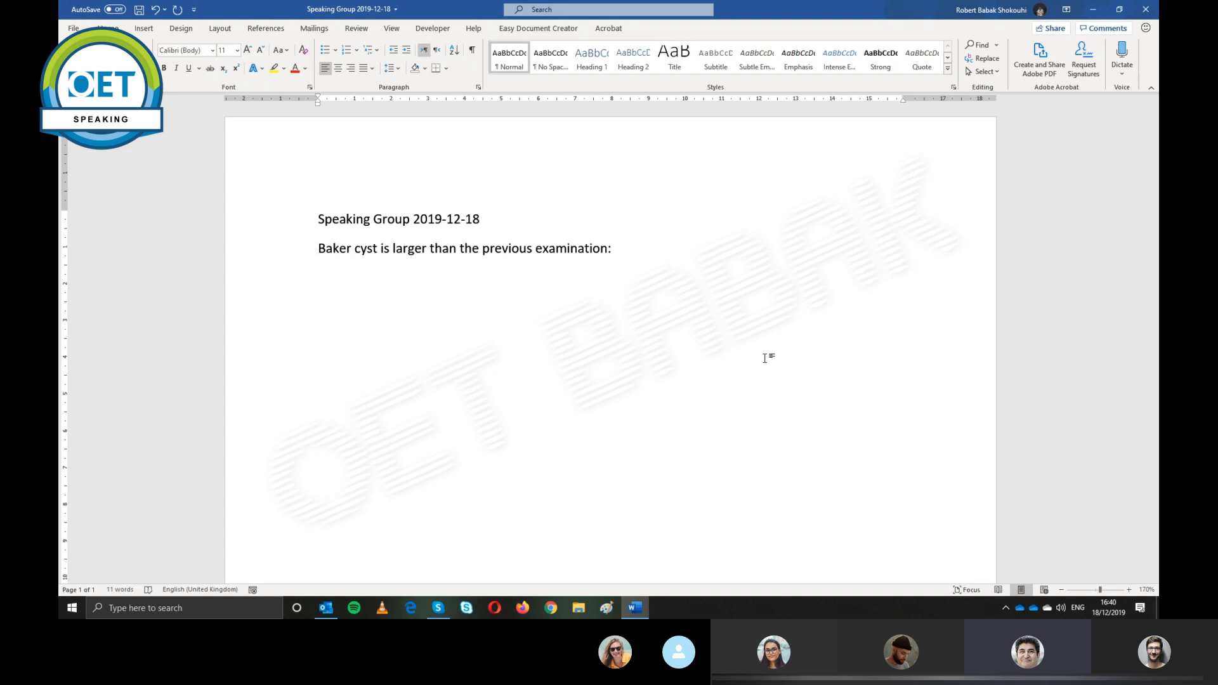
# Add "After examination:" then "To be honest, I don't think there's much change in size."
pyautogui.write('A')
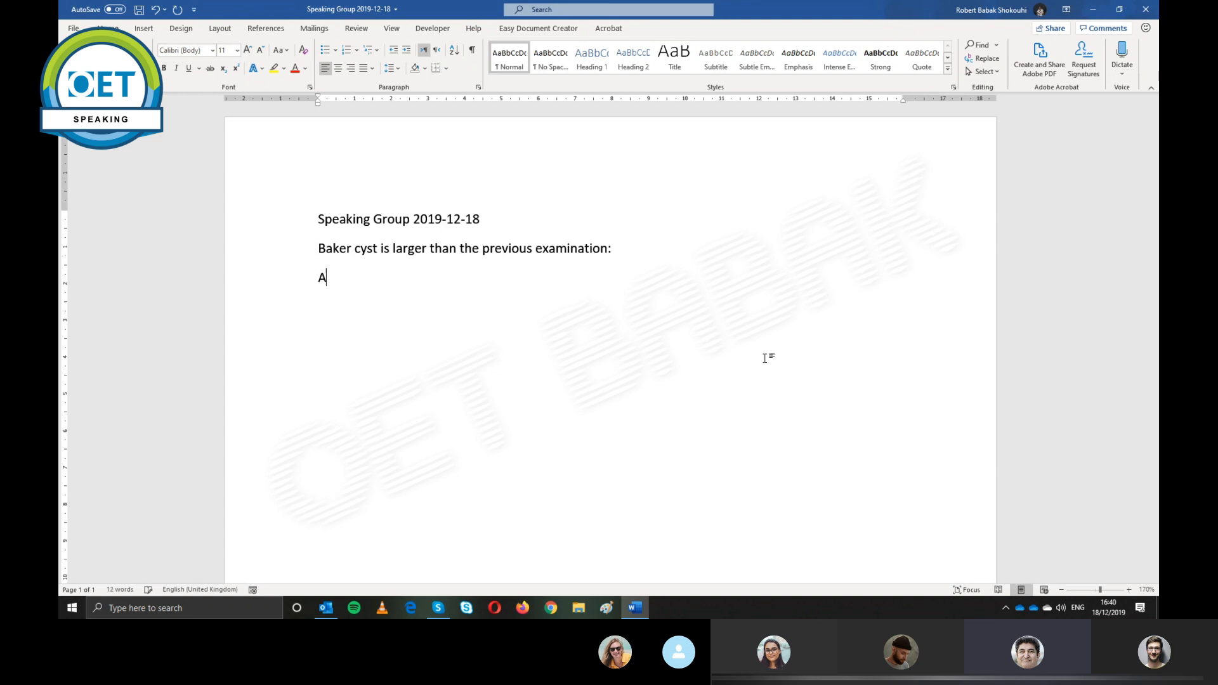
pyautogui.write('fter exm')
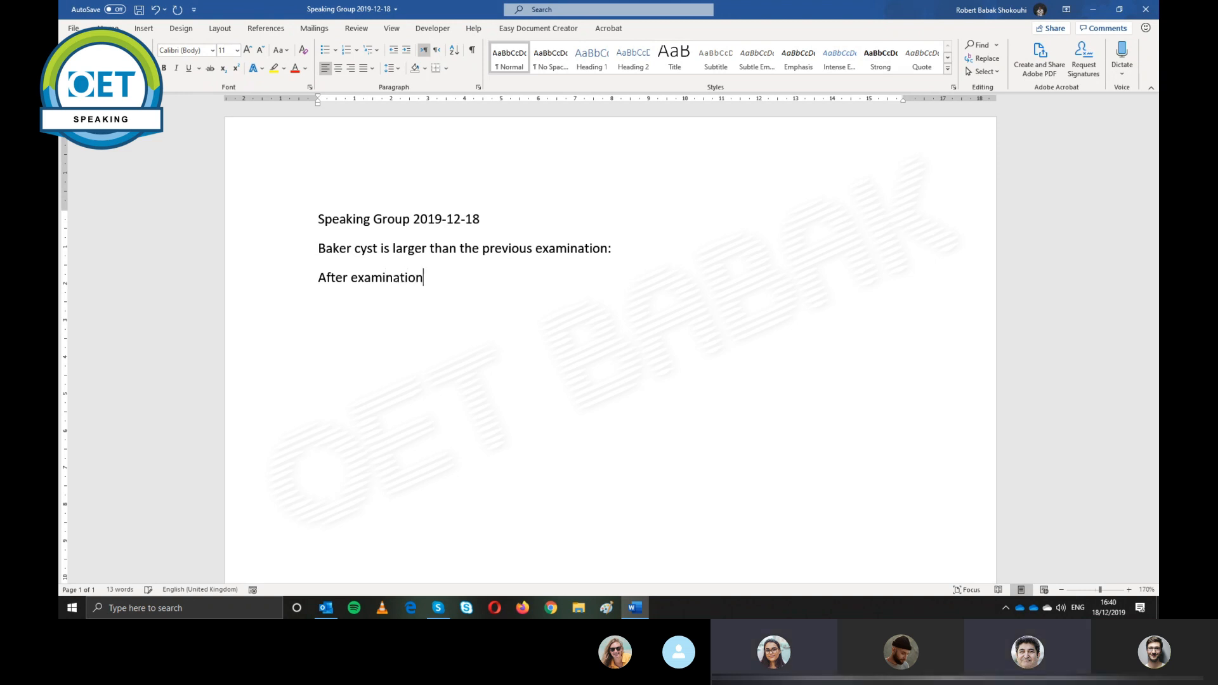
pyautogui.write(':')
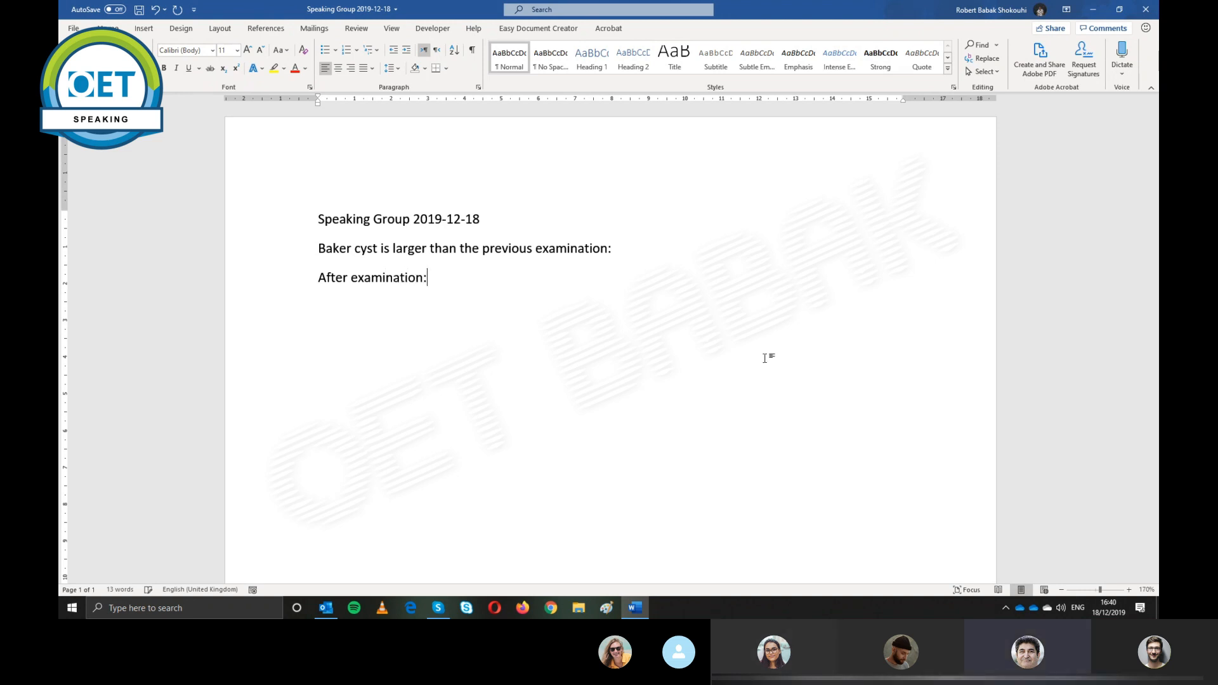
pyautogui.write('To be ho')
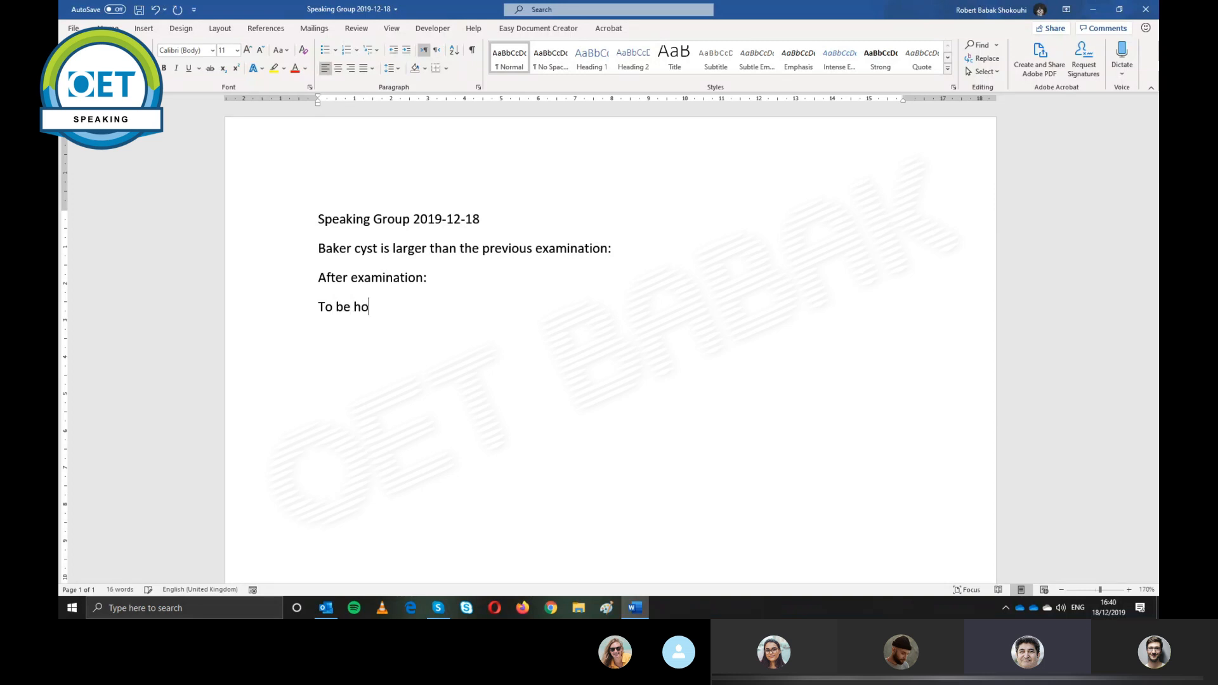
pyautogui.write('nest,')
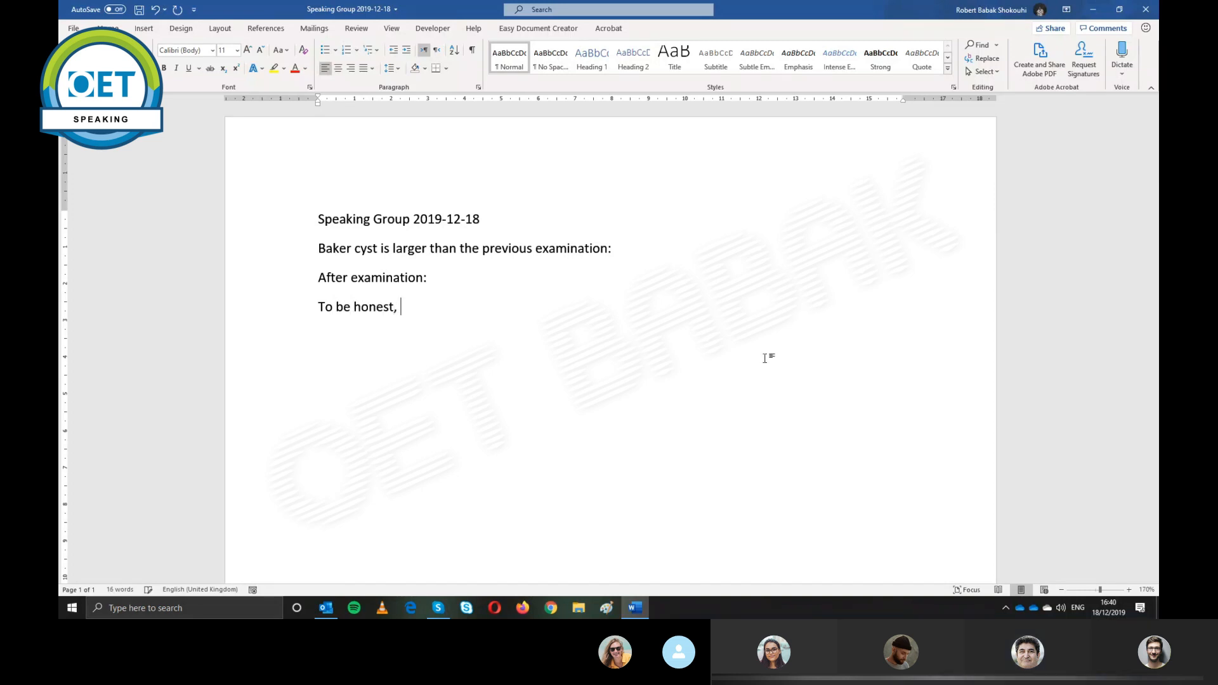
pyautogui.write("I don't")
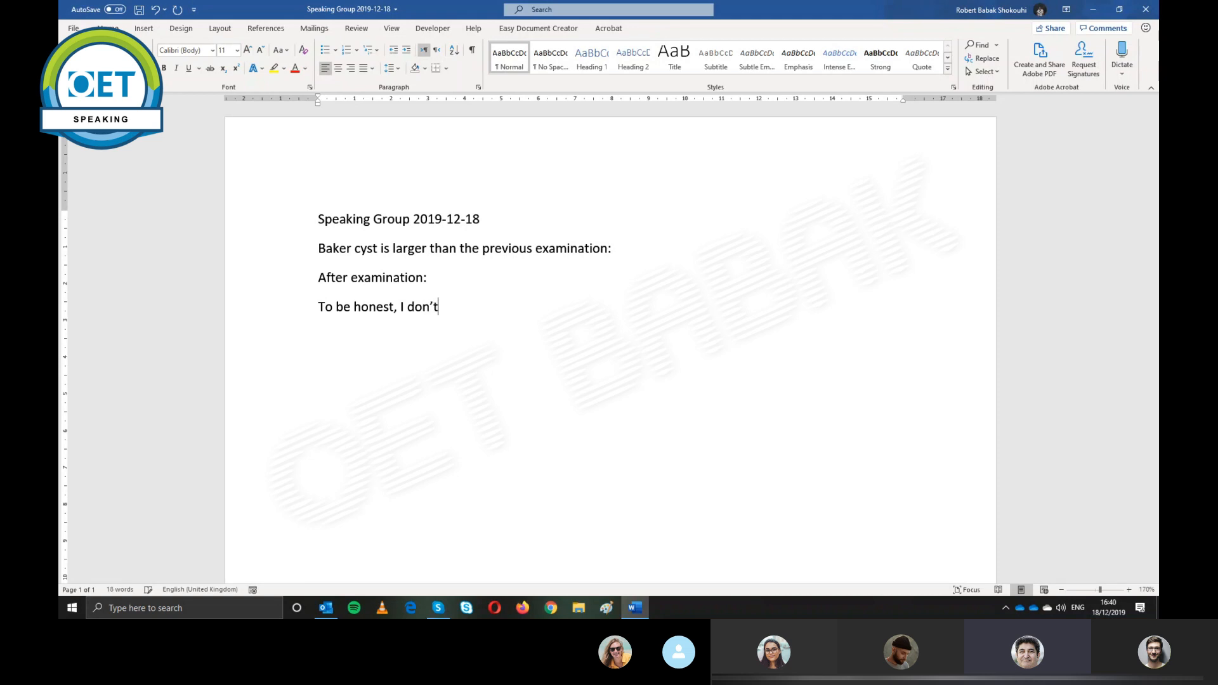
pyautogui.write('think there')
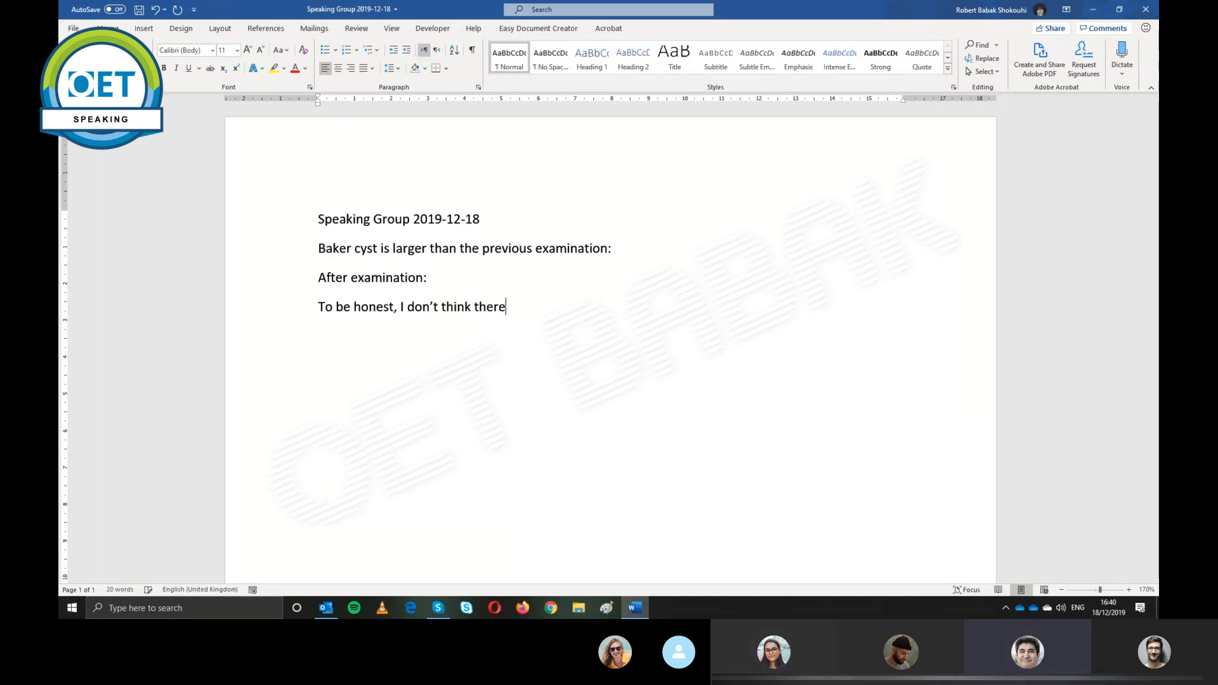
pyautogui.write("'s muc")
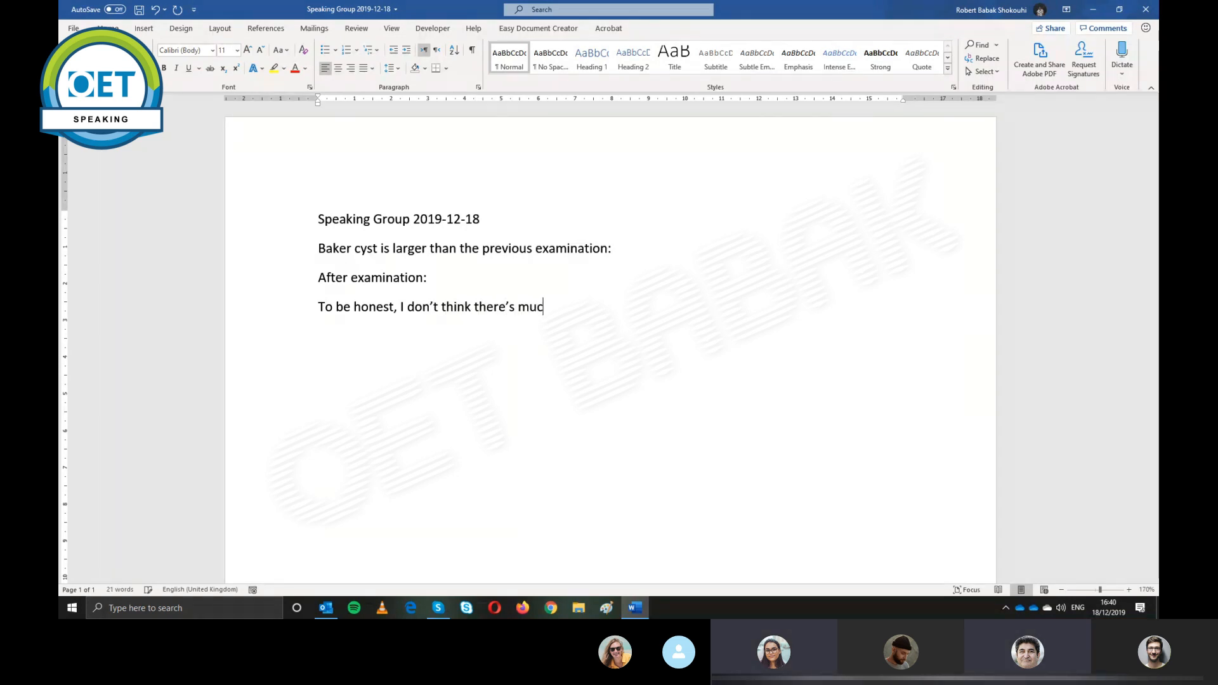
pyautogui.write('h change in s')
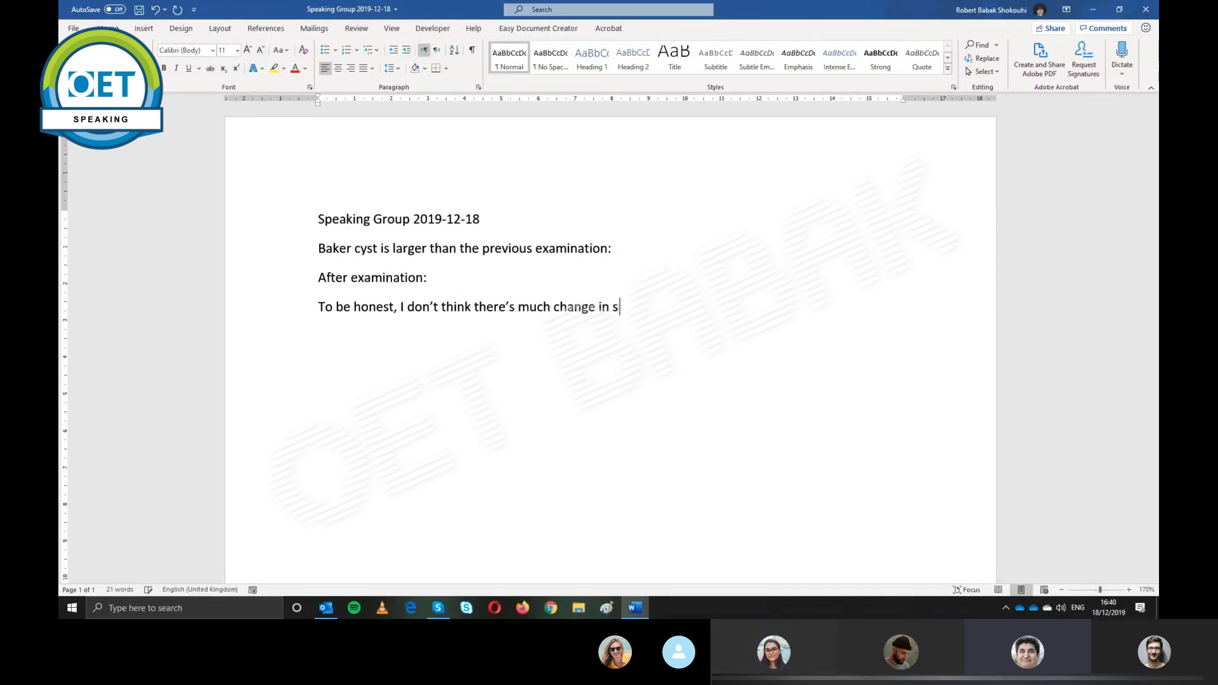
pyautogui.write('ize. I under')
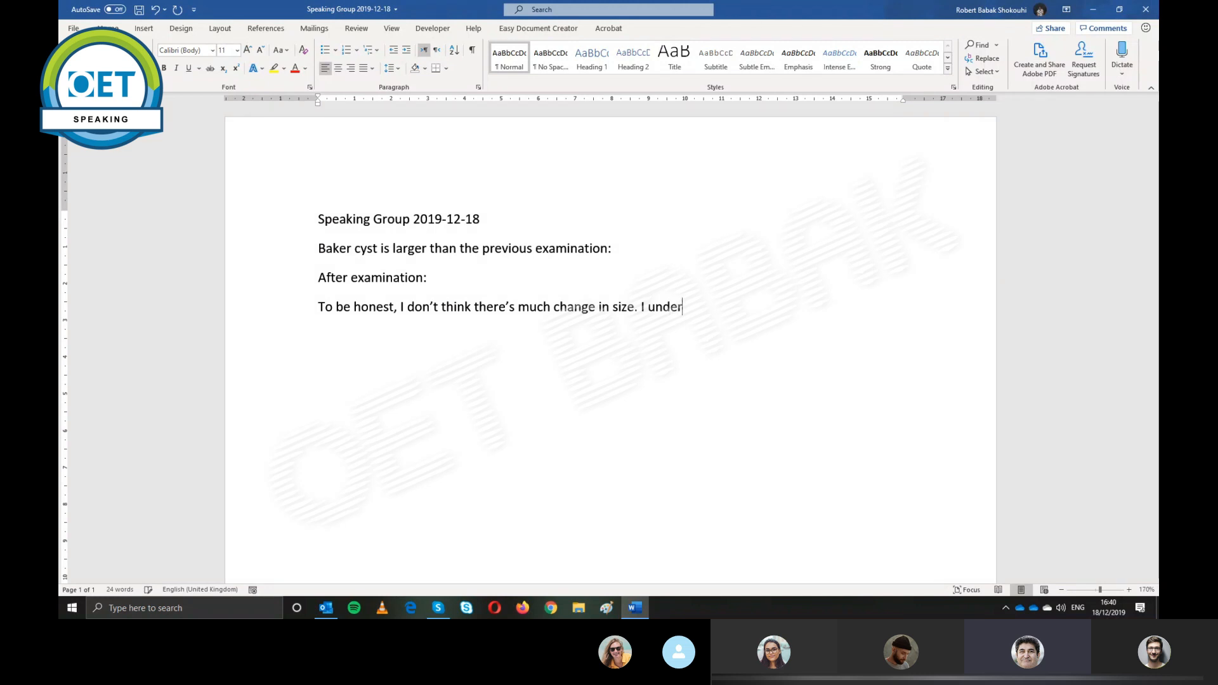
# Continue the reassurance: understands it may seem larger, but in reality this is not the case
pyautogui.write('stand it might fee')
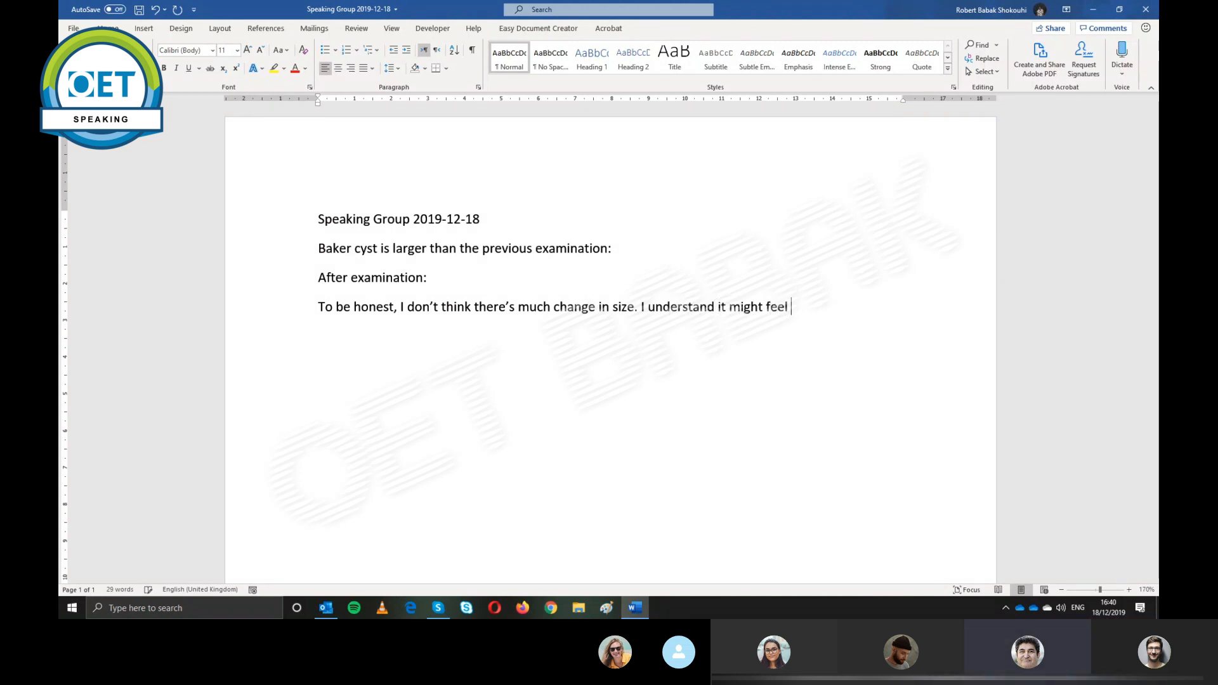
pyautogui.write('larger,')
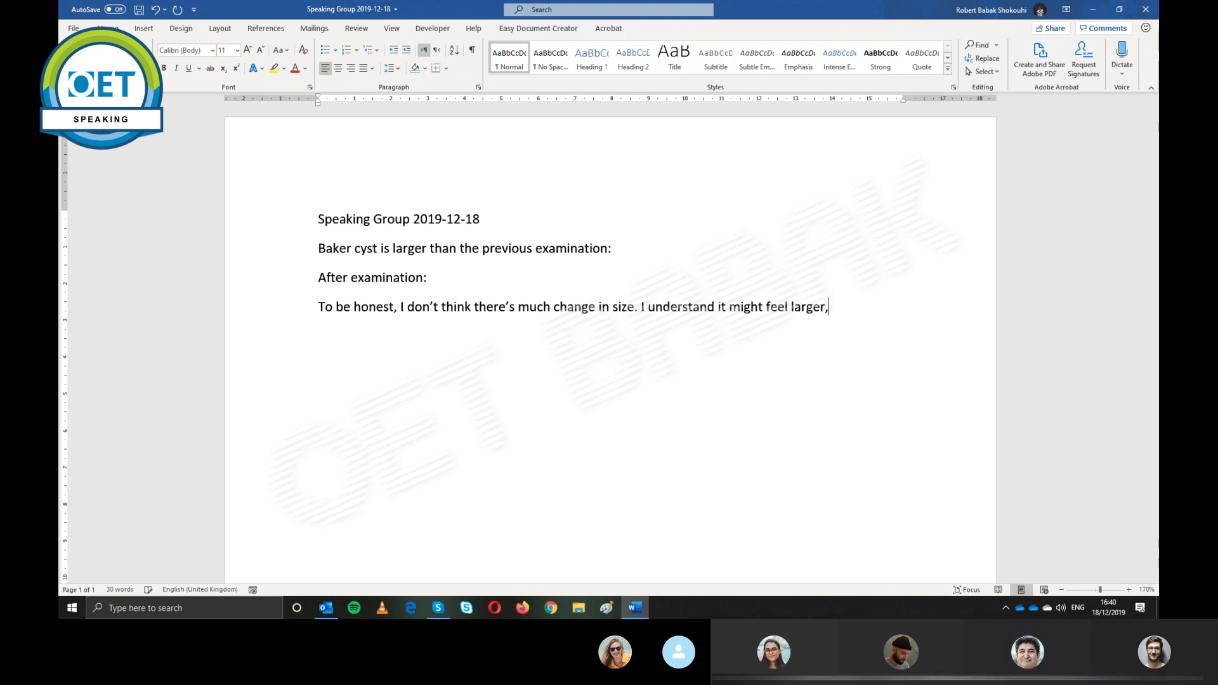
pyautogui.write('but in reali')
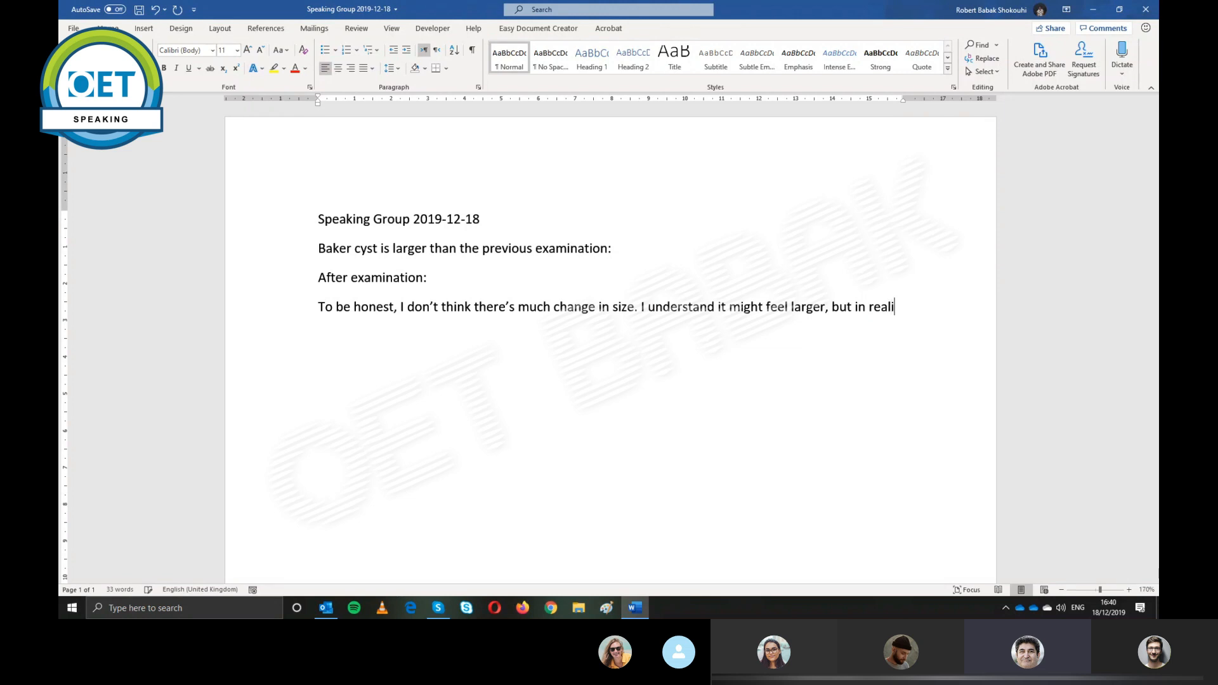
pyautogui.write('ty, this is')
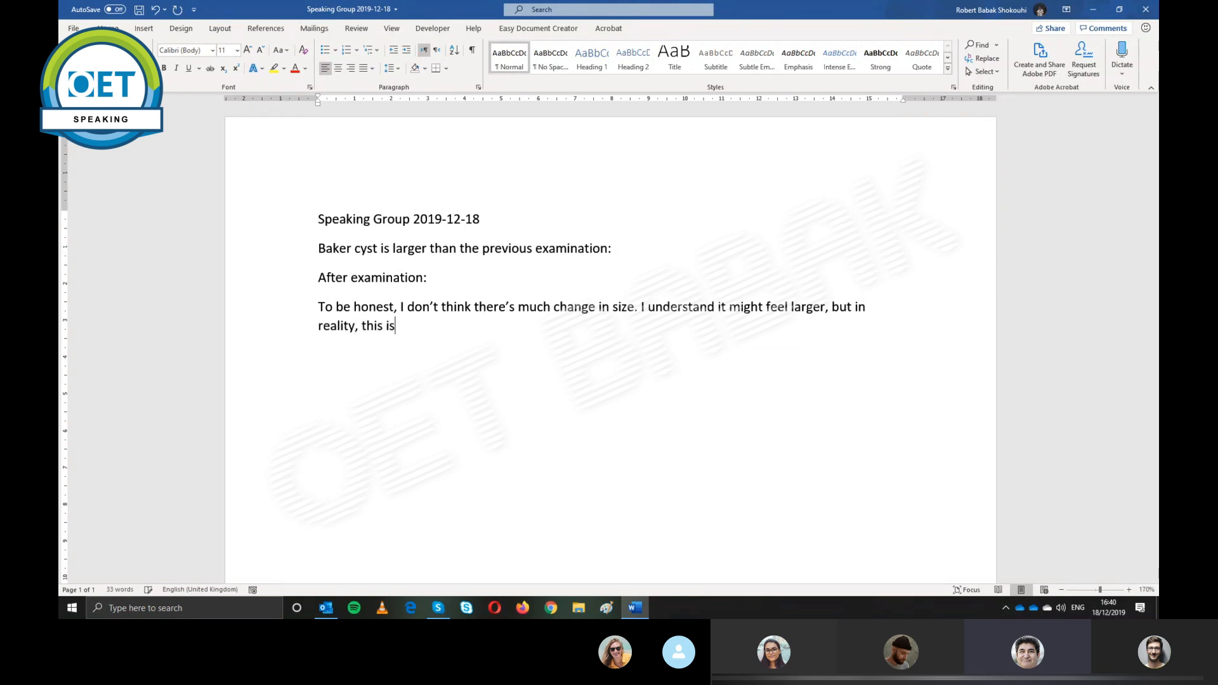
pyautogui.write('not the c')
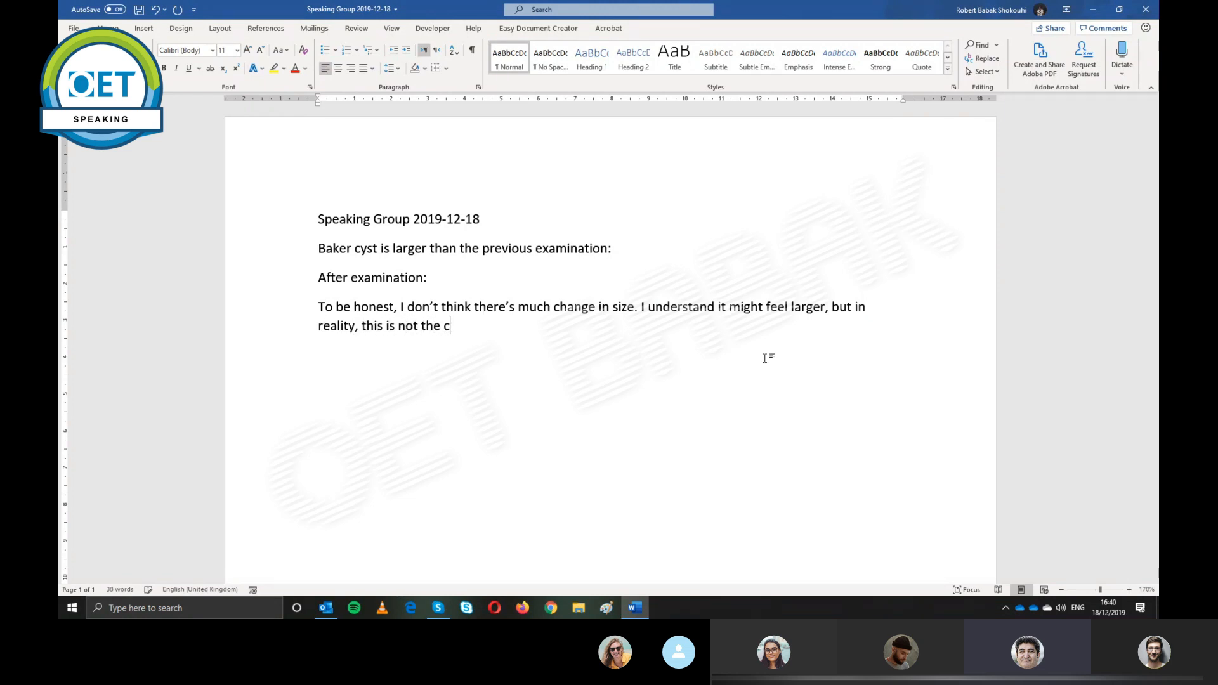
pyautogui.write('AS')
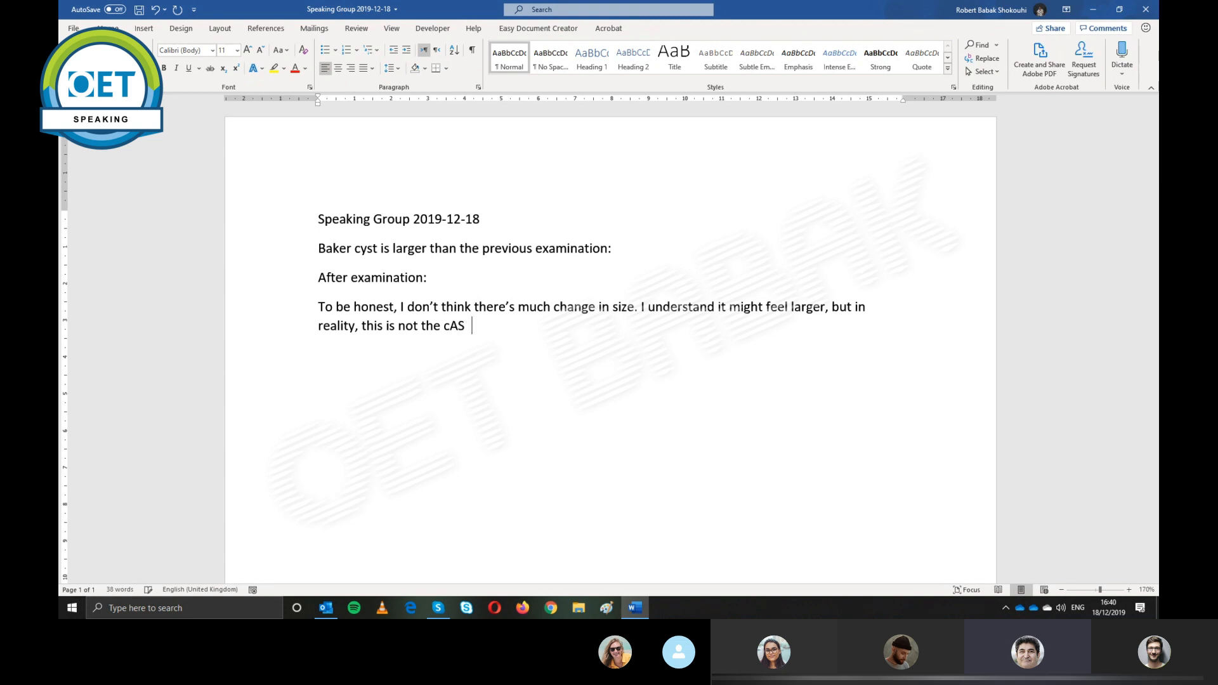
pyautogui.write('case')
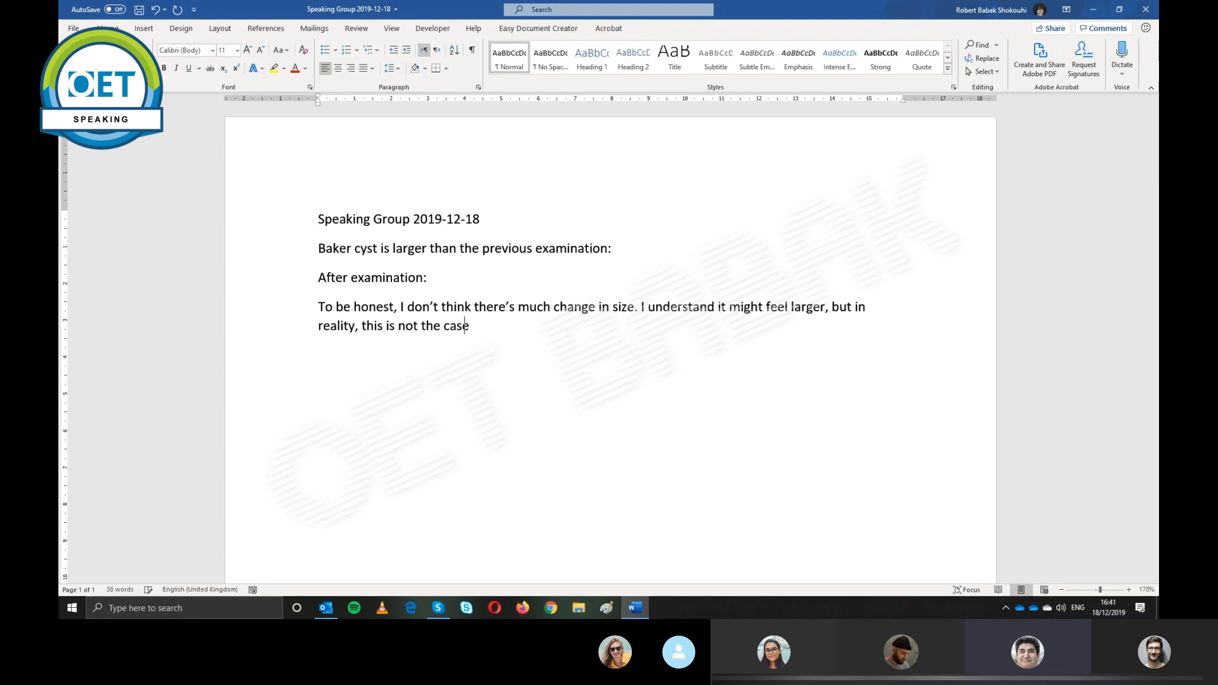
pyautogui.write('.')
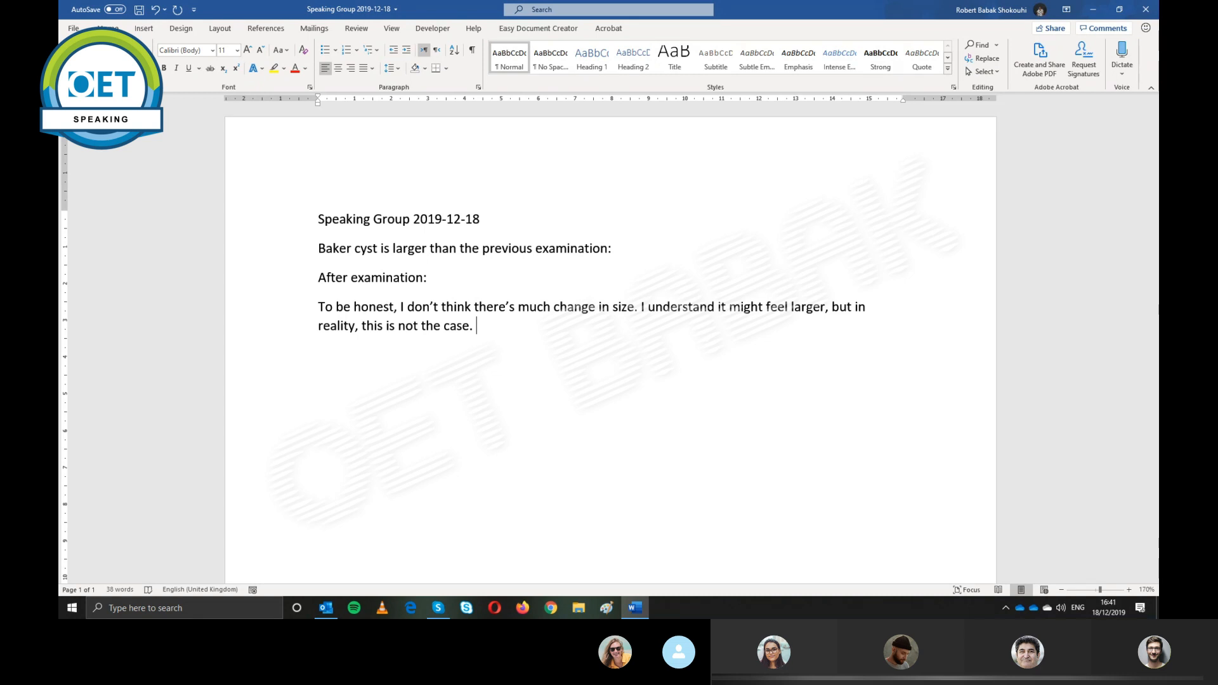
pyautogui.press('enter')
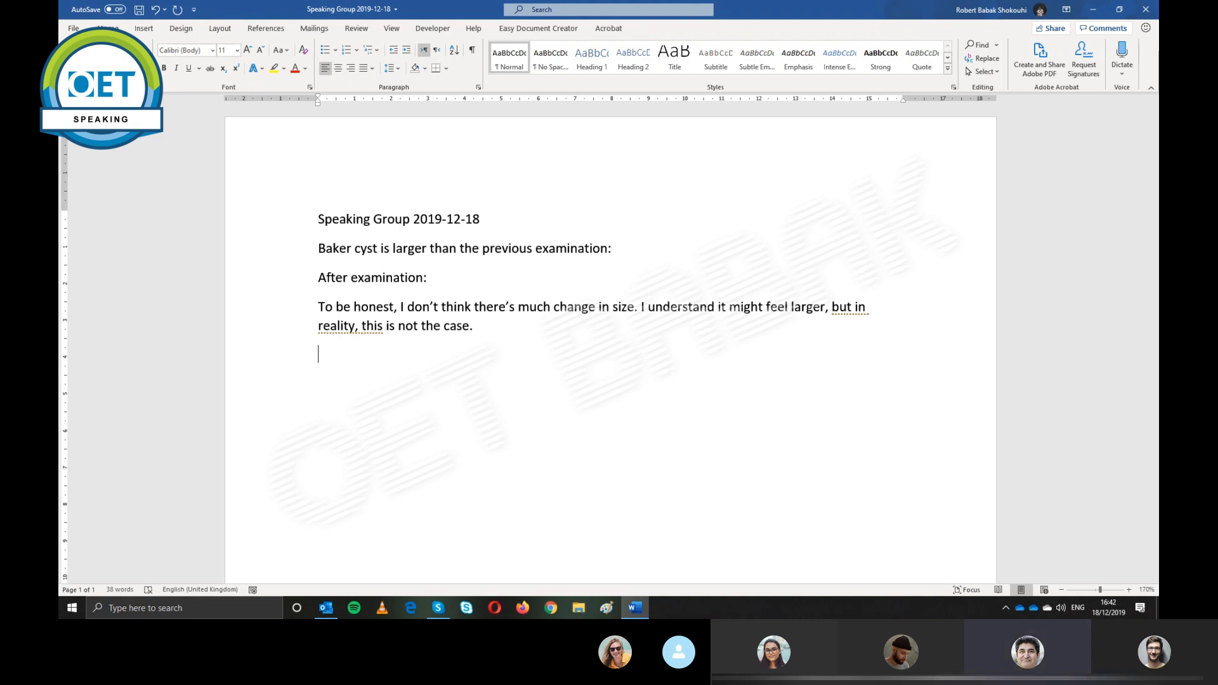
# Write "If it gets bigger next time, we can refer you to see a consultant."
pyautogui.write('If')
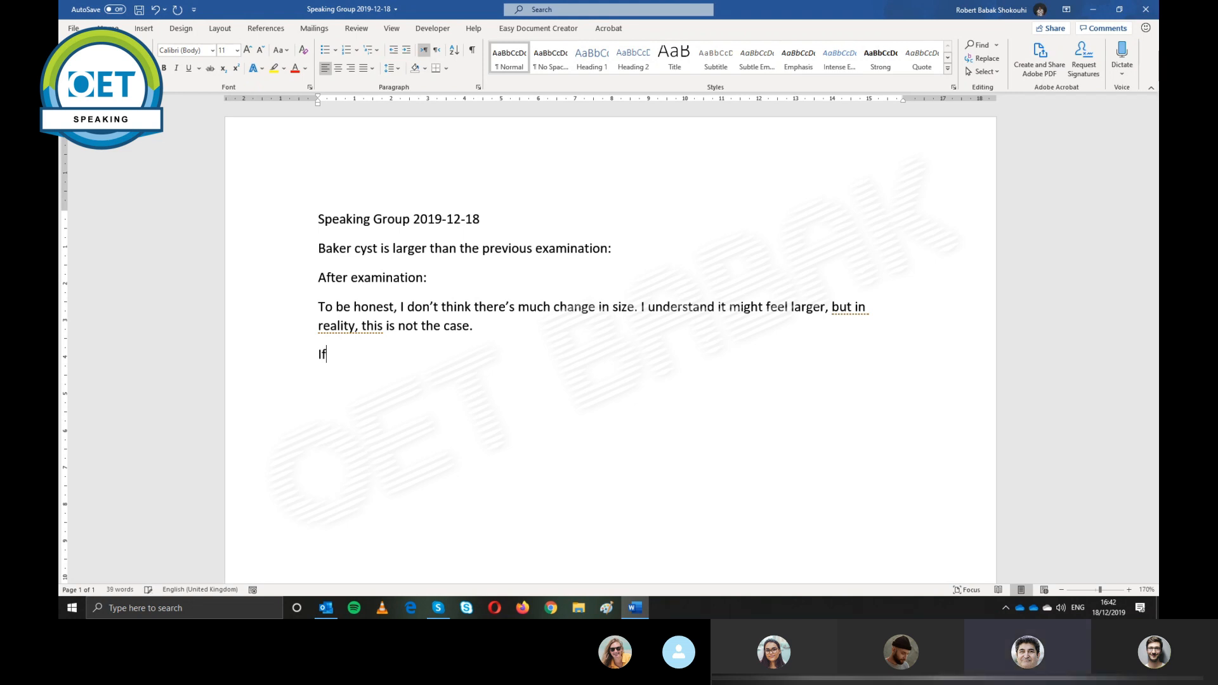
pyautogui.write('it ge')
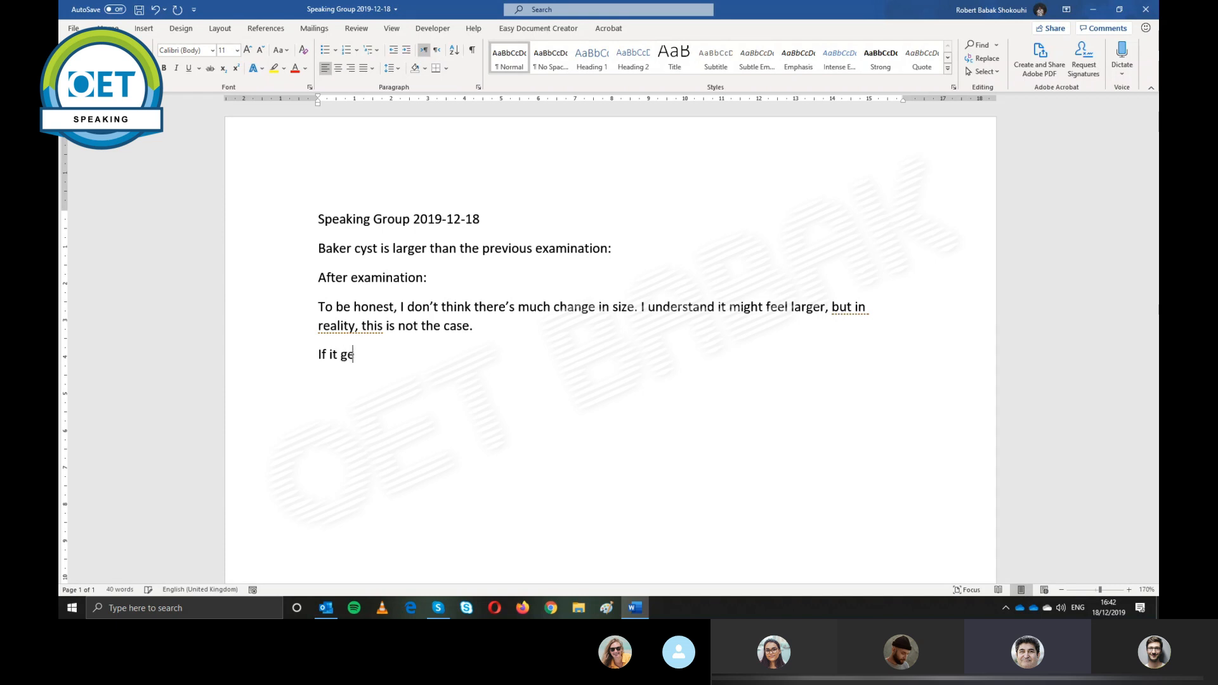
pyautogui.write('ts bigger')
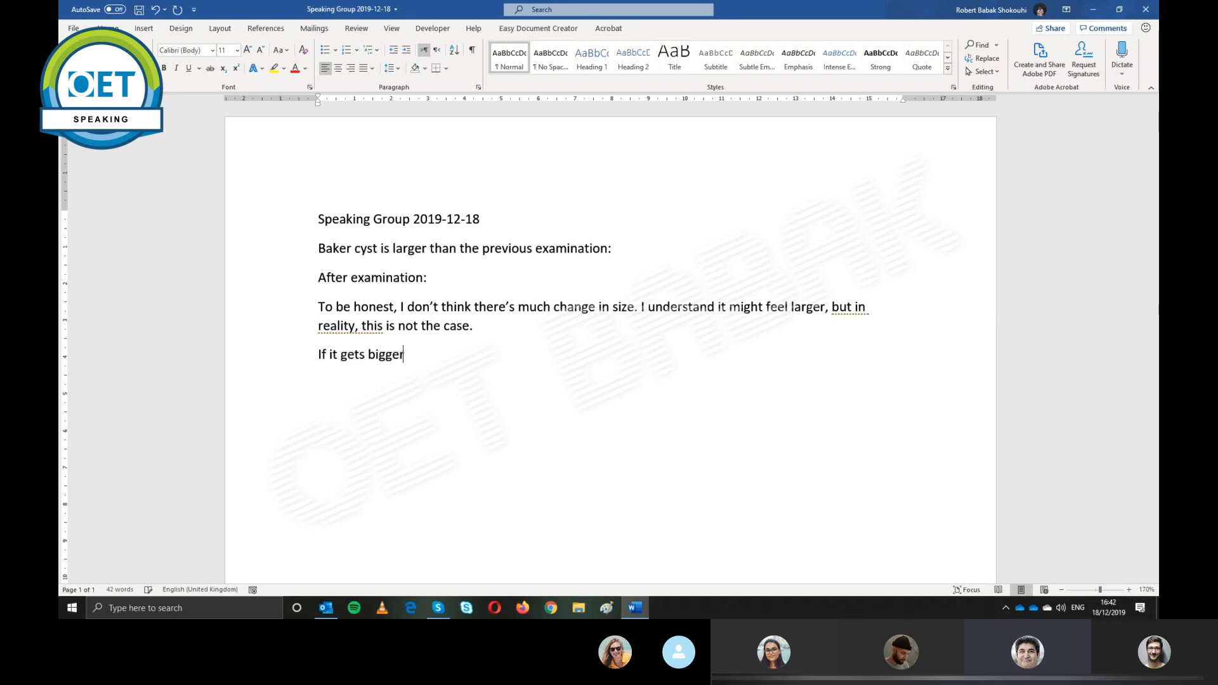
pyautogui.write('next ti')
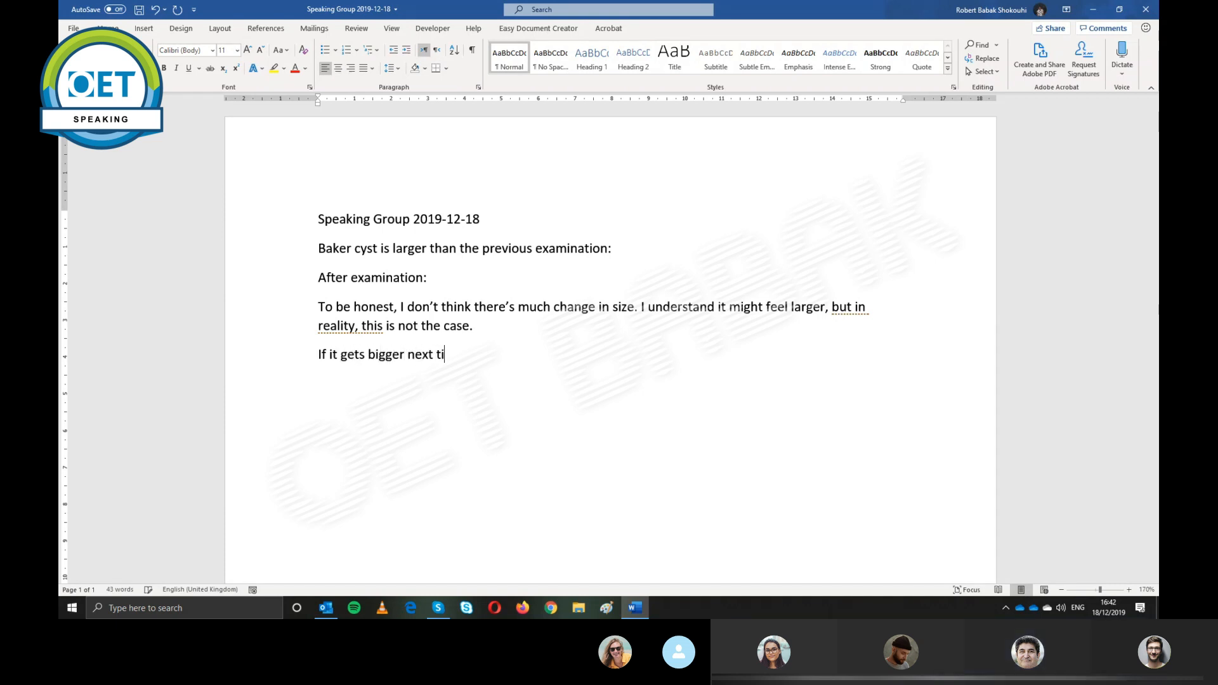
pyautogui.write('me,')
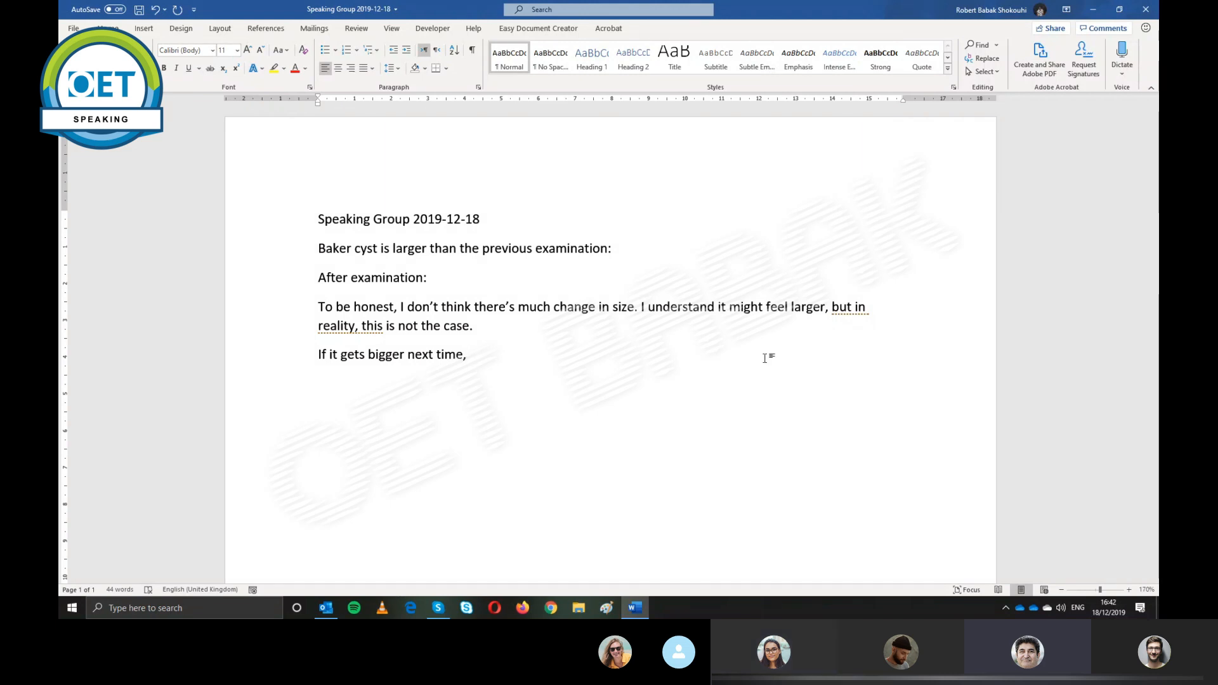
pyautogui.write('I')
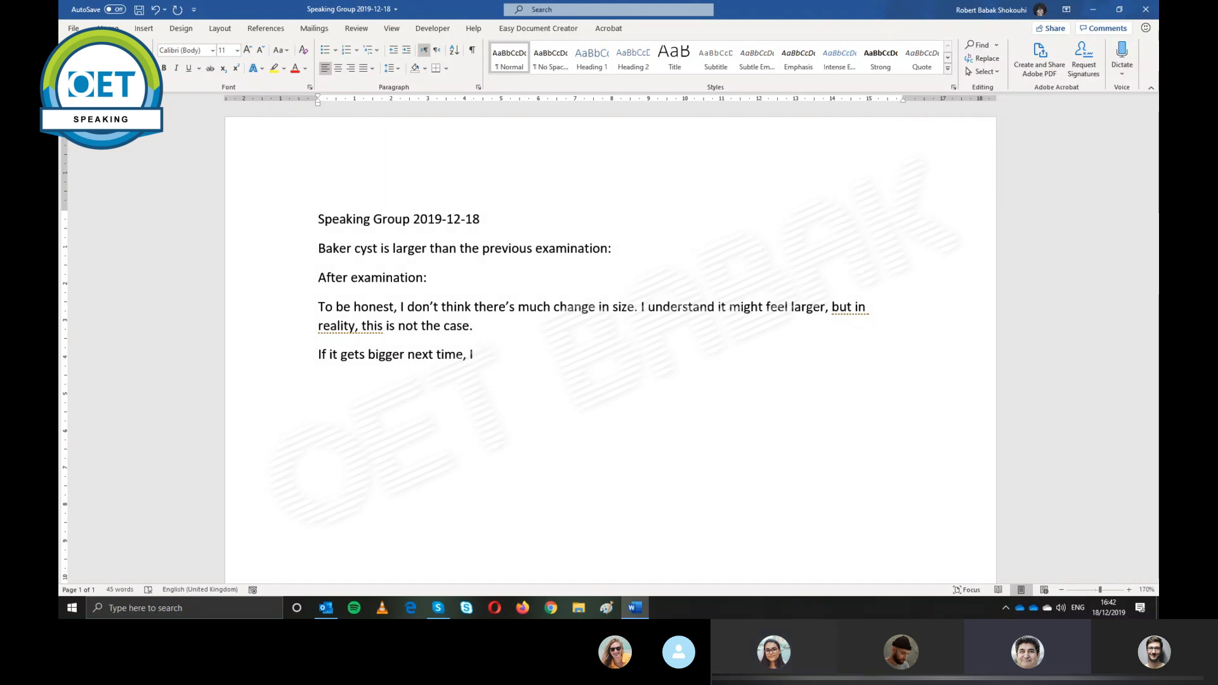
pyautogui.write('w')
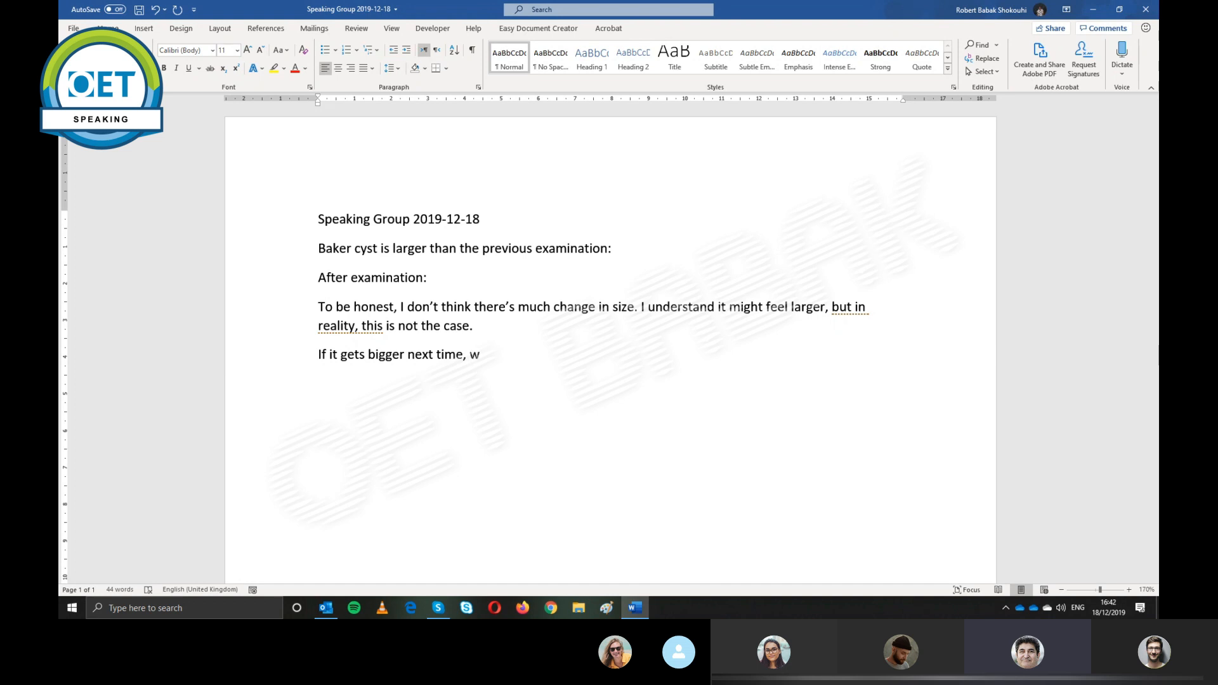
pyautogui.write('e can r')
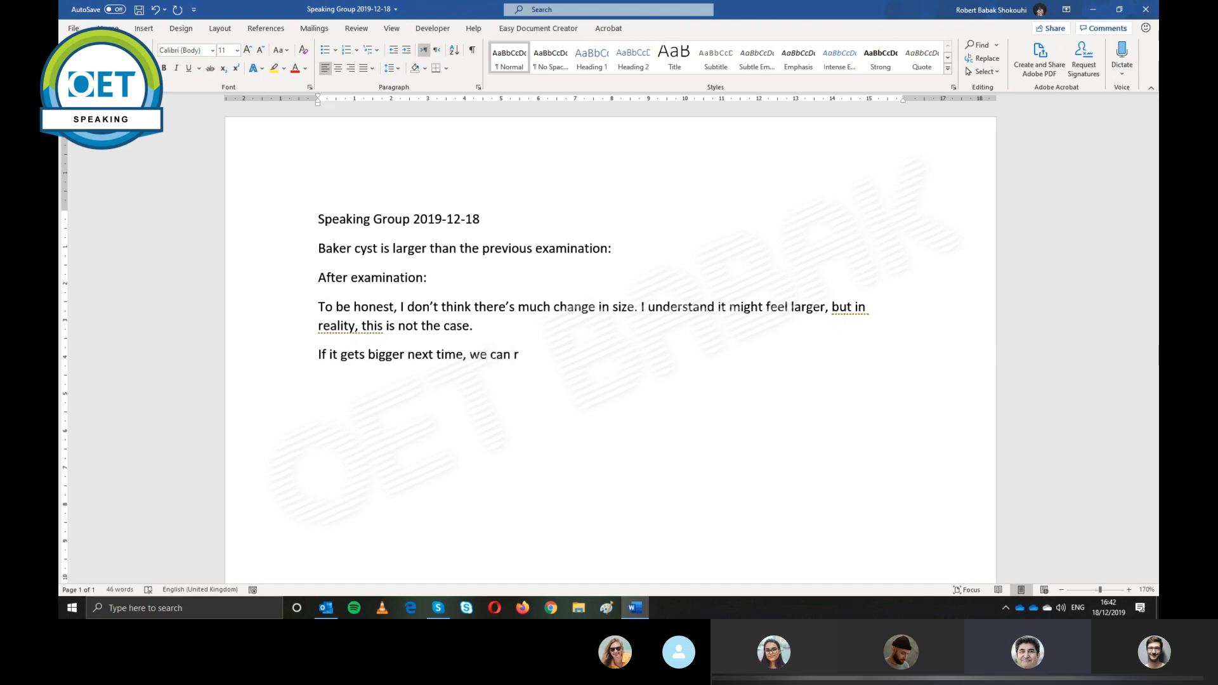
pyautogui.write('efer you to')
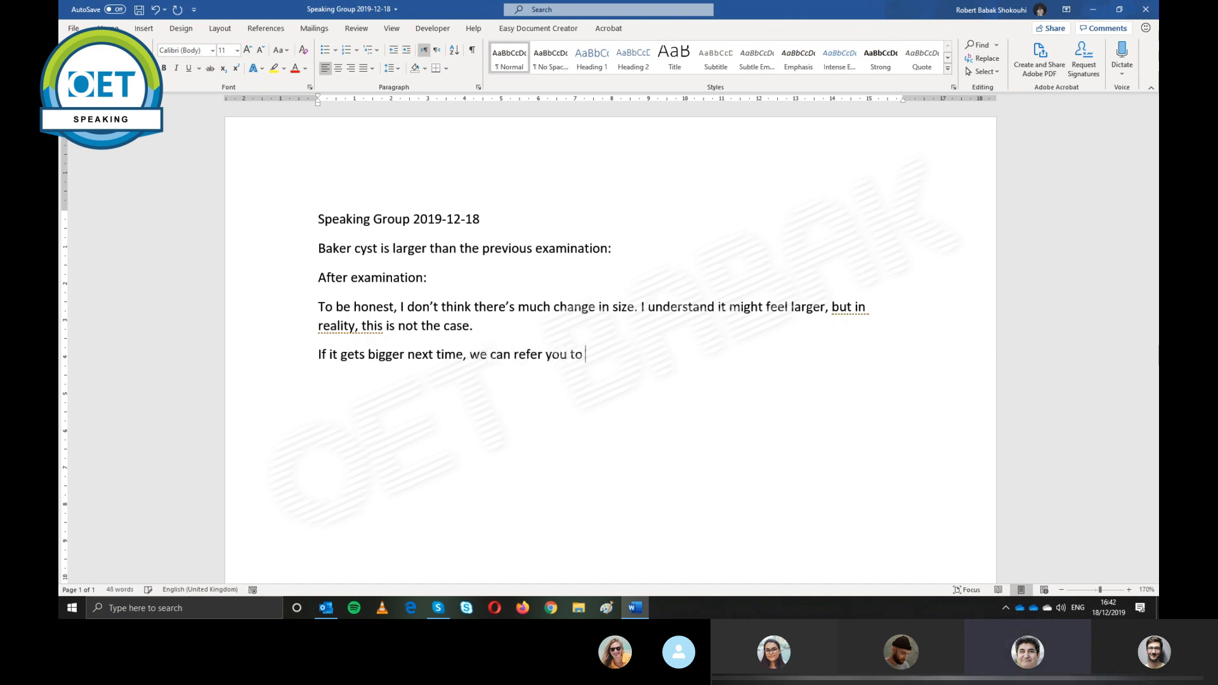
pyautogui.write('see a consu')
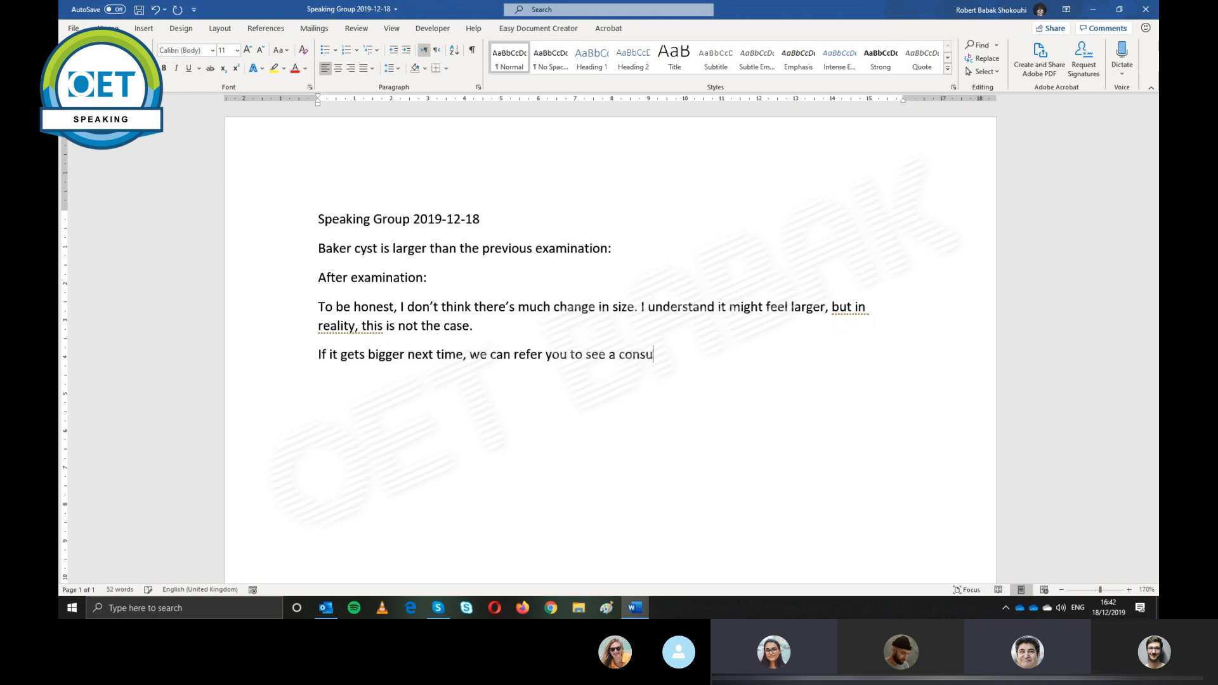
pyautogui.write('tant.')
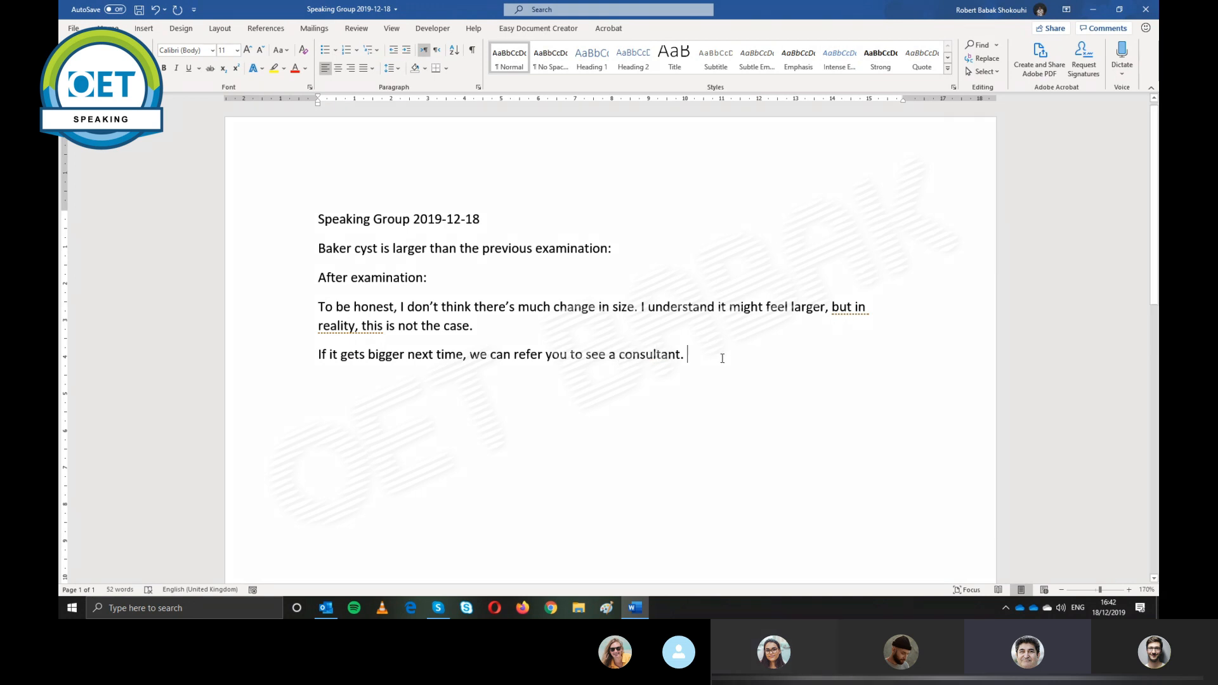
pyautogui.press('enter')
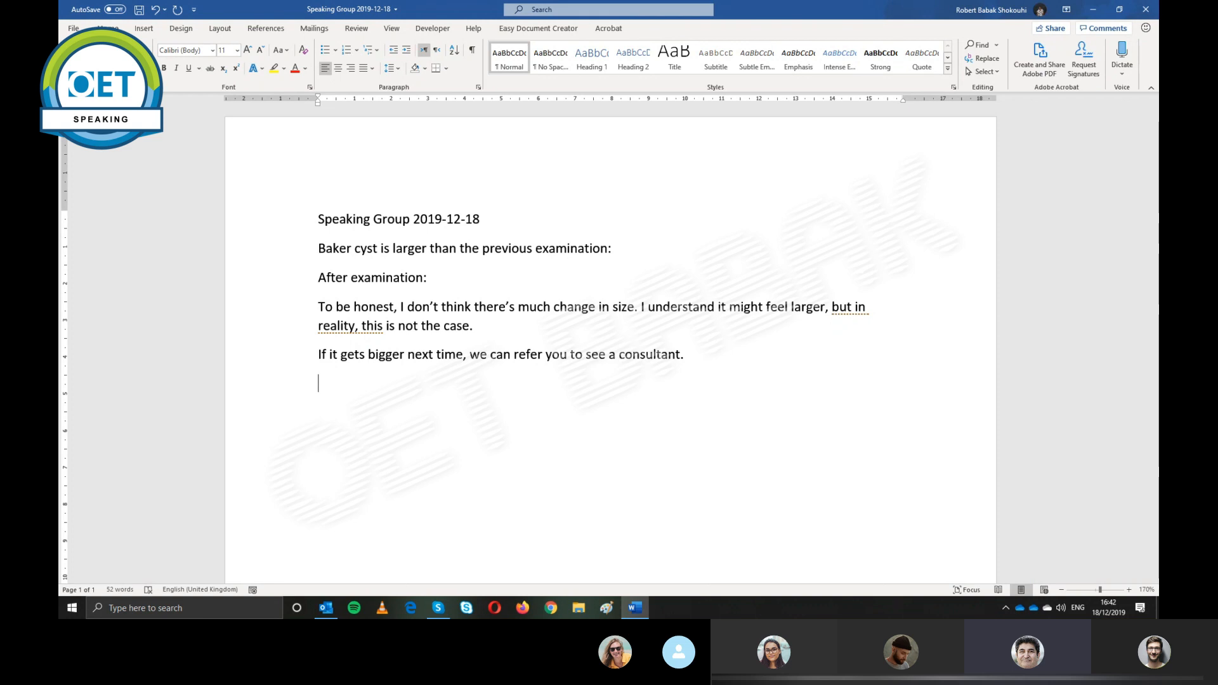
# Add a numbered list: Future possible, Present unreal, Past unreal
pyautogui.write('1.')
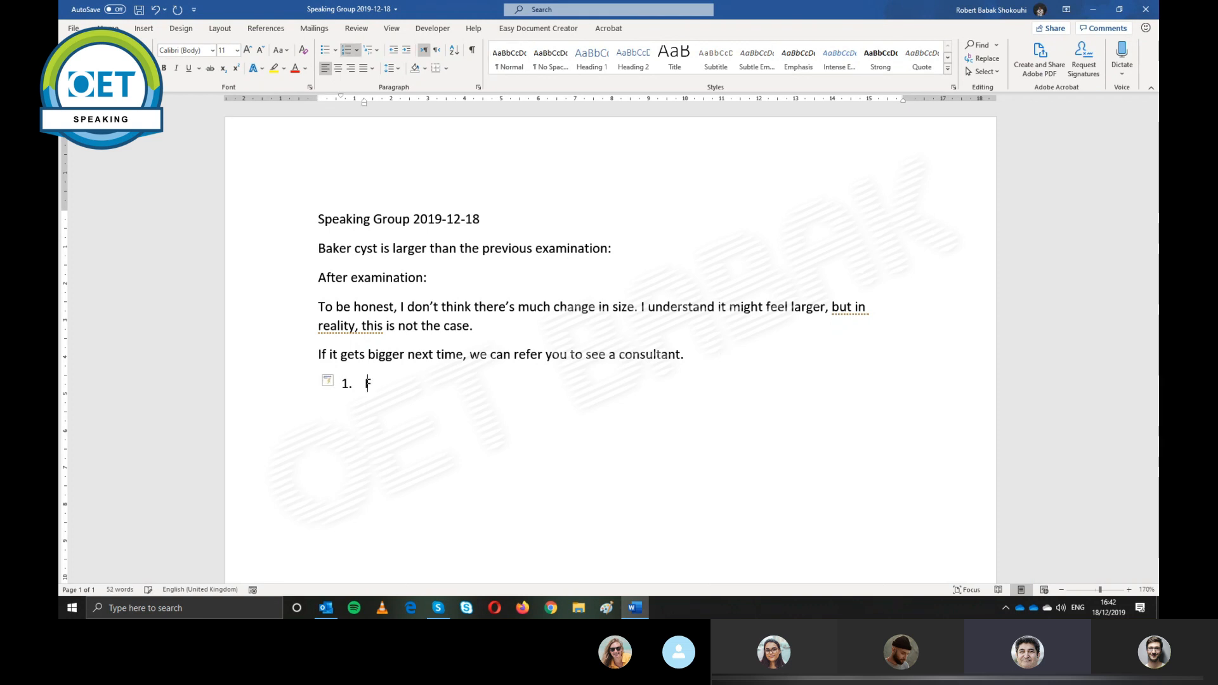
pyautogui.write('Future possible')
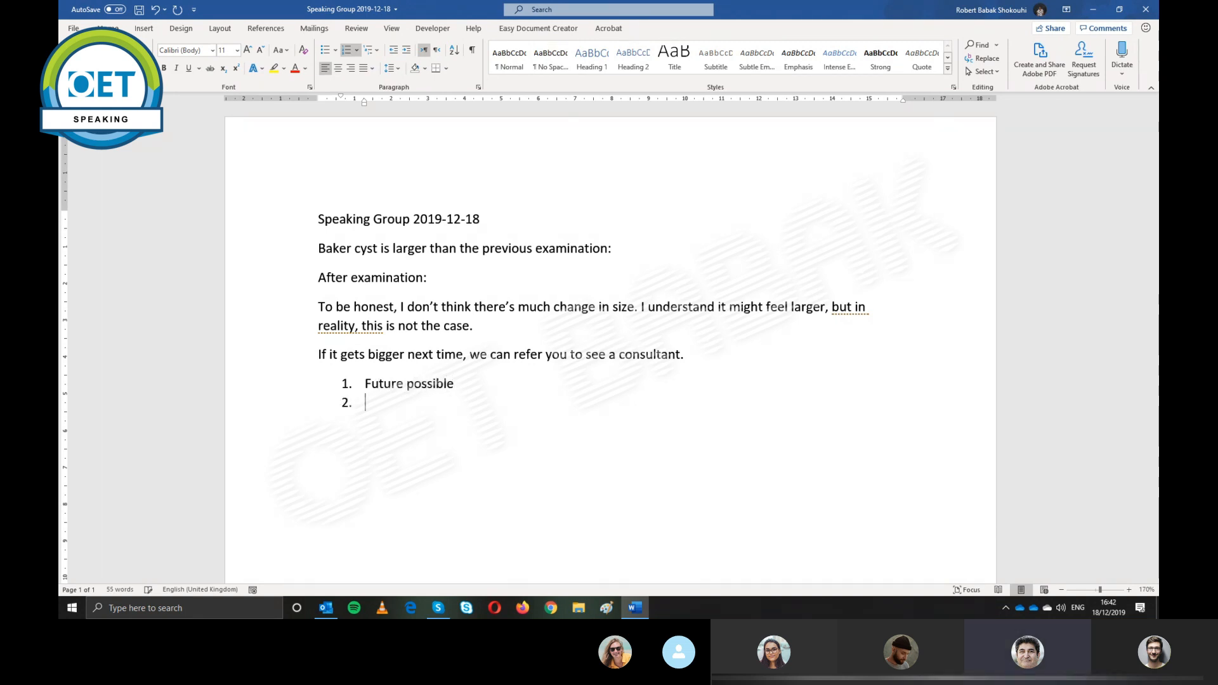
pyautogui.write('Present unreal')
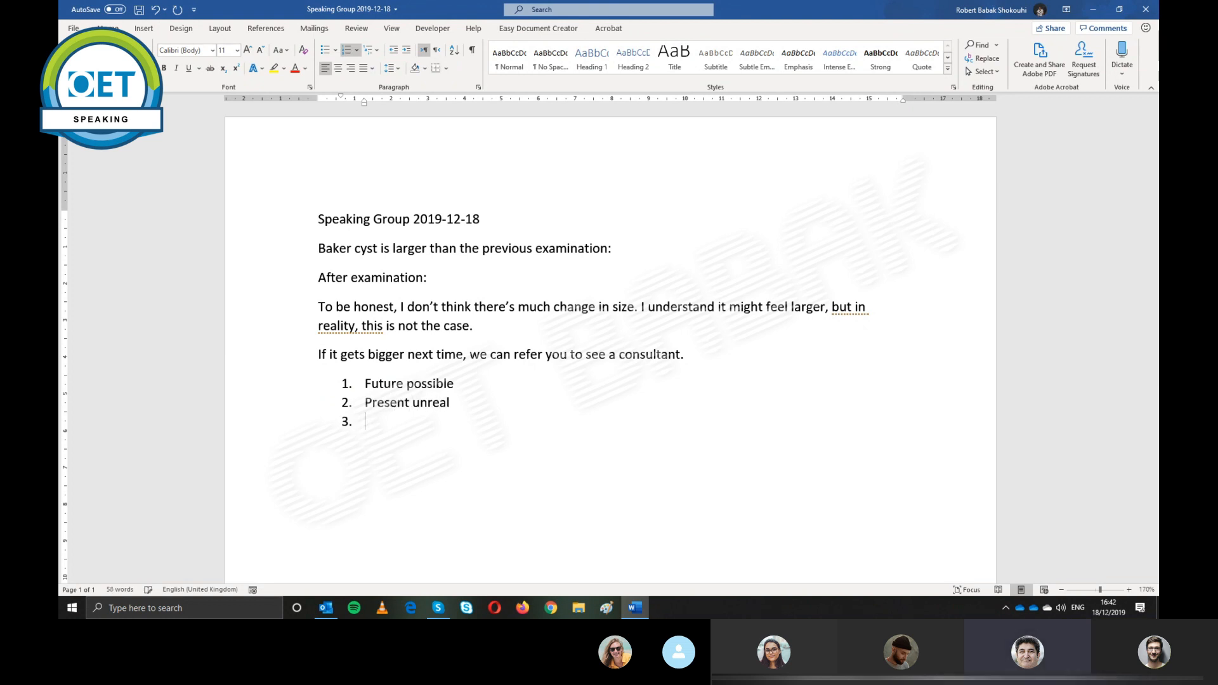
pyautogui.write('Past un')
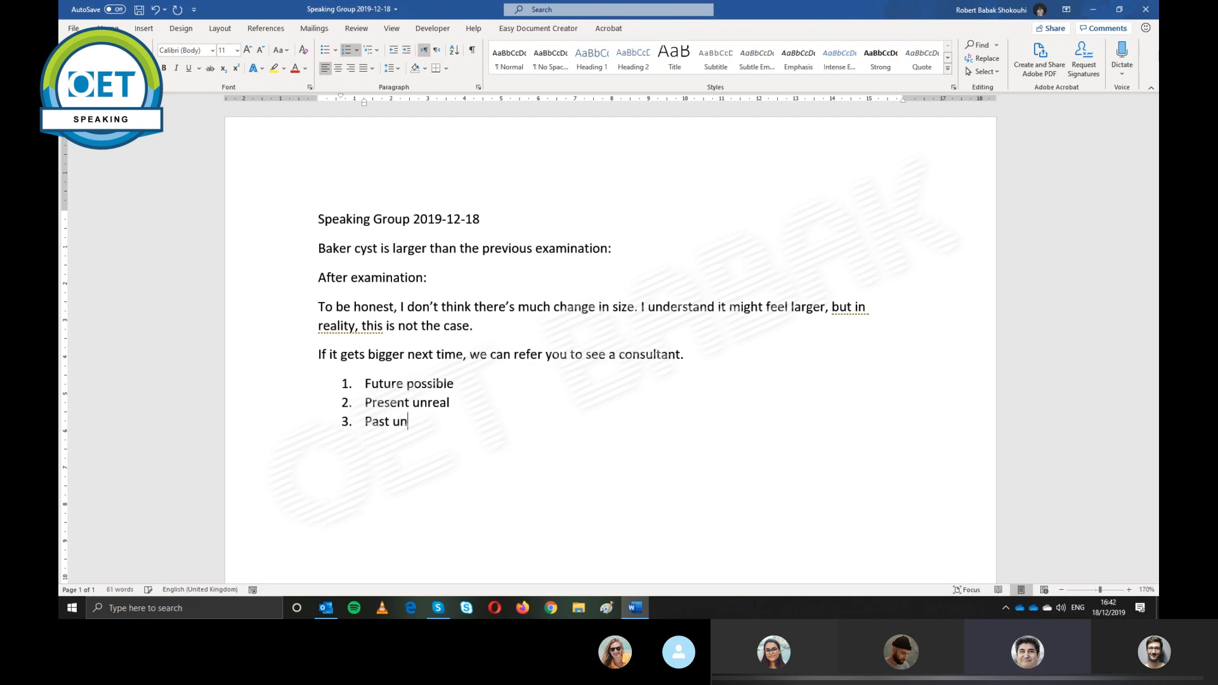
pyautogui.write('real')
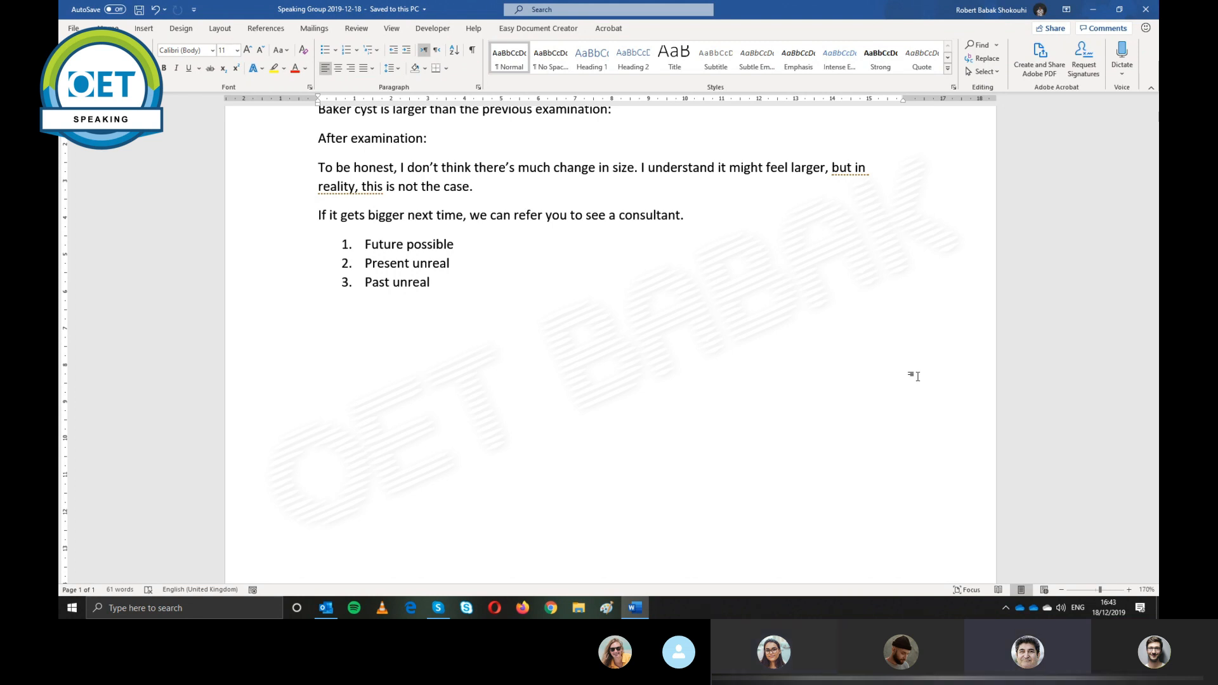
pyautogui.click(319, 310)
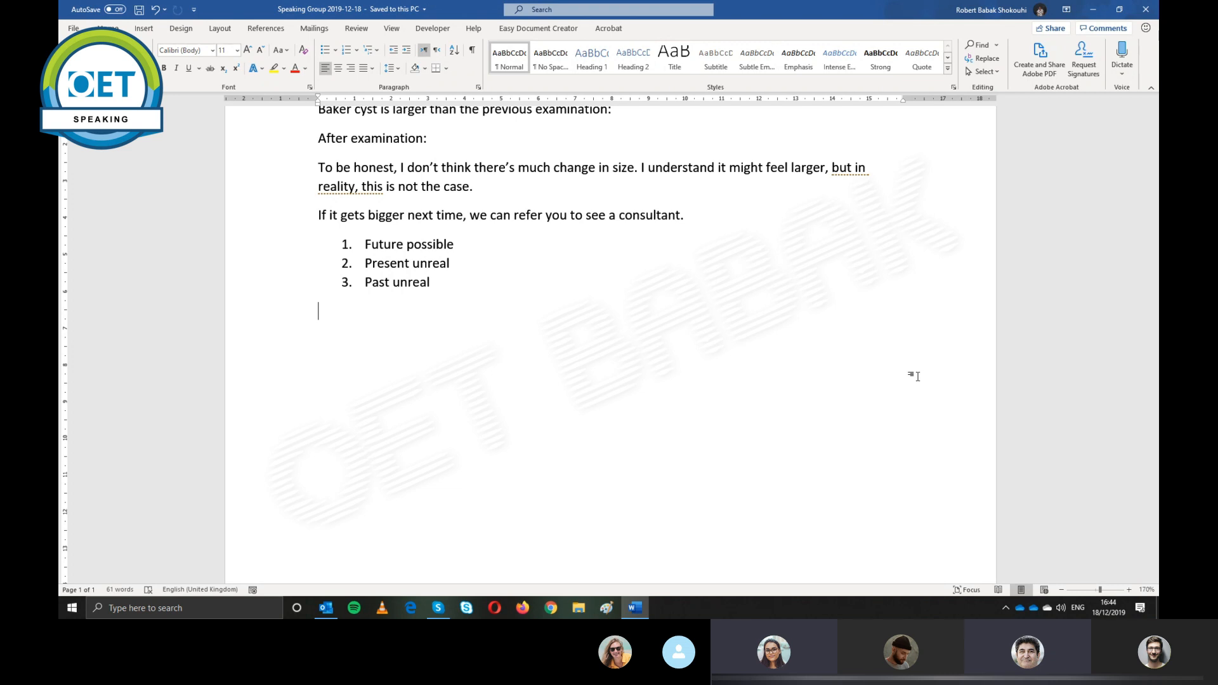
# Write "Mention and reference: We discussed Baker's cyst last time, is that right?" with a dividing line below
pyautogui.write('M')
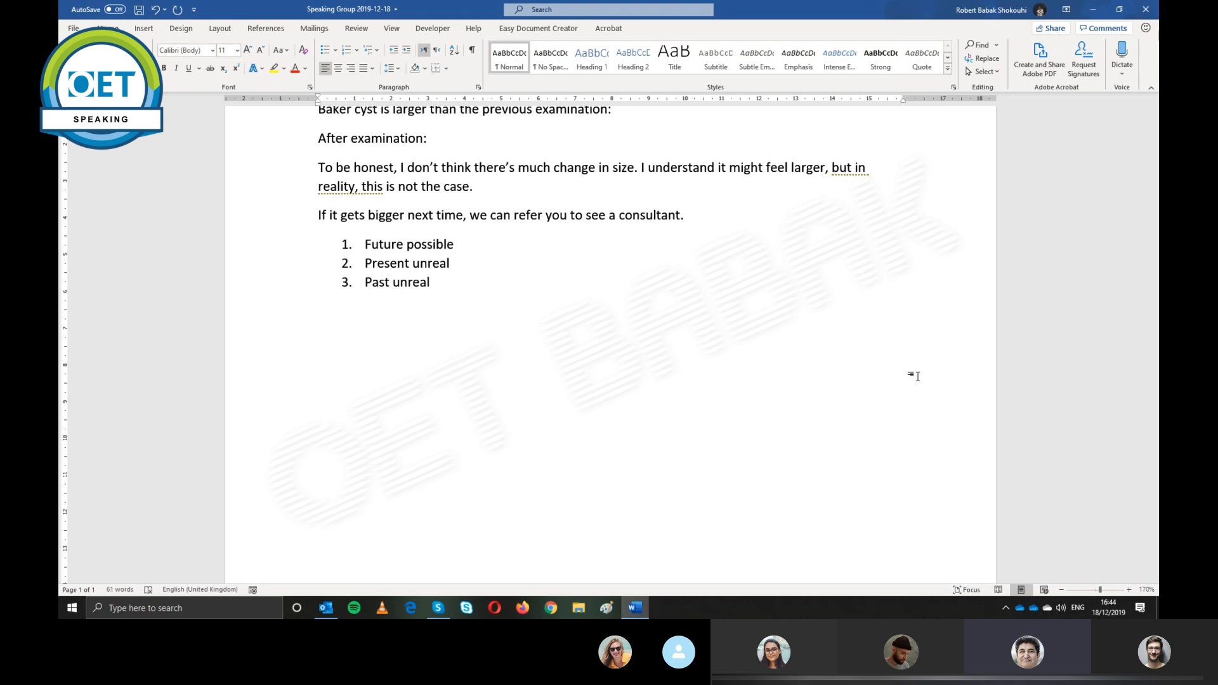
pyautogui.write('Men')
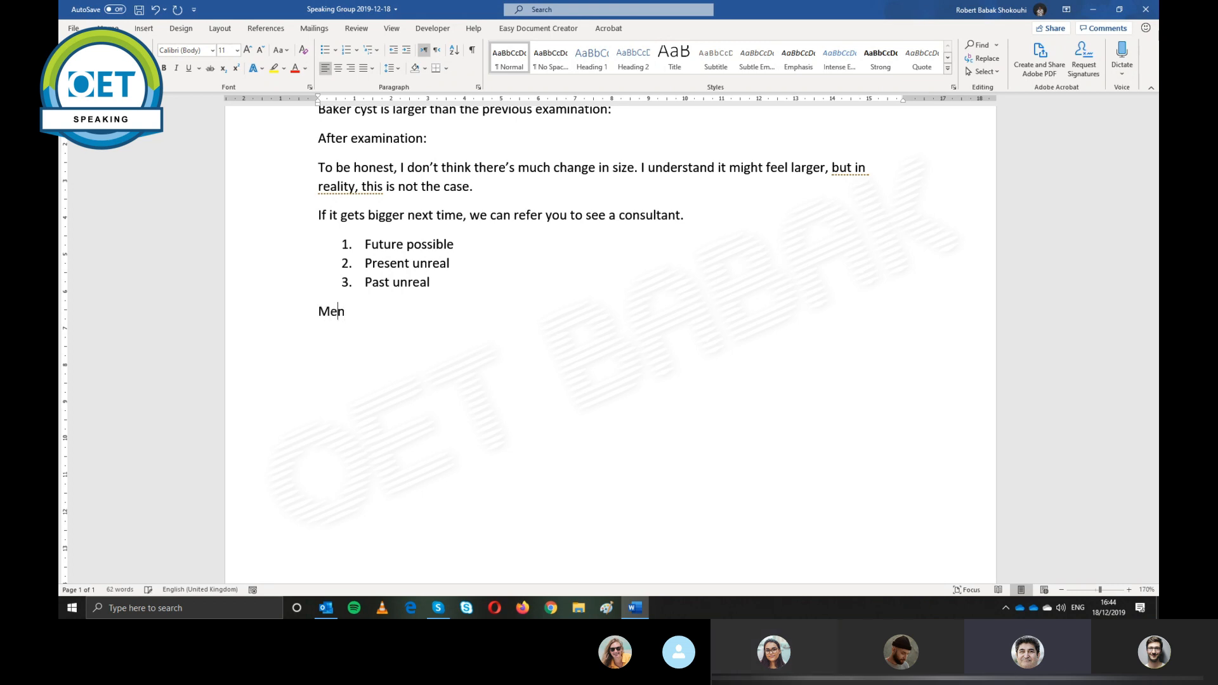
pyautogui.write('tion')
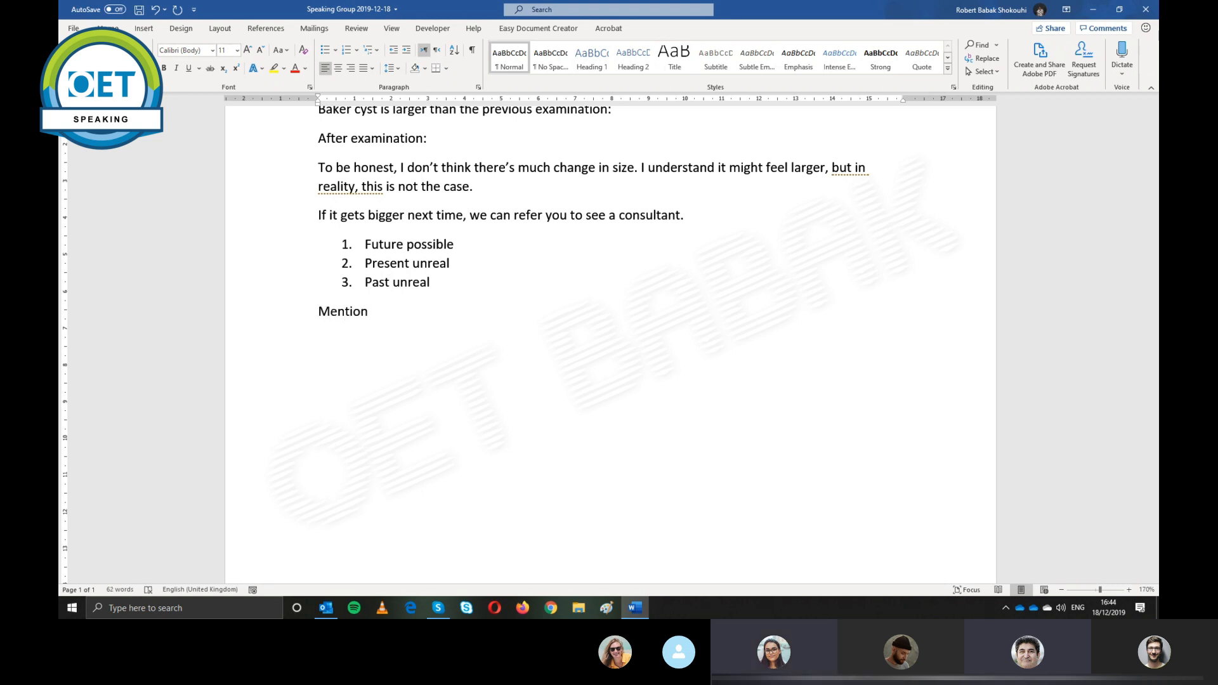
pyautogui.write('and referen')
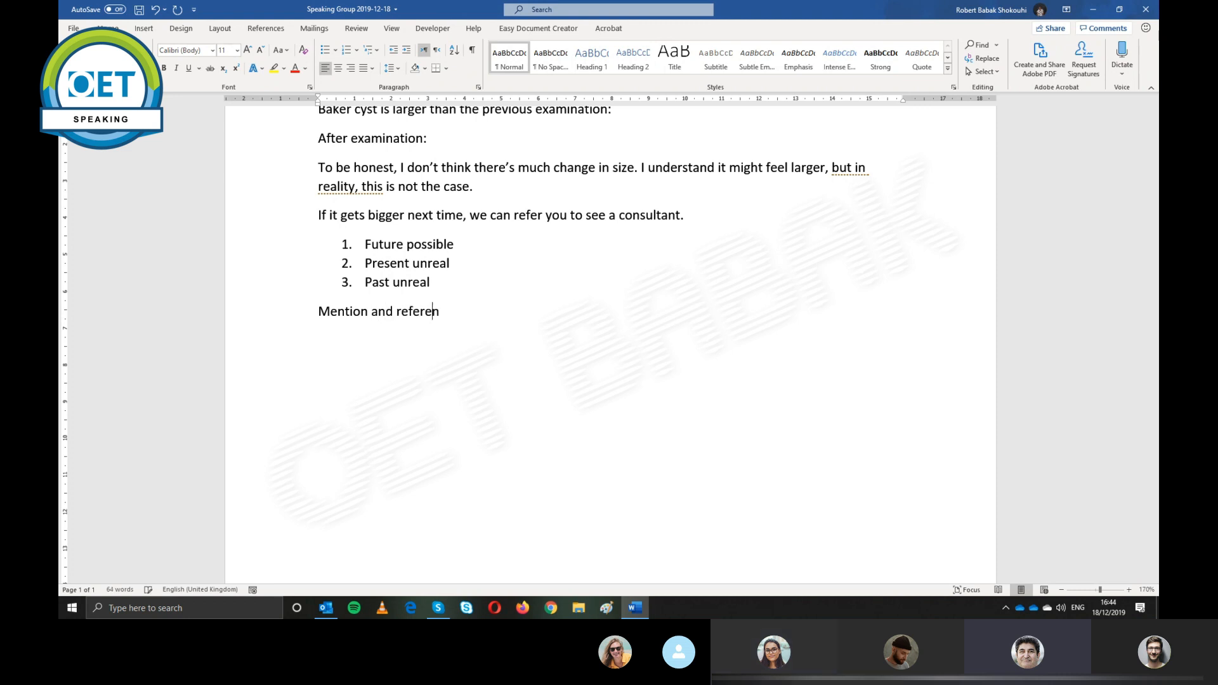
pyautogui.write('ce:')
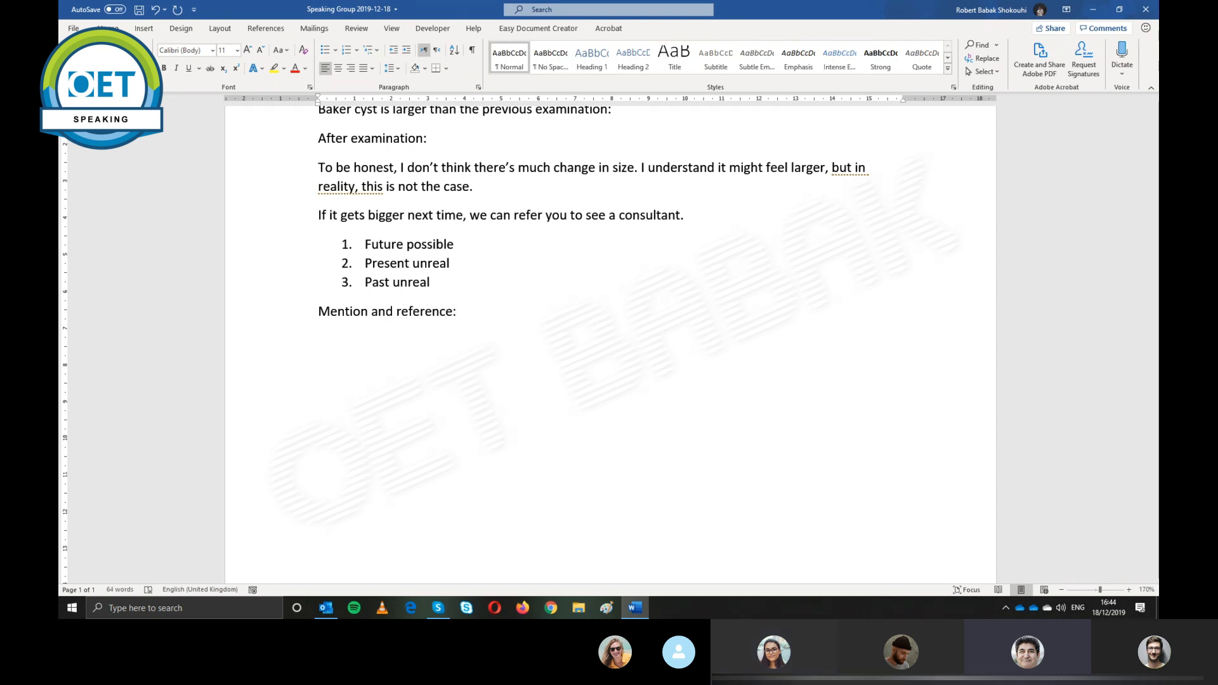
pyautogui.write('We discussed Baker')
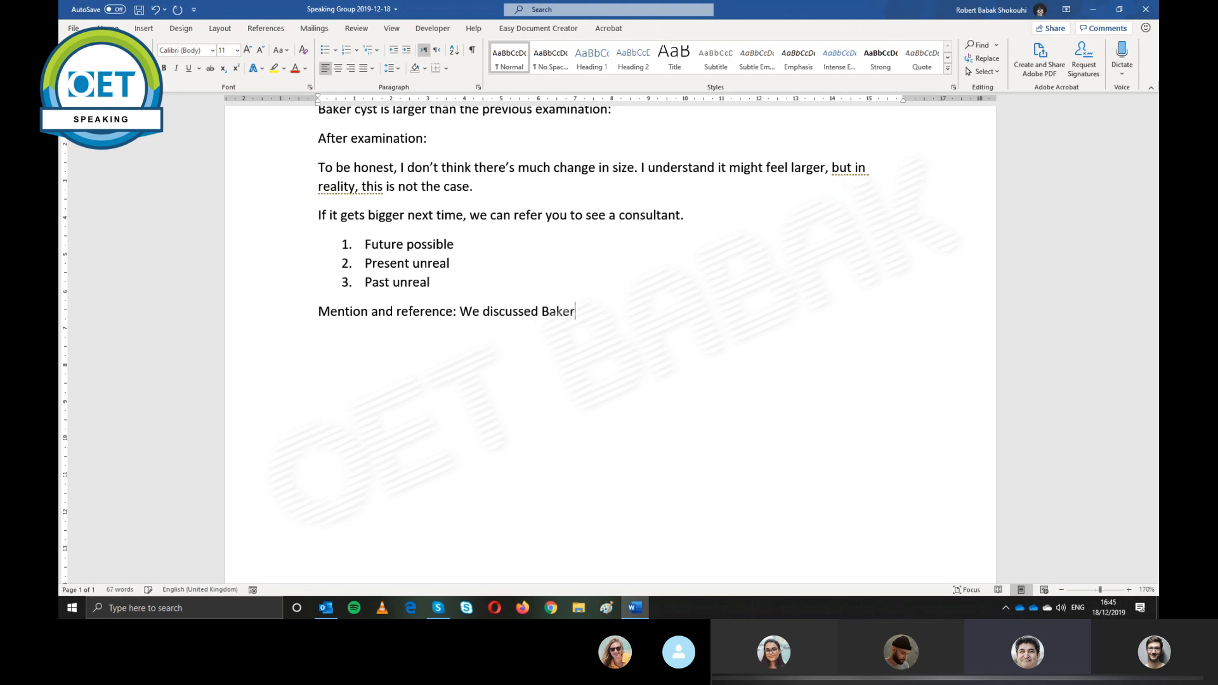
pyautogui.write("'s cyst")
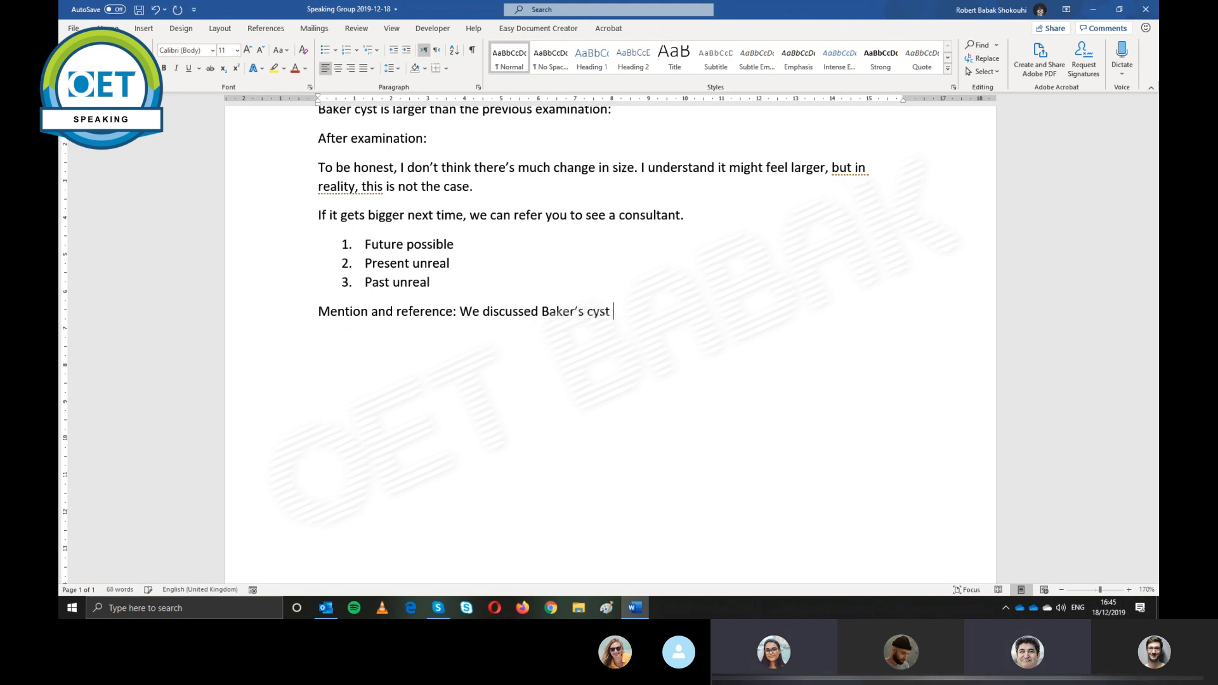
pyautogui.write('last time, is that right')
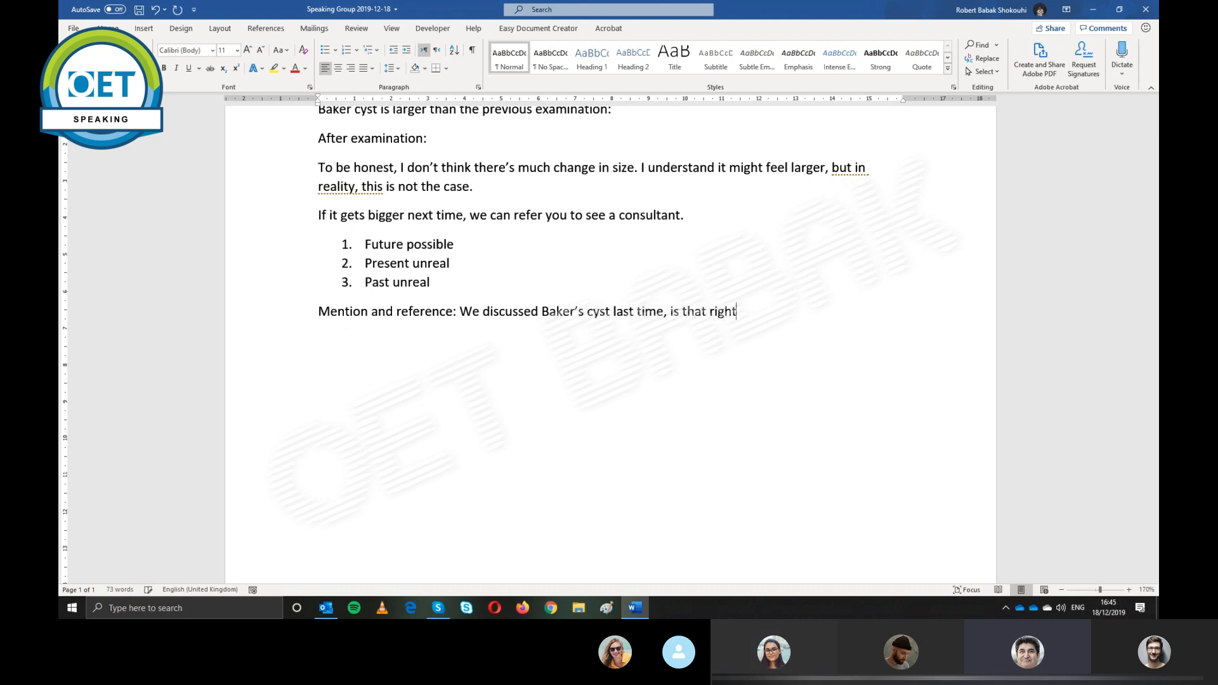
pyautogui.write('?')
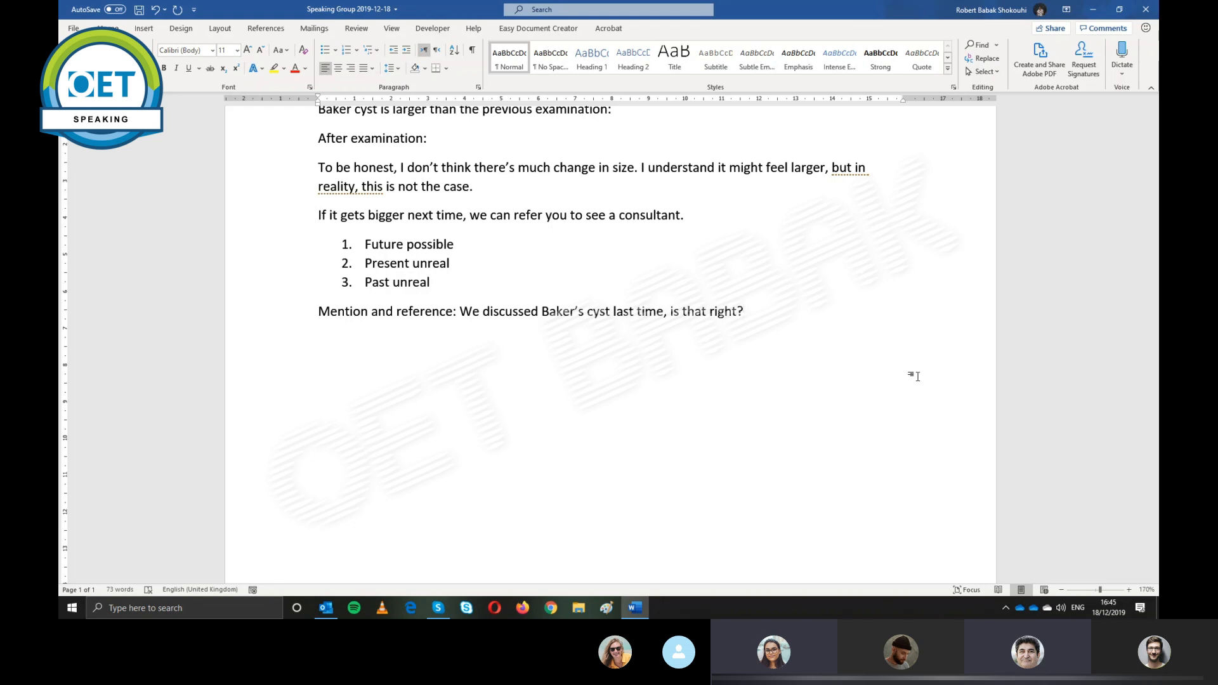
pyautogui.click(742, 311)
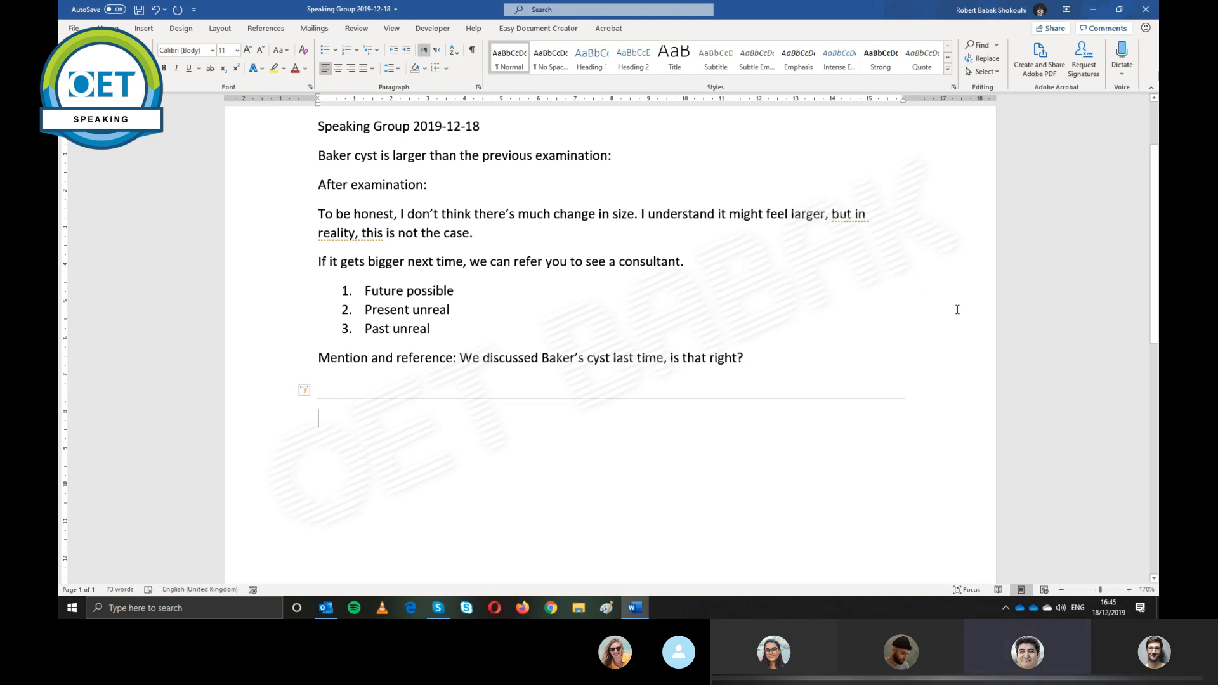
pyautogui.click(346, 50)
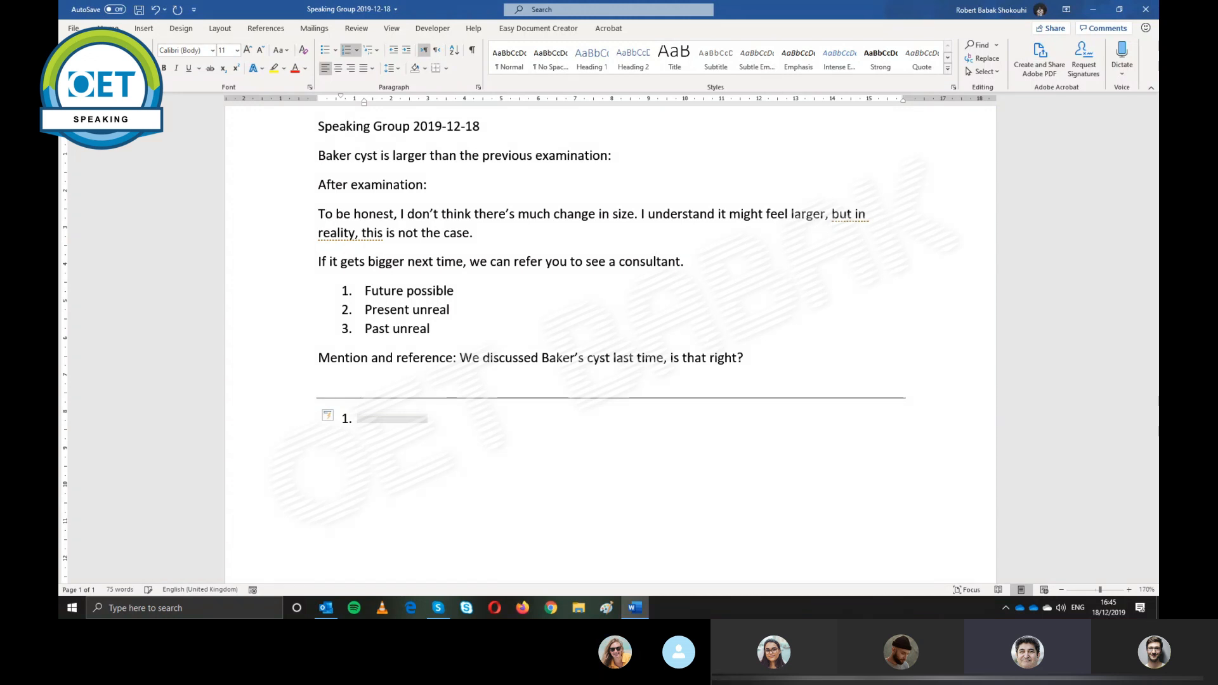
pyautogui.press('enter')
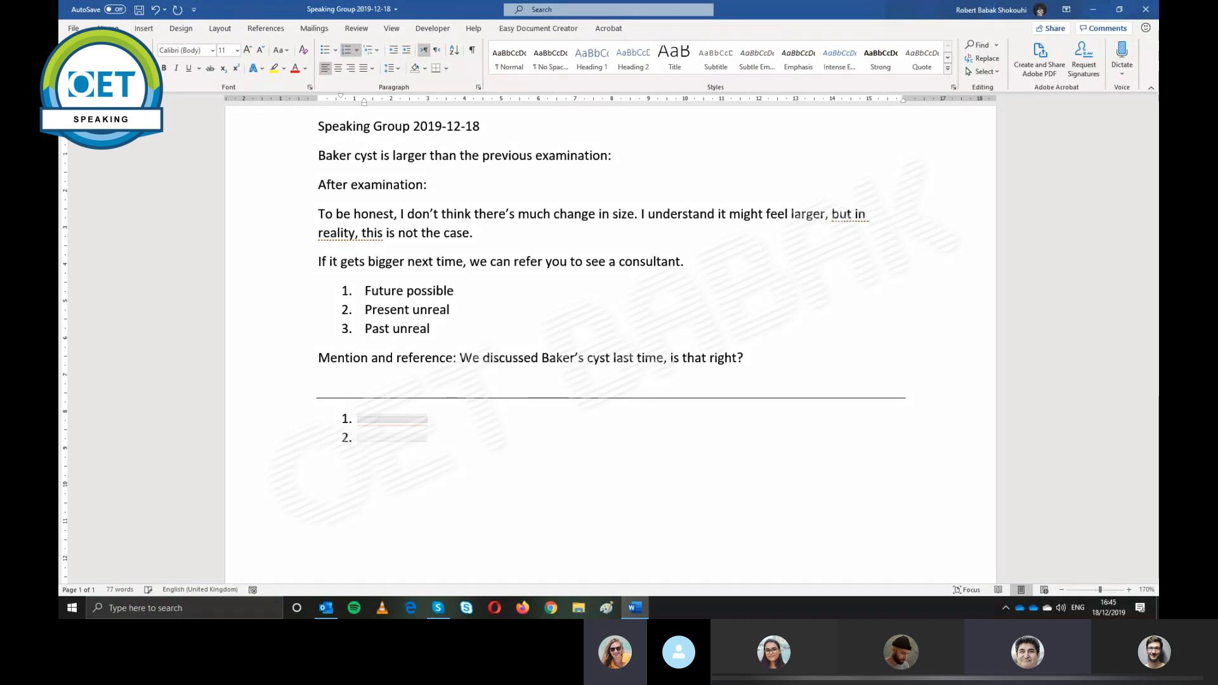
pyautogui.press('enter')
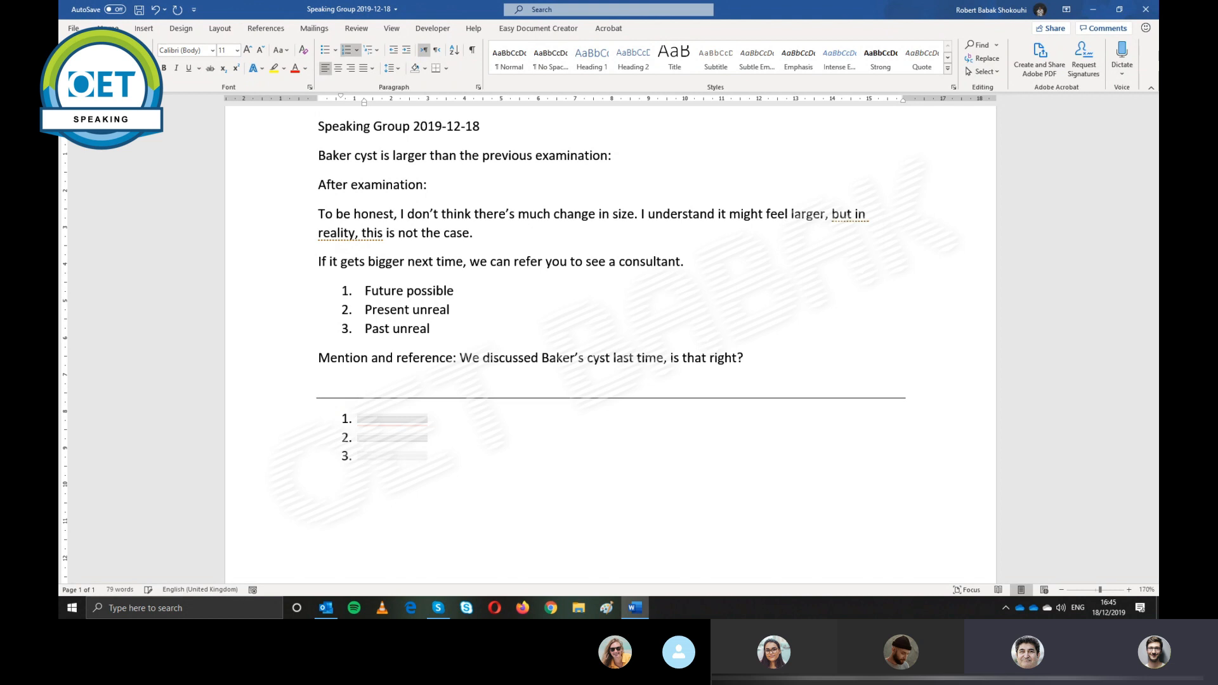
pyautogui.press('enter')
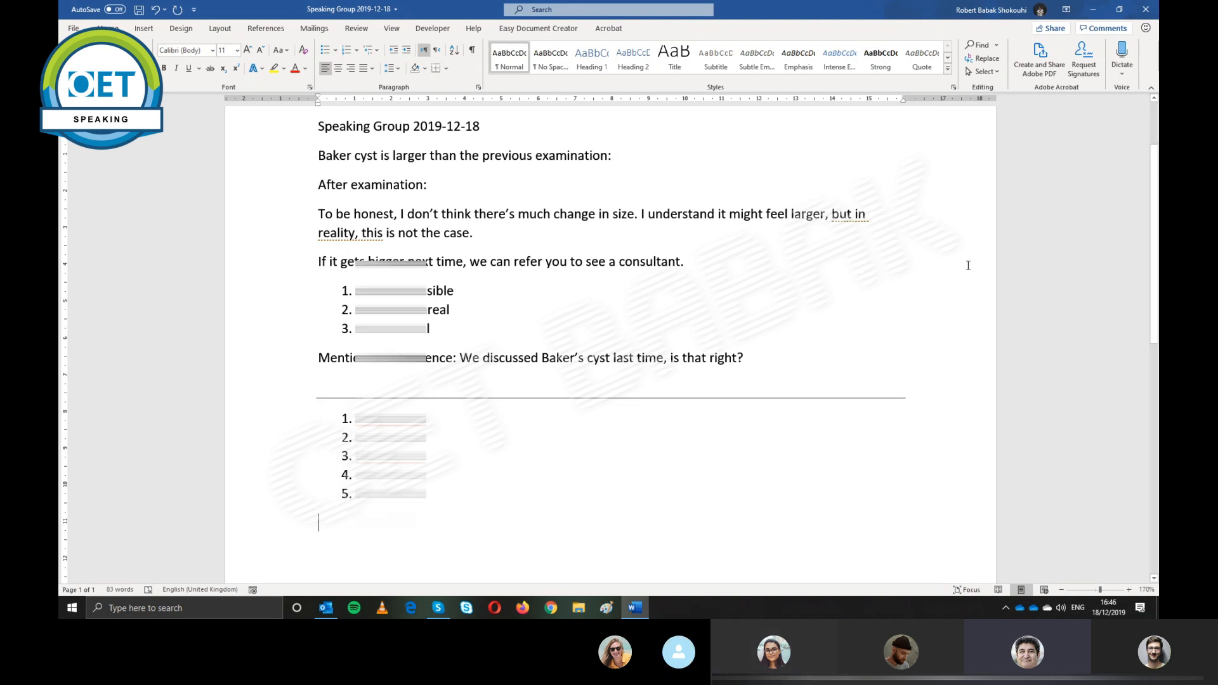
pyautogui.scroll(-3)
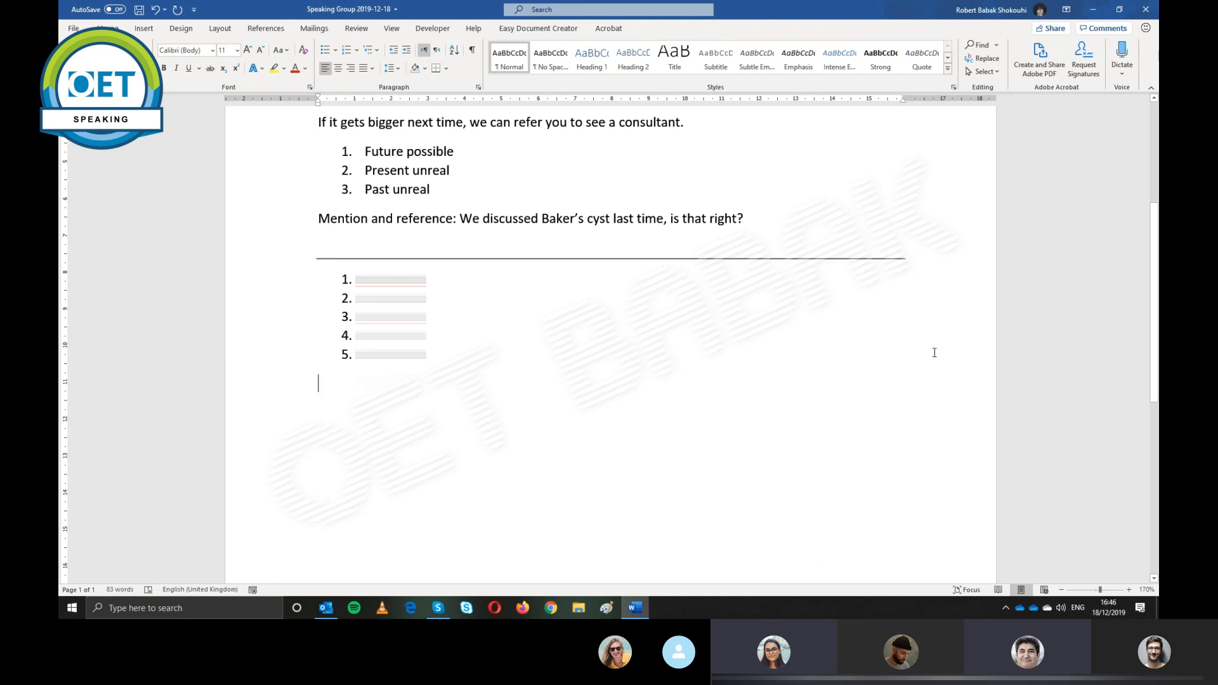
pyautogui.moveTo(635, 608)
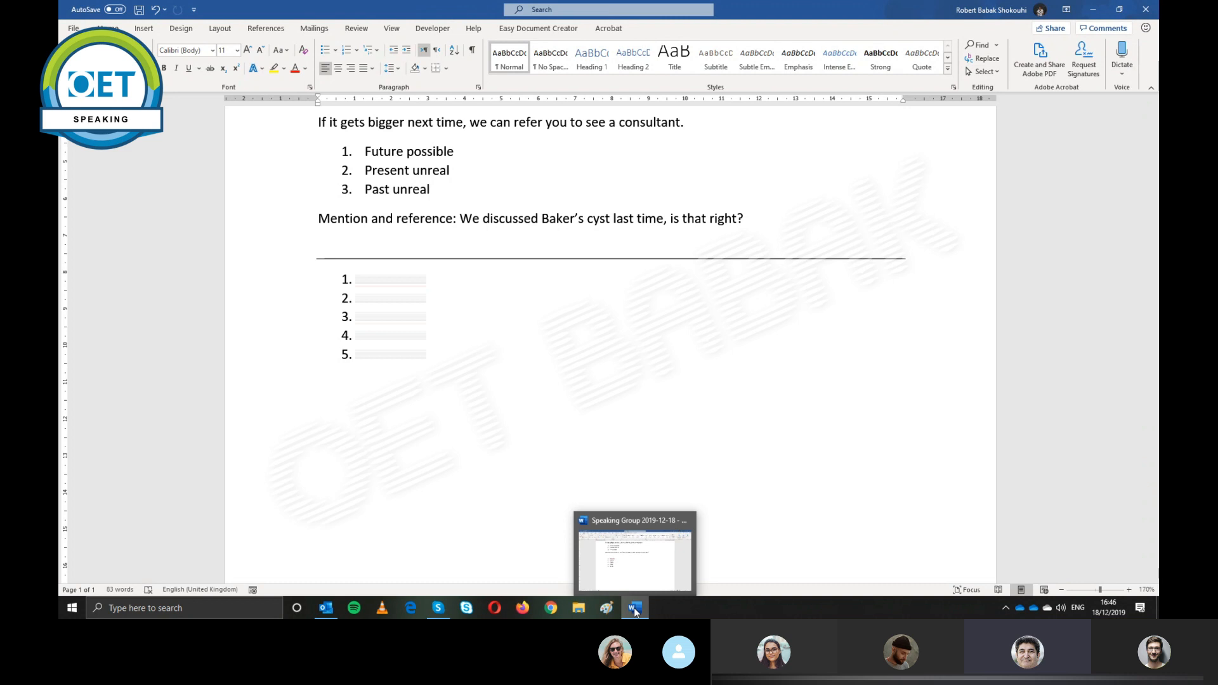
# Switch to the Future land PDF and scroll down to Roleplayer Card No. 4 on page 15
pyautogui.click(662, 608)
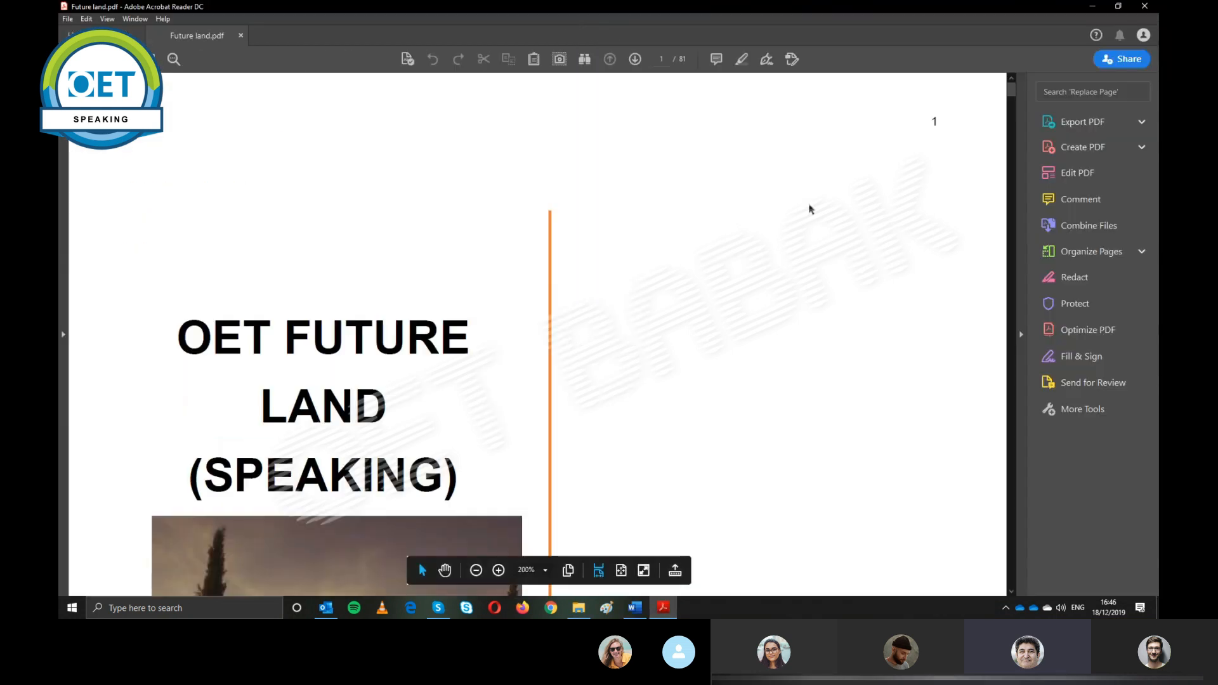
pyautogui.scroll(-3)
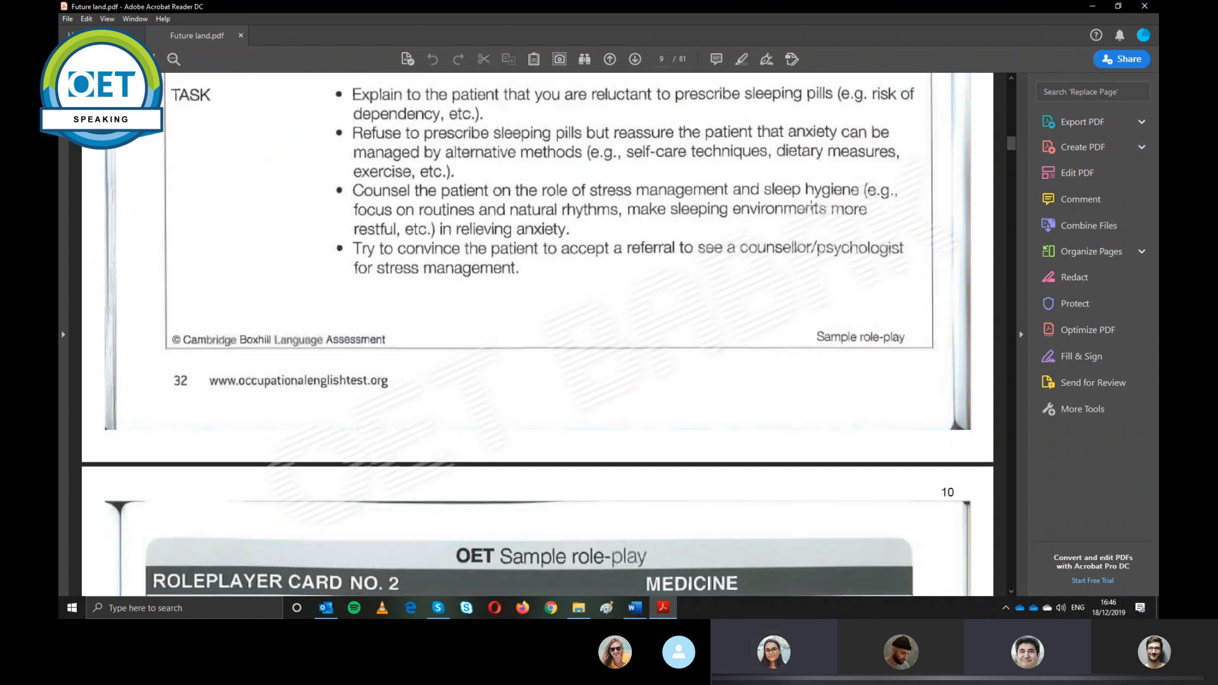
pyautogui.scroll(-3)
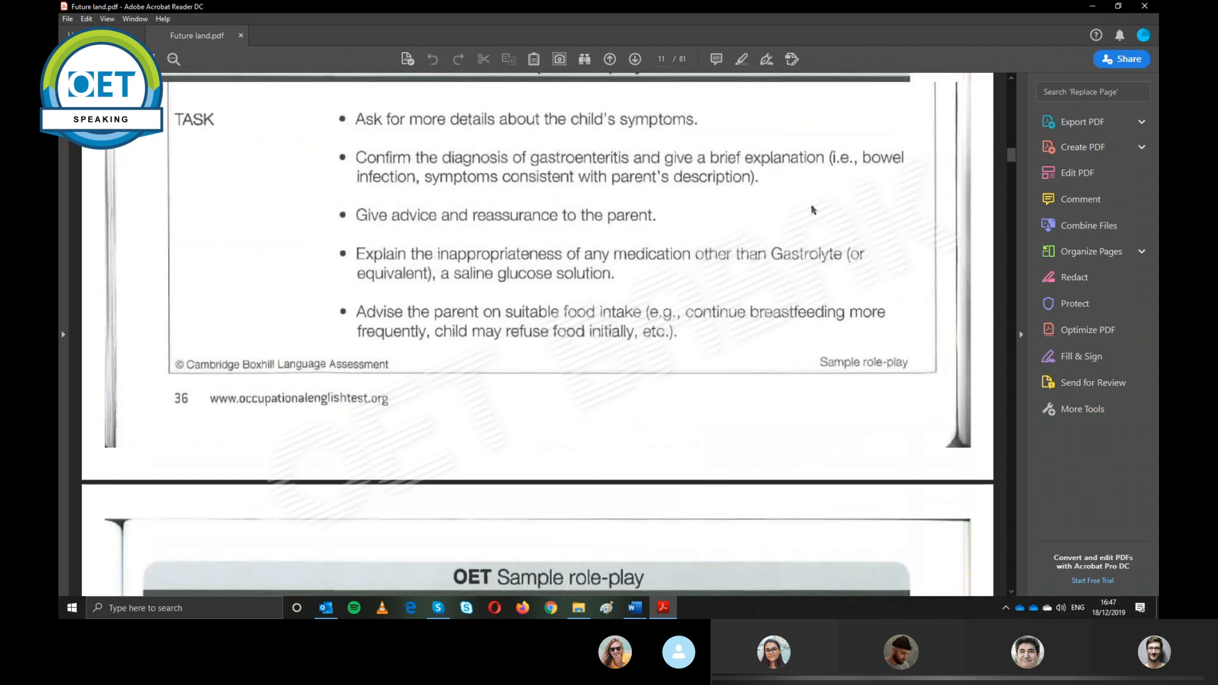
pyautogui.scroll(-3)
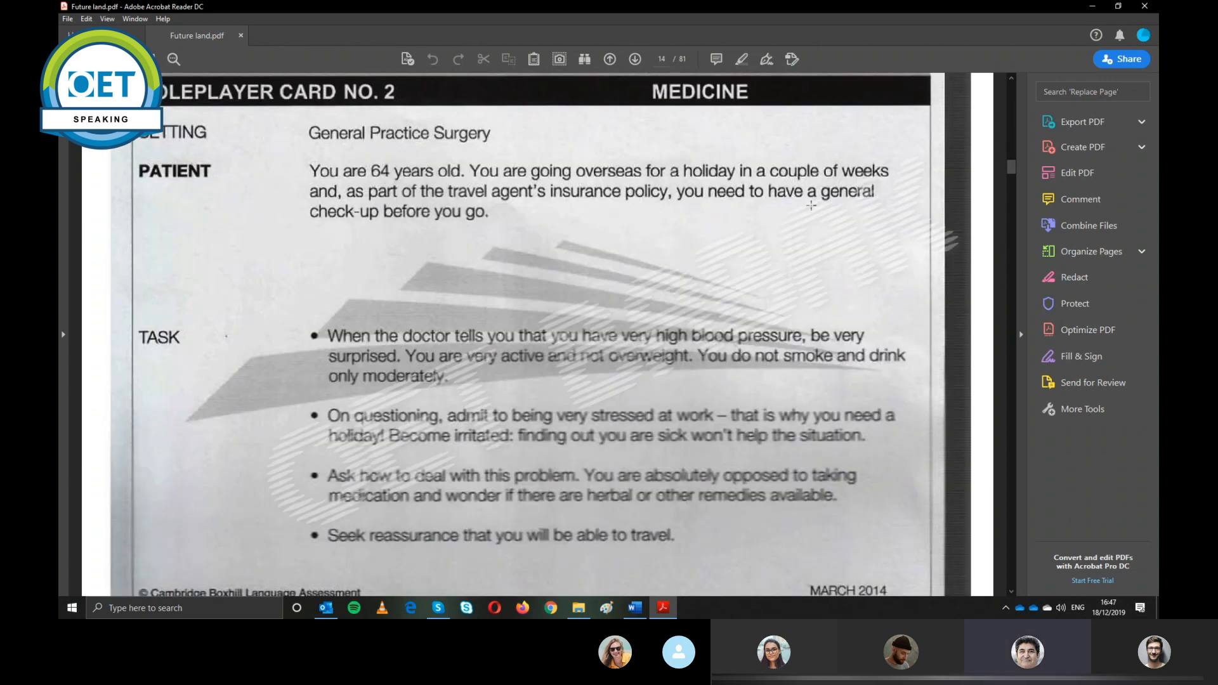
pyautogui.scroll(-3)
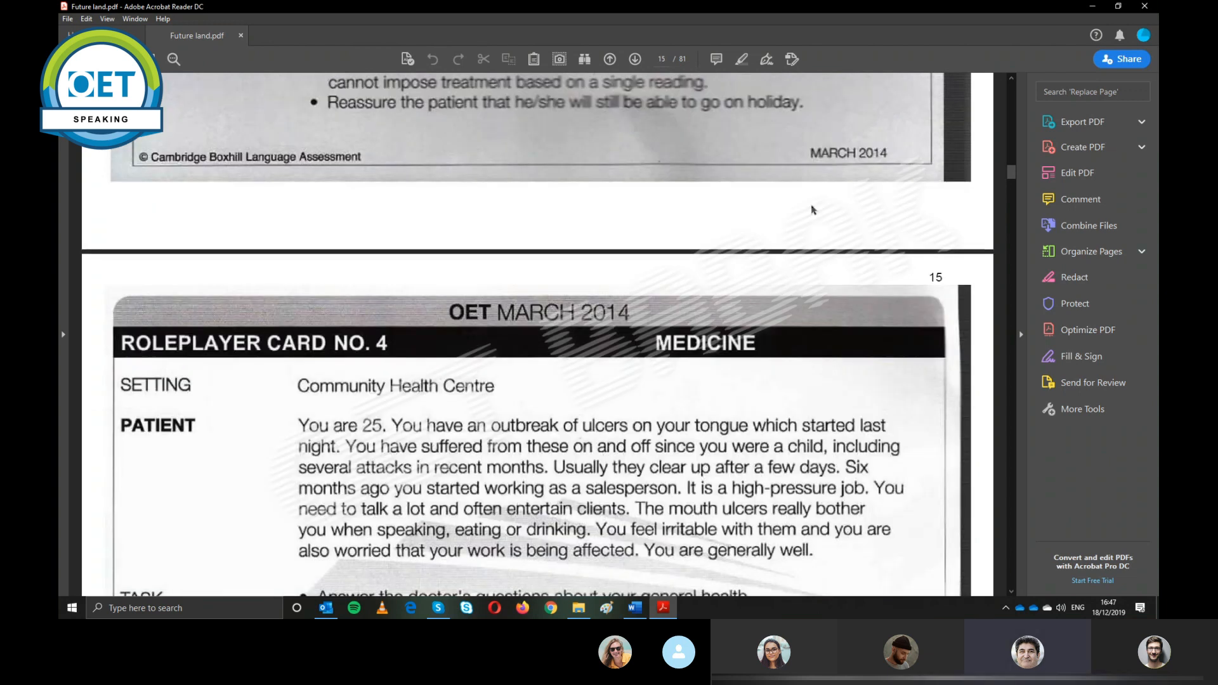
pyautogui.moveTo(853, 182)
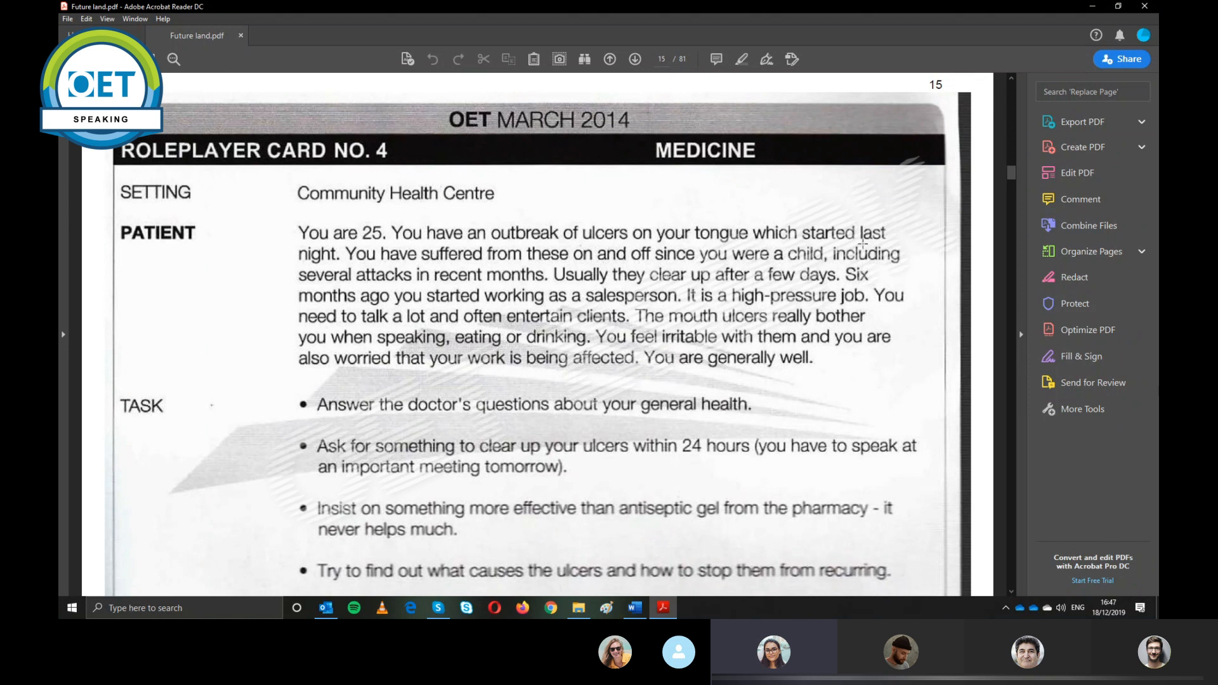
pyautogui.moveTo(946, 189)
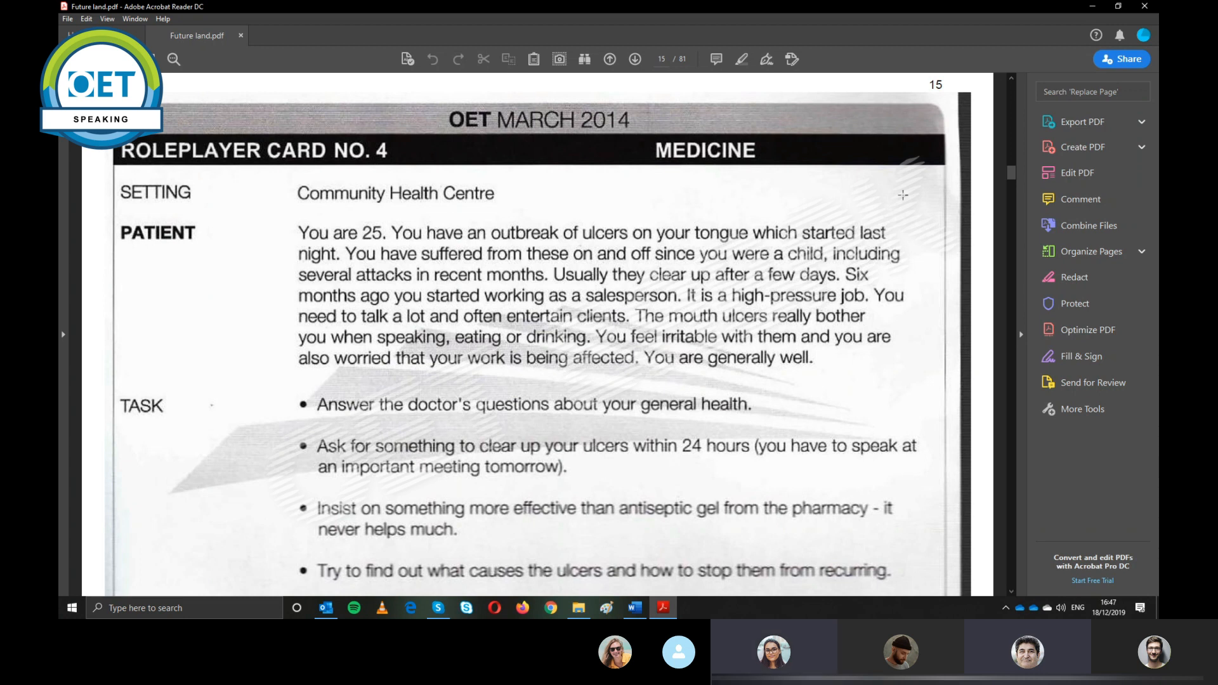
pyautogui.moveTo(919, 226)
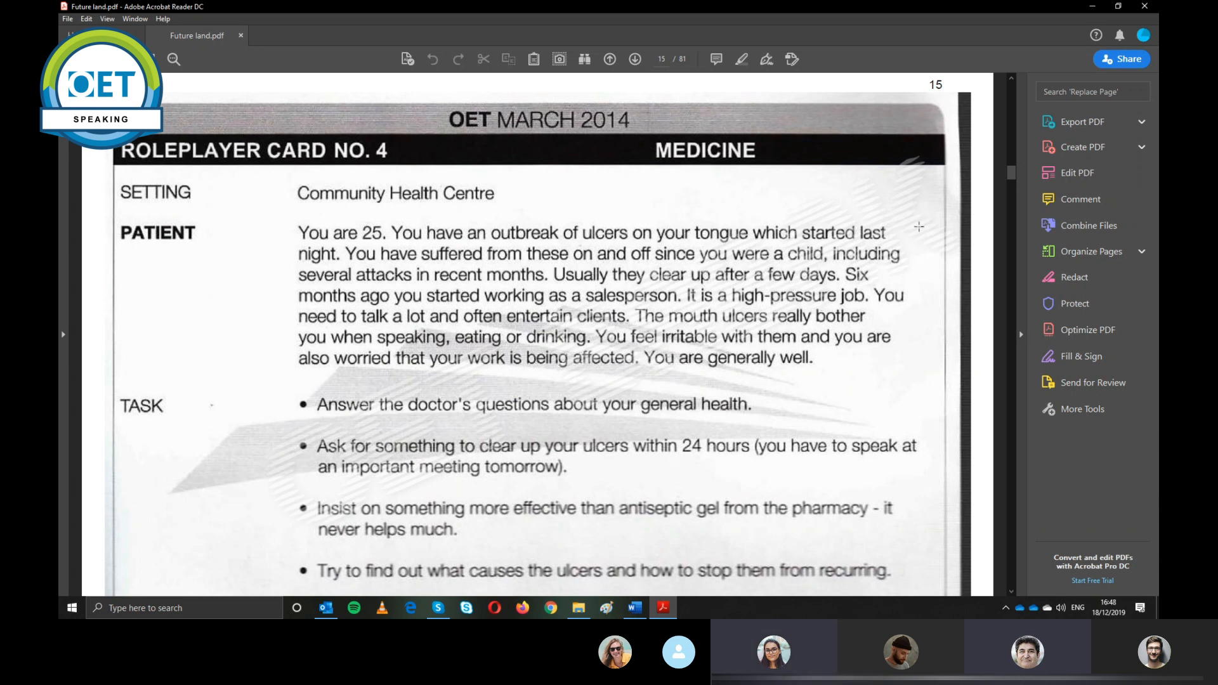
# Scroll to reveal Roleplayer Card No. 4's full task list including the 24-hour ulcer cure request
pyautogui.scroll(-3)
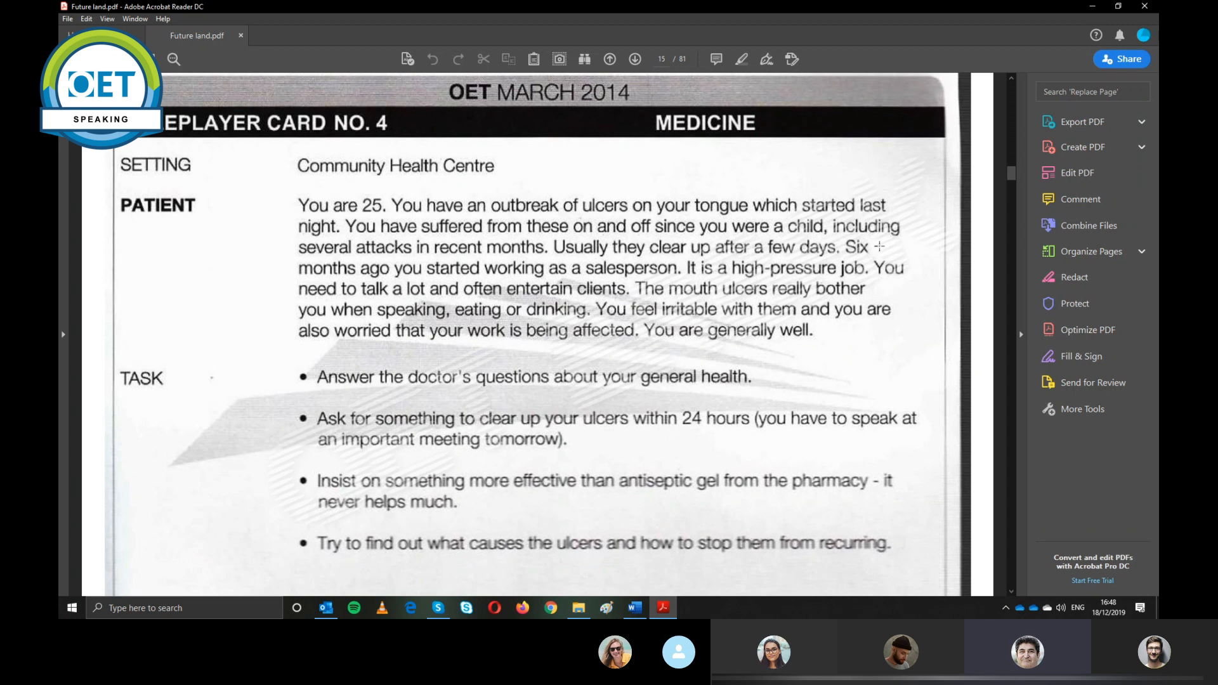
pyautogui.moveTo(879, 250)
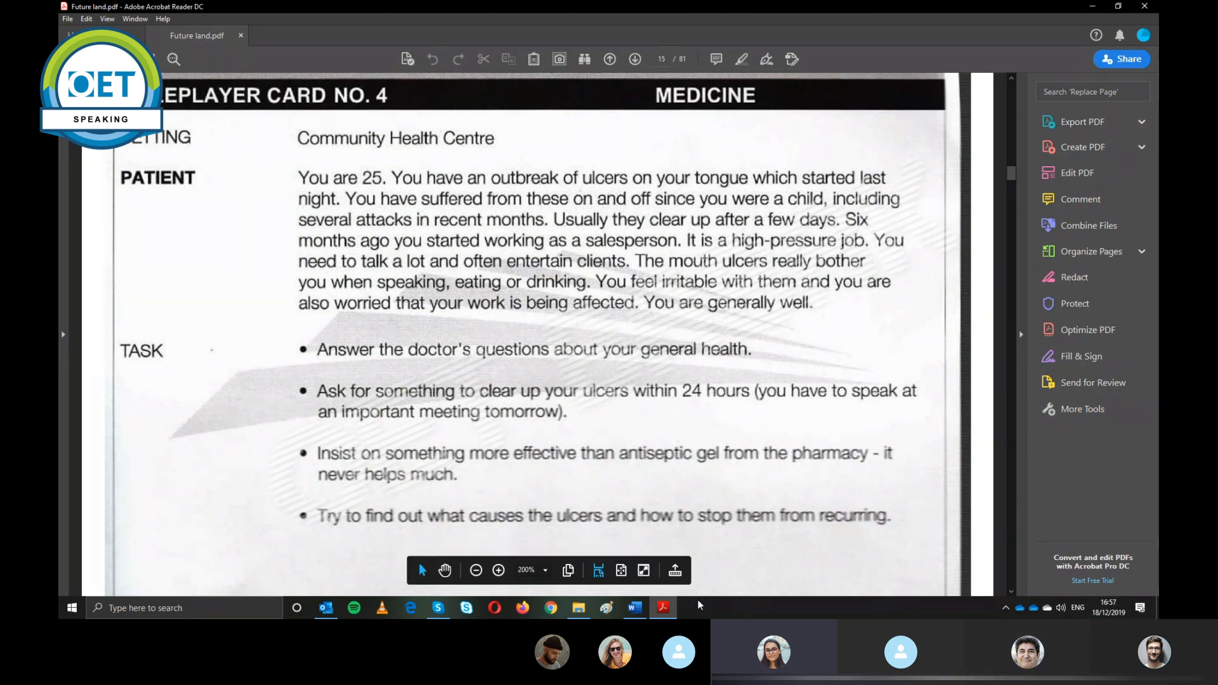
pyautogui.moveTo(767, 576)
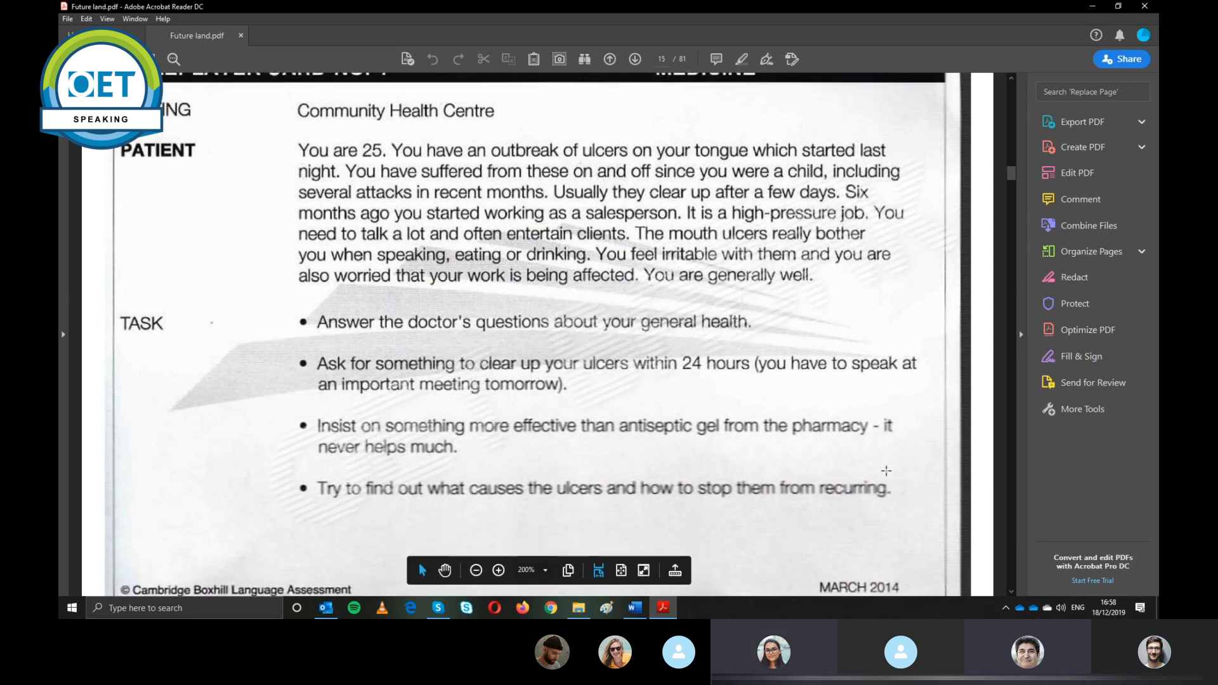
# Scroll down to read Candidate Card No. 4's doctor tasks for the ulcer case
pyautogui.scroll(-3)
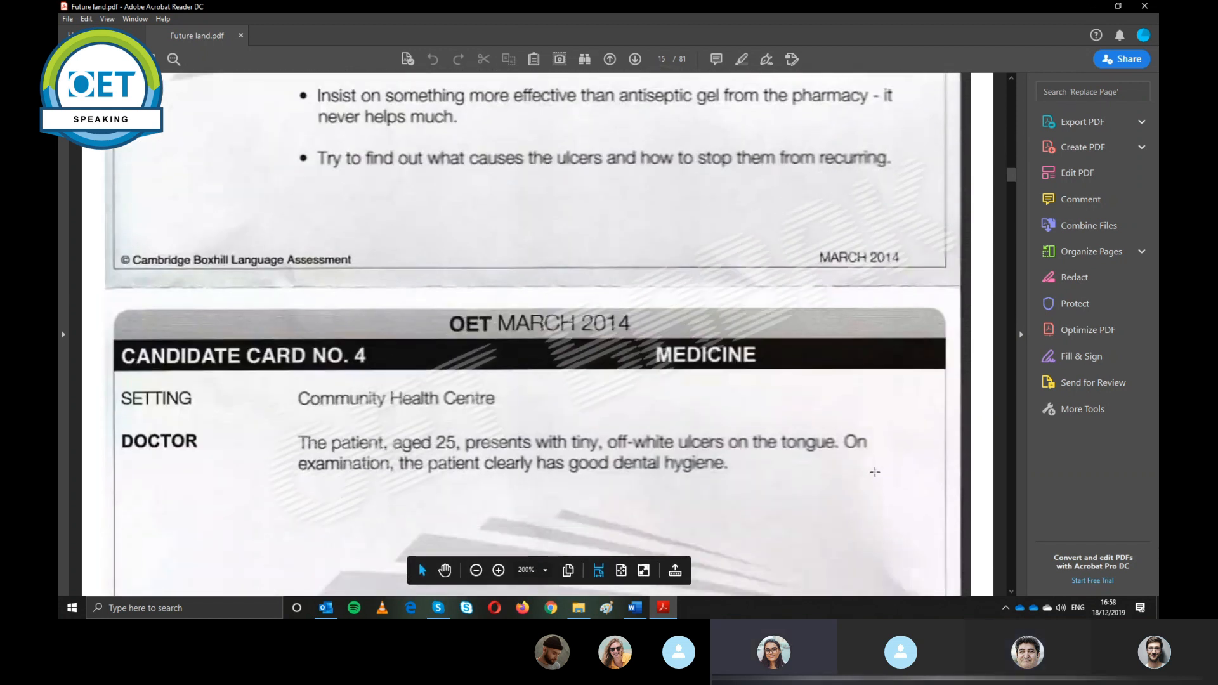
pyautogui.scroll(-3)
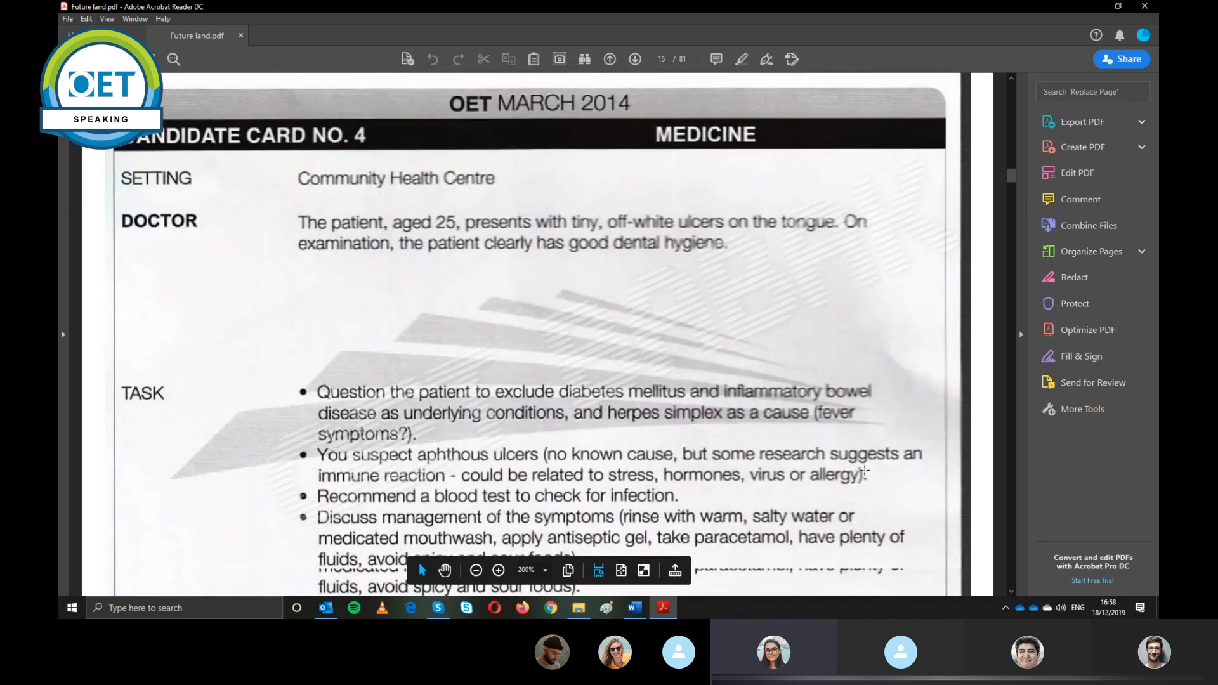
pyautogui.scroll(-3)
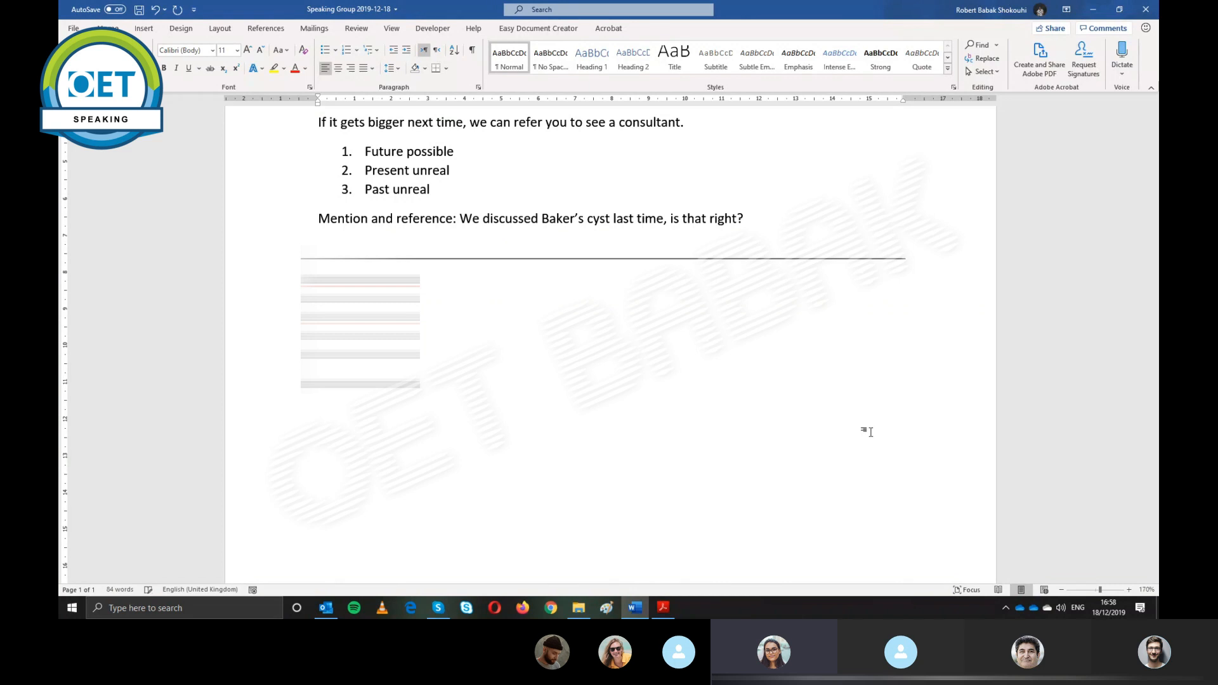
# Add "Feeling: Not very happy" below the divider and start a "+" line beneath it
pyautogui.click(318, 412)
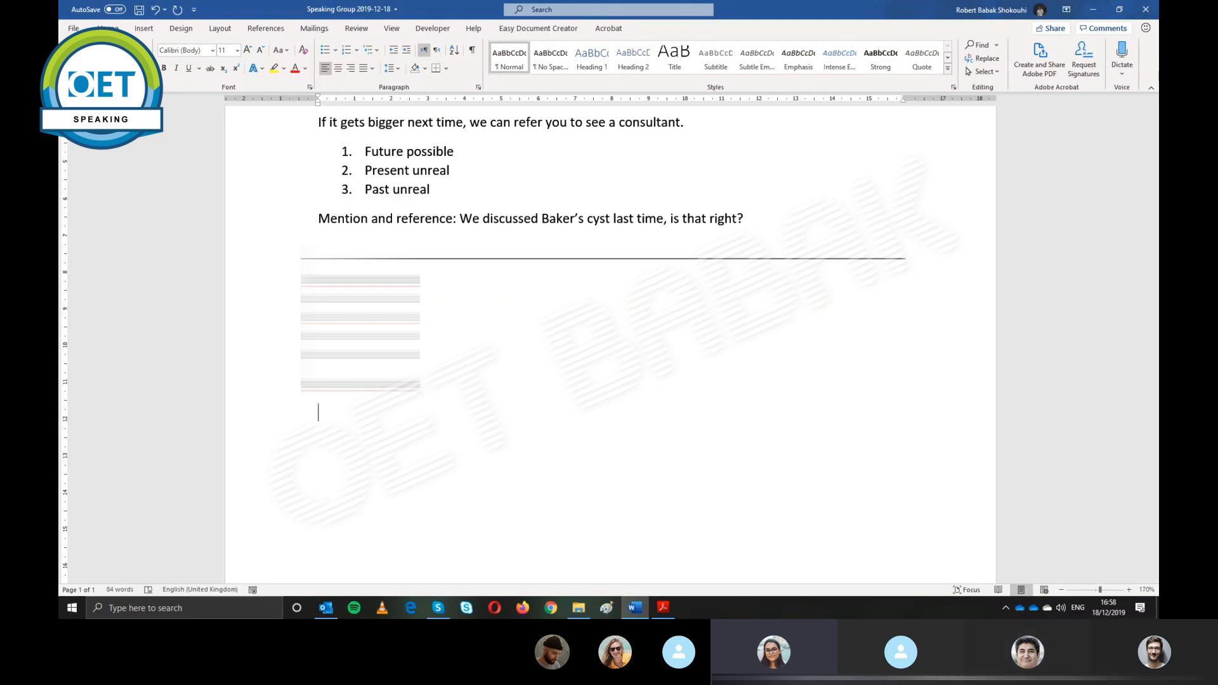
pyautogui.write('Feeling')
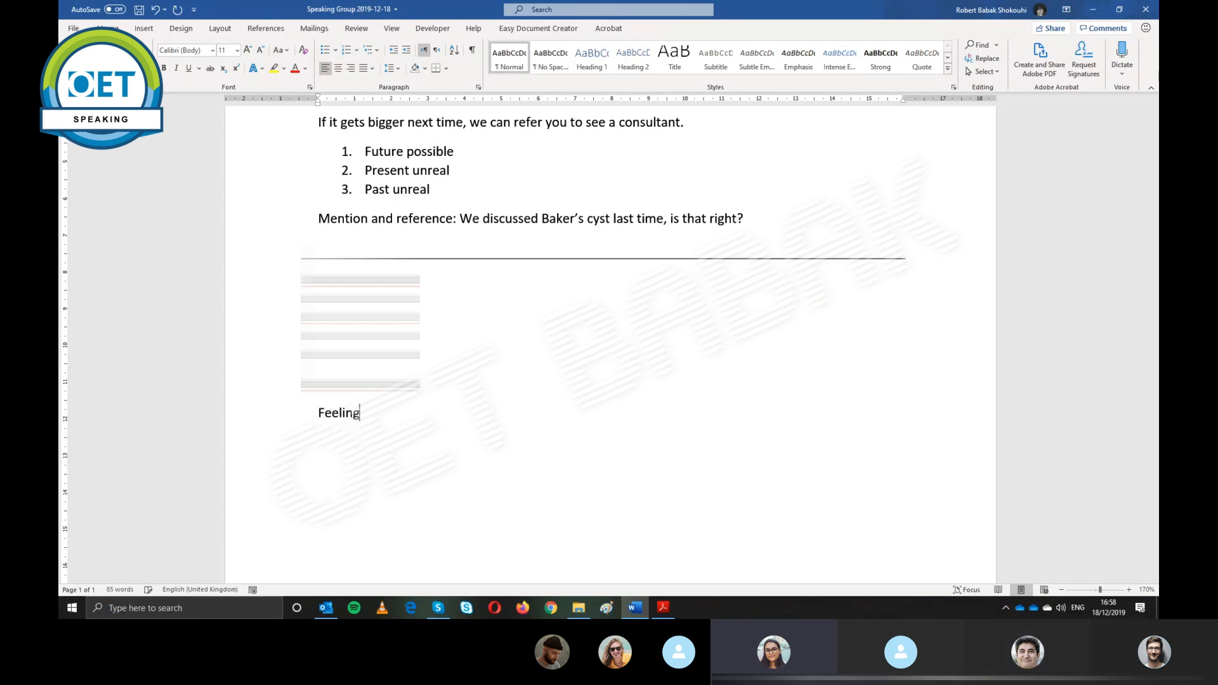
pyautogui.write(':')
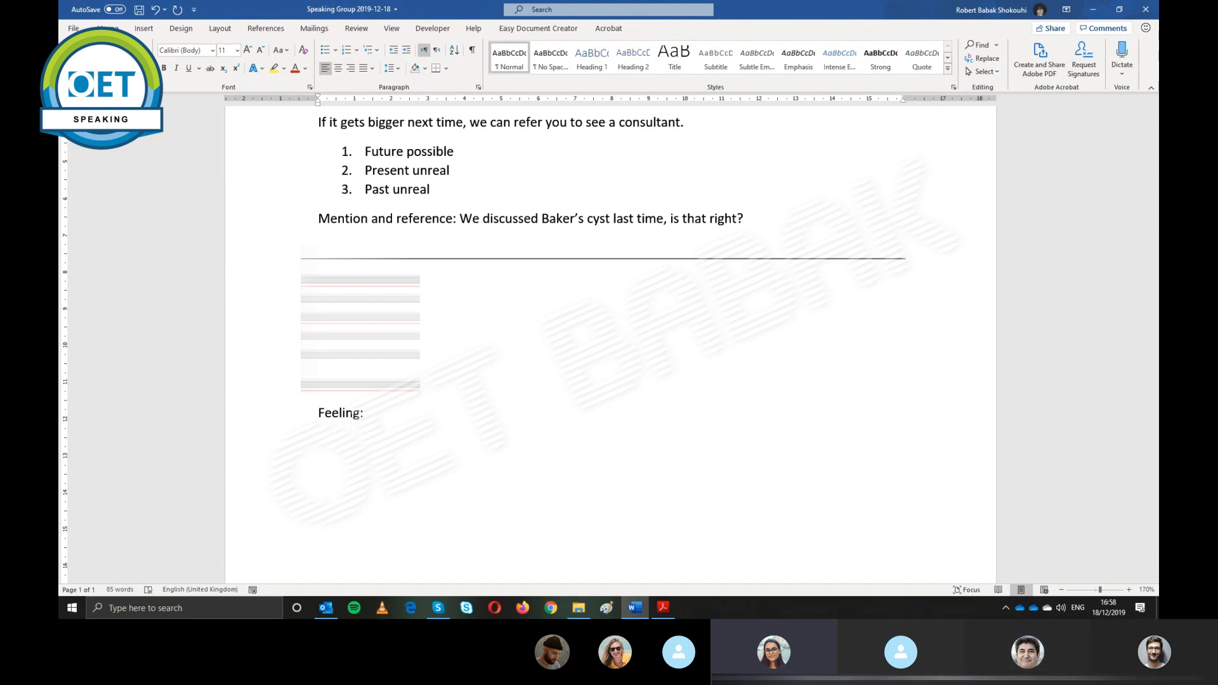
pyautogui.click(366, 413)
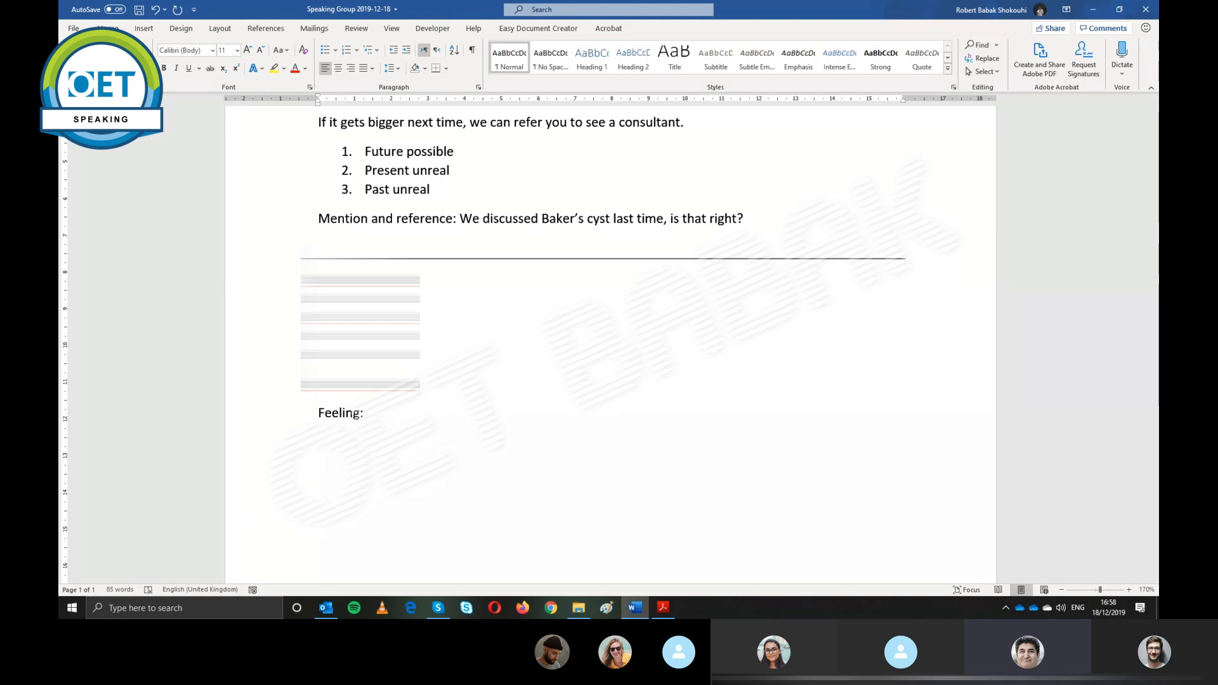
pyautogui.click(367, 413)
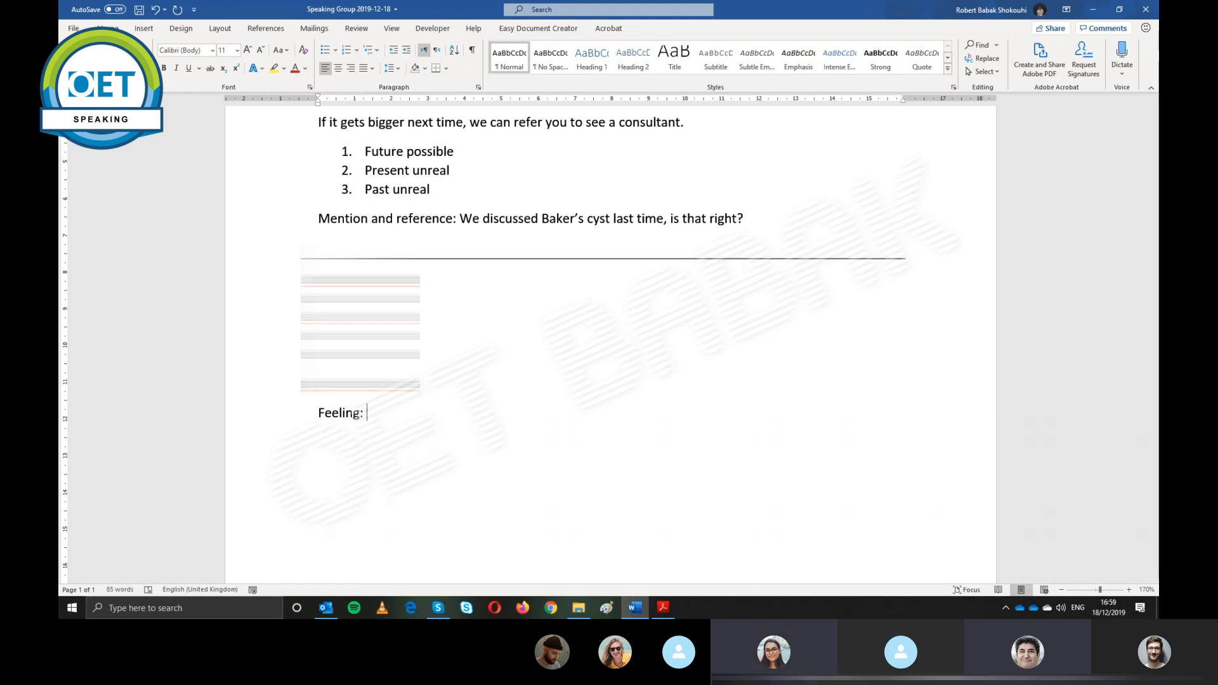
pyautogui.write('N')
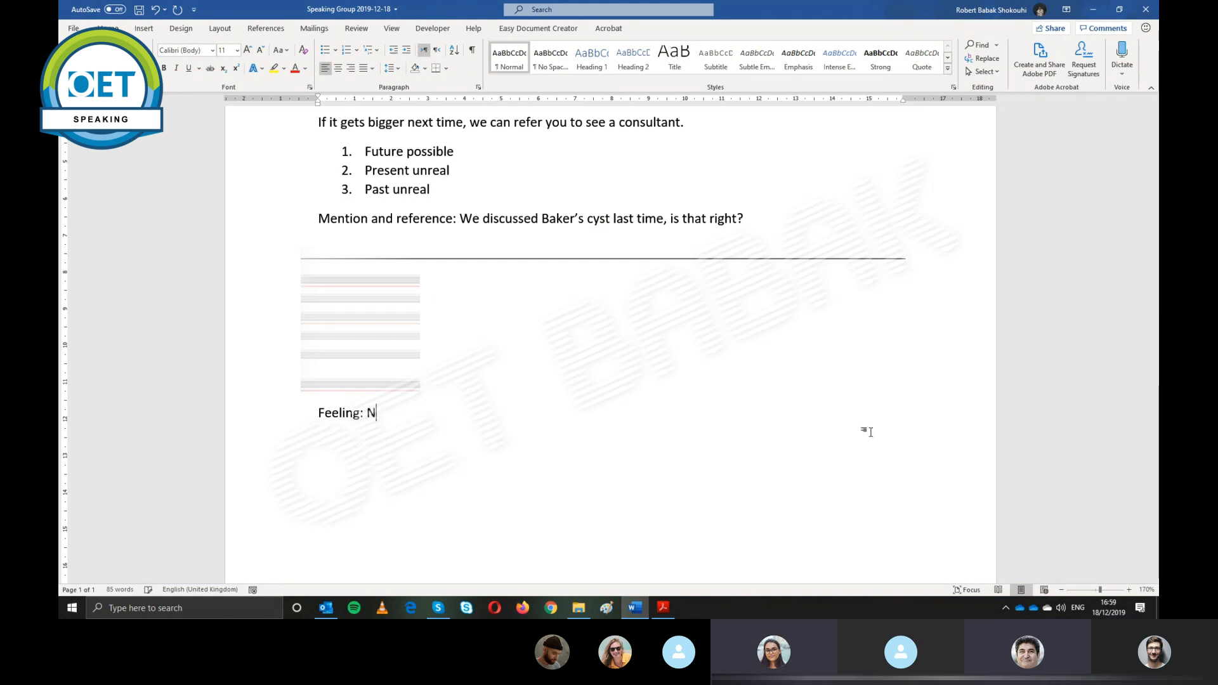
pyautogui.write('ot very')
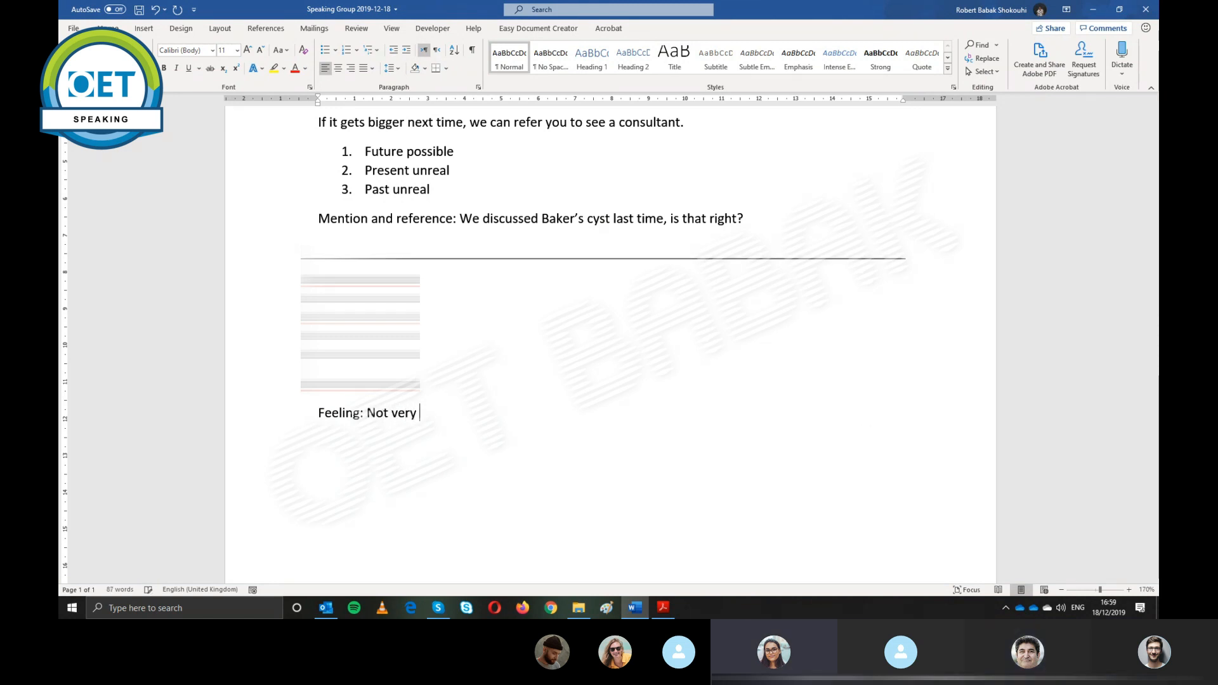
pyautogui.write('happy')
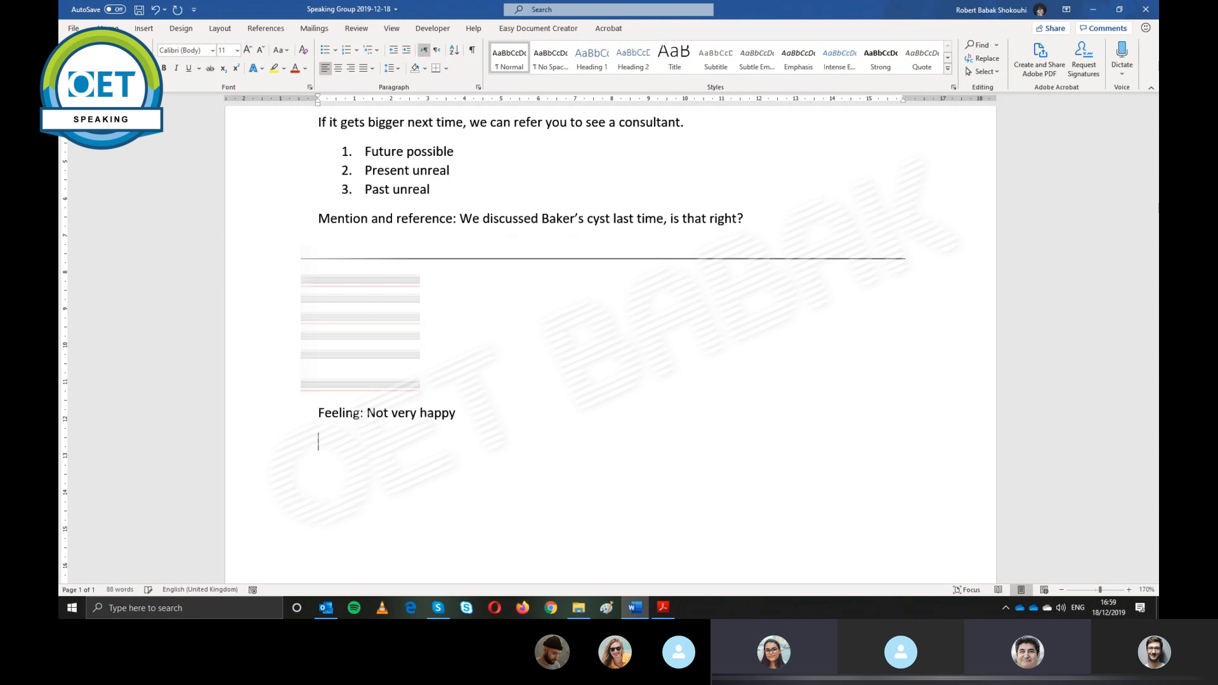
pyautogui.write('+')
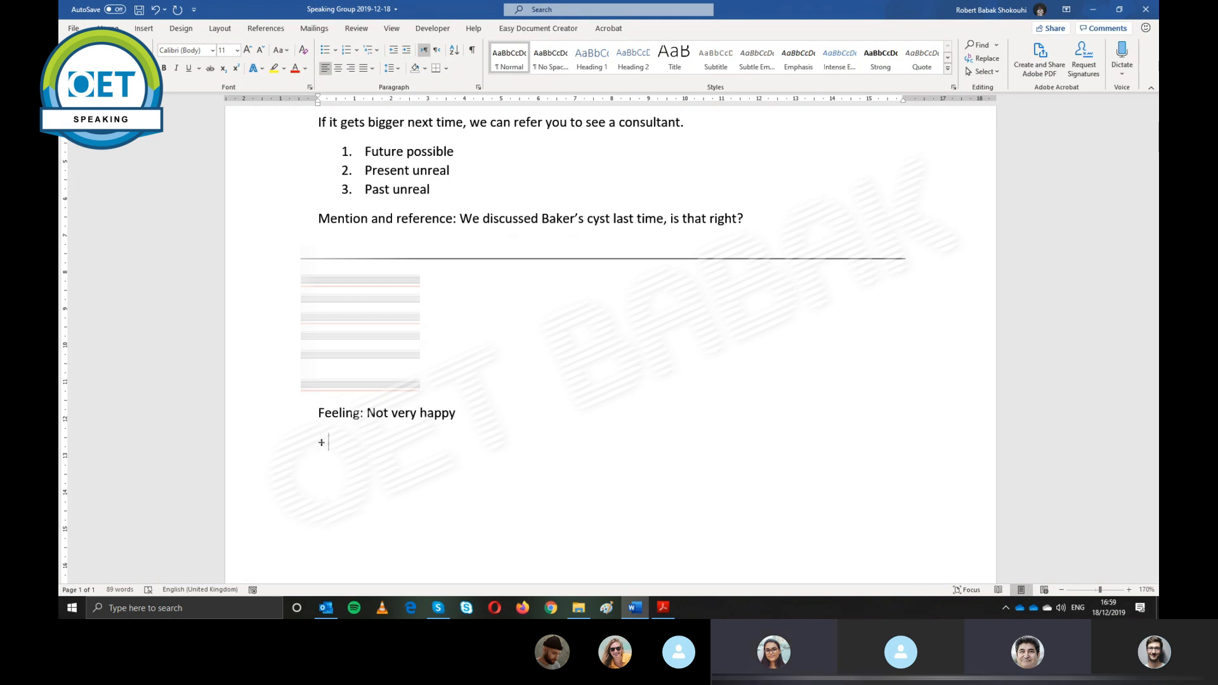
# List plus points rapport, fluency and gathering information on separate lines
pyautogui.write('rappor')
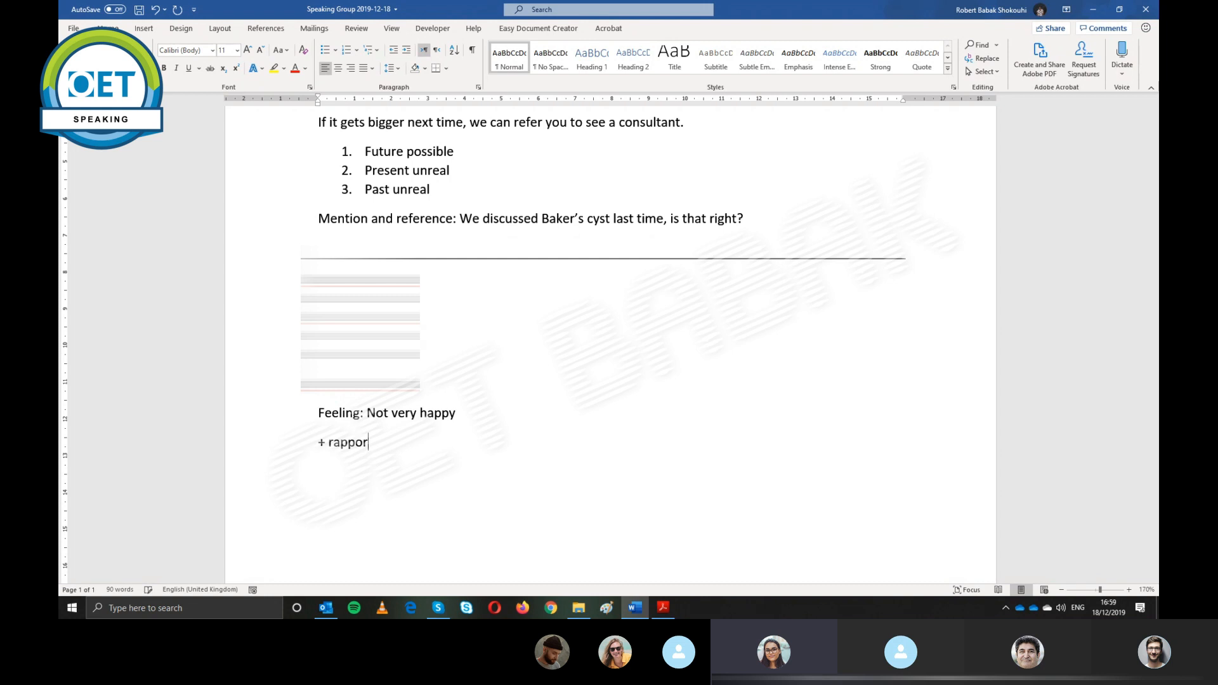
pyautogui.write('t')
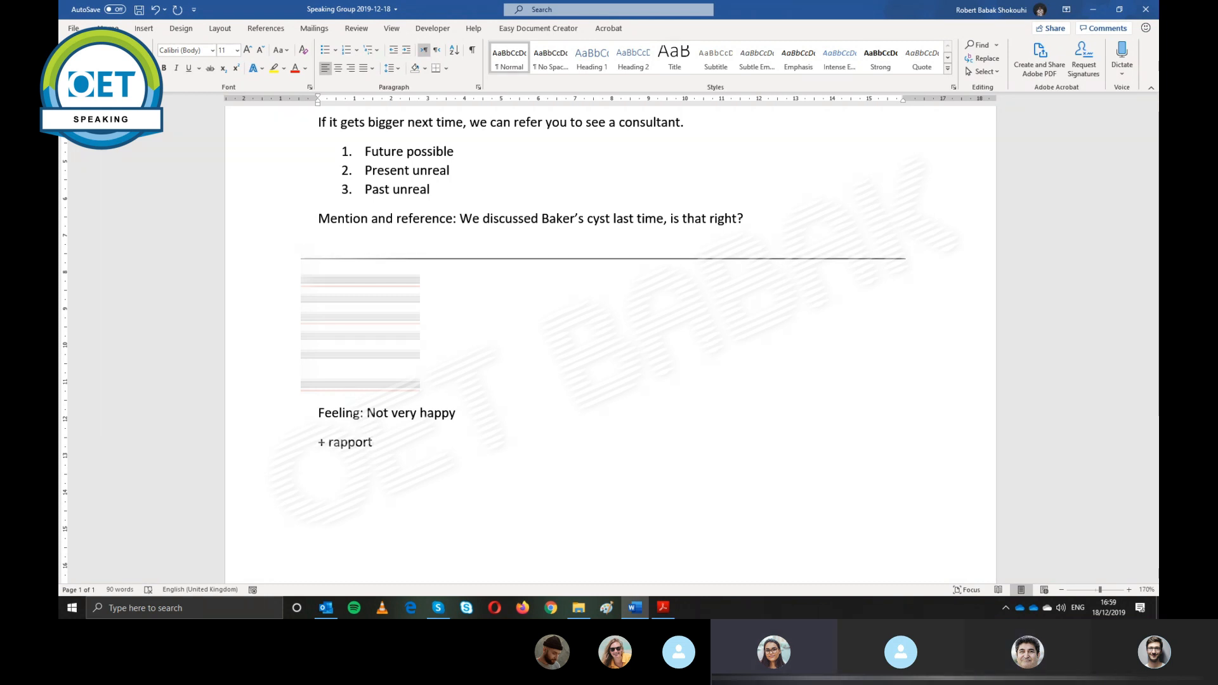
pyautogui.click(318, 471)
pyautogui.write('+')
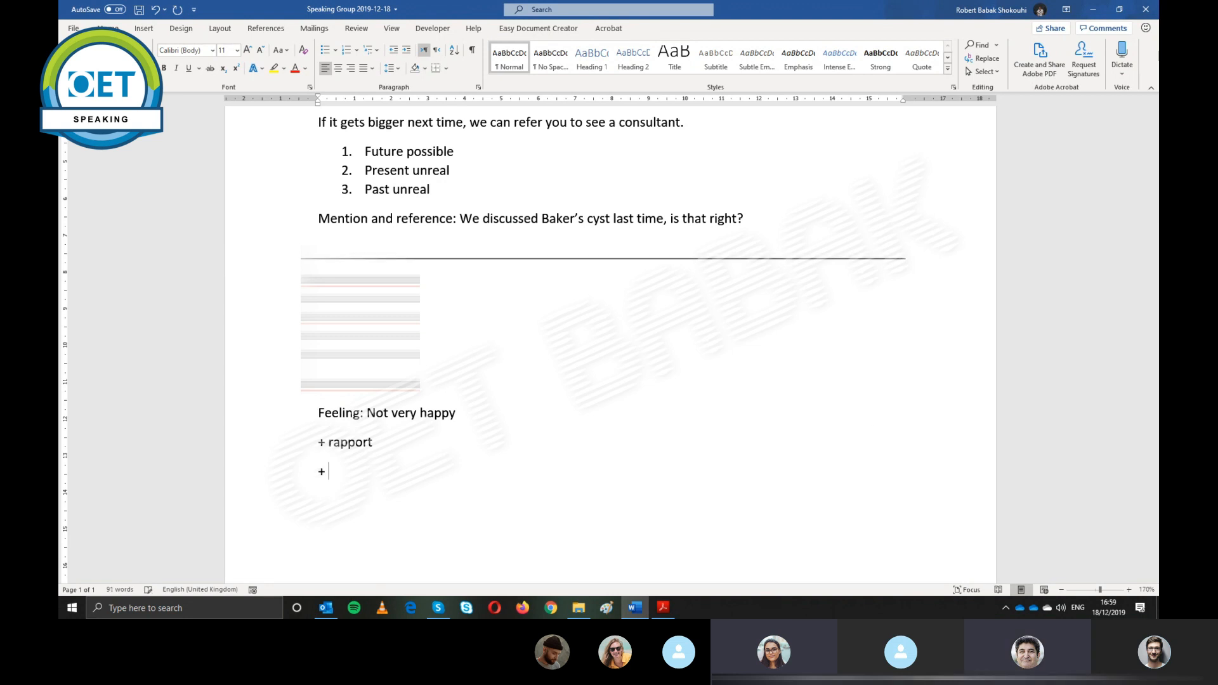
pyautogui.write('fluency')
pyautogui.write('+')
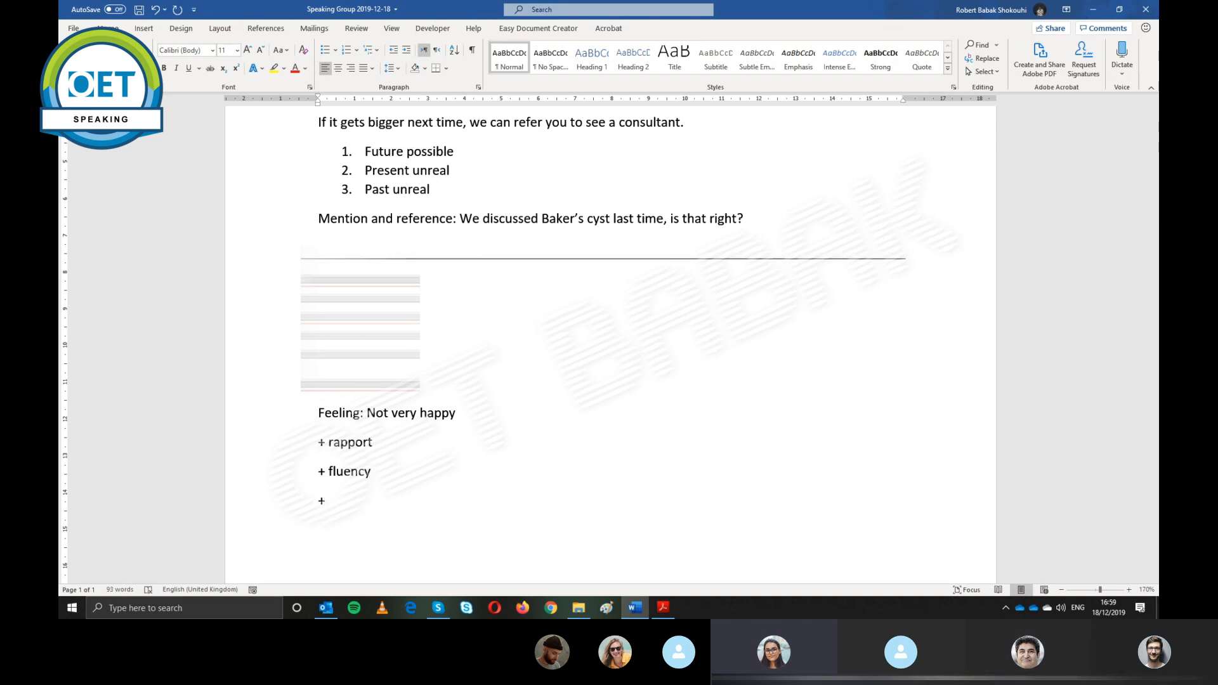
pyautogui.write('gathe')
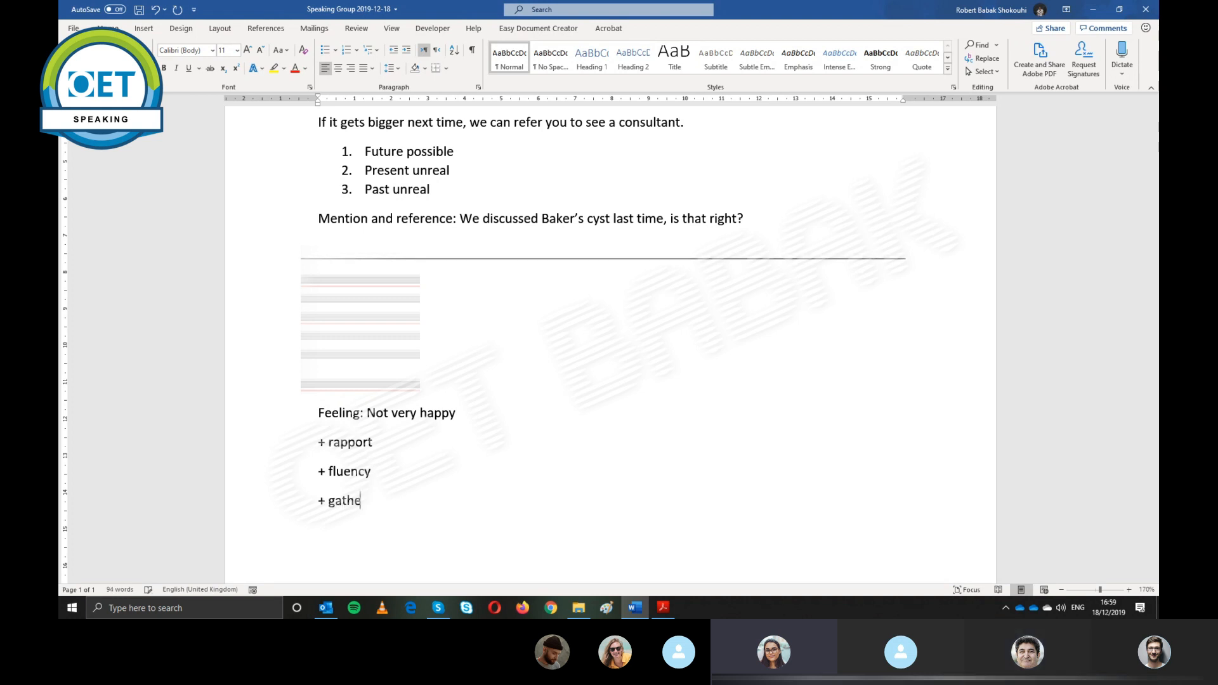
pyautogui.write('ring infor')
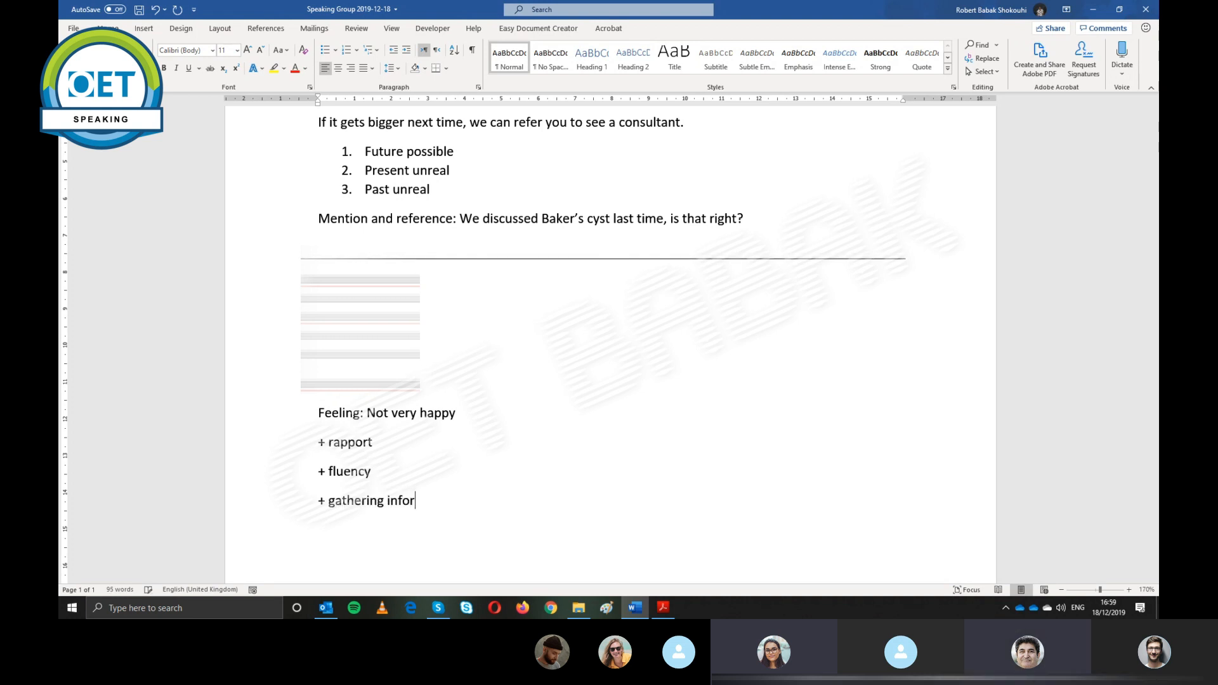
pyautogui.write('mation')
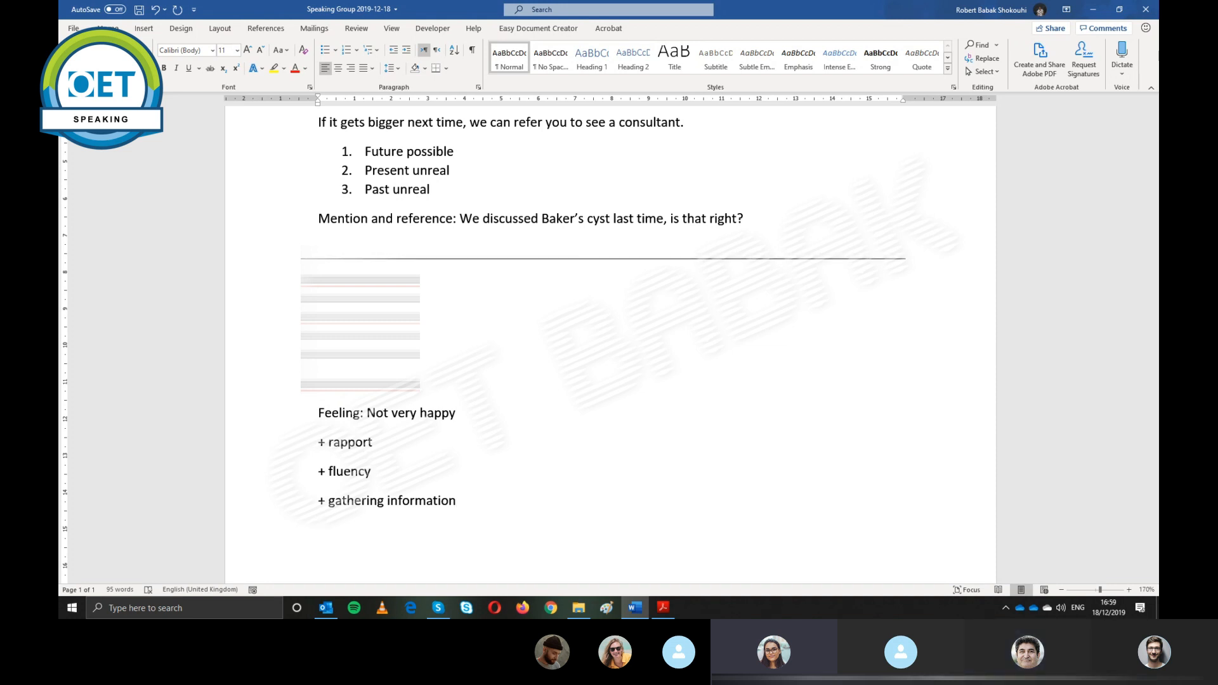
# Add Summarising and signposting, then start an indented bulleted sub-point
pyautogui.write('summaris')
pyautogui.write('+ signpost')
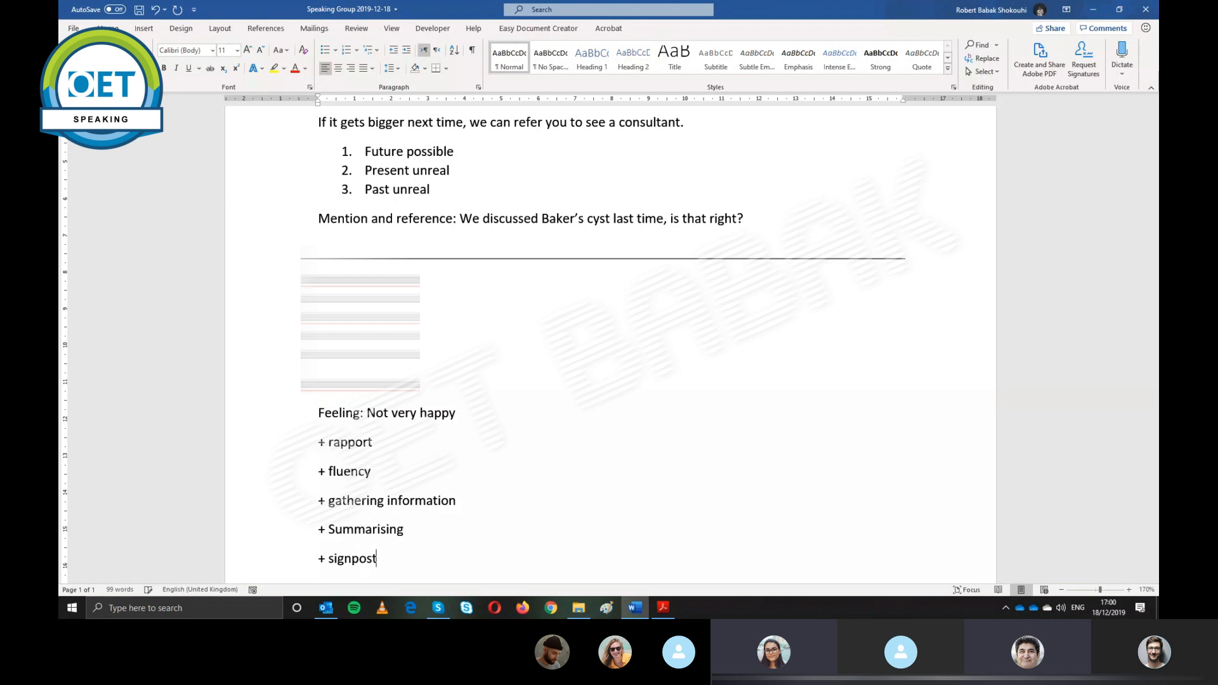
pyautogui.write('ing')
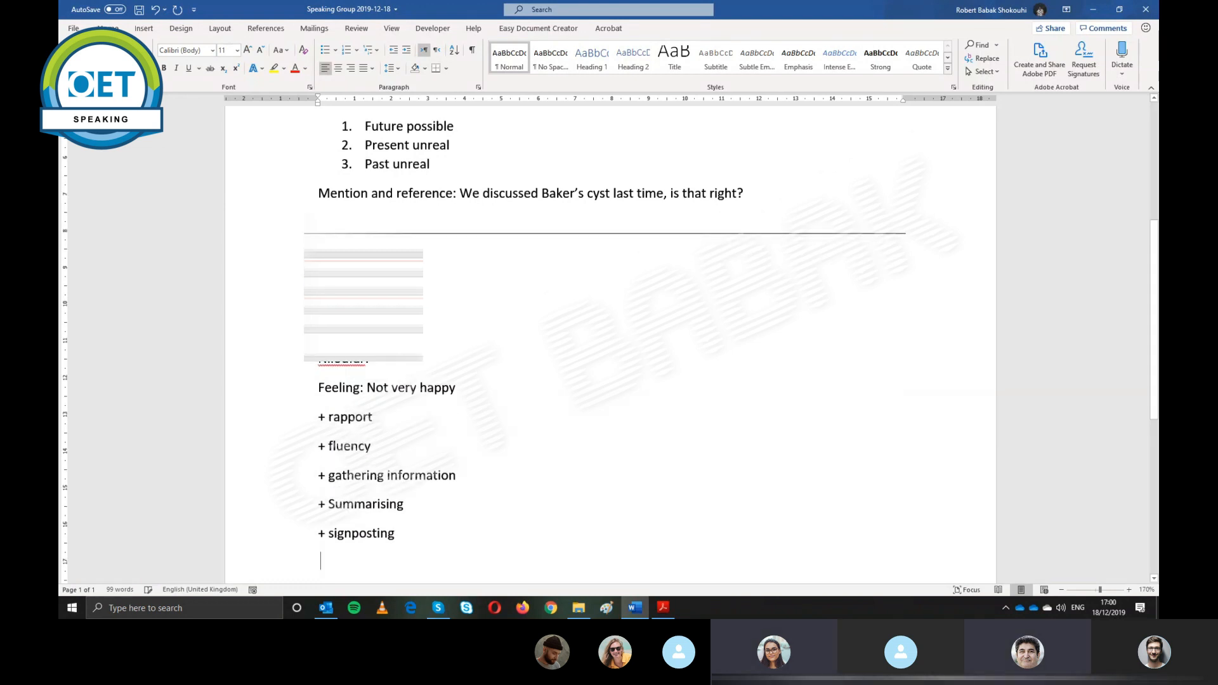
pyautogui.scroll(-3)
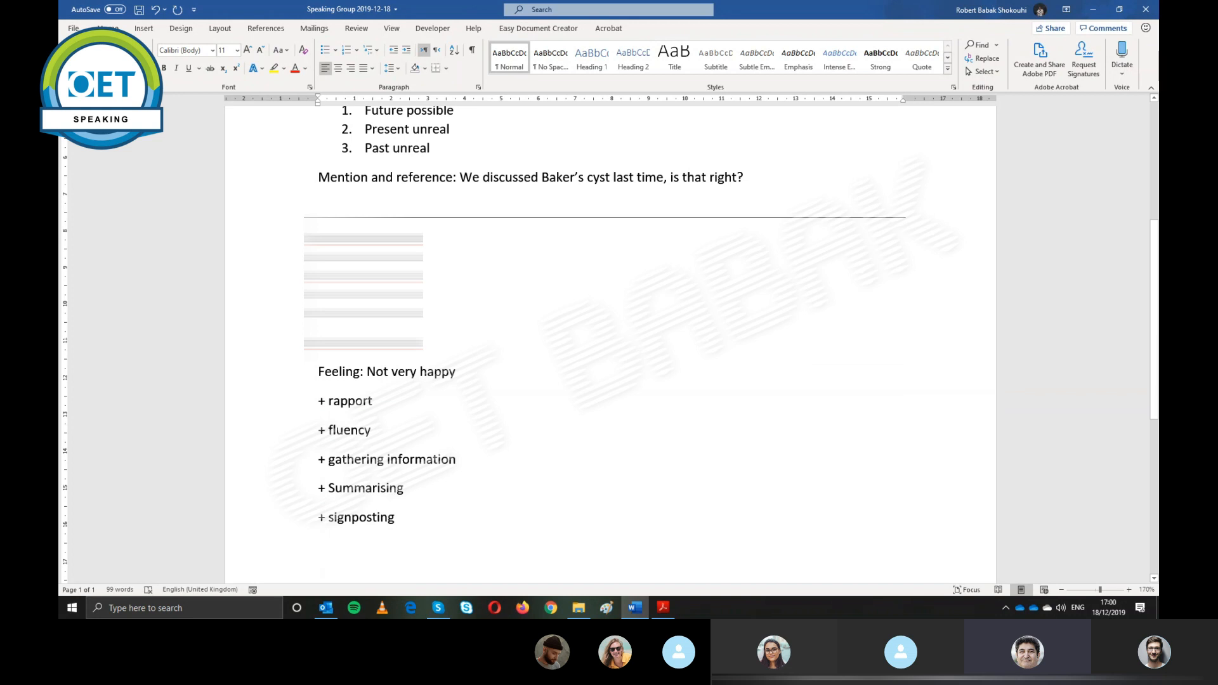
pyautogui.write('--')
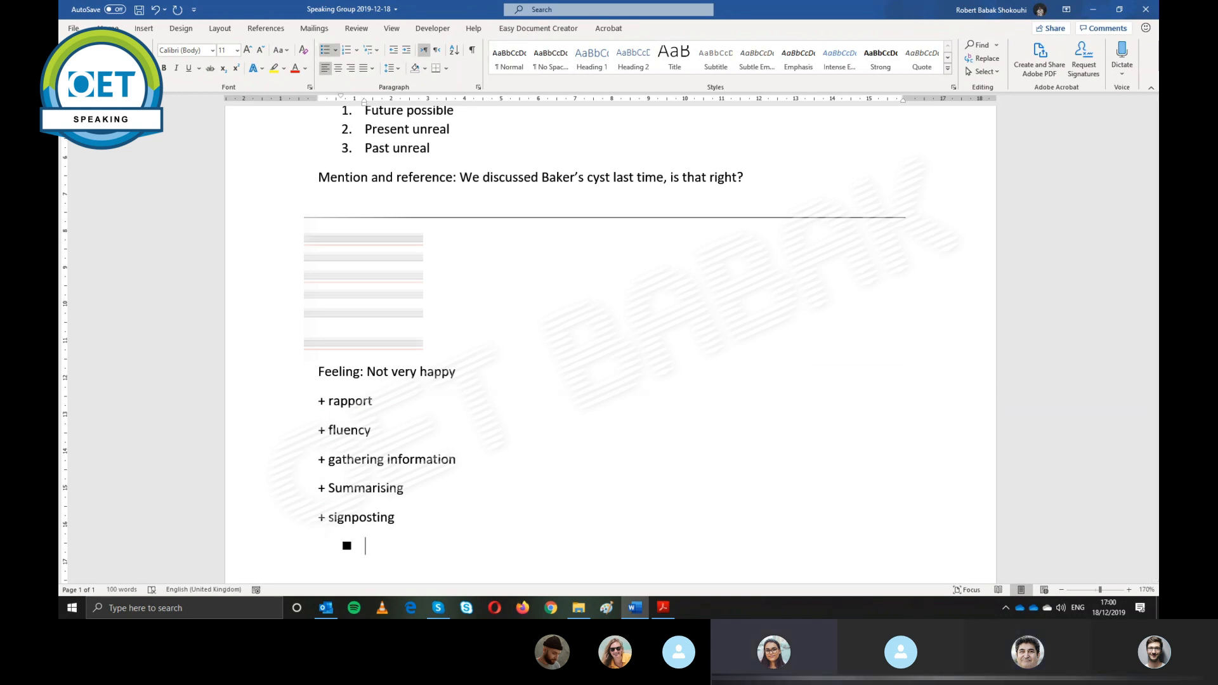
# Add the bullet "Manage time", correcting the misspelt word via spelling suggestions
pyautogui.write('Magane t')
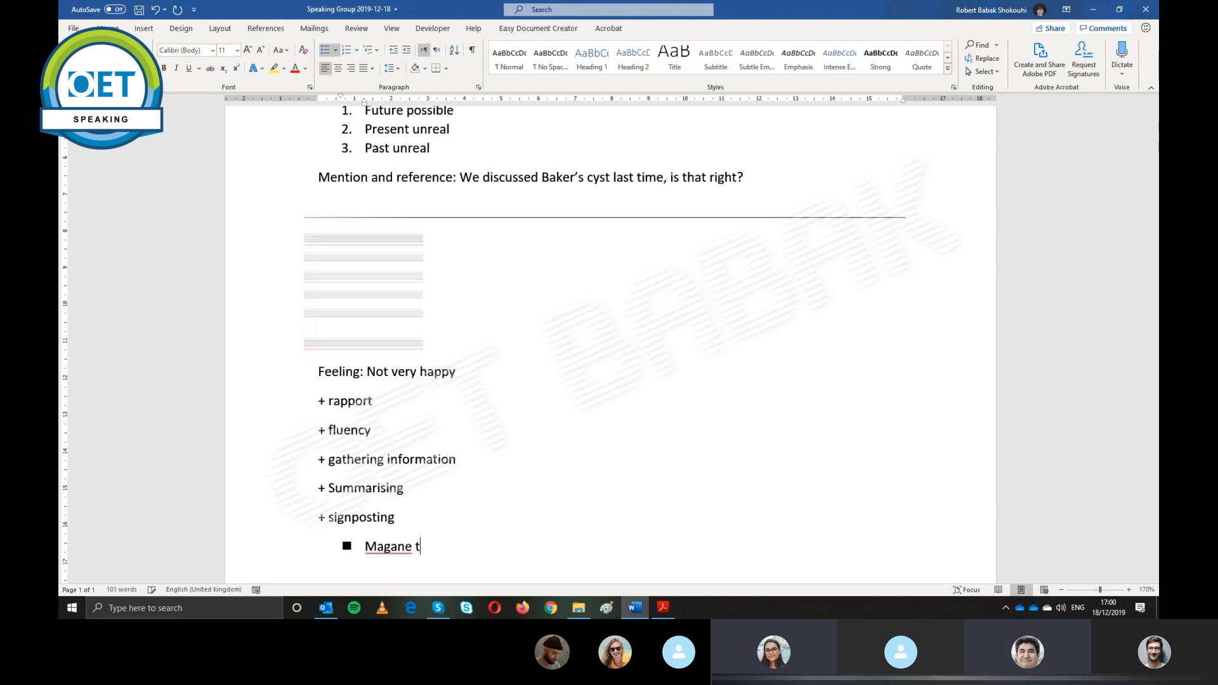
pyautogui.write('ime')
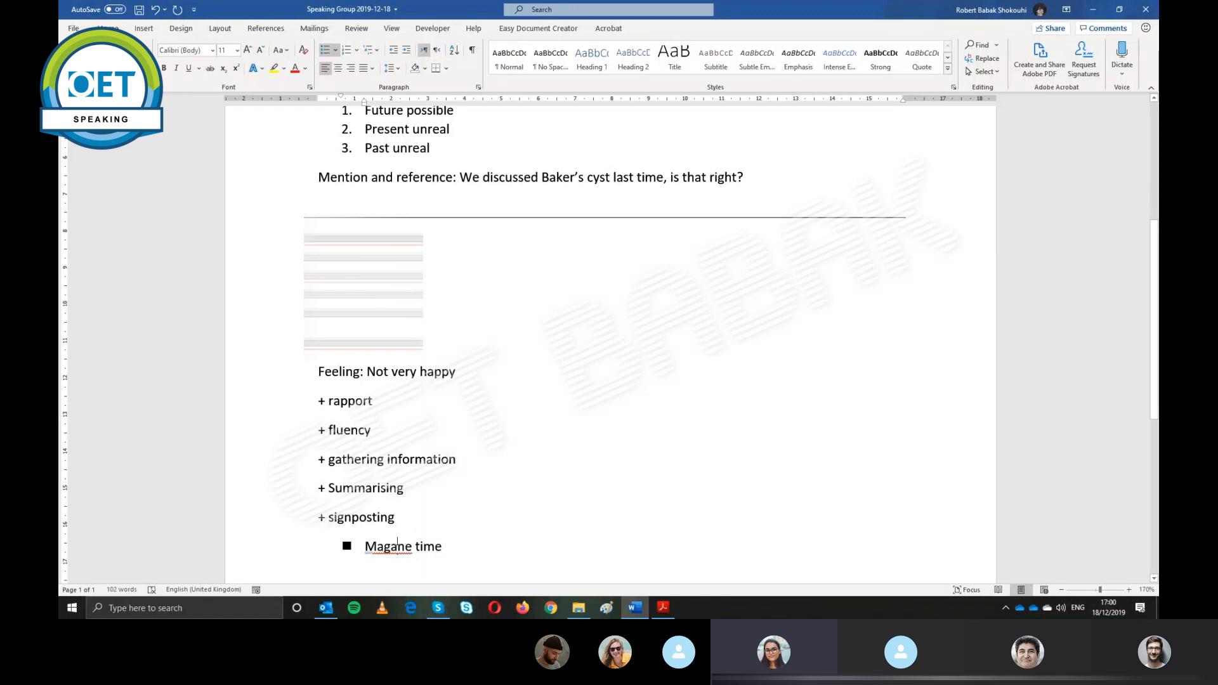
pyautogui.rightClick(389, 547)
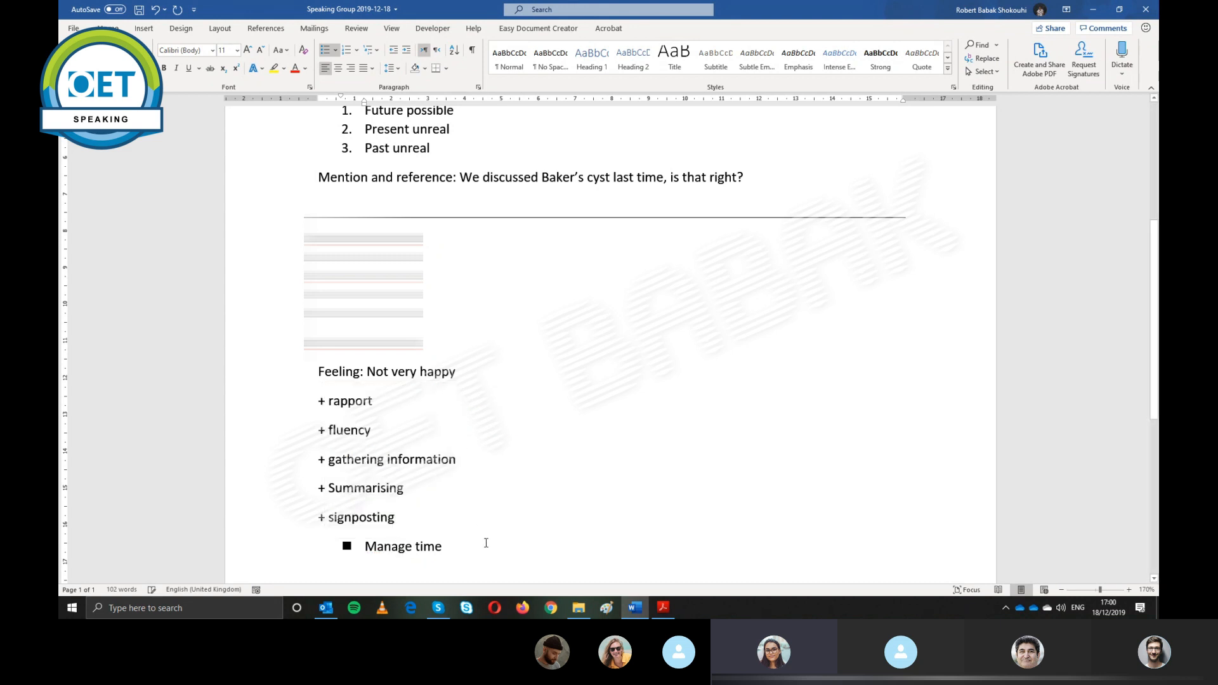
pyautogui.press('enter')
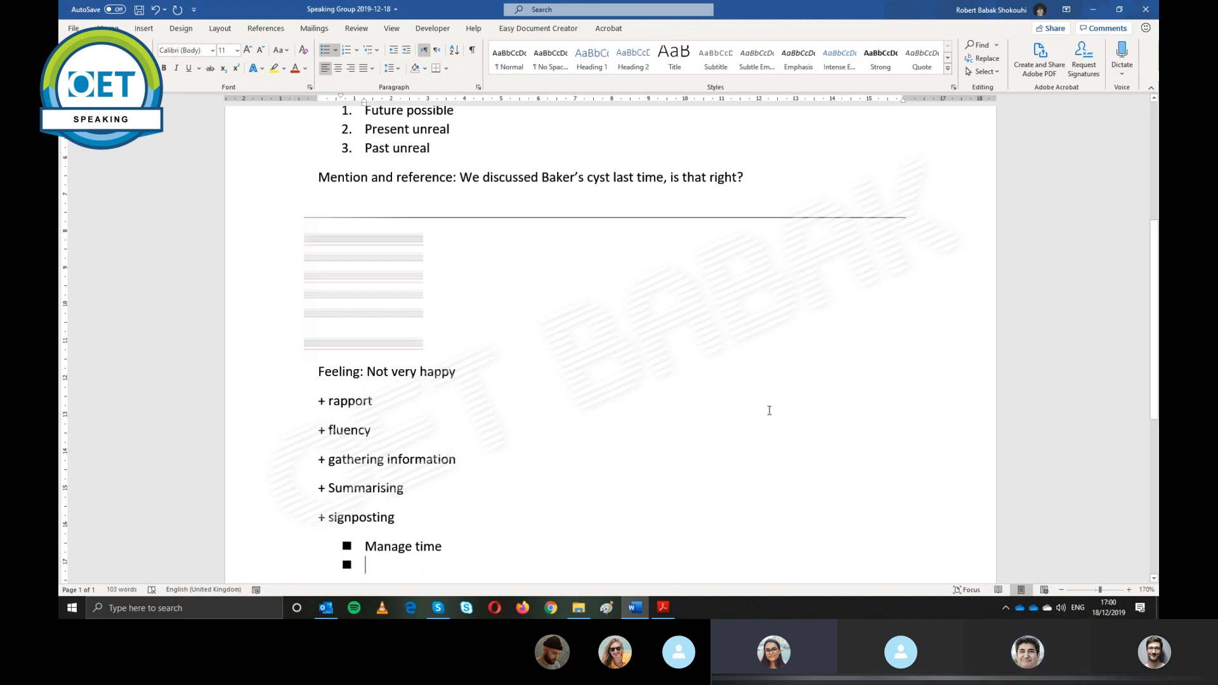
pyautogui.scroll(-3)
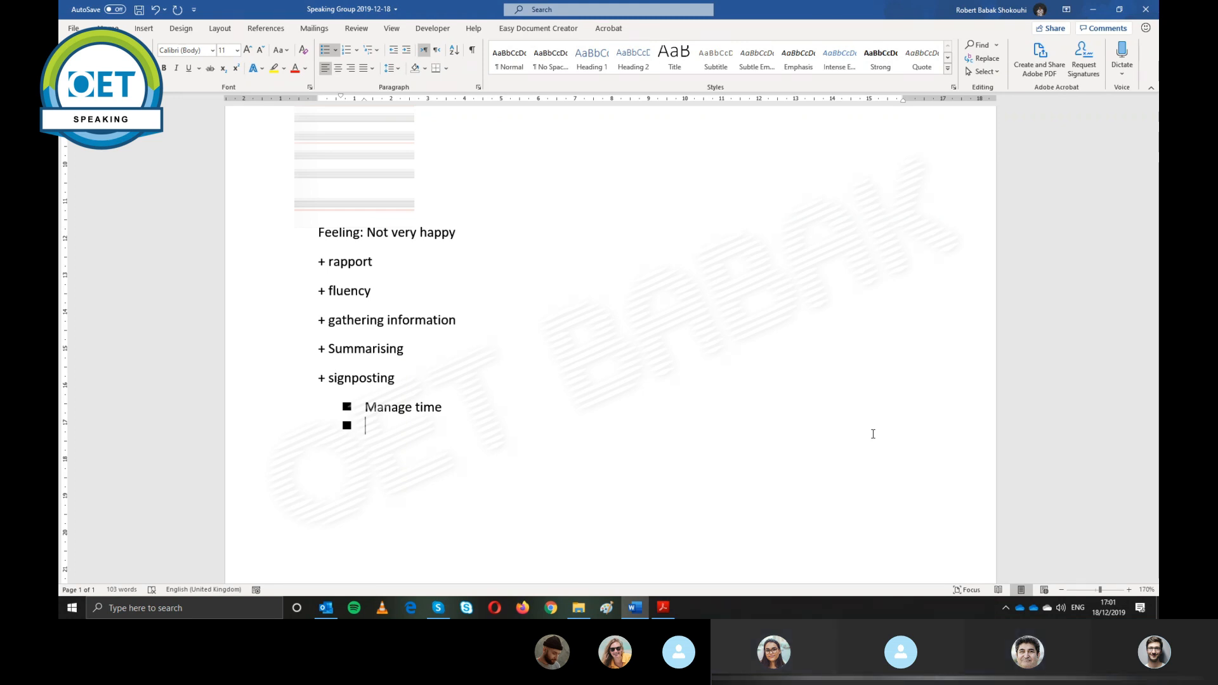
# Add bullets "Relevant questions" and "Linguistic features", then end the bulleted list
pyautogui.write('relevant ques')
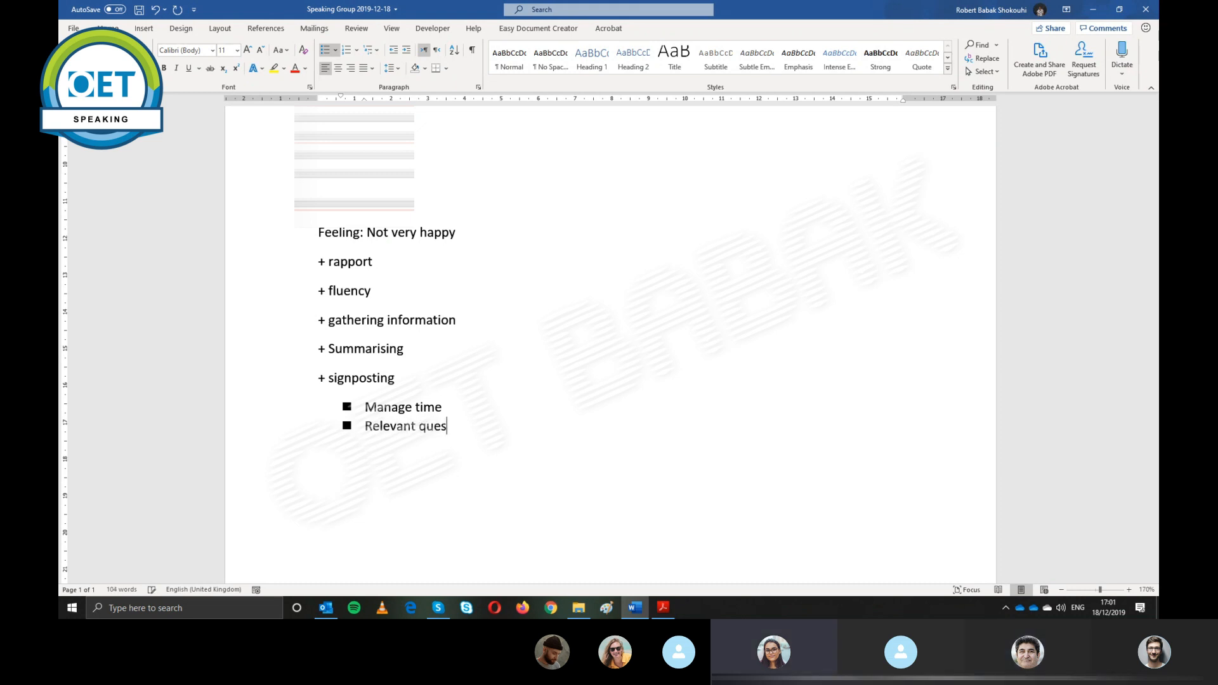
pyautogui.write('tions')
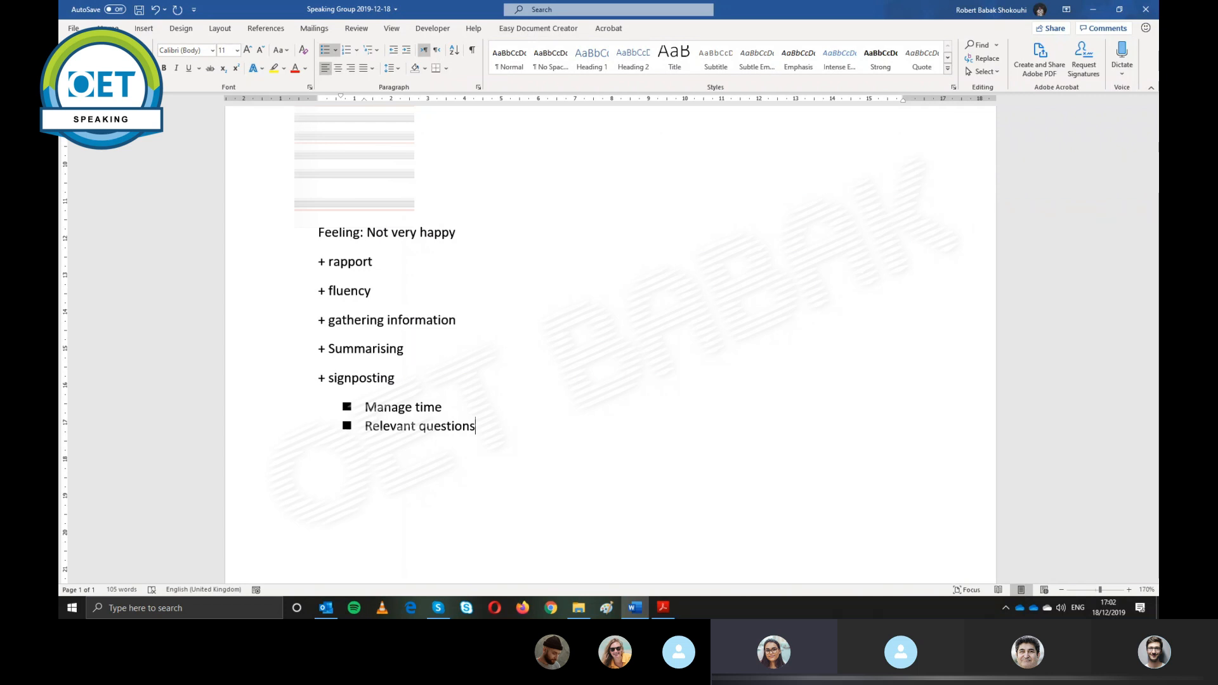
pyautogui.press('enter')
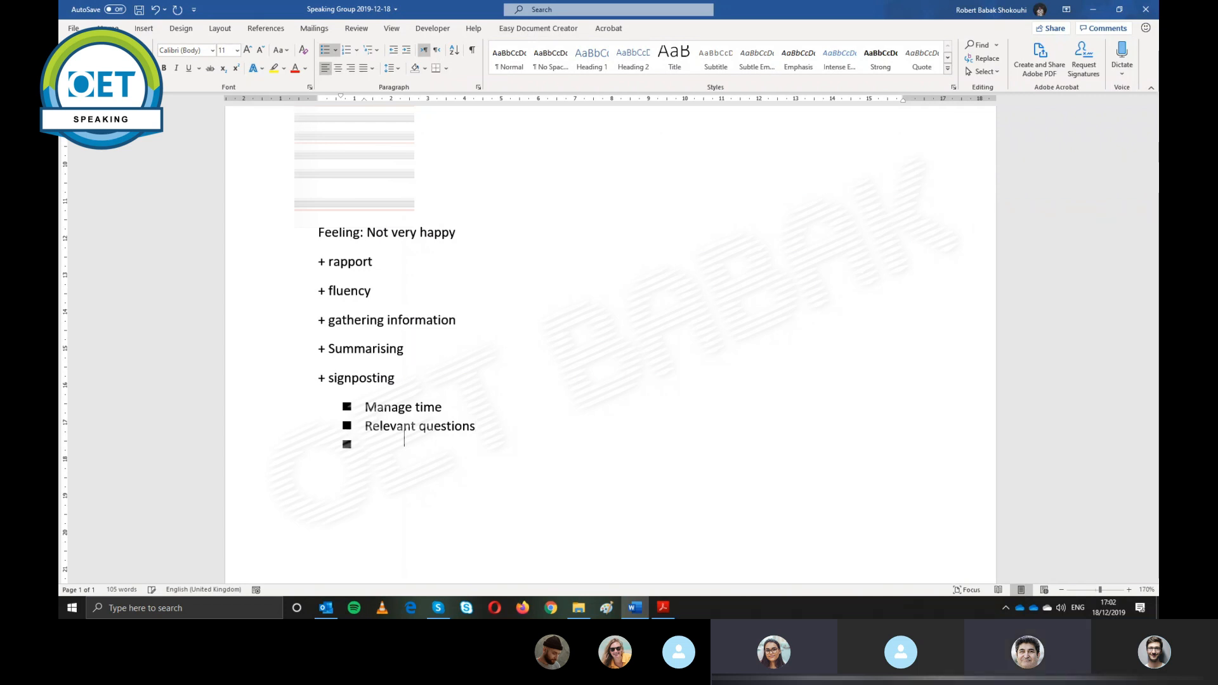
pyautogui.write('Linguistic')
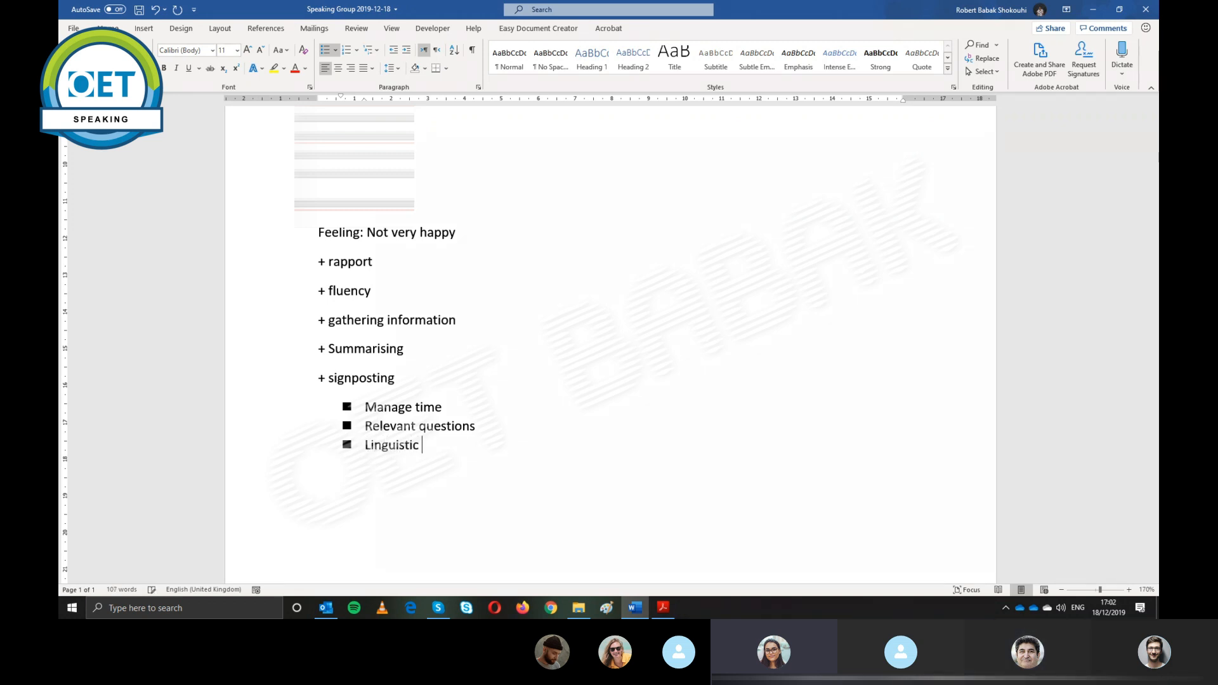
pyautogui.write('features')
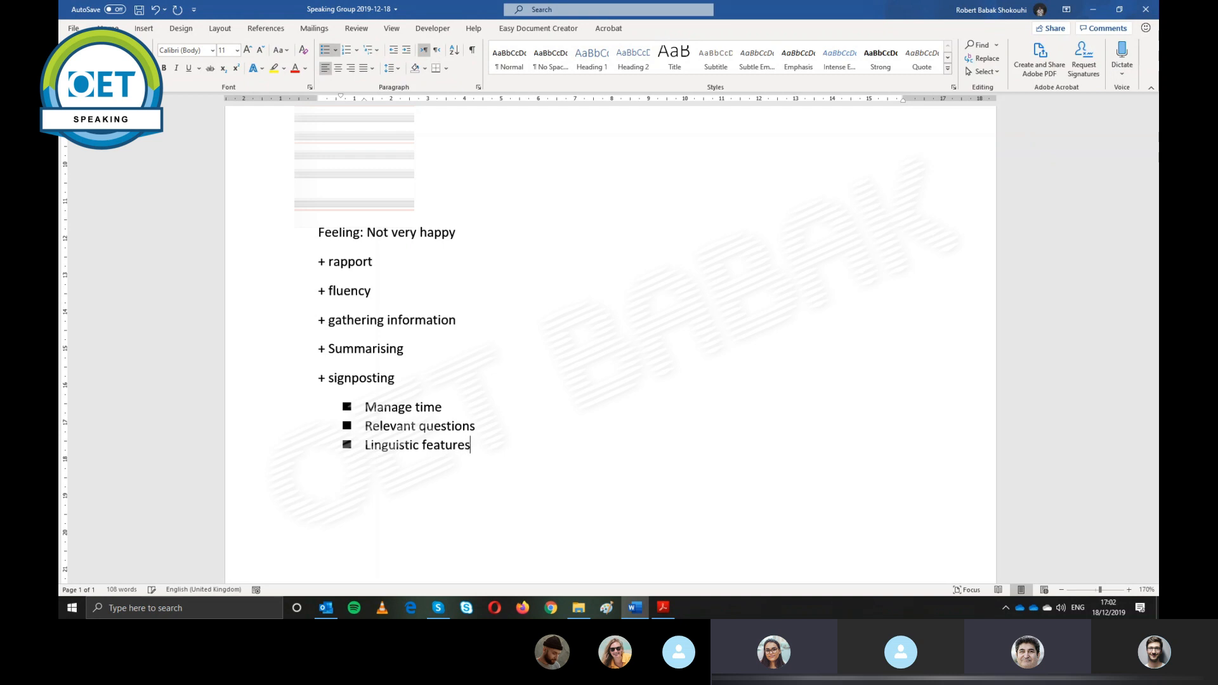
pyautogui.press('enter')
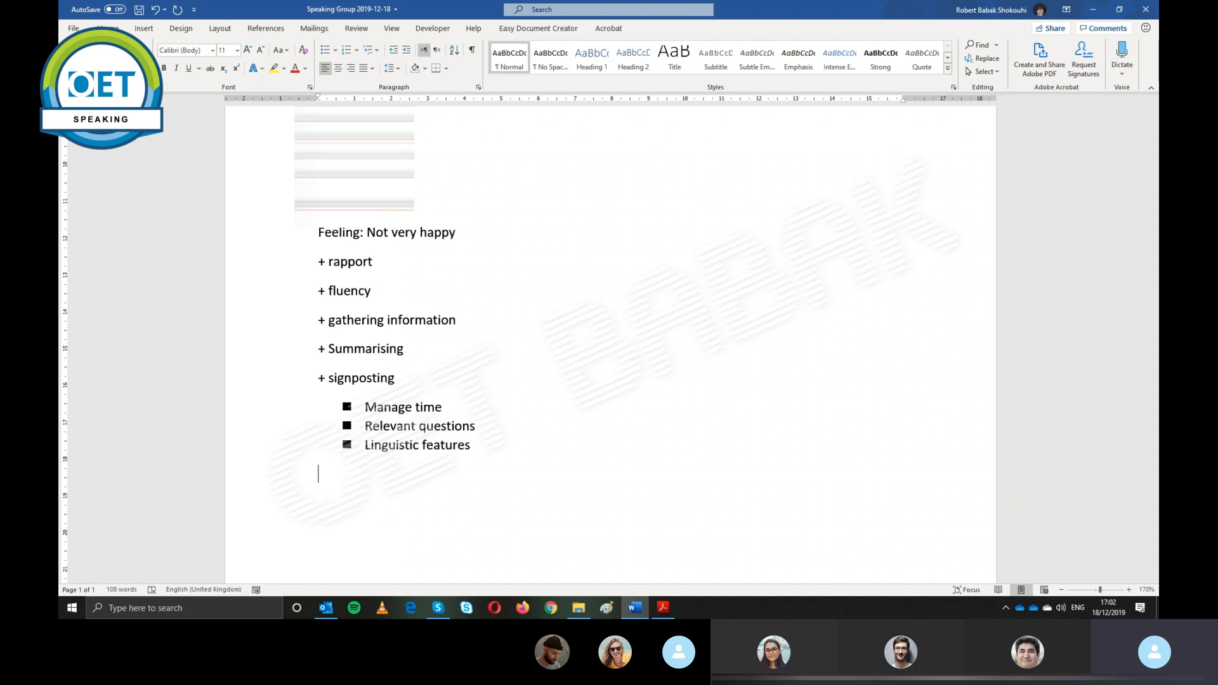
# Add the lines Overall good and Early summarising below the signposting bullets
pyautogui.write('oe')
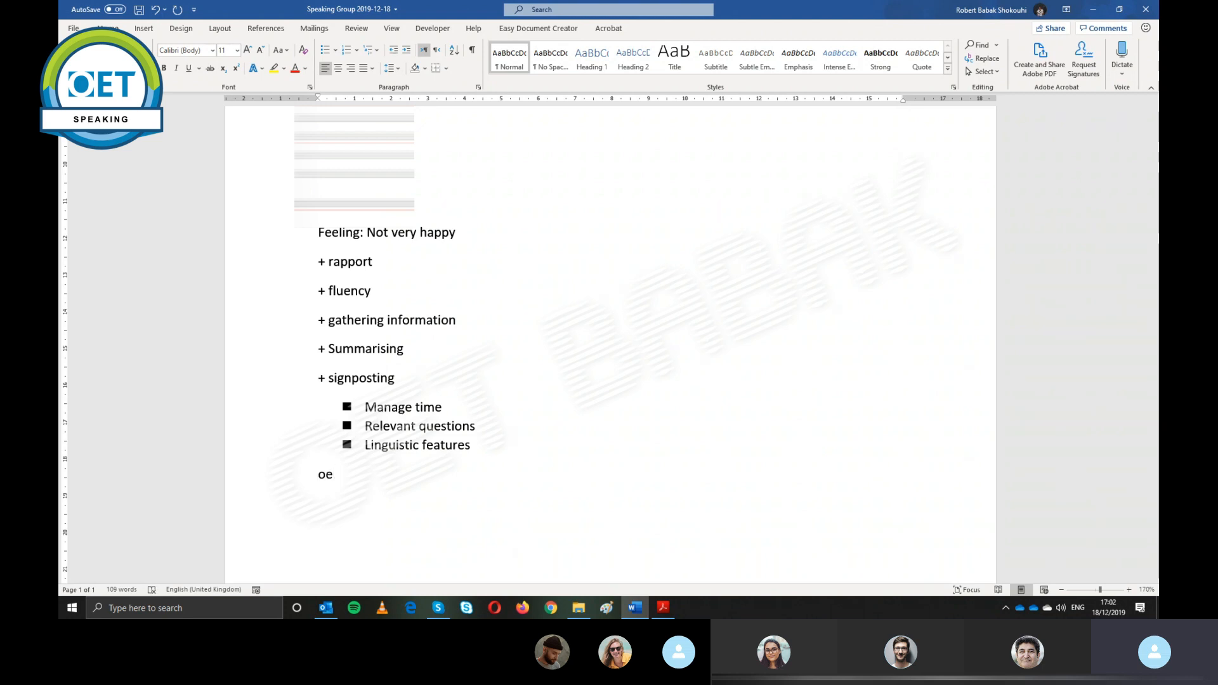
pyautogui.write('veral')
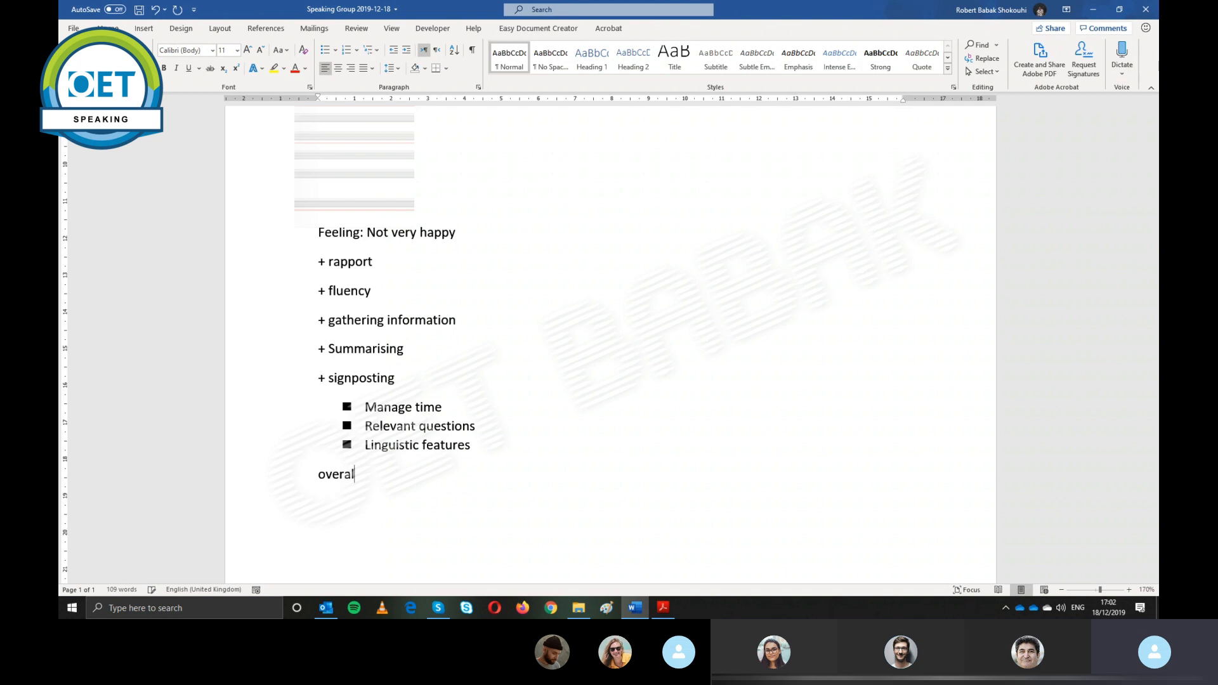
pyautogui.write('Overall good')
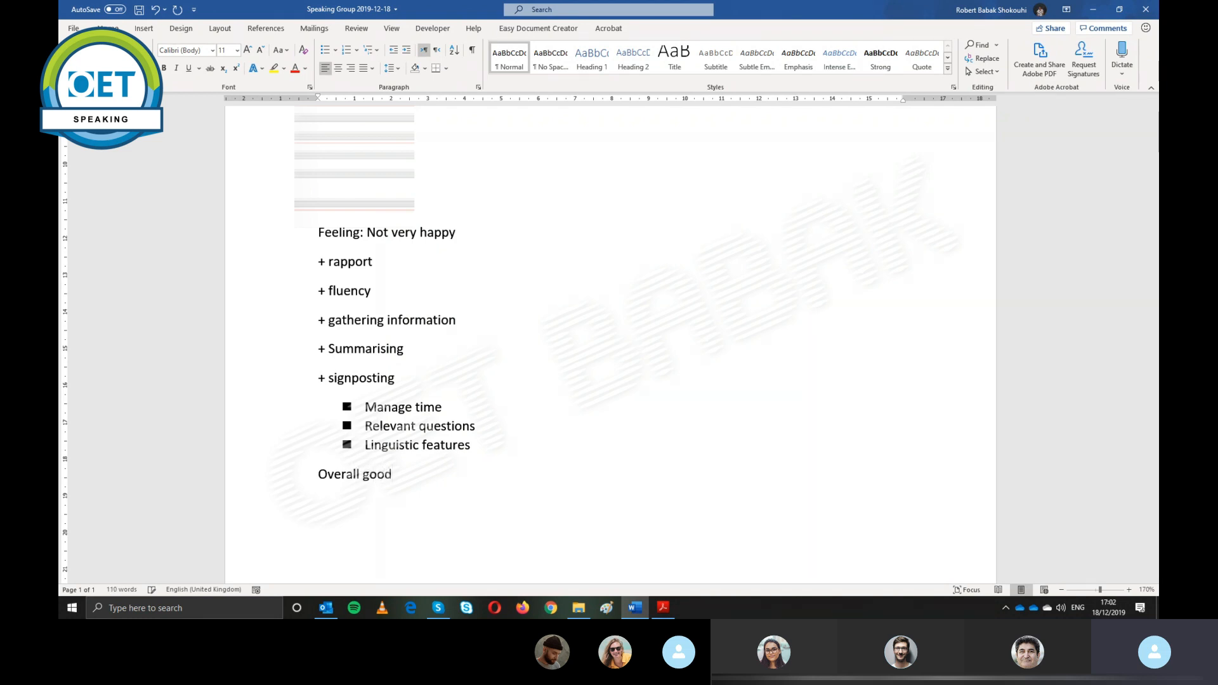
pyautogui.write('ear')
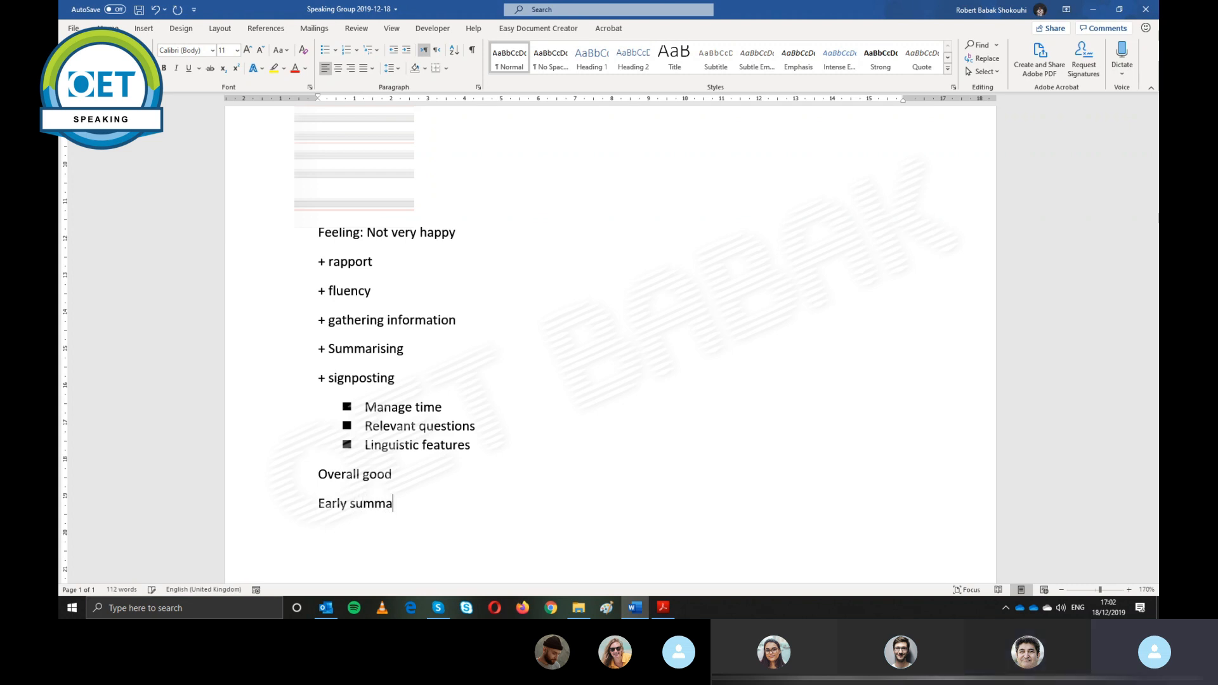
pyautogui.write('rising')
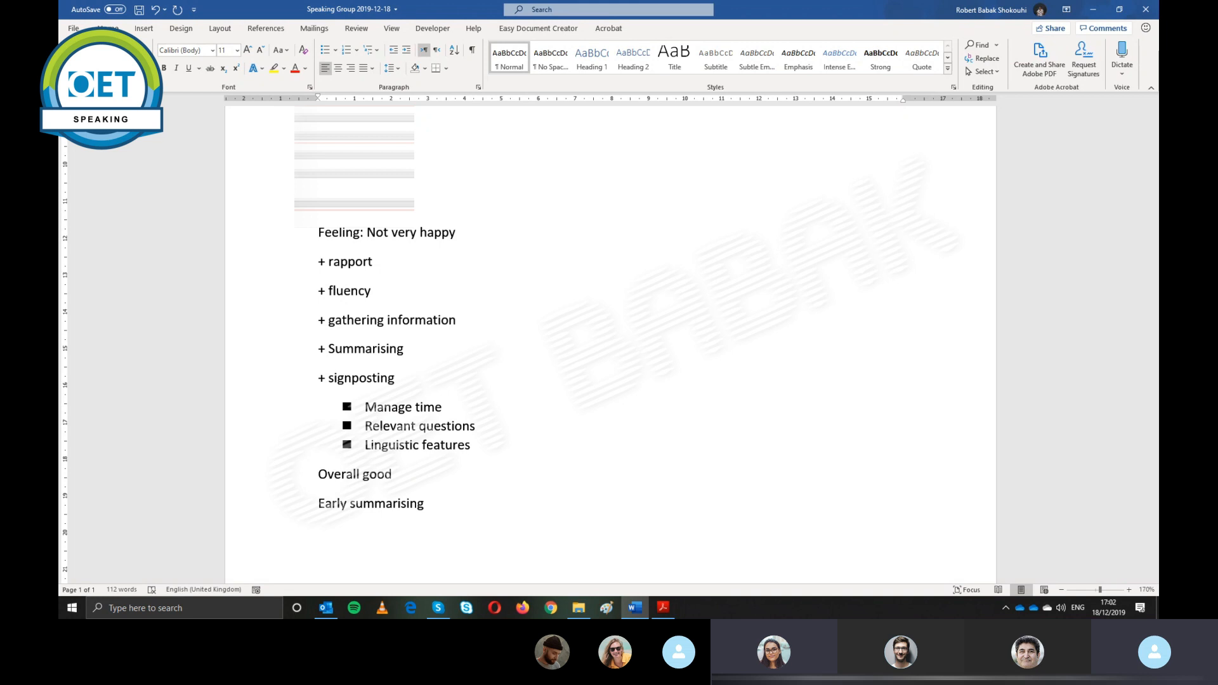
pyautogui.click(318, 532)
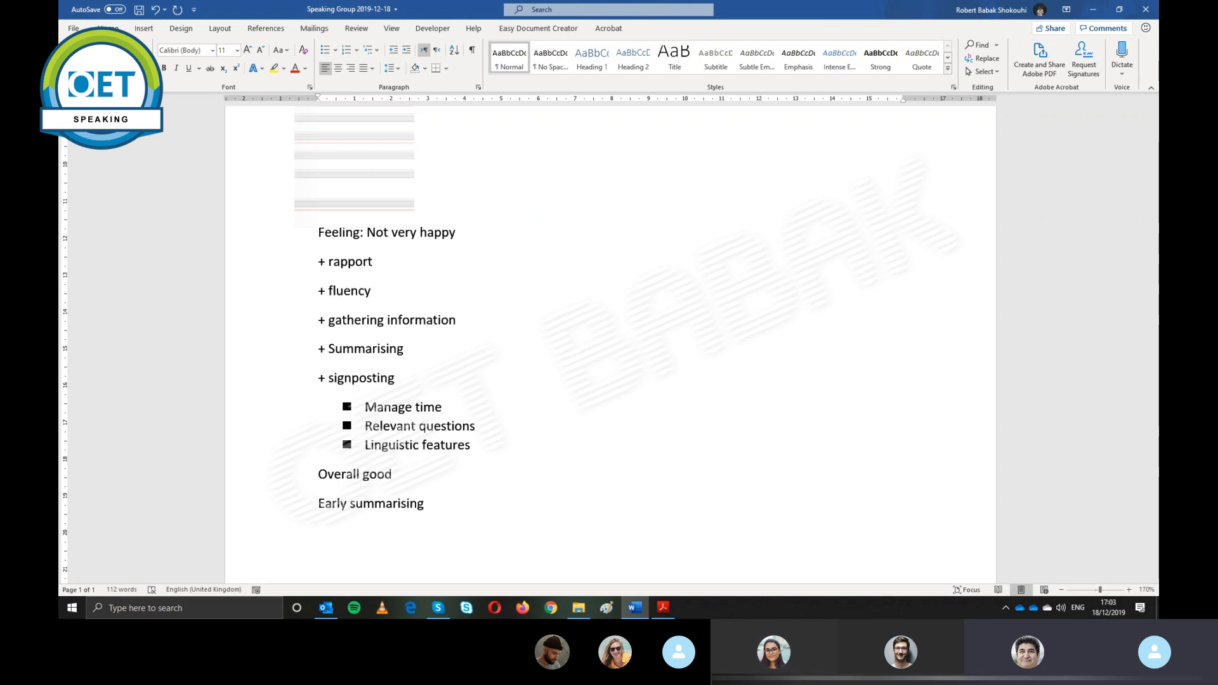
pyautogui.click(319, 533)
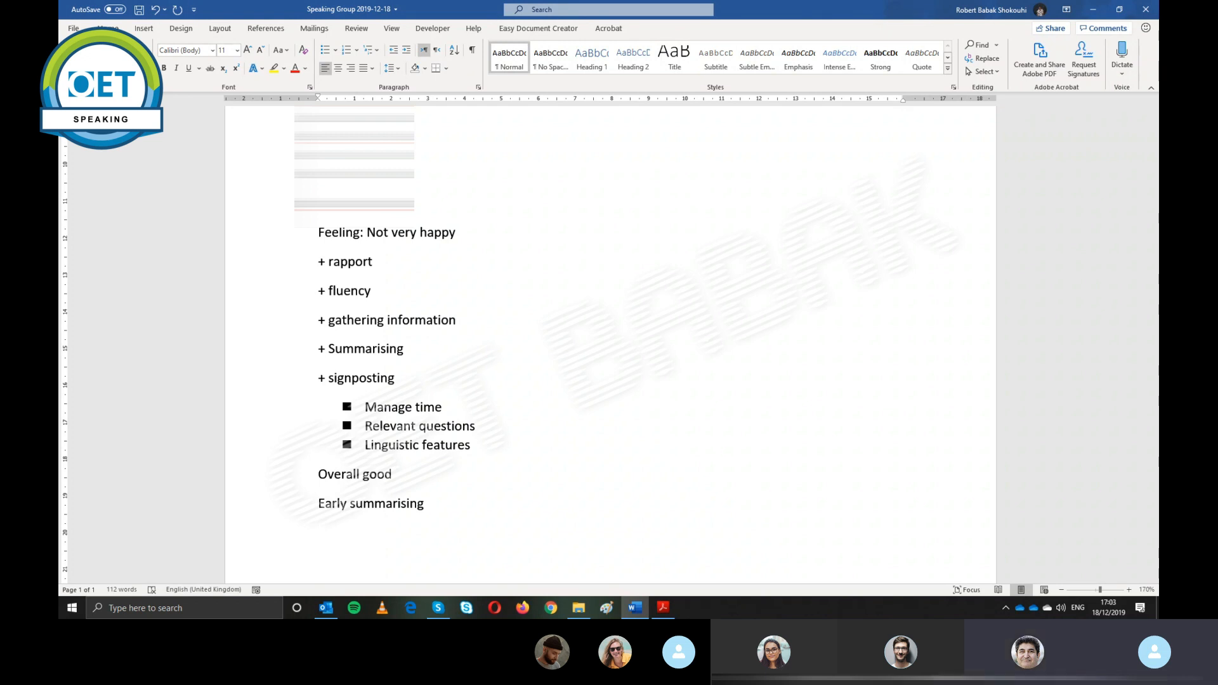
# Add Suffering and Based on the examination, then select the feedback lines from Feeling down
pyautogui.write('suff')
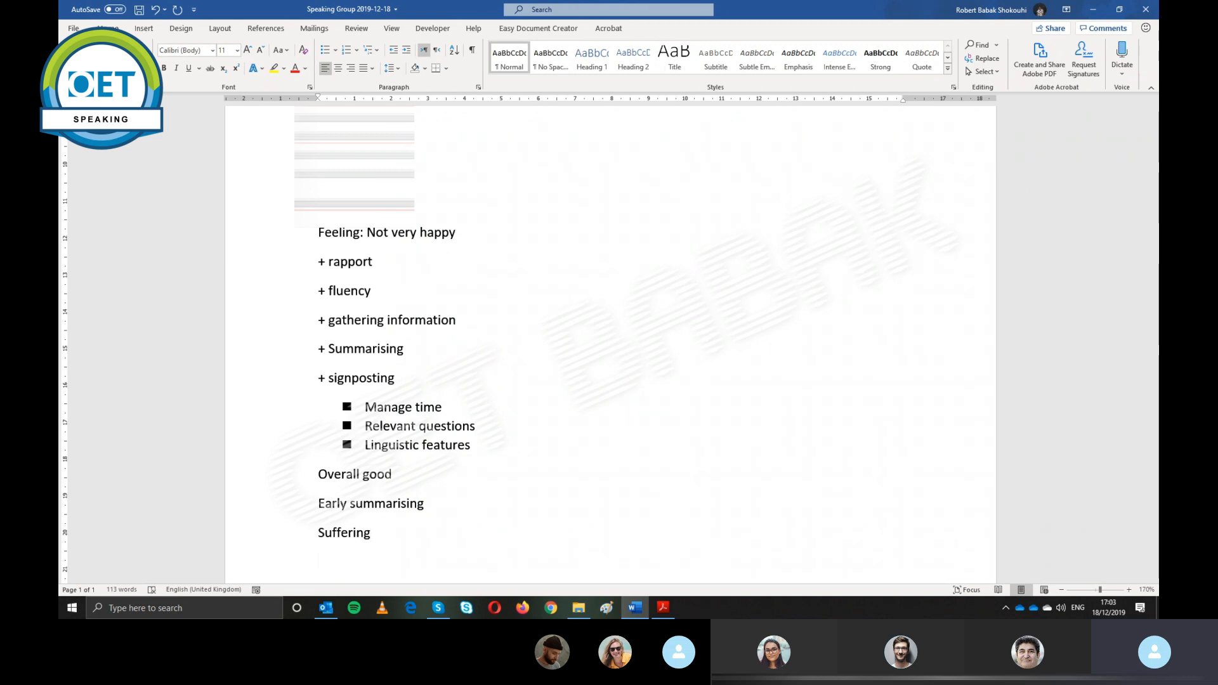
pyautogui.write('bas')
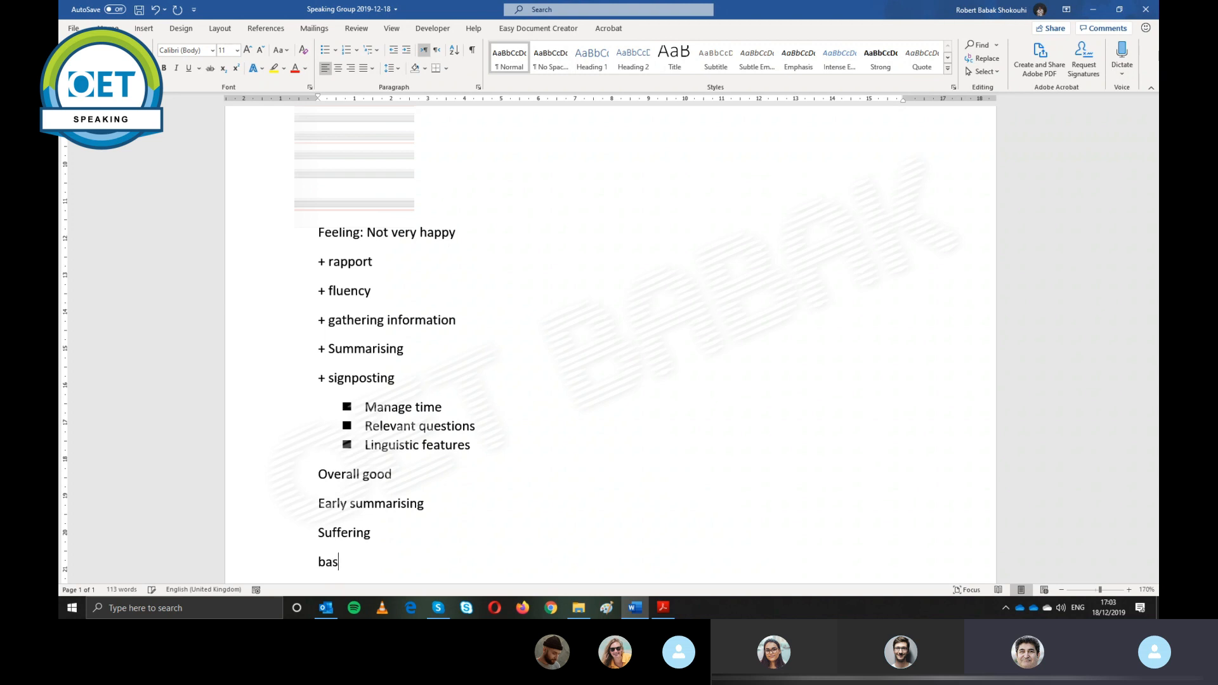
pyautogui.write('Based on')
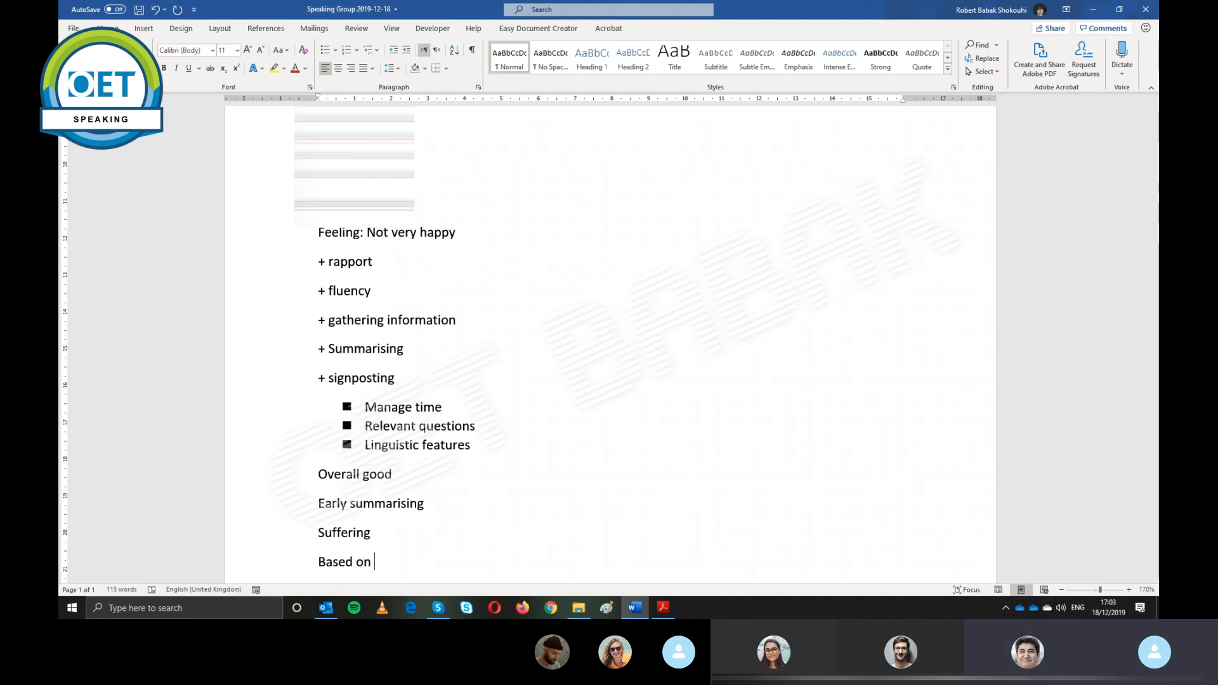
pyautogui.write('the ex')
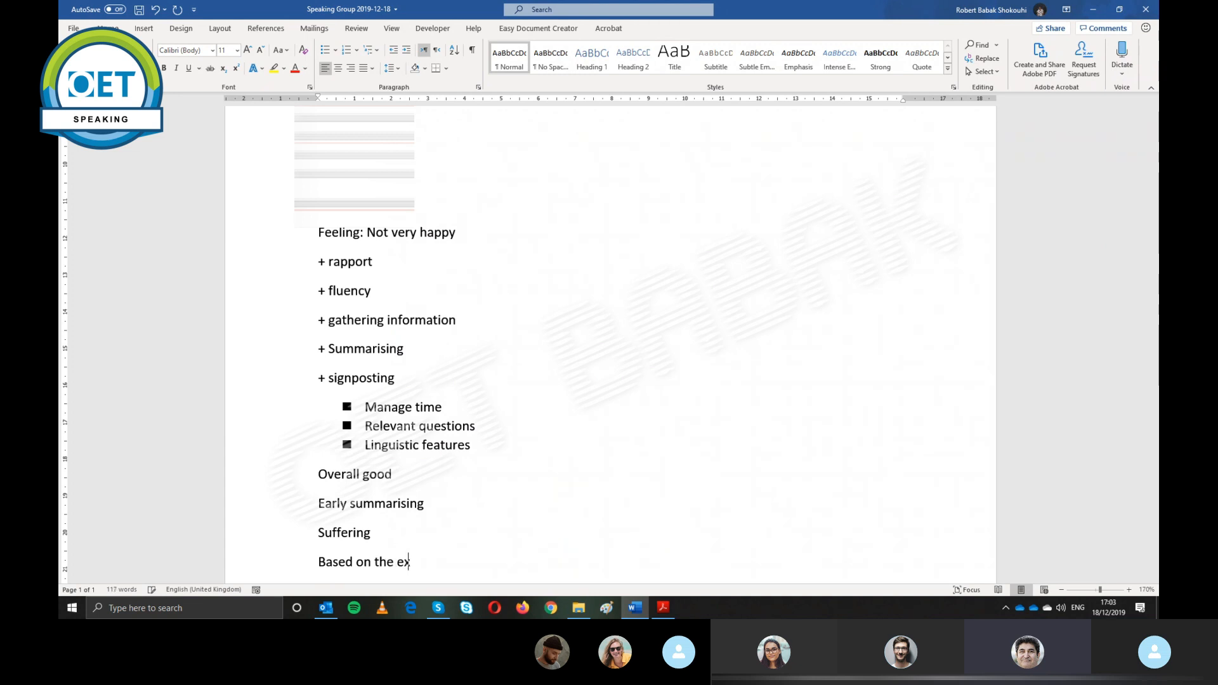
pyautogui.write('amination')
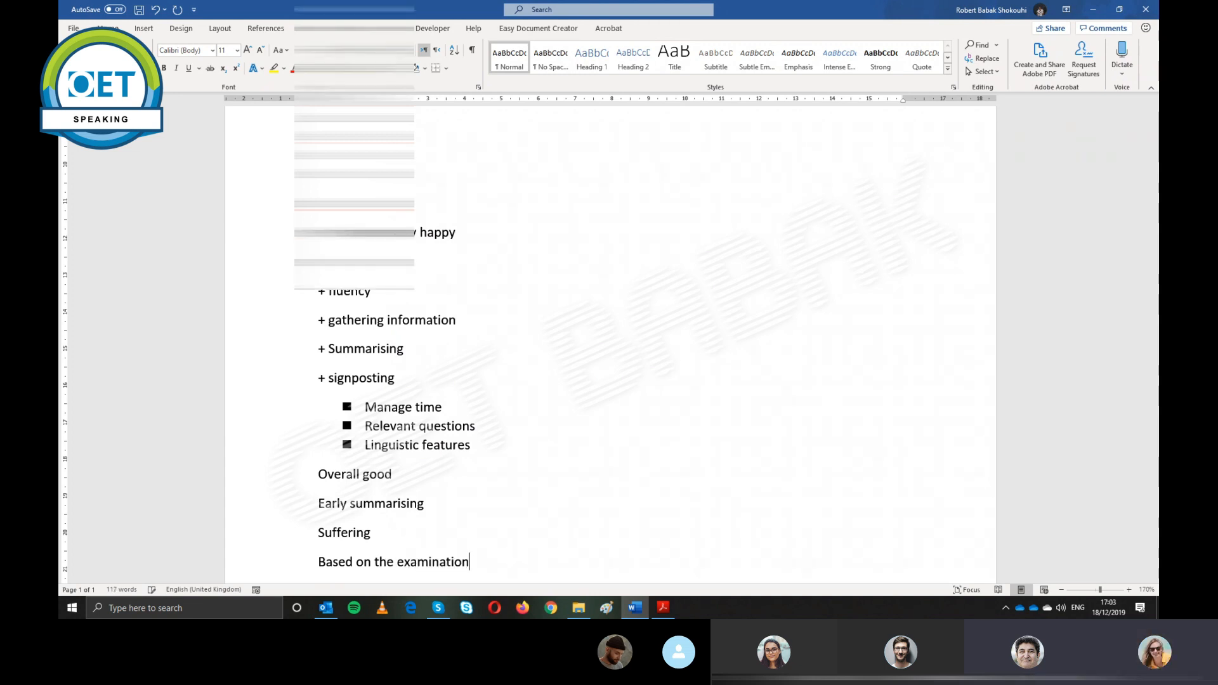
pyautogui.press('enter')
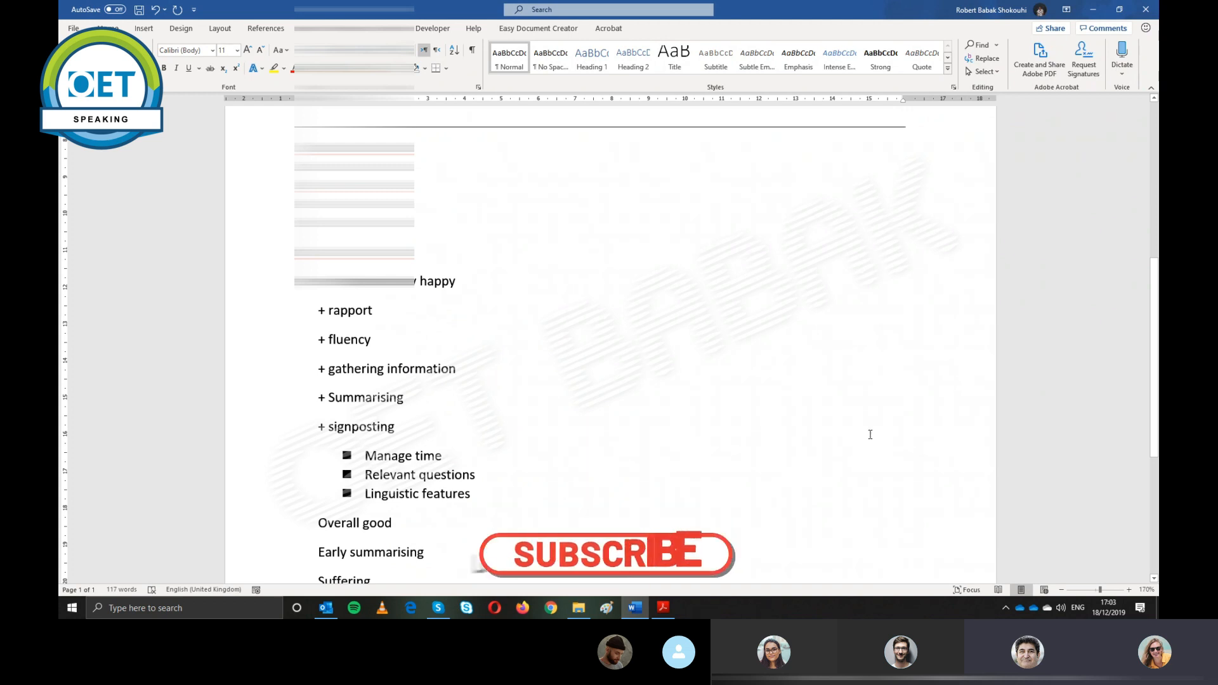
pyautogui.scroll(-3)
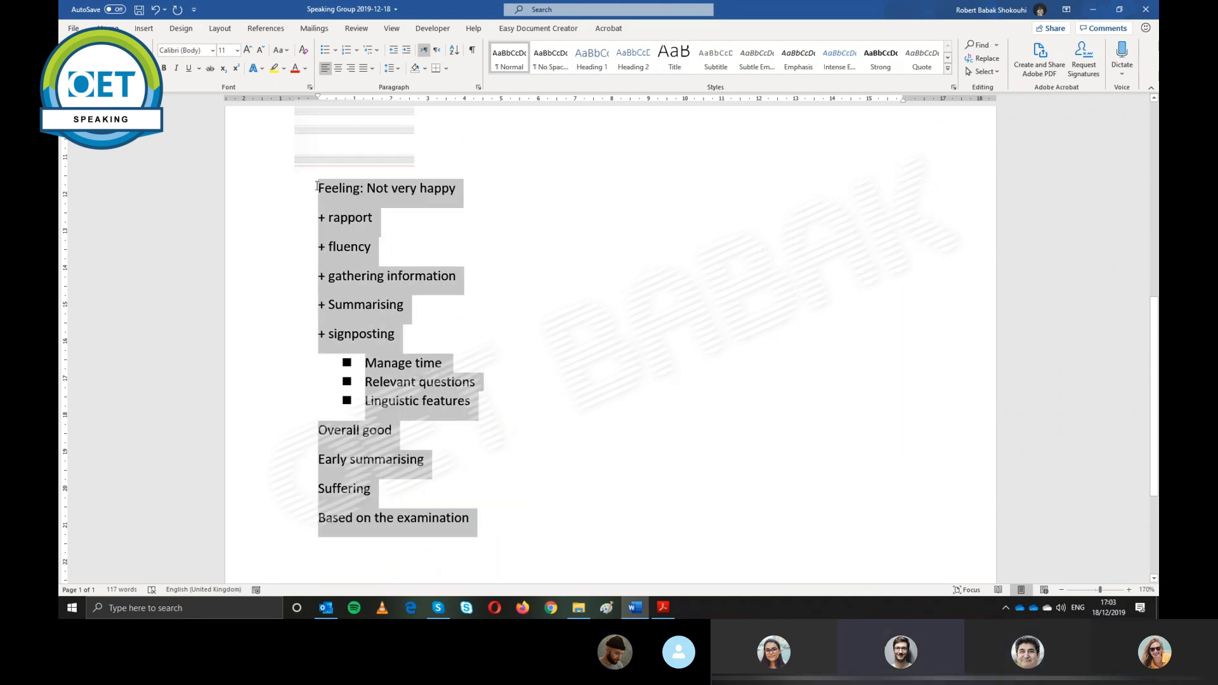
# Set the selected notes to 1.0 line spacing and start a new empty line below
pyautogui.click(391, 69)
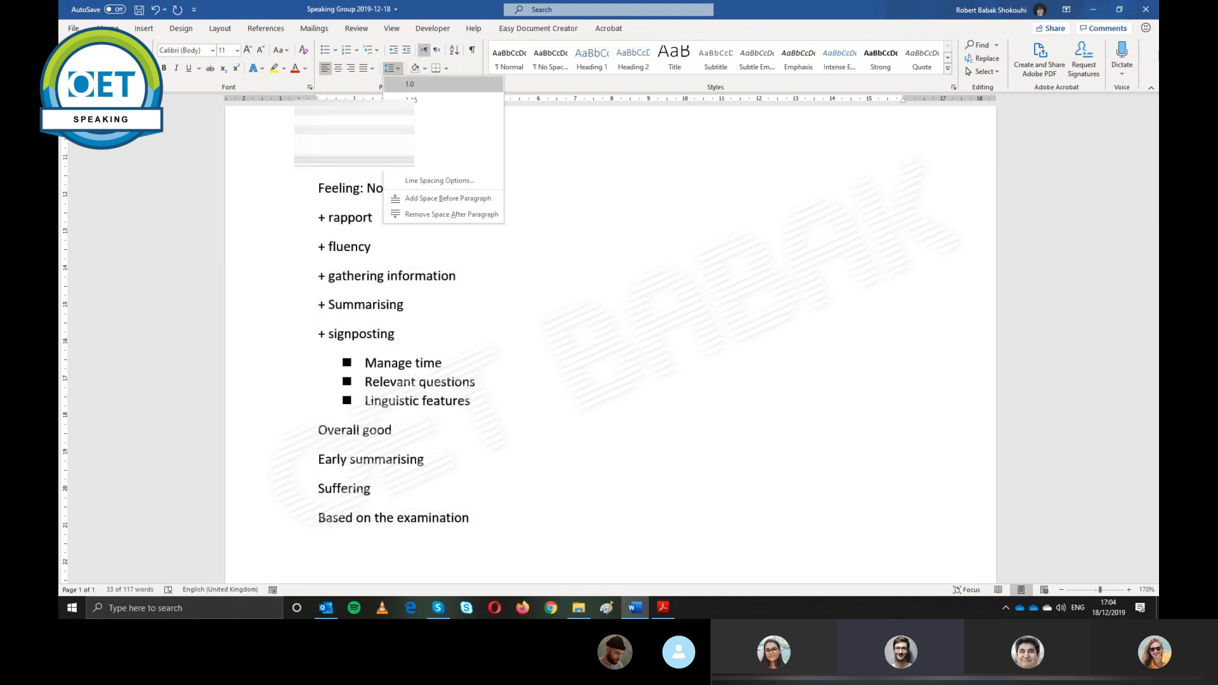
pyautogui.click(410, 84)
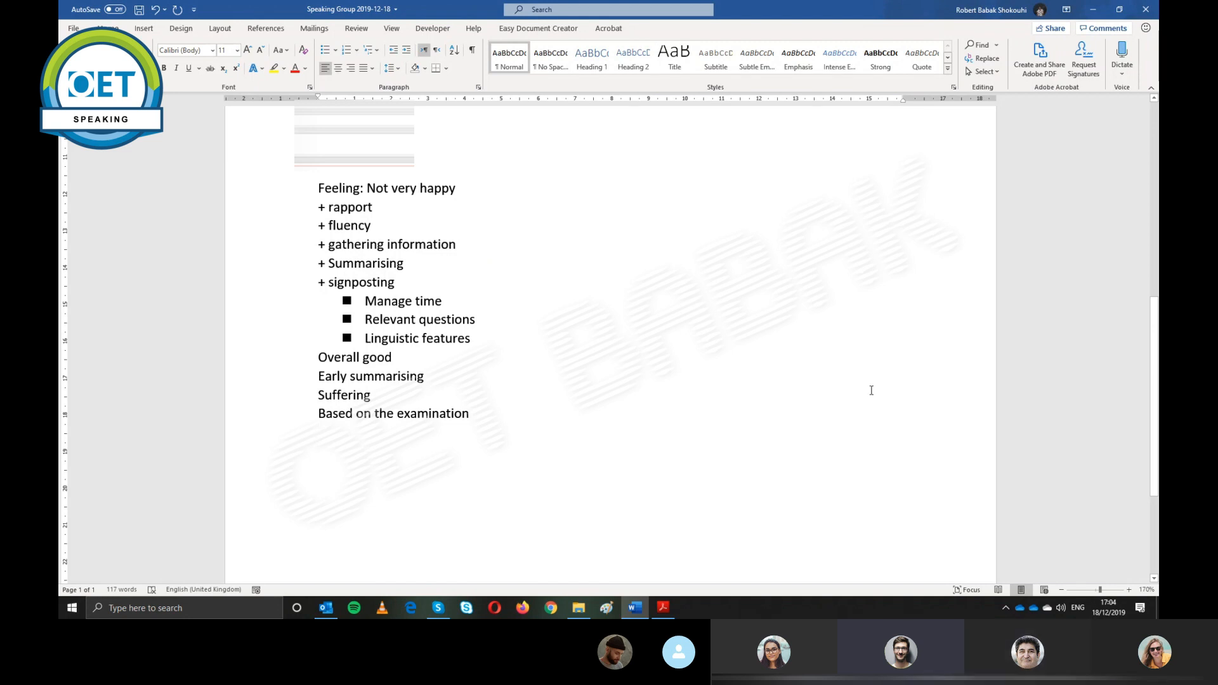
pyautogui.press('enter')
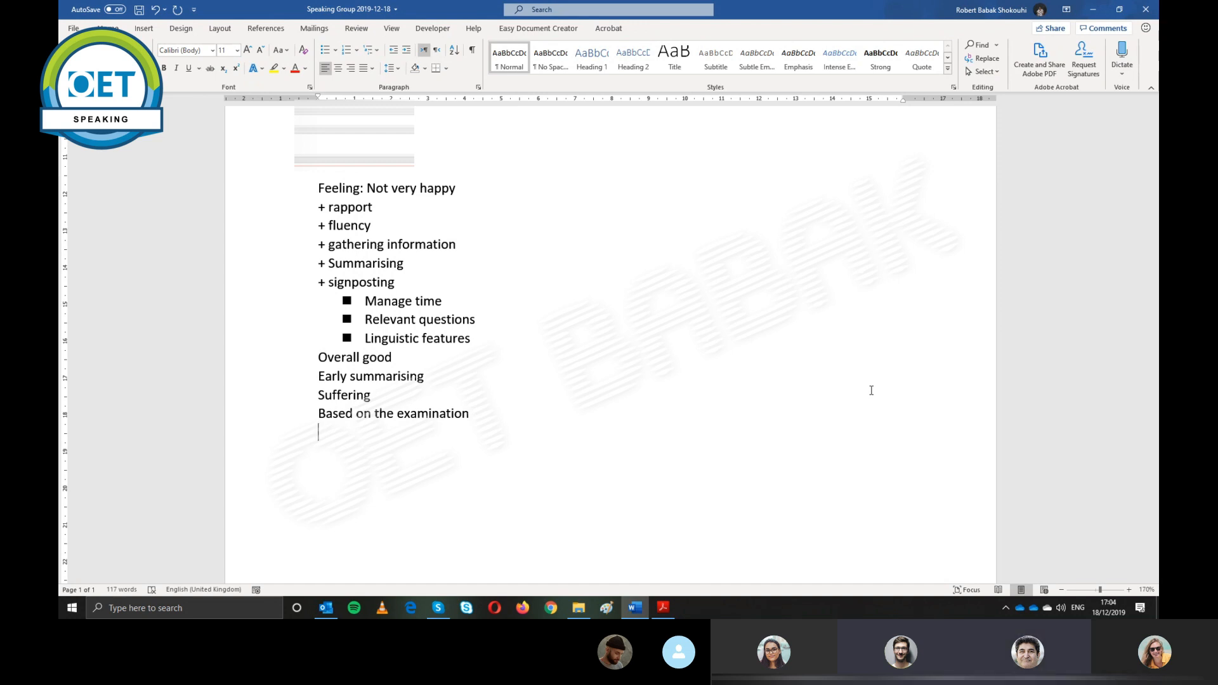
# Start a line reading Pronunciation: cyst, ulcer, affect
pyautogui.write('pronuncia')
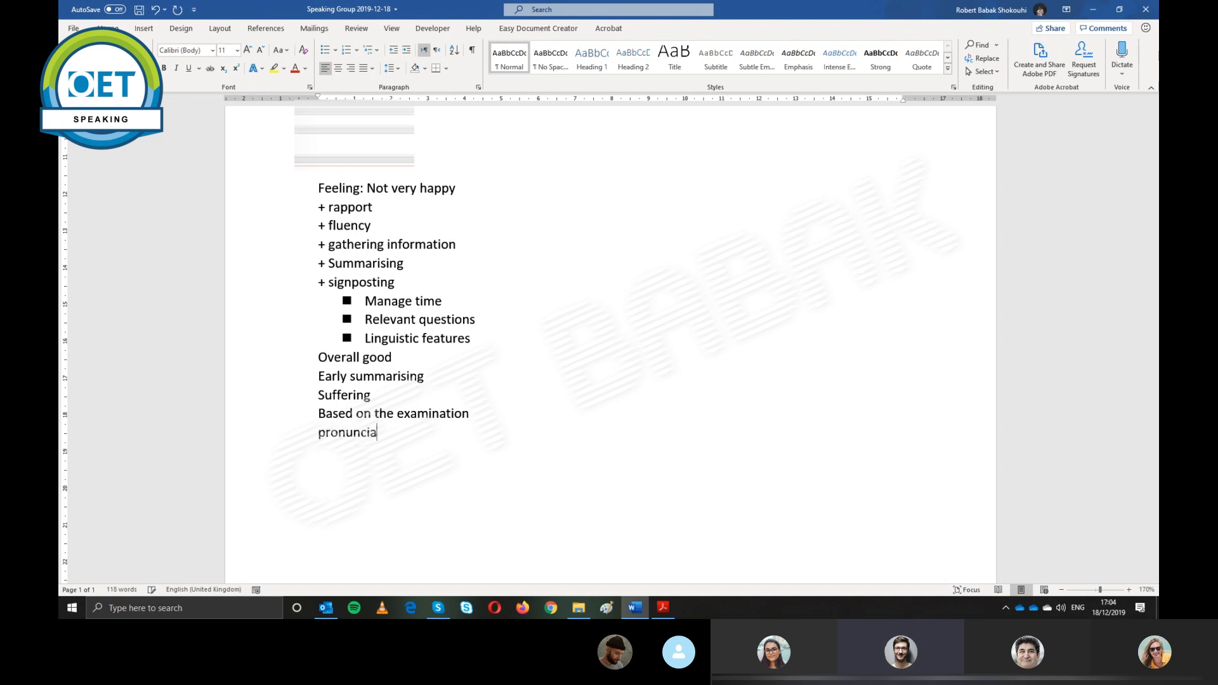
pyautogui.write('tion')
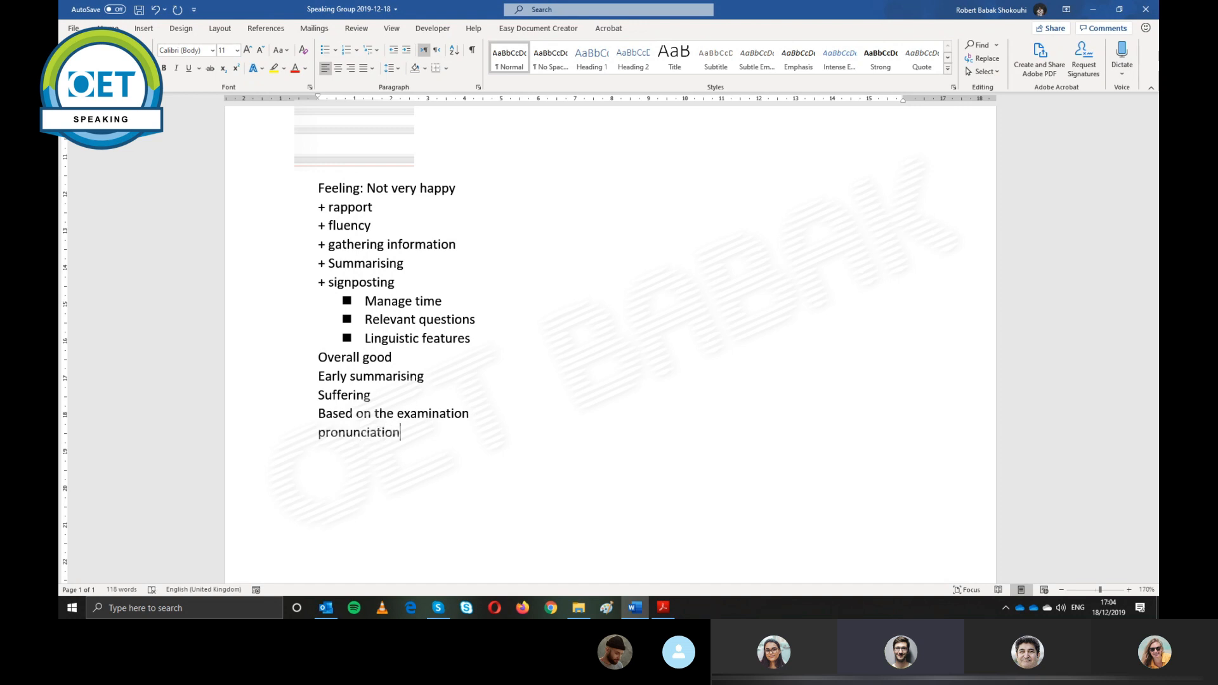
pyautogui.write('Pronunciation:')
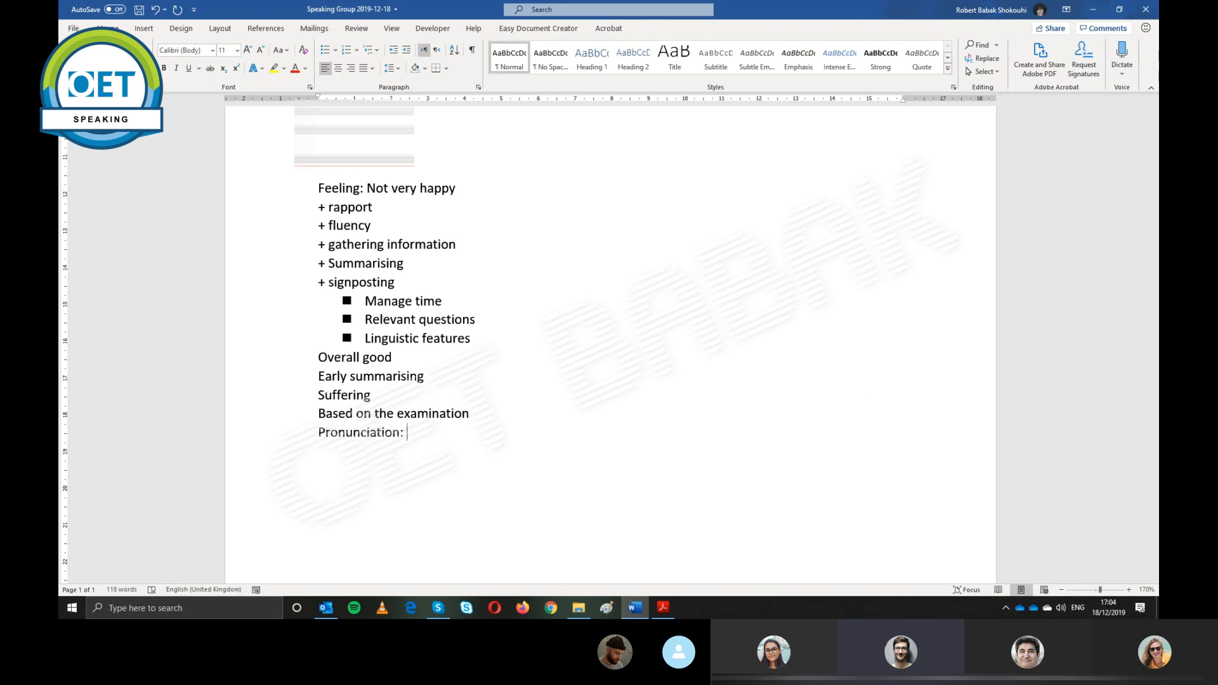
pyautogui.write('cyst,')
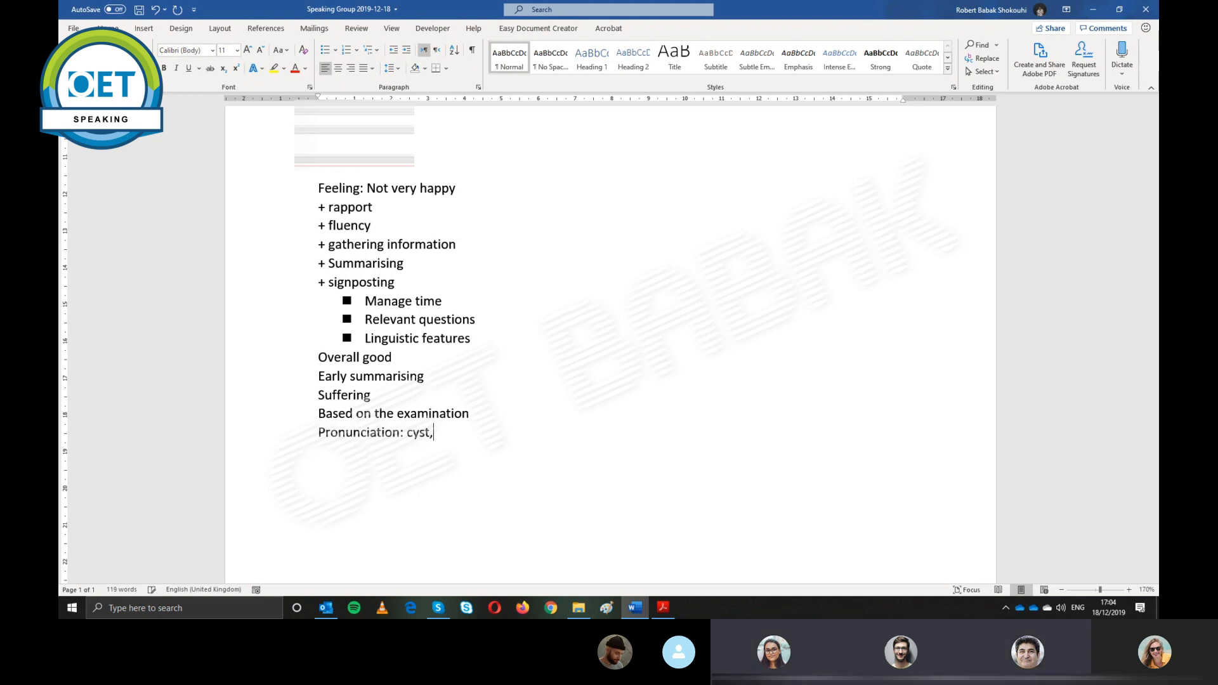
pyautogui.write('ulcer')
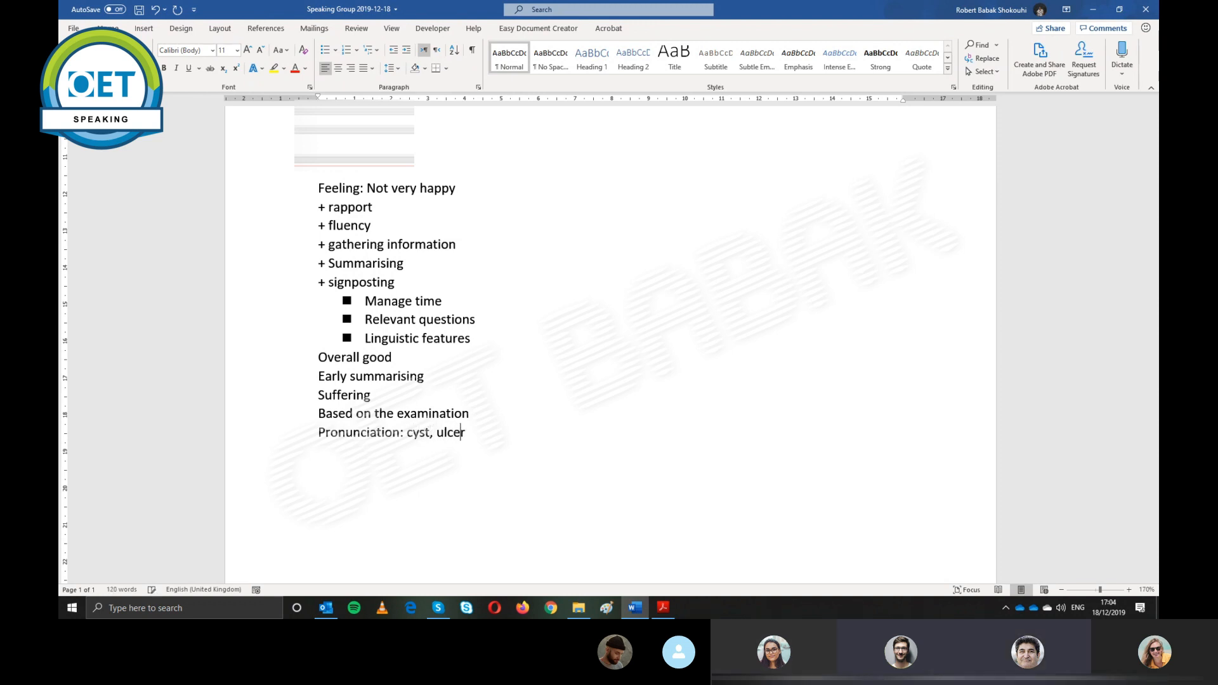
pyautogui.write(',')
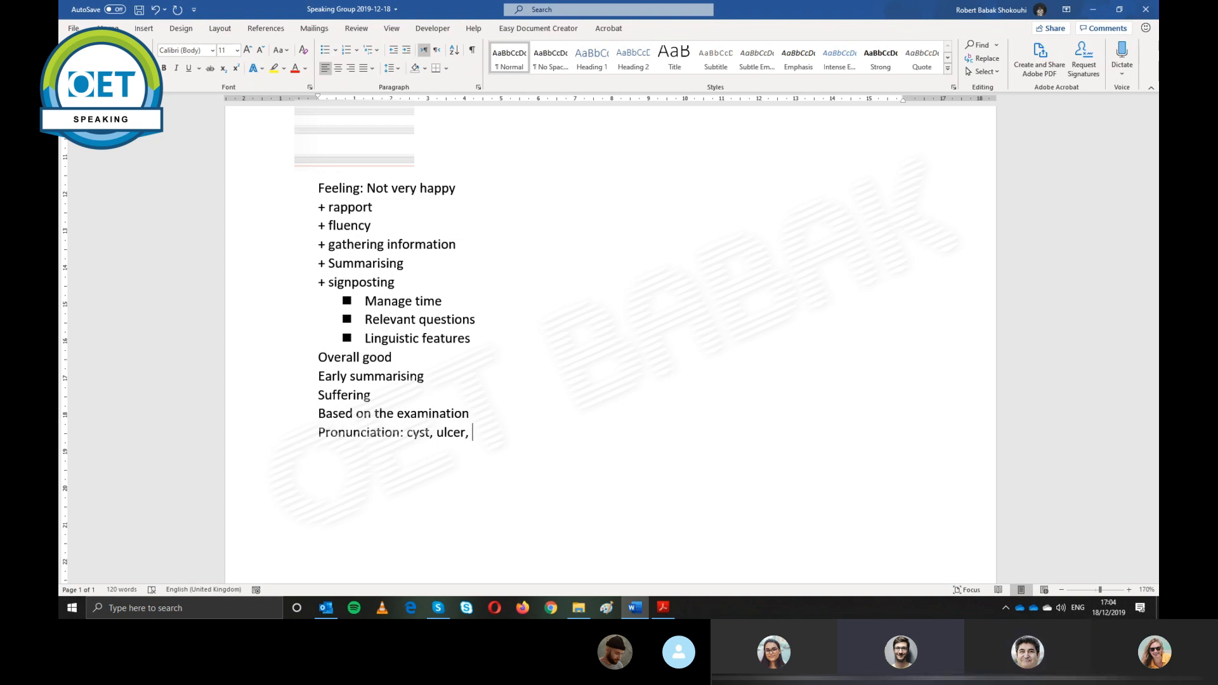
pyautogui.write('affect,')
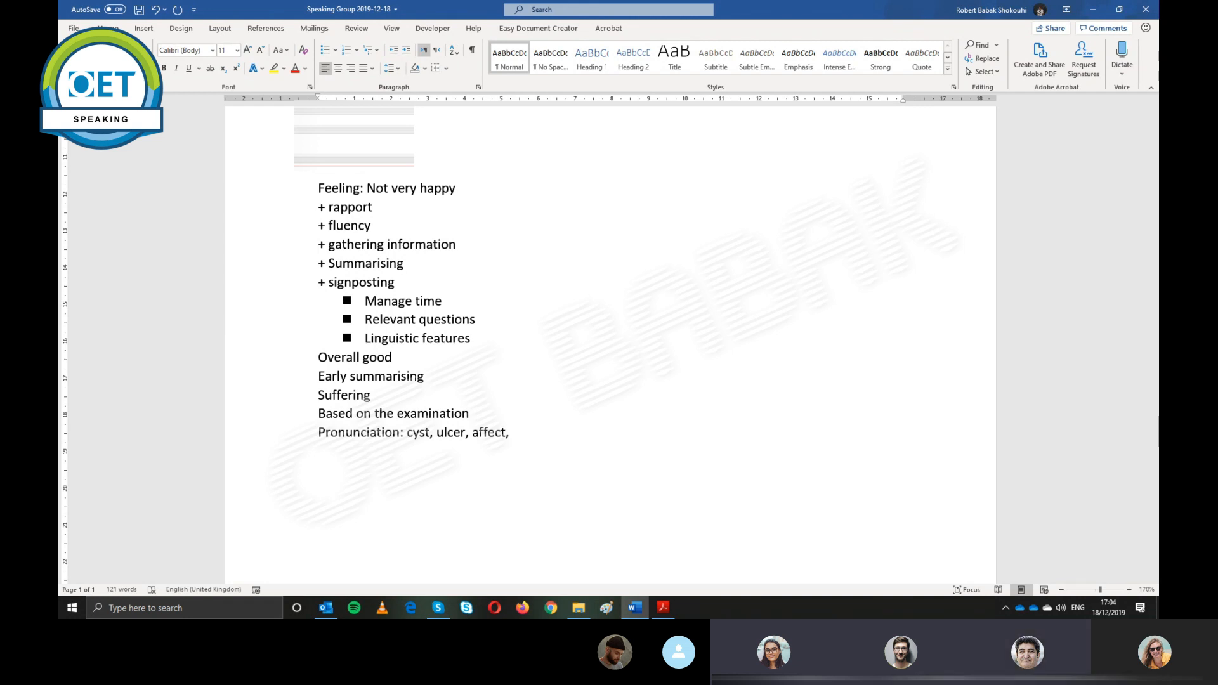
# Complete the line with effect and herpes, then bring Chrome to the front
pyautogui.click(513, 432)
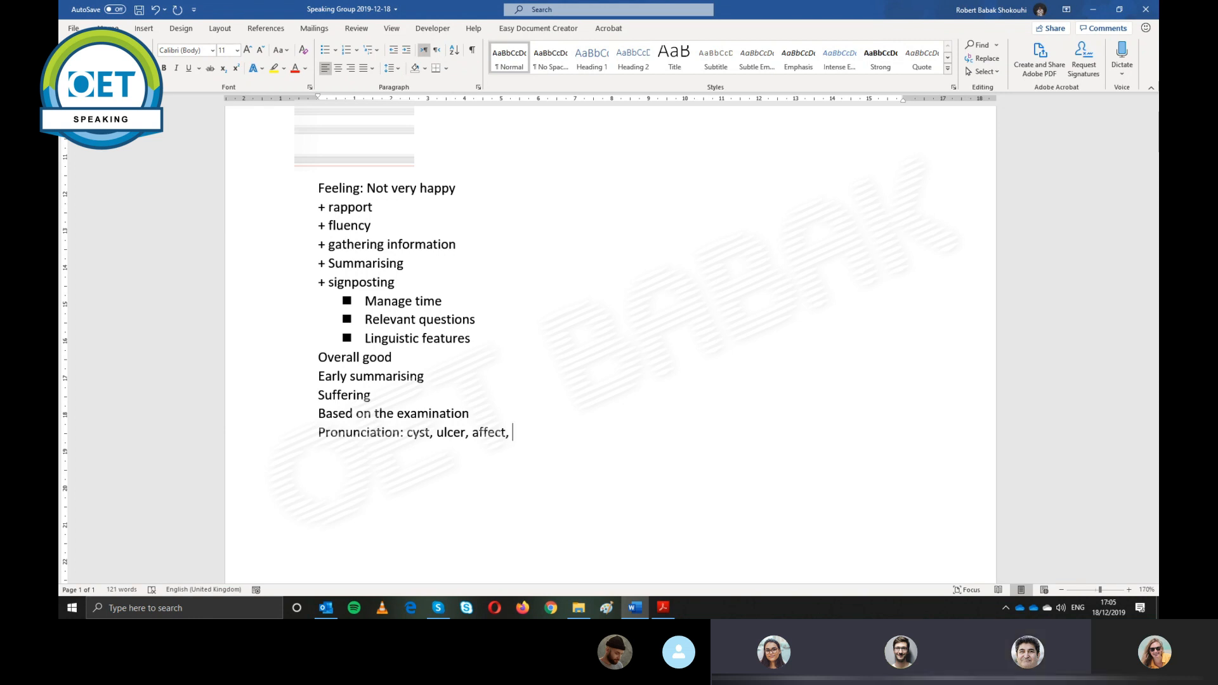
pyautogui.write('effec')
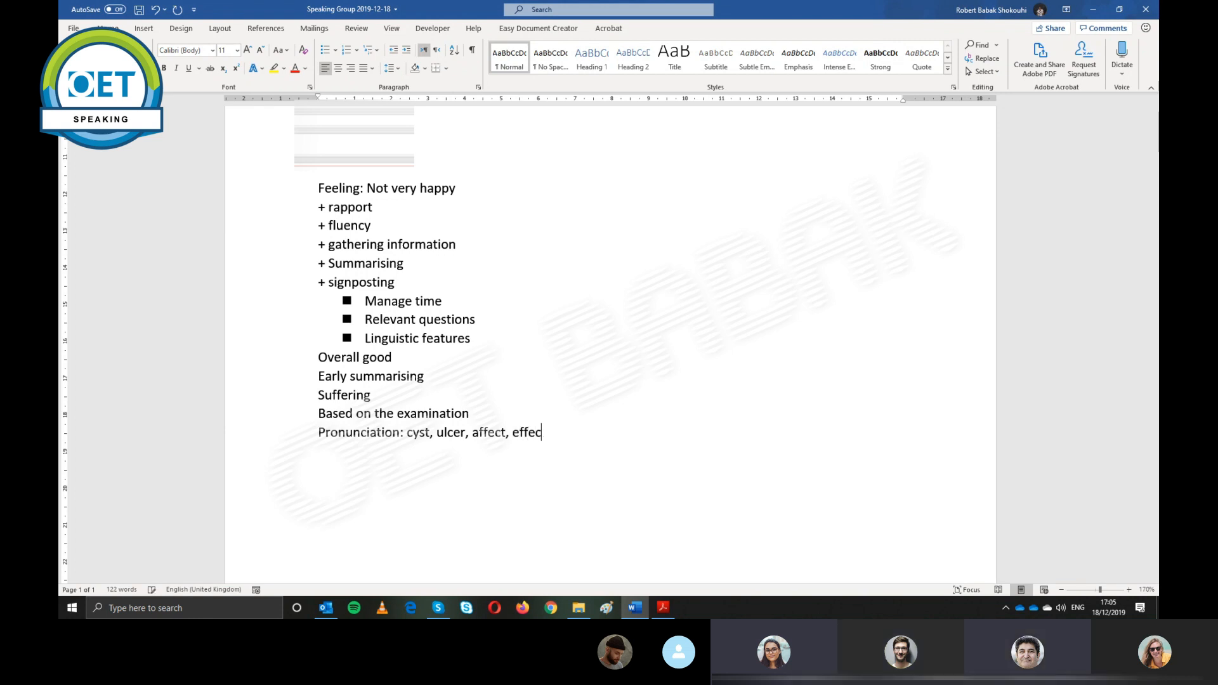
pyautogui.write('t')
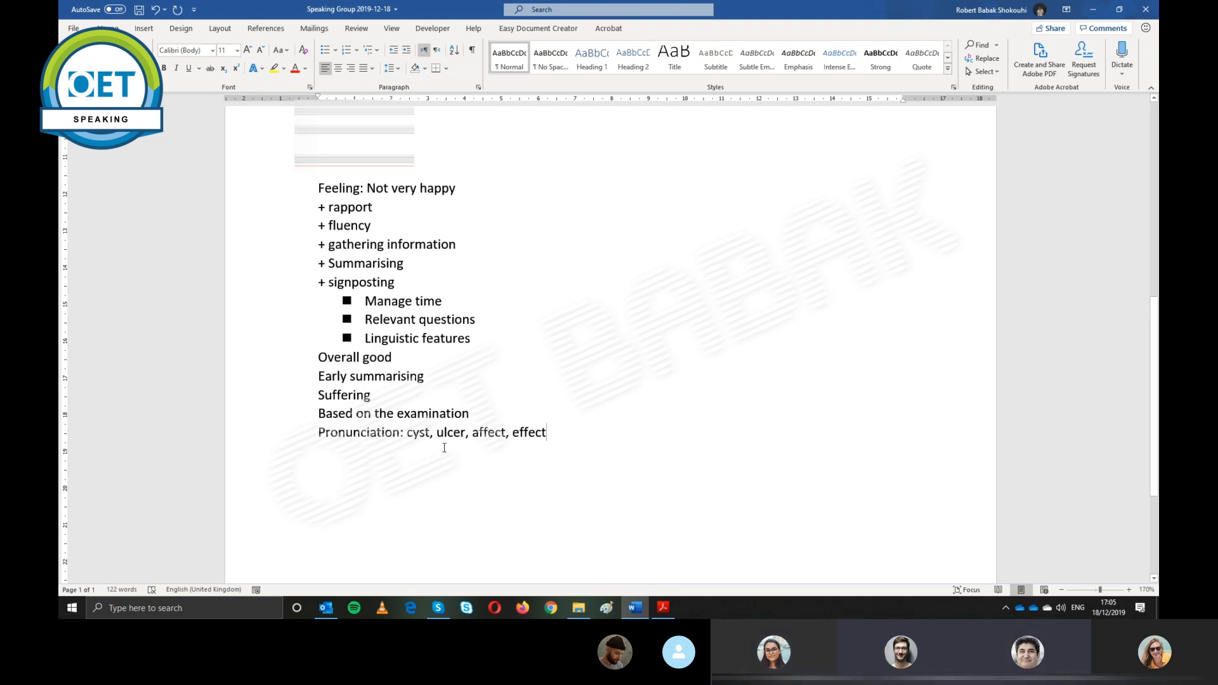
pyautogui.doubleClick(450, 433)
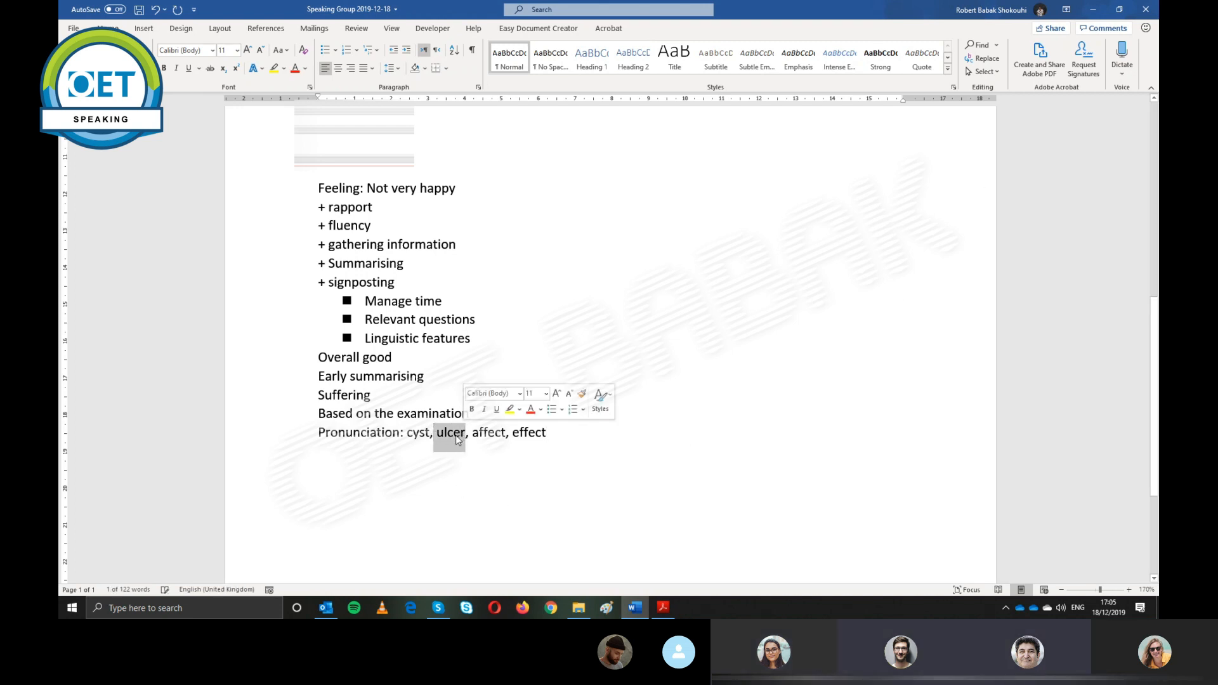
pyautogui.write(',')
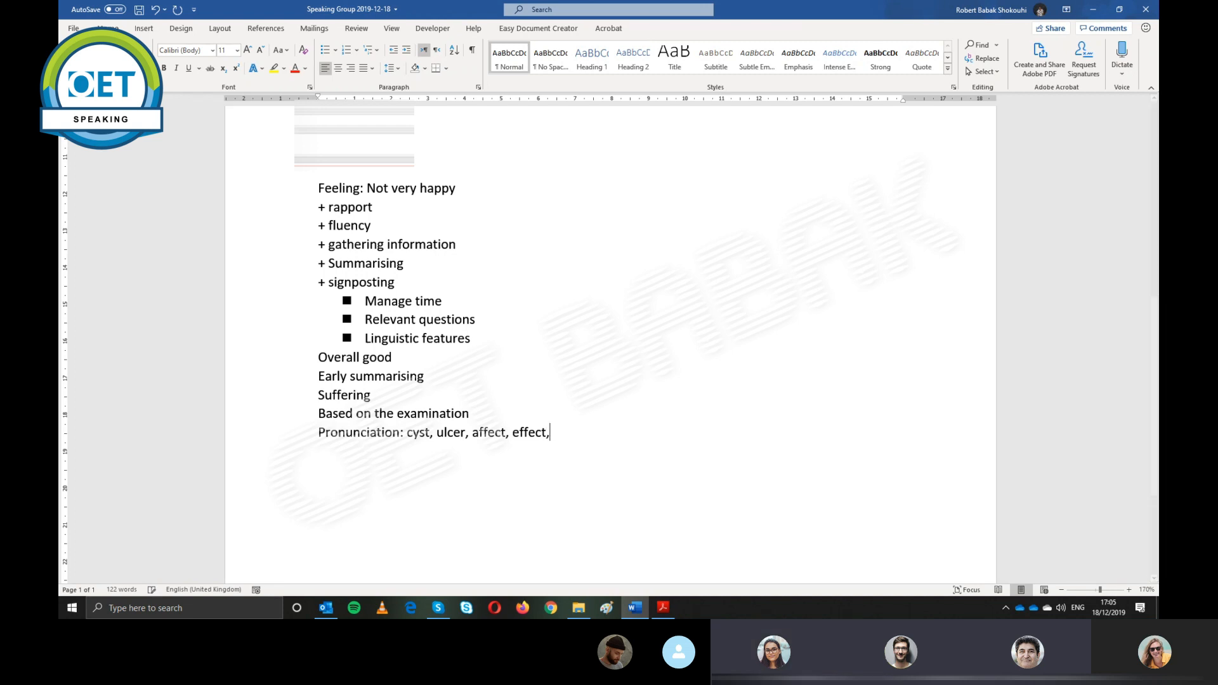
pyautogui.write('herpes')
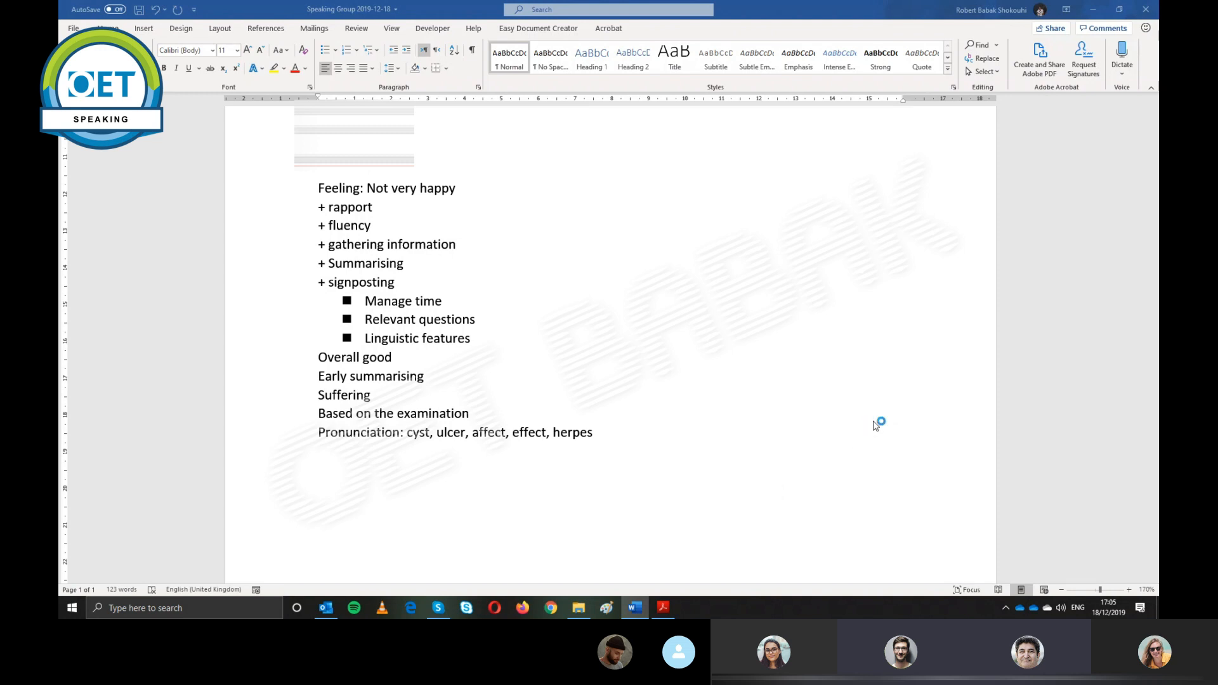
pyautogui.moveTo(480, 442)
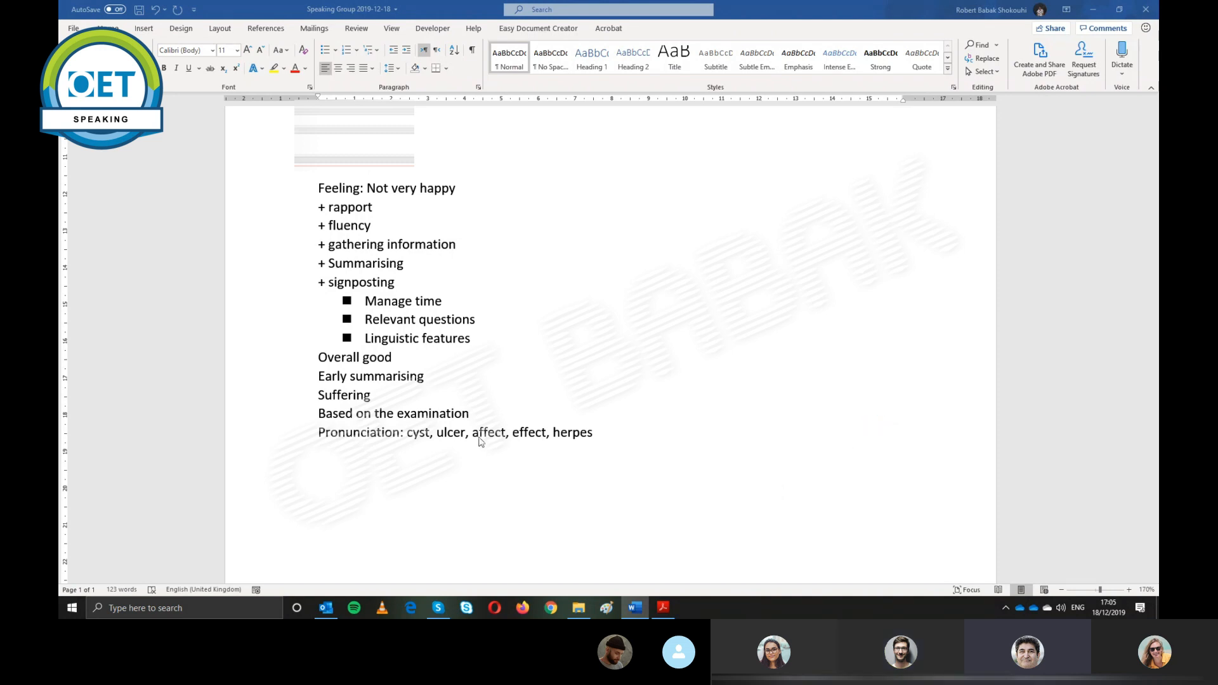
pyautogui.click(551, 608)
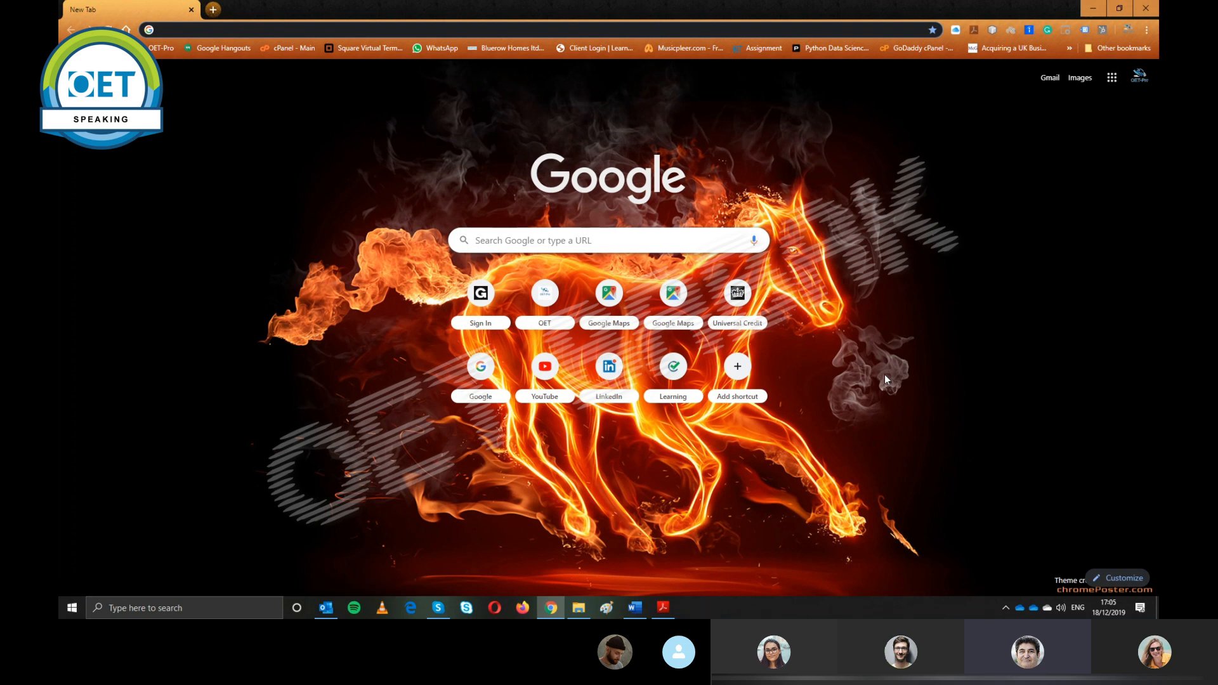
# Search Google for herpes pronunciation, play the audio, and minimise Chrome back to Word
pyautogui.write('herpes pronunciation')
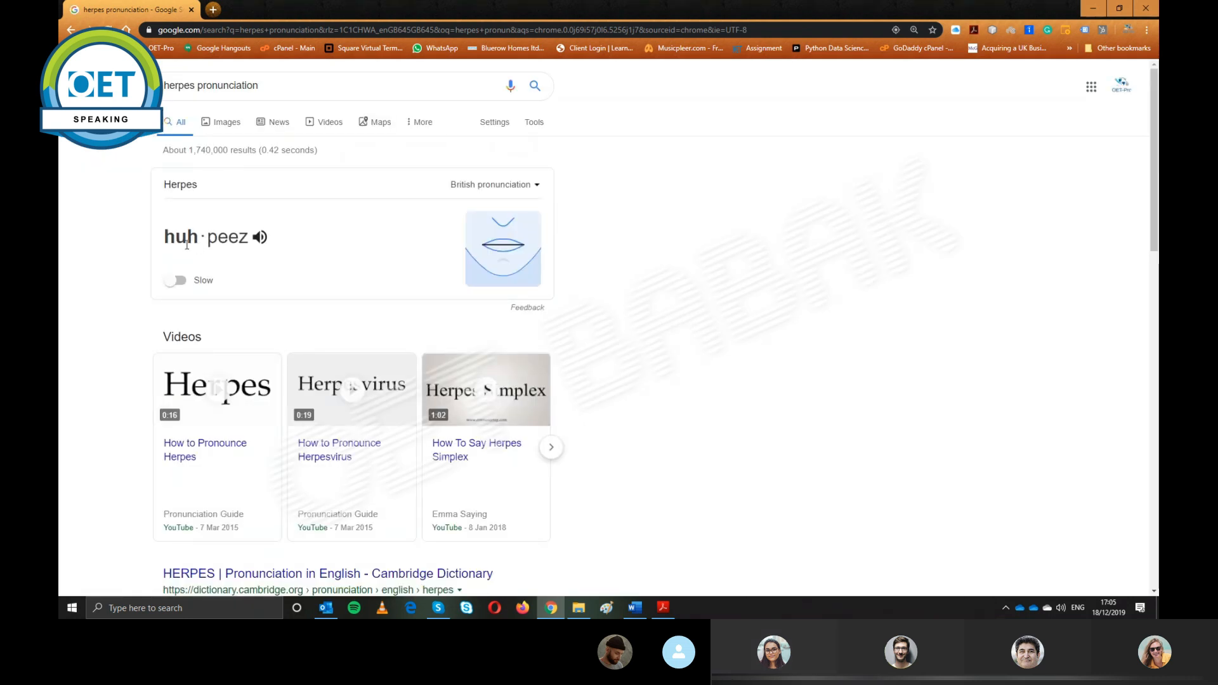
pyautogui.click(260, 236)
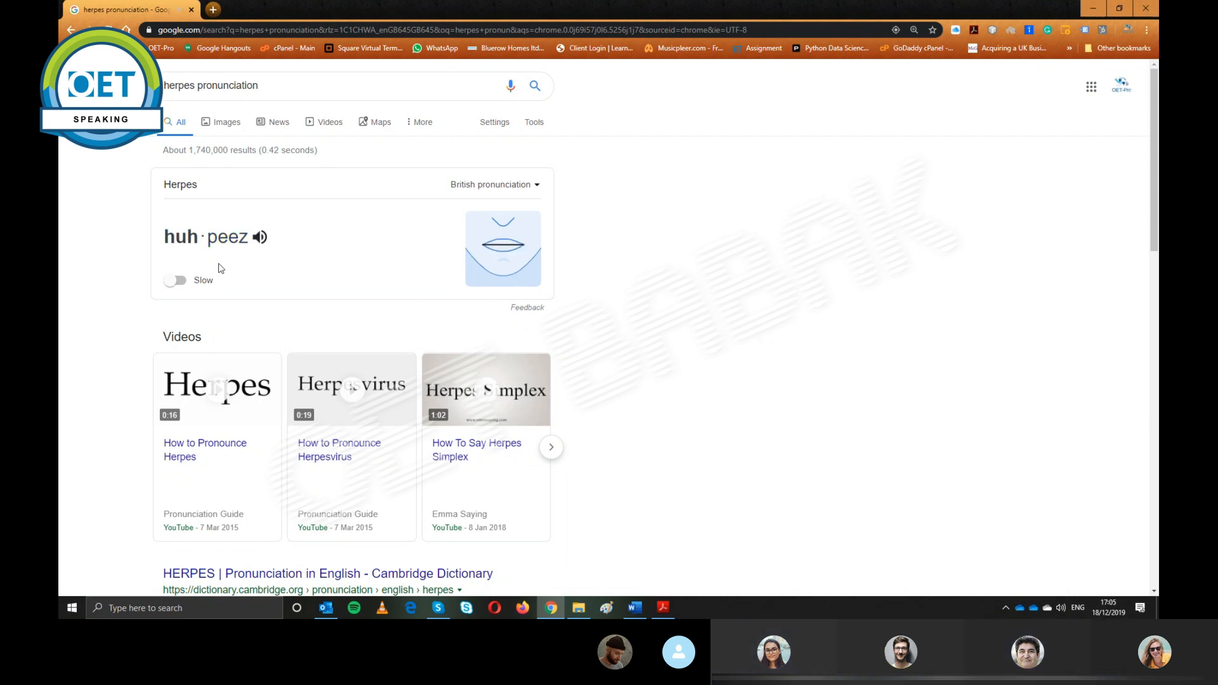
pyautogui.click(260, 237)
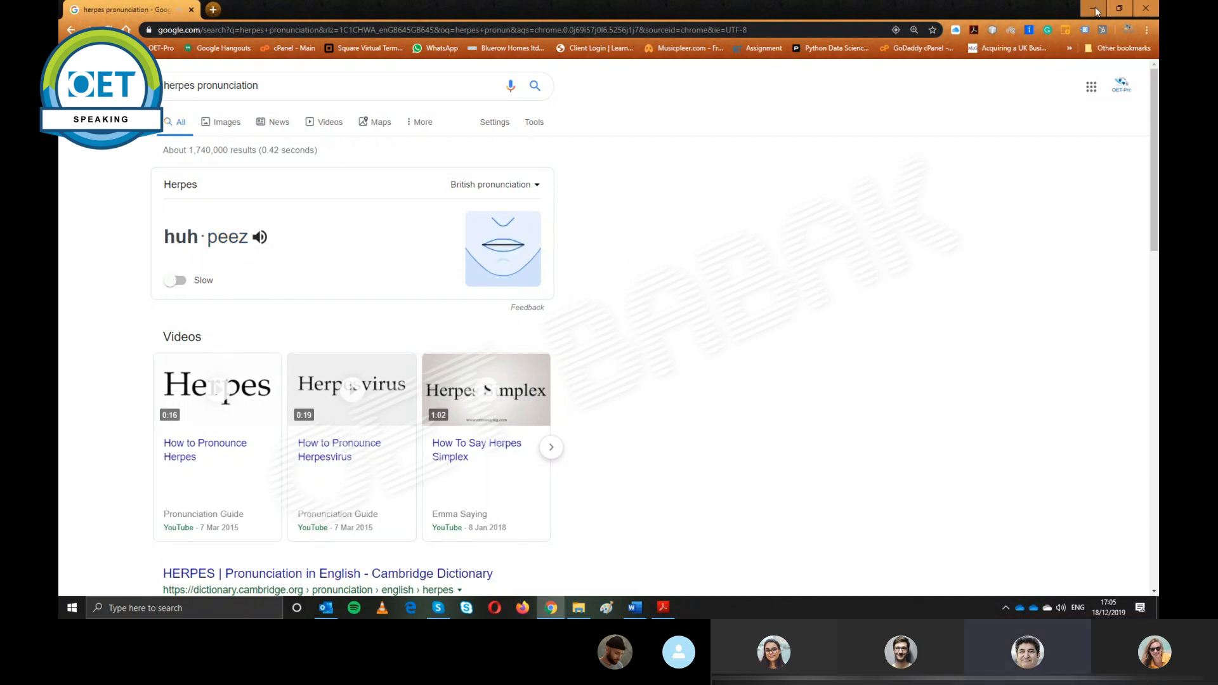
pyautogui.click(634, 608)
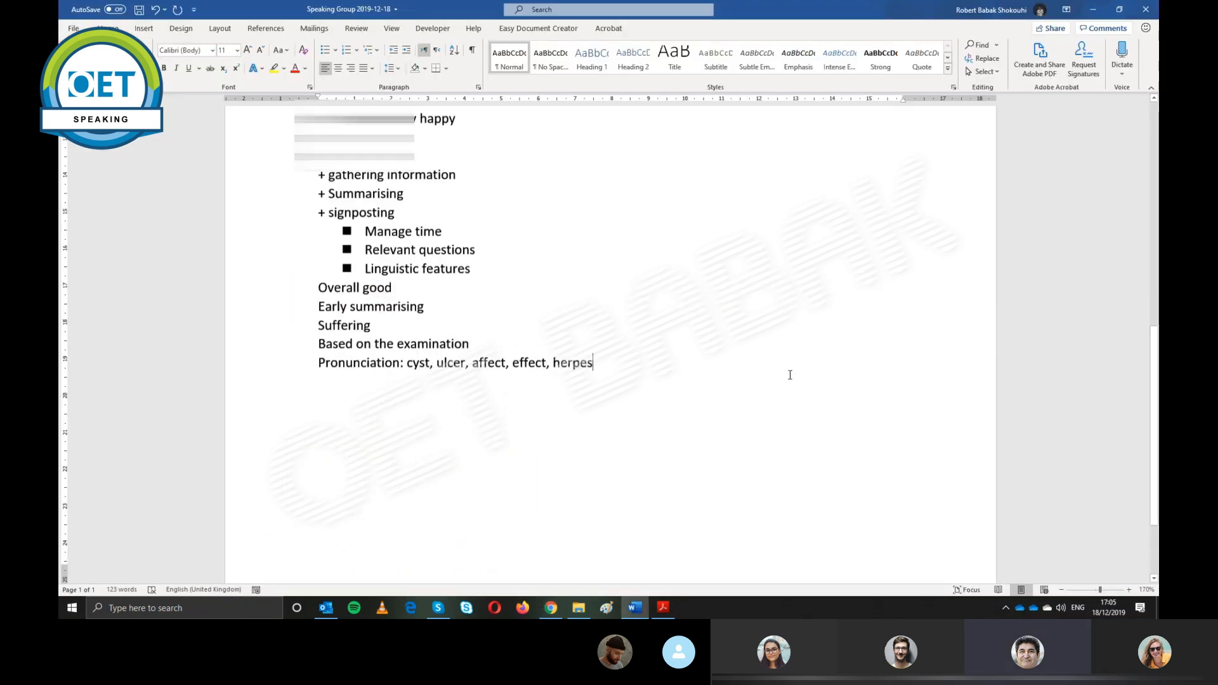
pyautogui.press('enter')
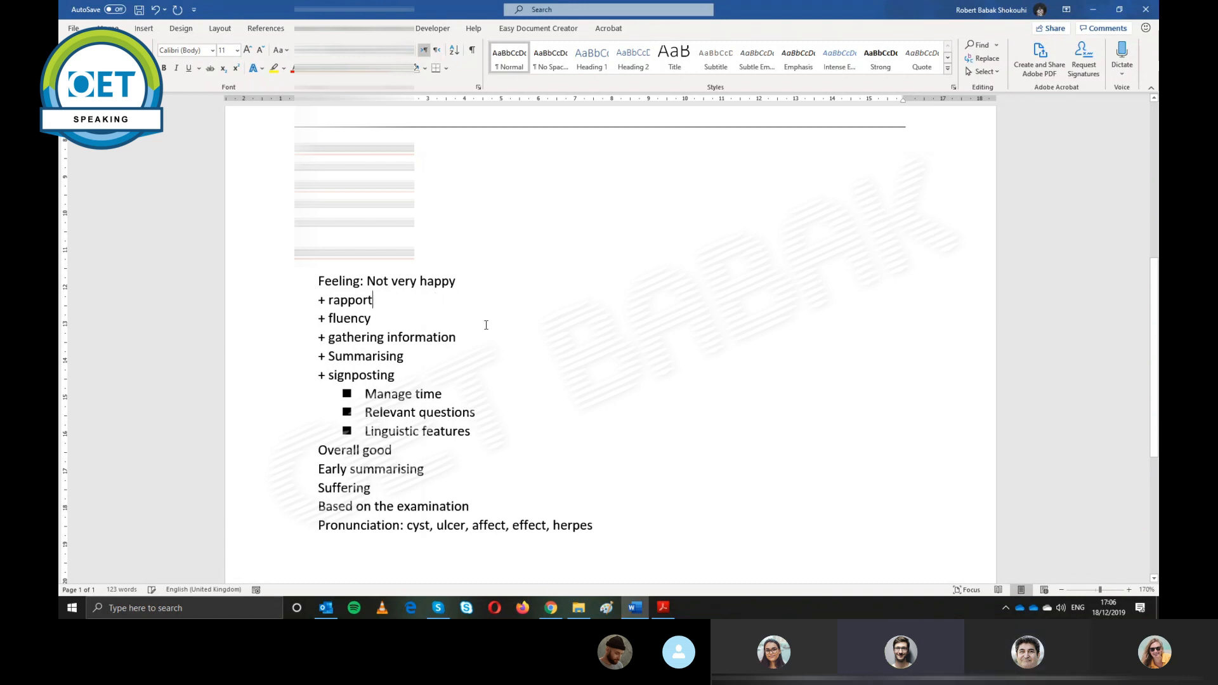
pyautogui.moveTo(484, 335)
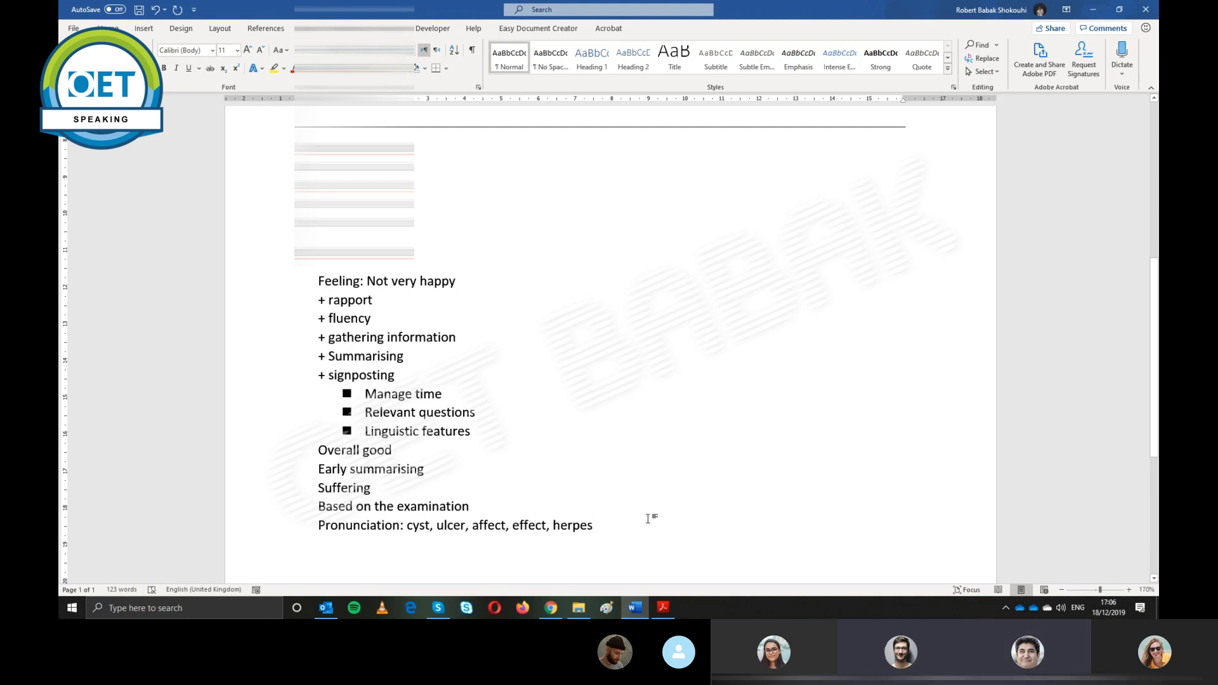
# Add a Showing empathy line below the pronunciation note
pyautogui.write('s')
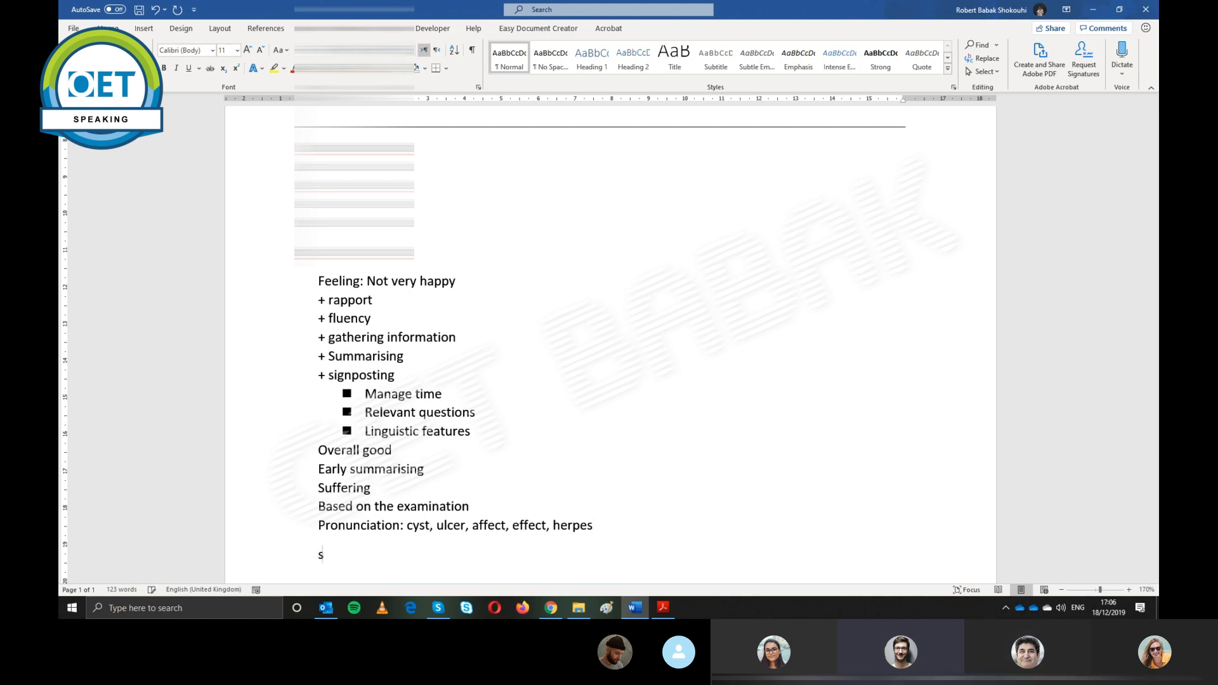
pyautogui.write('howi')
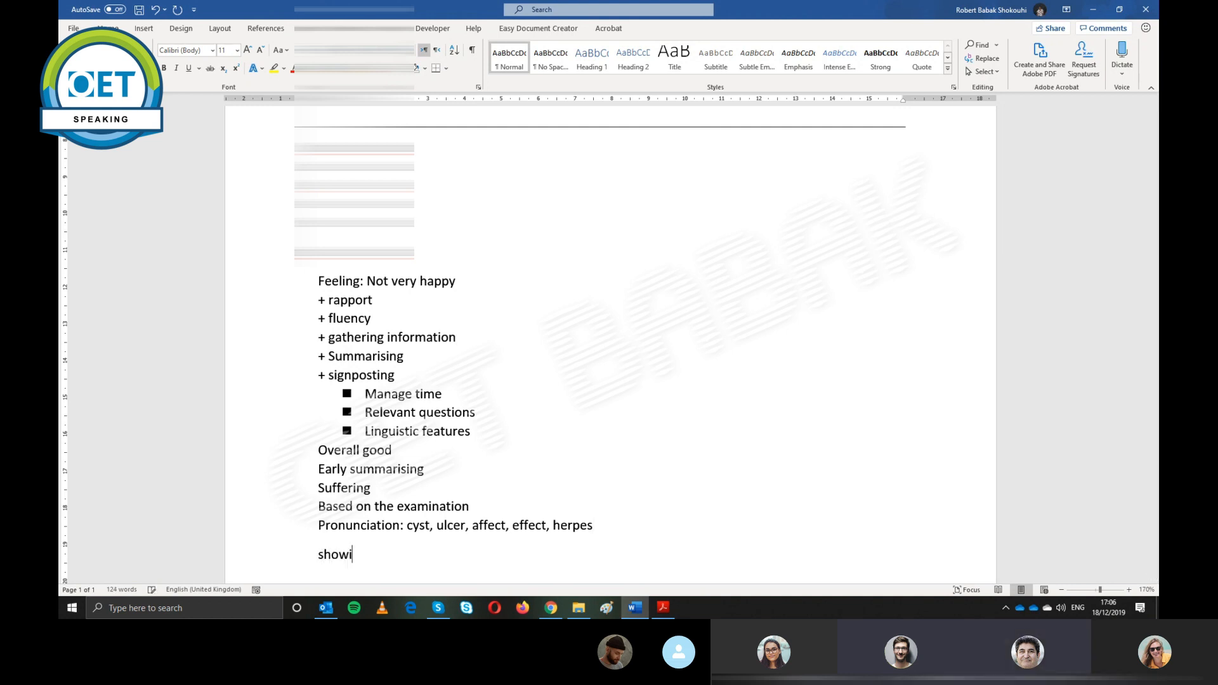
pyautogui.write('Showing empa')
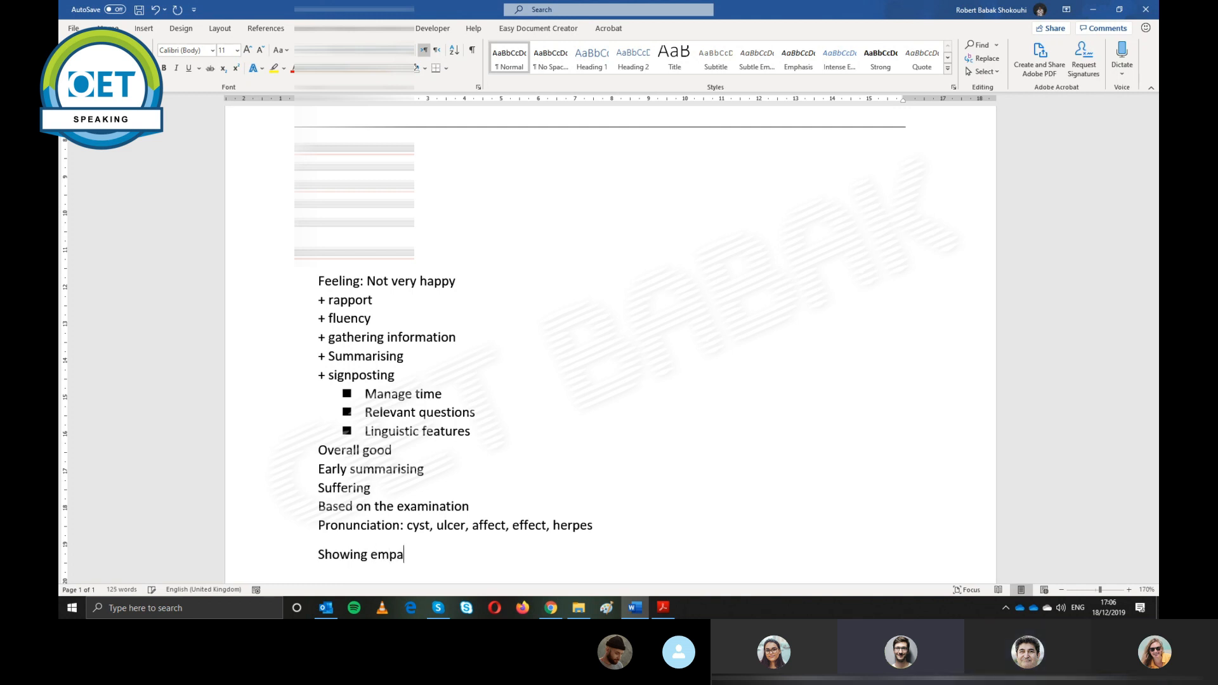
pyautogui.write('thy')
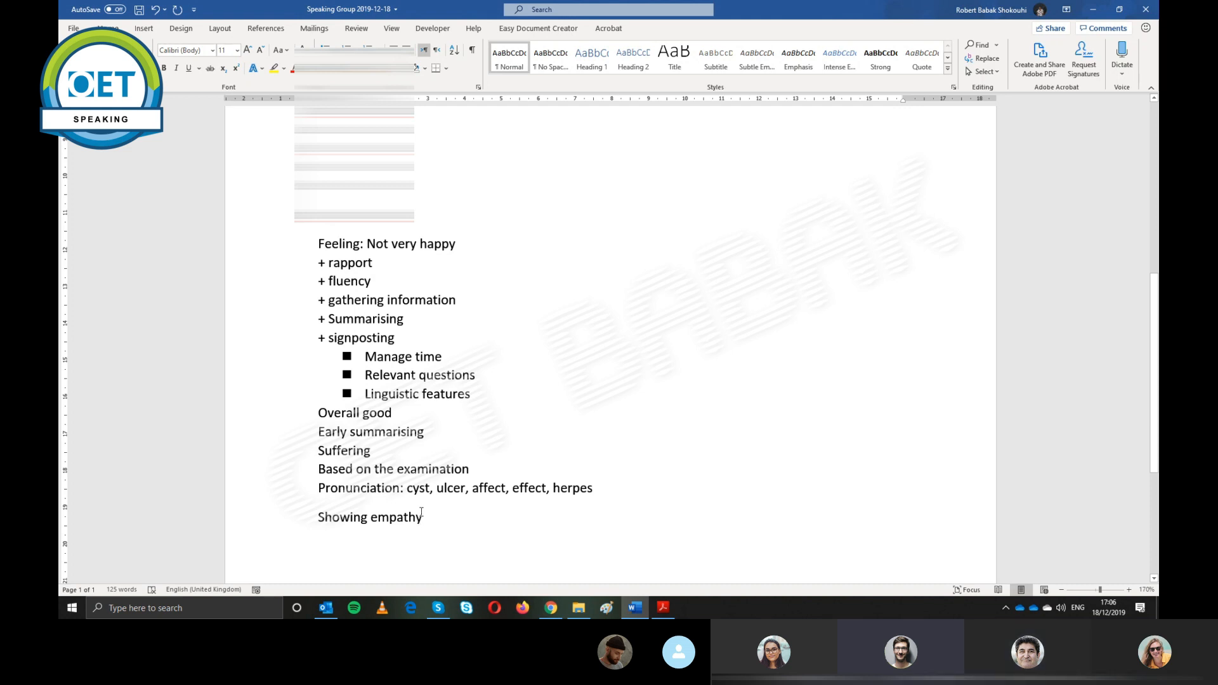
pyautogui.moveTo(318, 488); pyautogui.dragTo(396, 558)
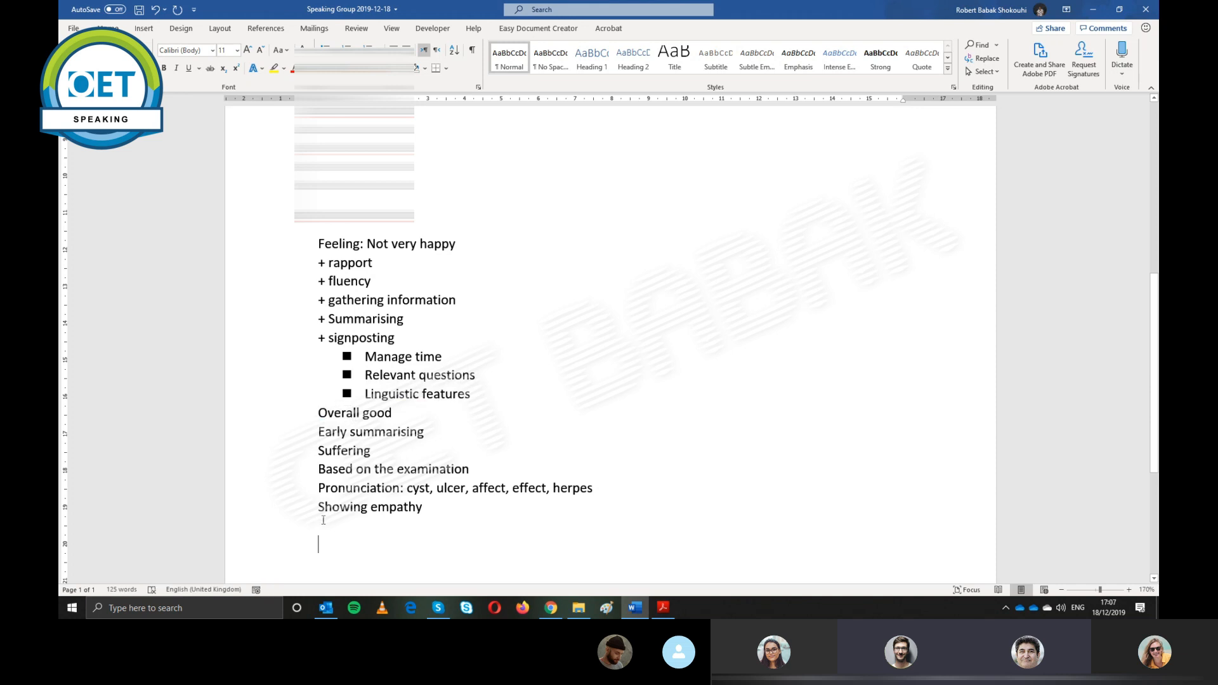
pyautogui.moveTo(768, 319)
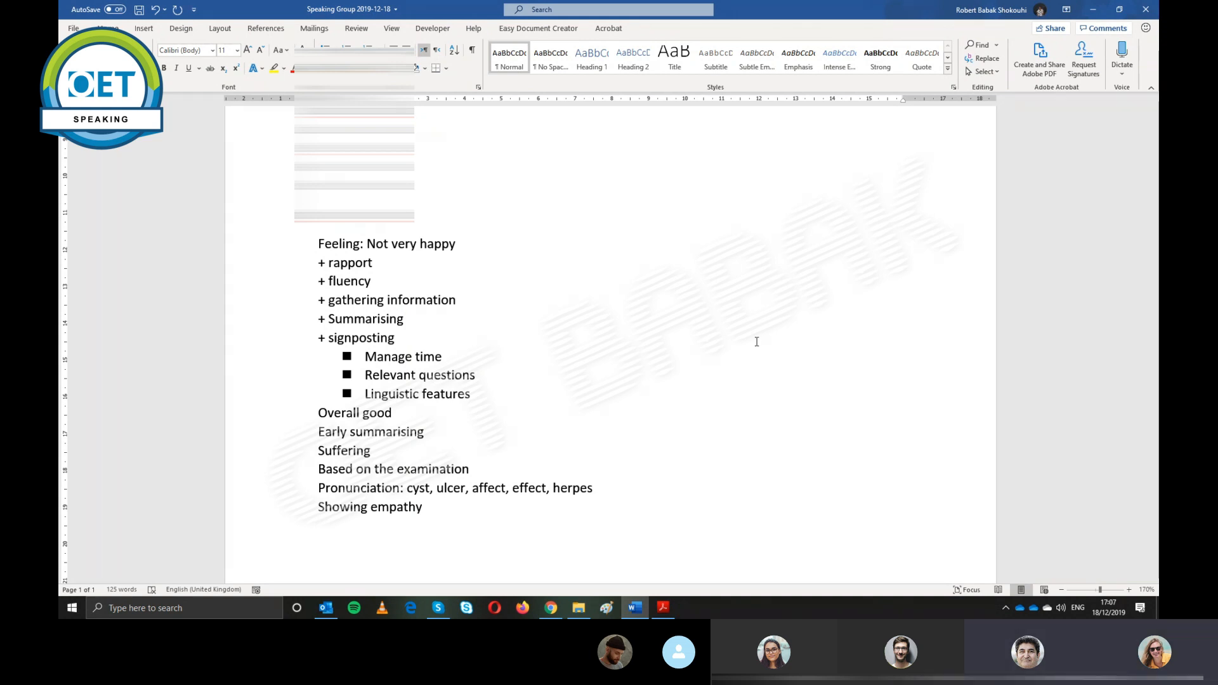
# Add Chunking and checking and Overuse of summarising, leaving a fresh line below
pyautogui.write('chunking and chec')
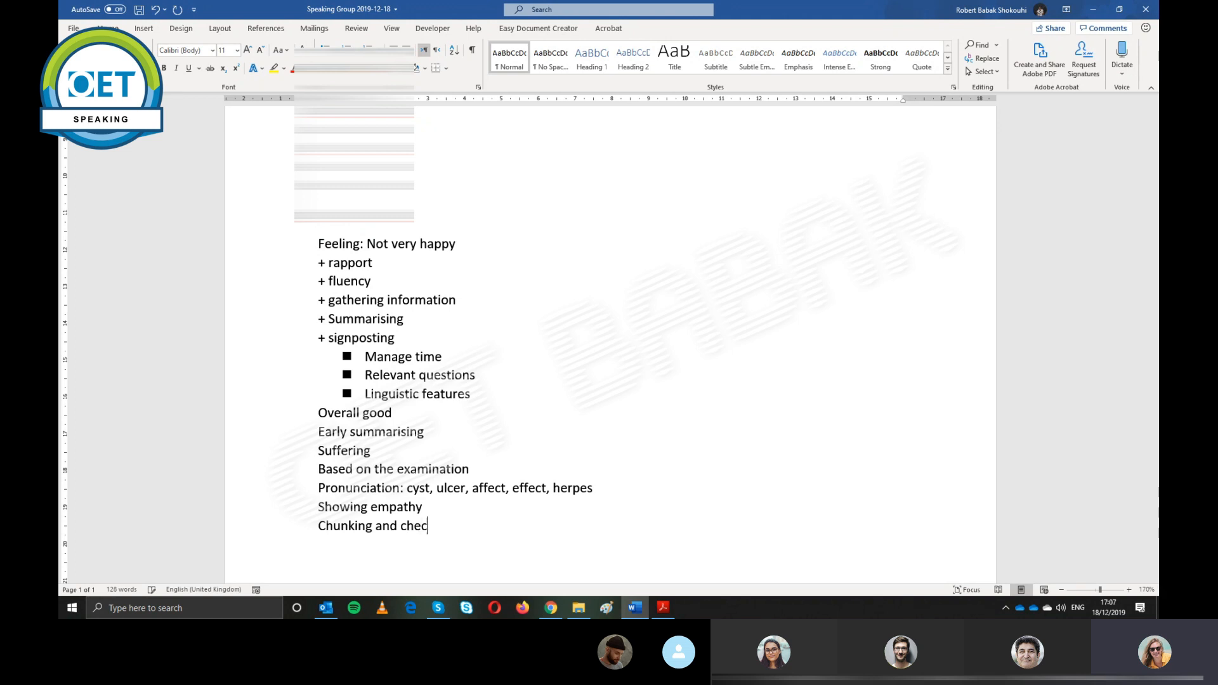
pyautogui.write('king')
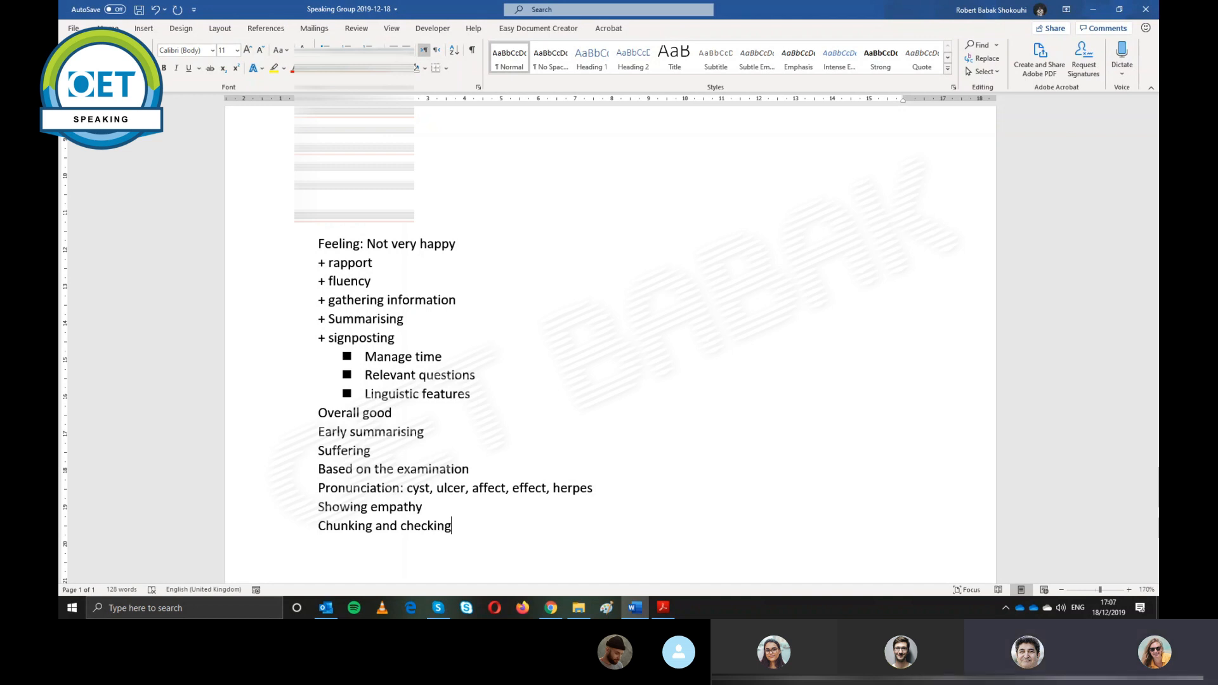
pyautogui.write('Overuse of')
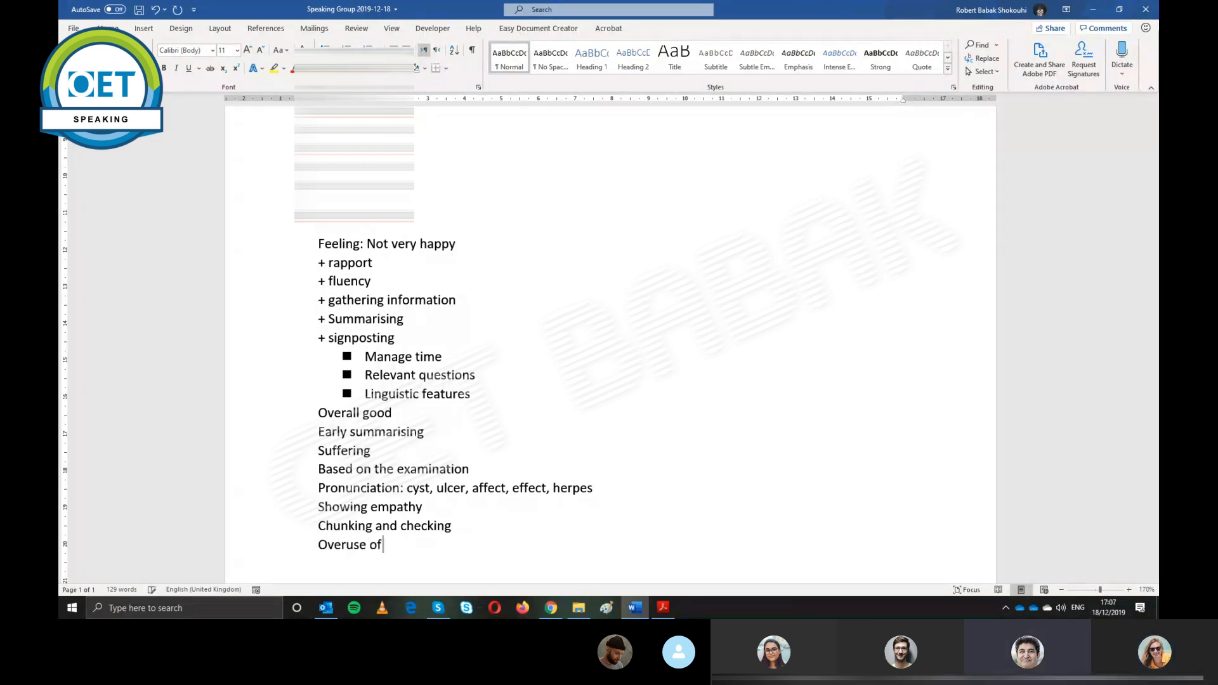
pyautogui.write('summarising')
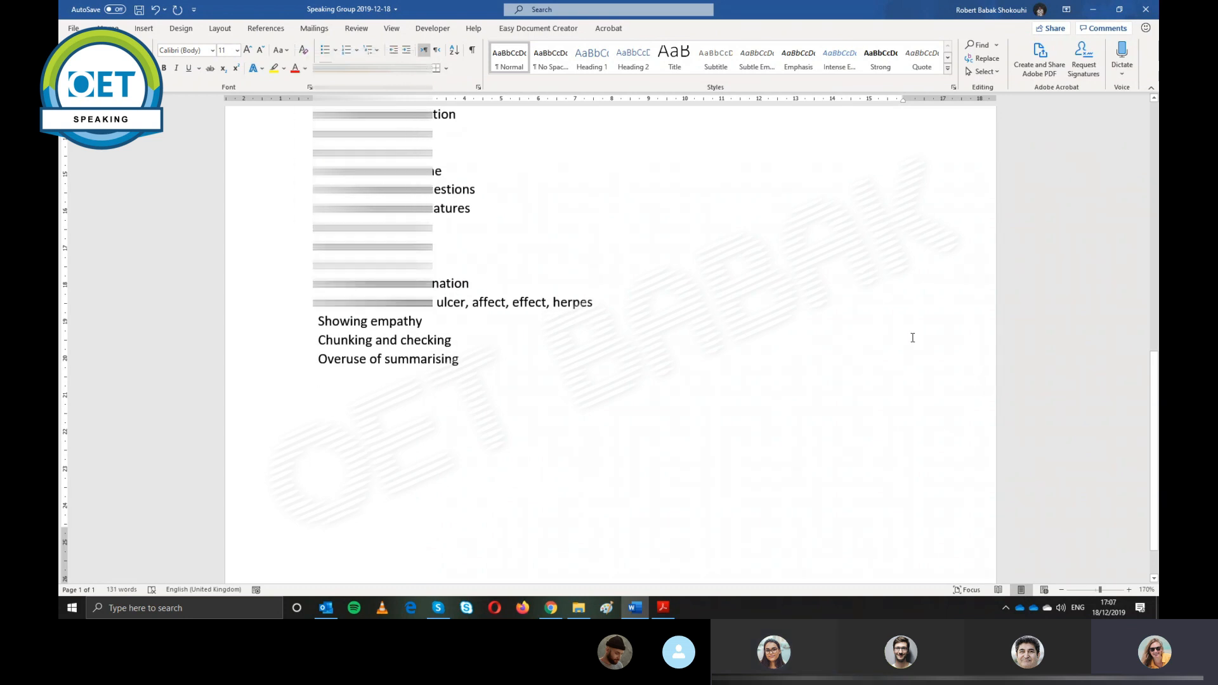
pyautogui.scroll(-3)
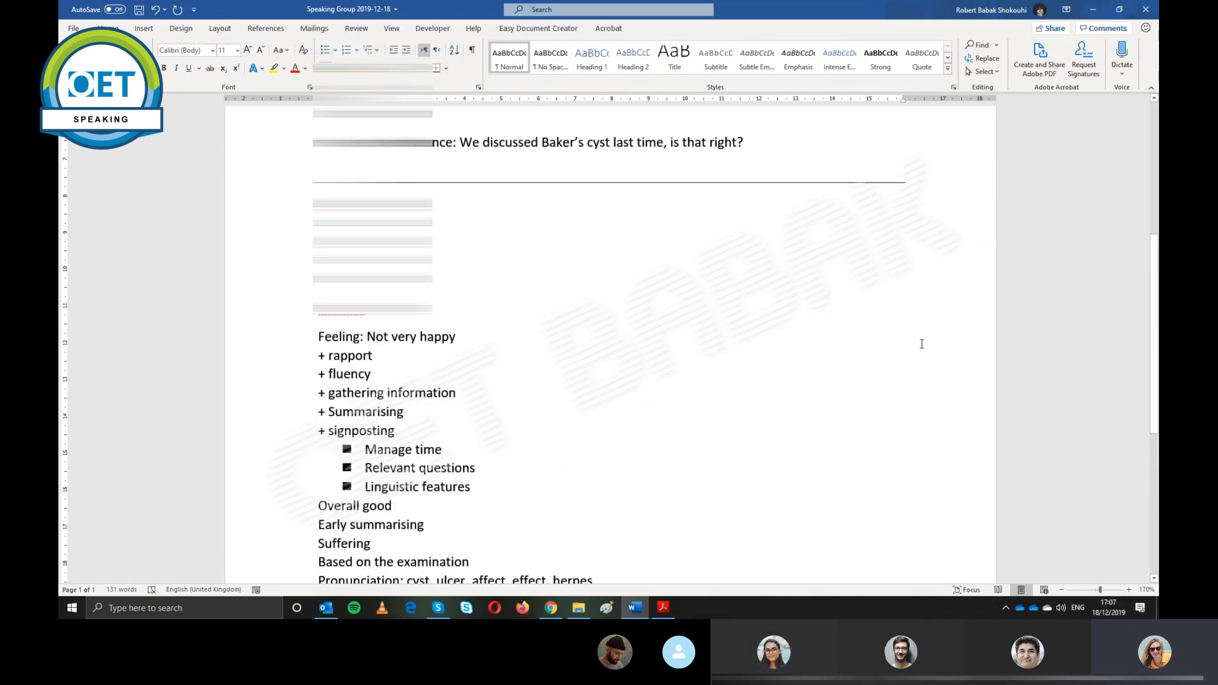
pyautogui.scroll(-3)
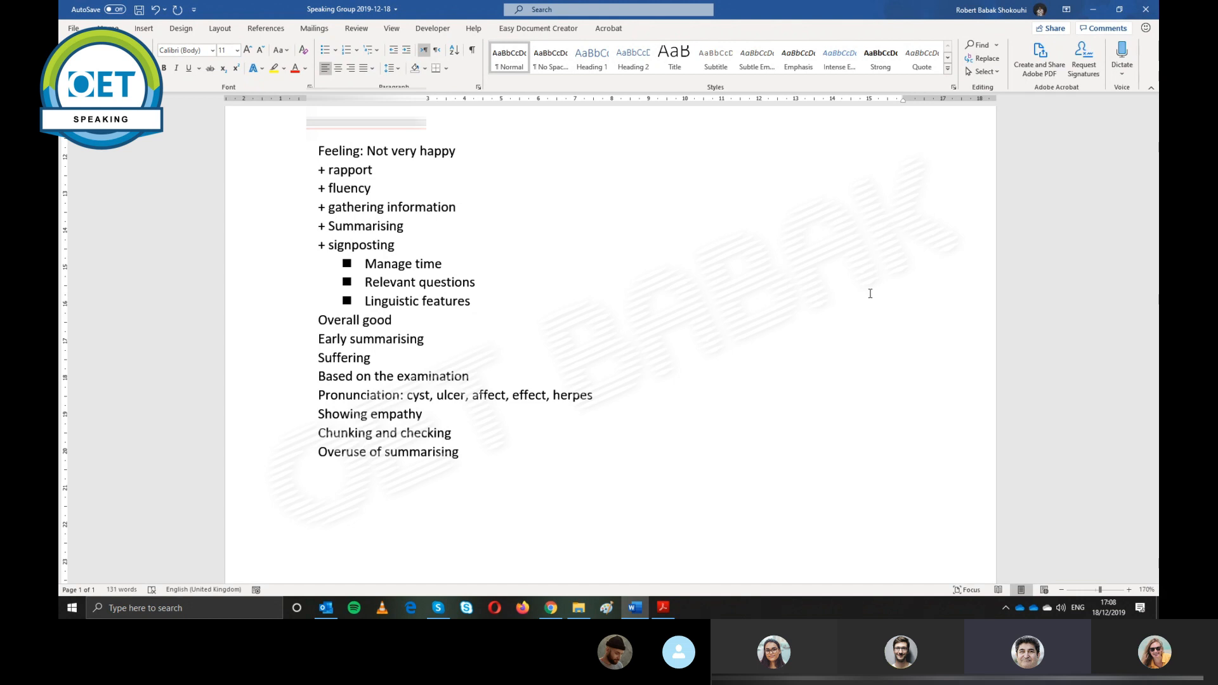
pyautogui.press('enter')
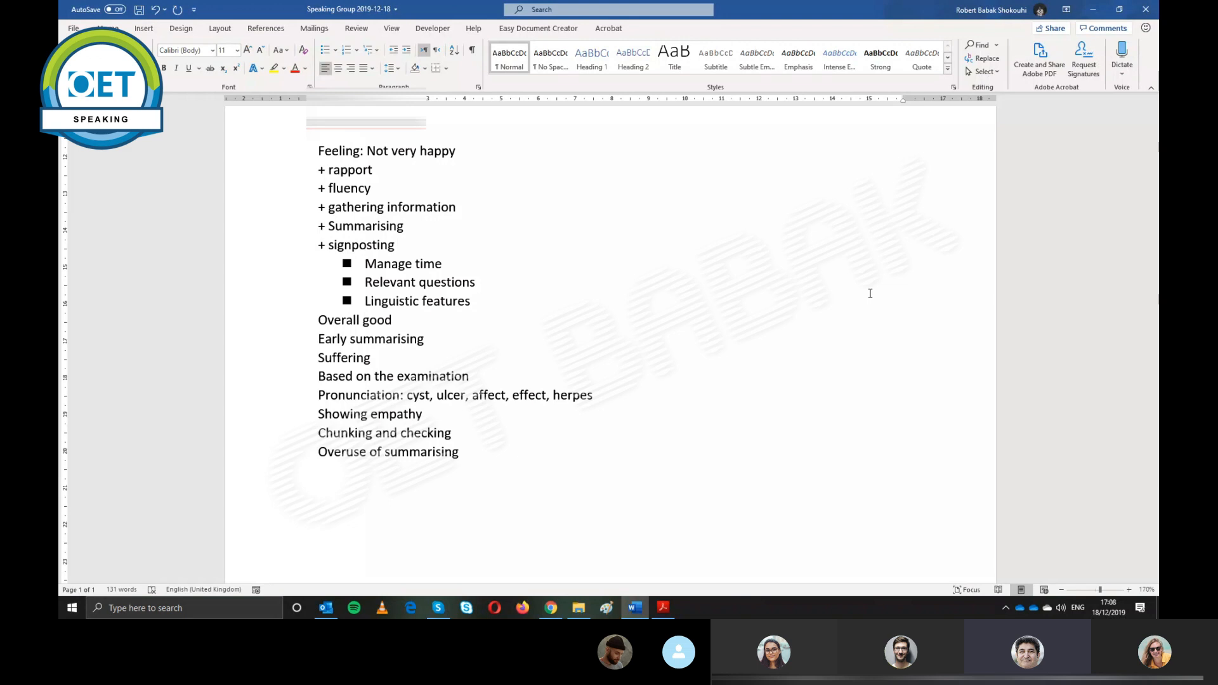
pyautogui.click(319, 470)
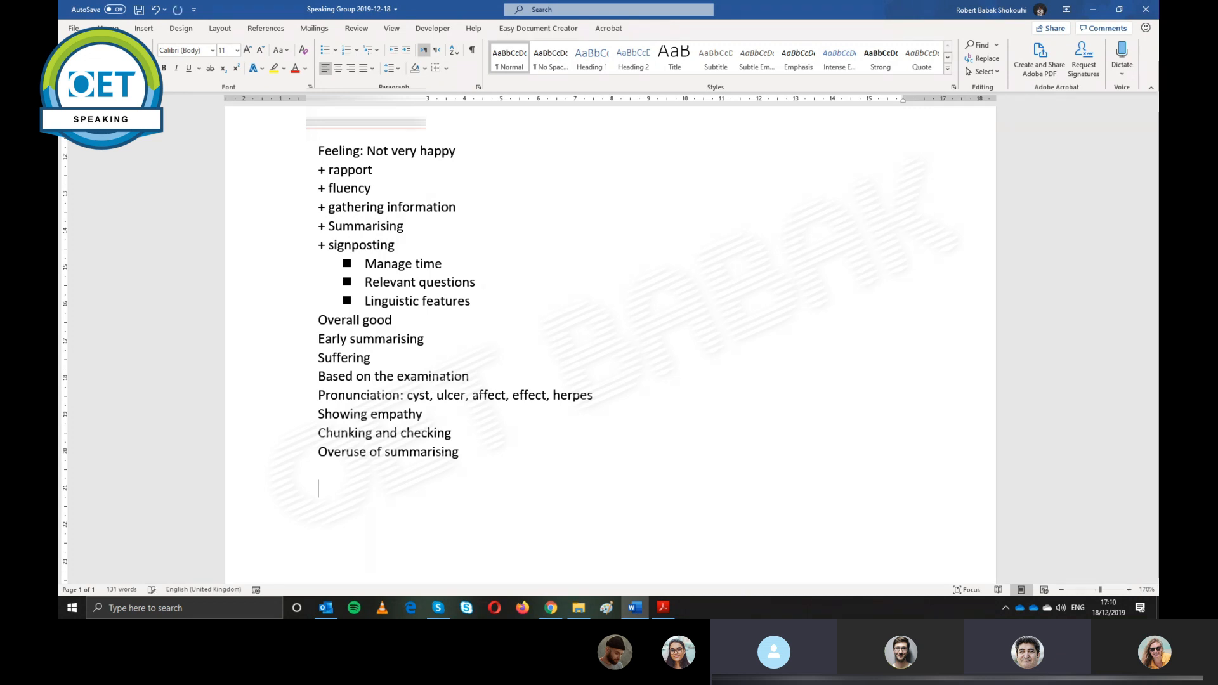
# Add a Wrap up: heading on a new line
pyautogui.write('Wrap up')
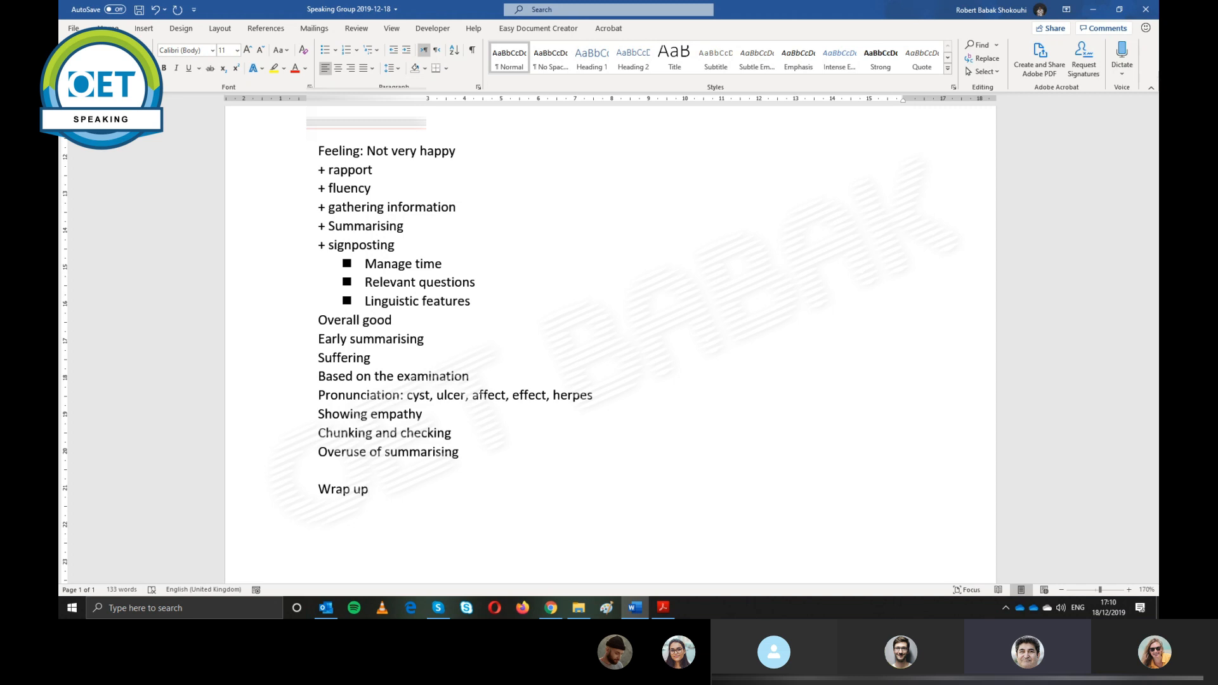
pyautogui.click(372, 489)
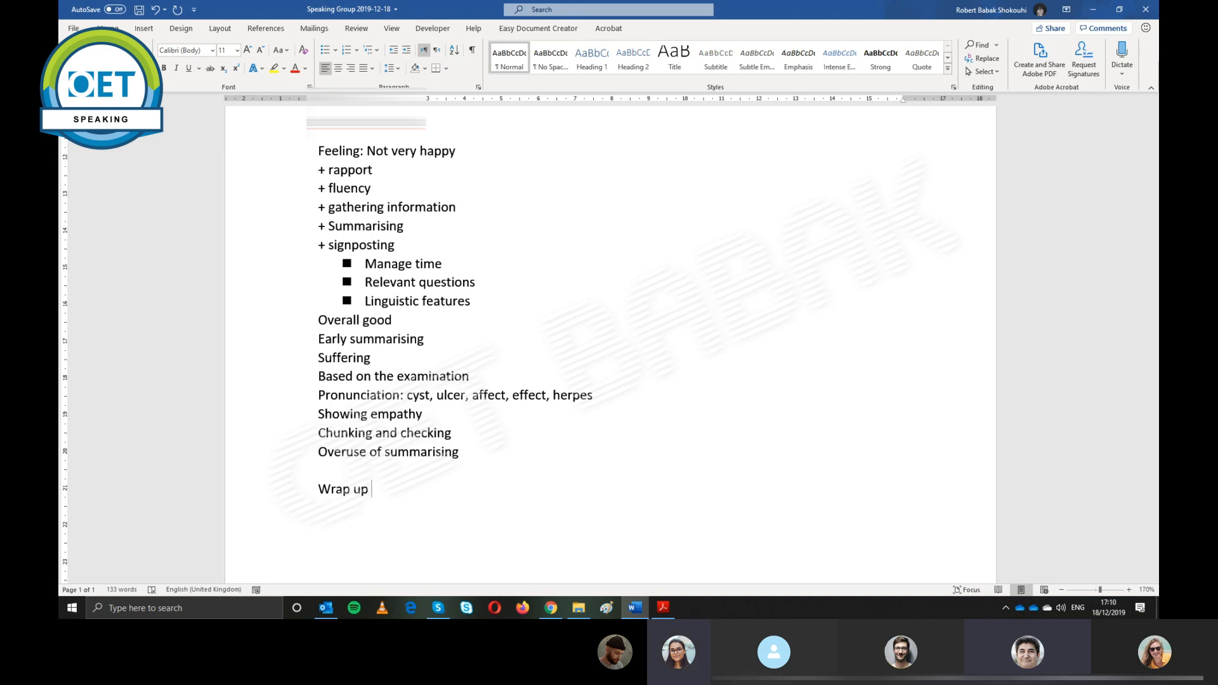
pyautogui.write(':')
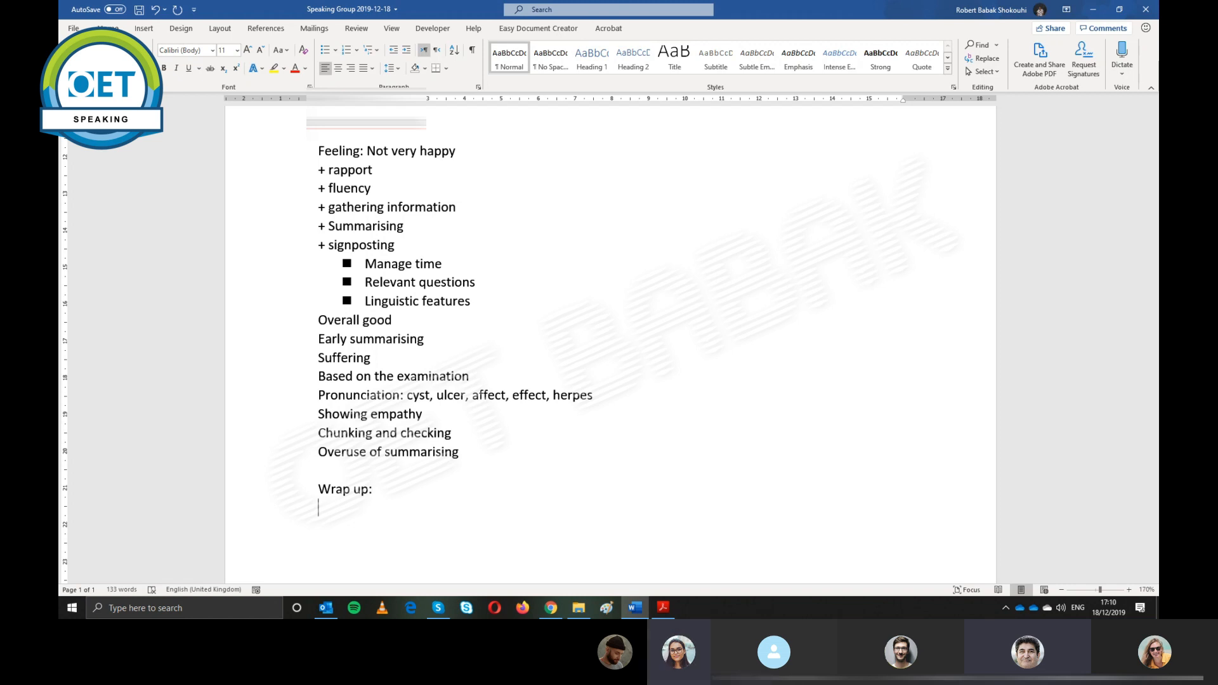
pyautogui.scroll(-3)
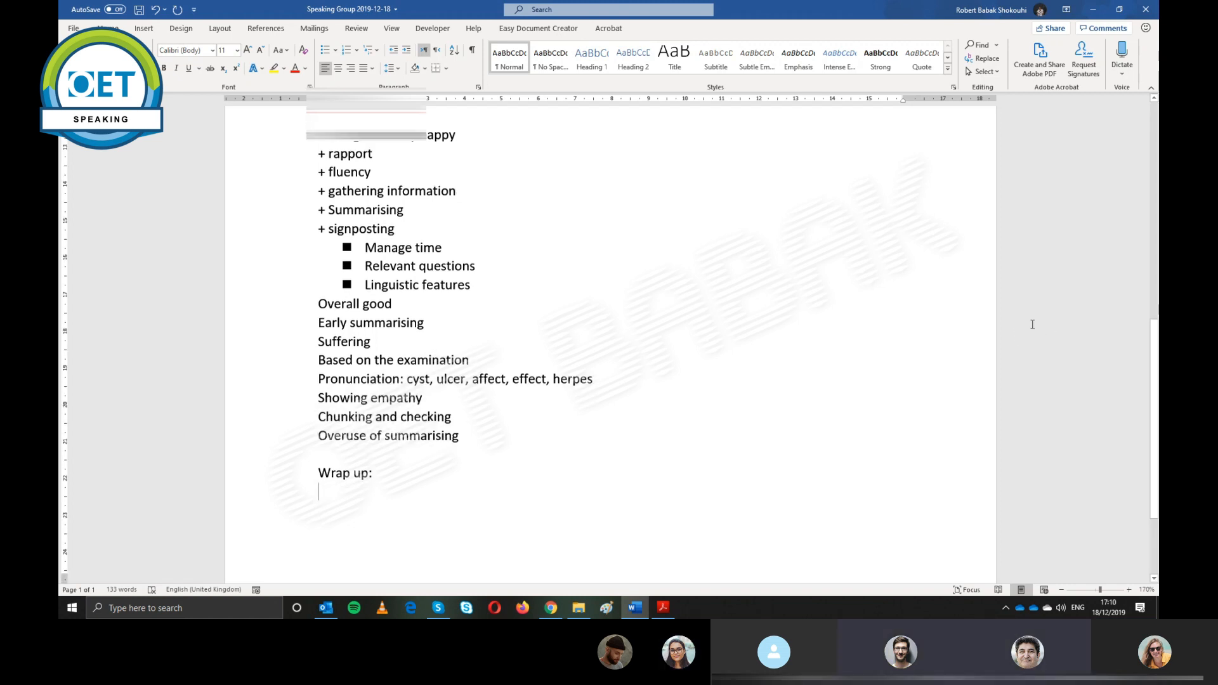
pyautogui.scroll(-3)
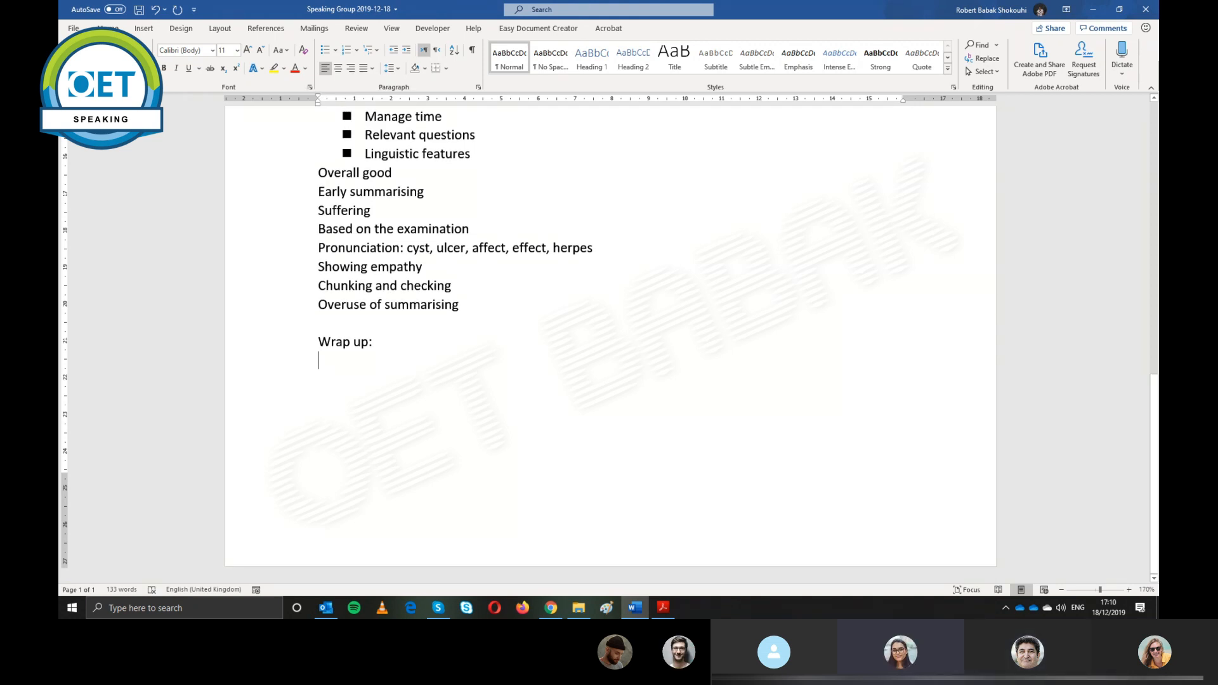
# Add the line Aphthous stomatitis / ulcer beneath the heading
pyautogui.write('Aphthous')
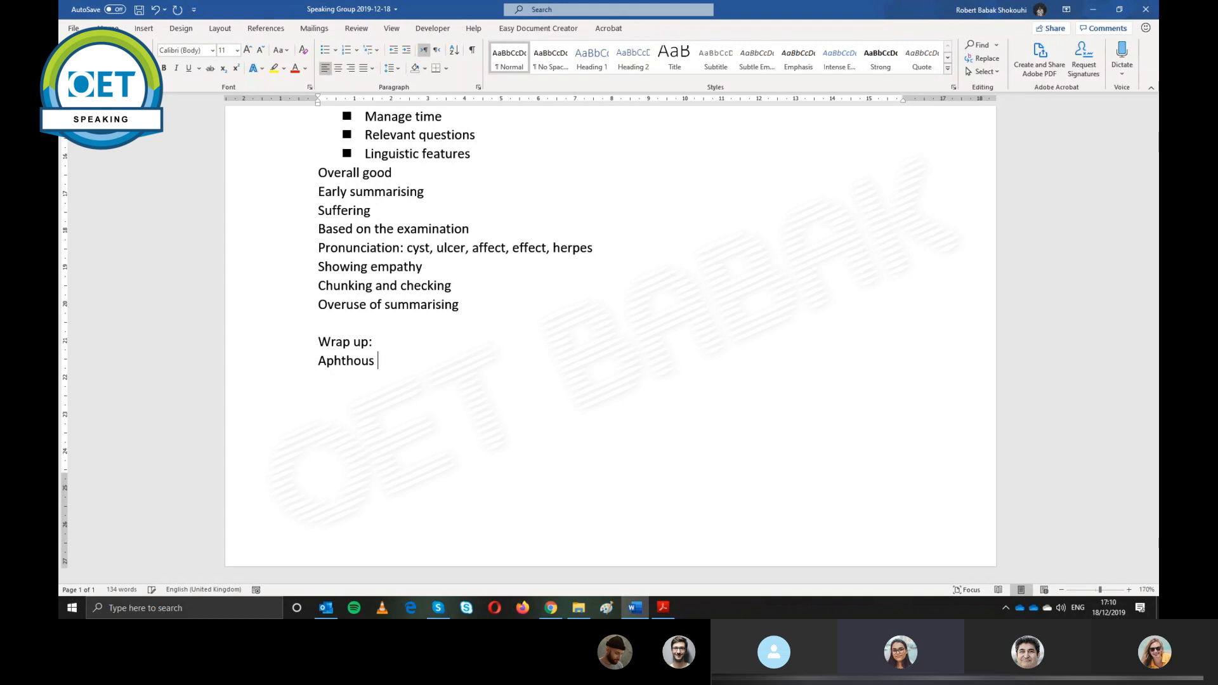
pyautogui.write('sto')
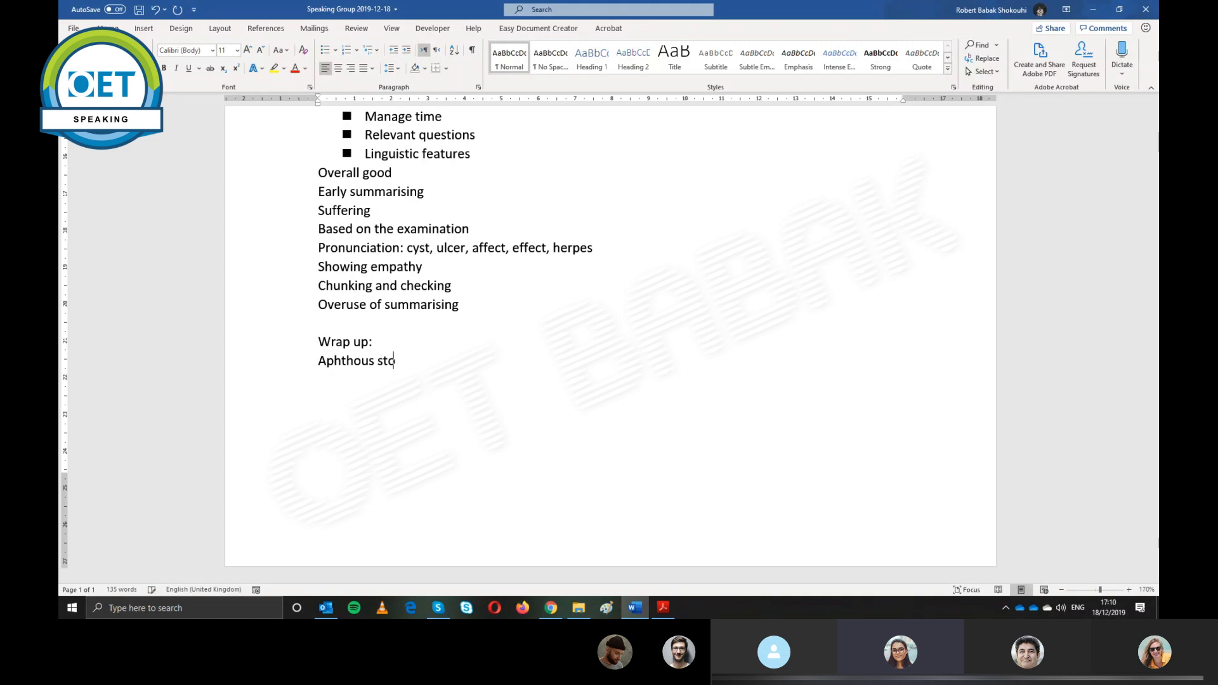
pyautogui.write('matitis')
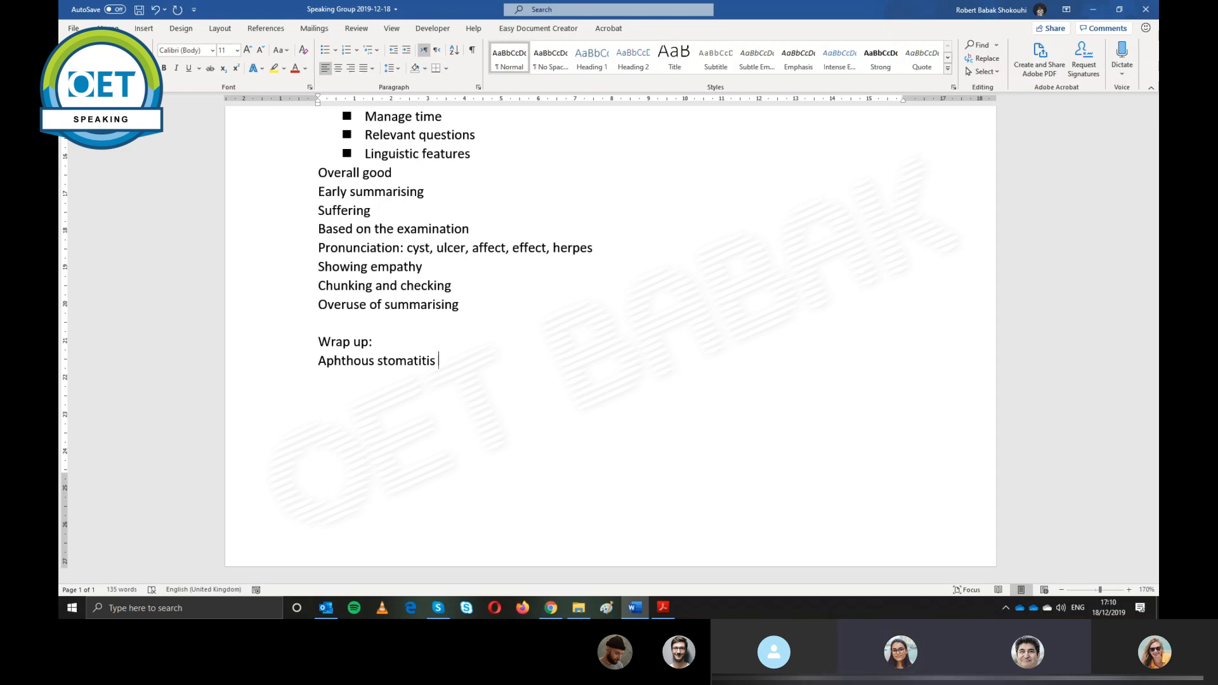
pyautogui.write('/')
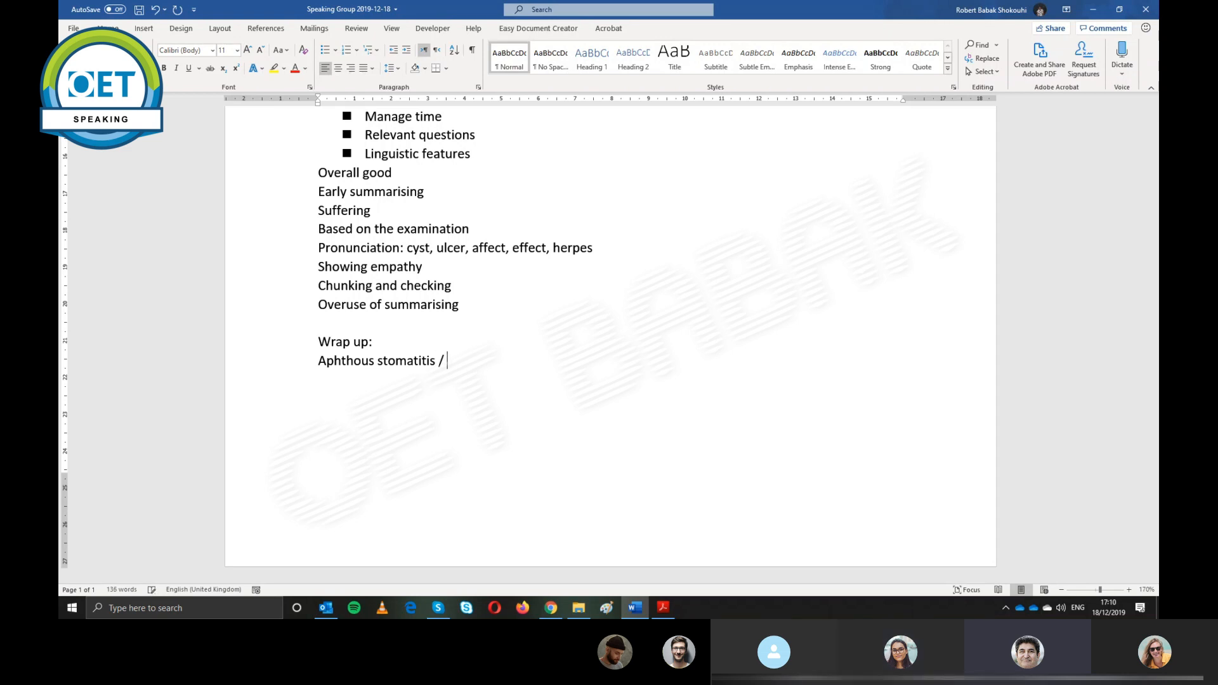
pyautogui.write('ulcer')
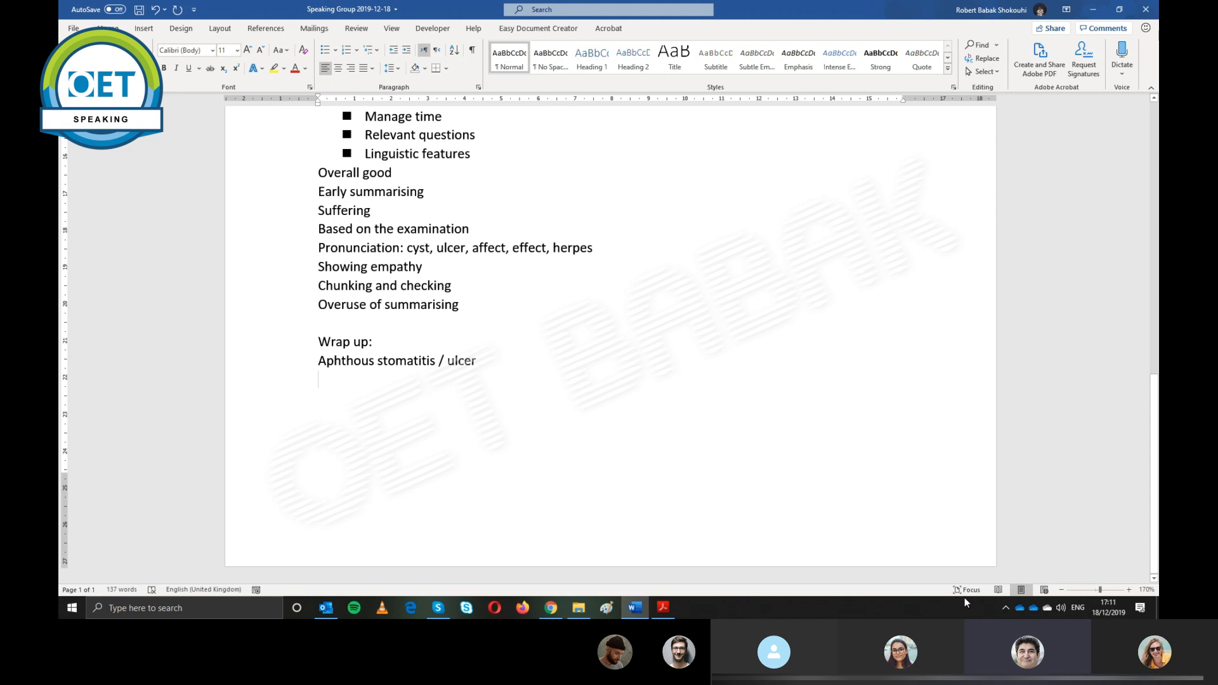
# Switch to Acrobat Reader and scroll to Roleplayer Card No. 4
pyautogui.click(663, 608)
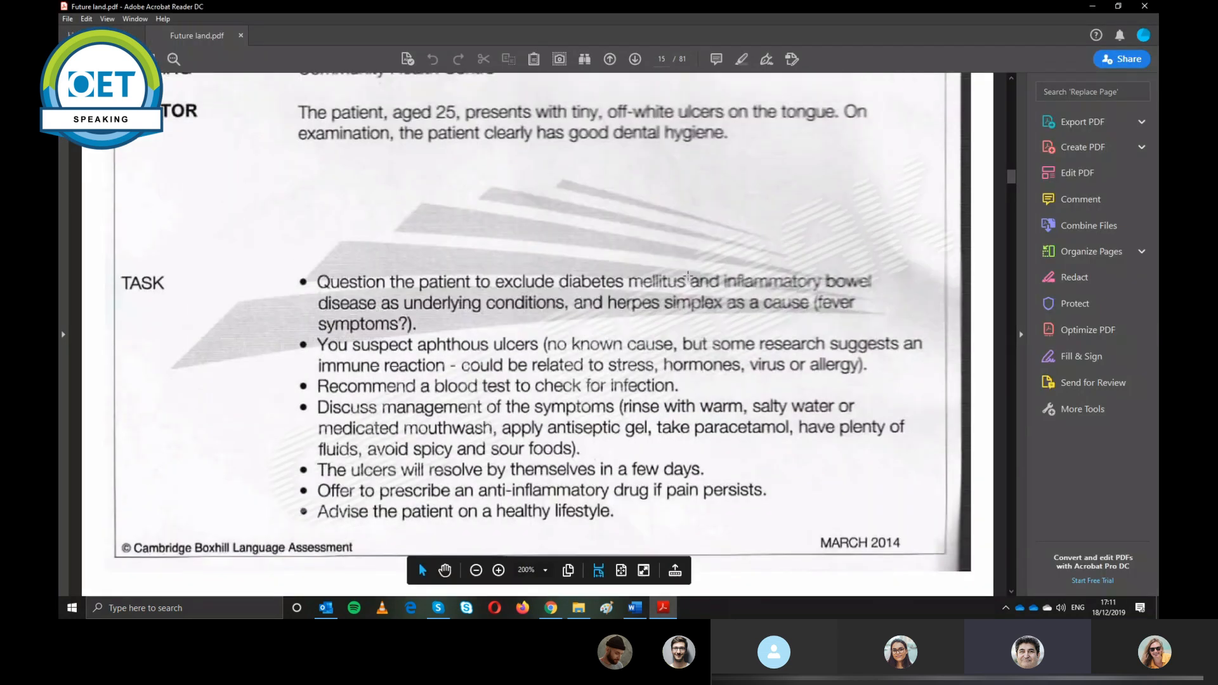
pyautogui.scroll(-3)
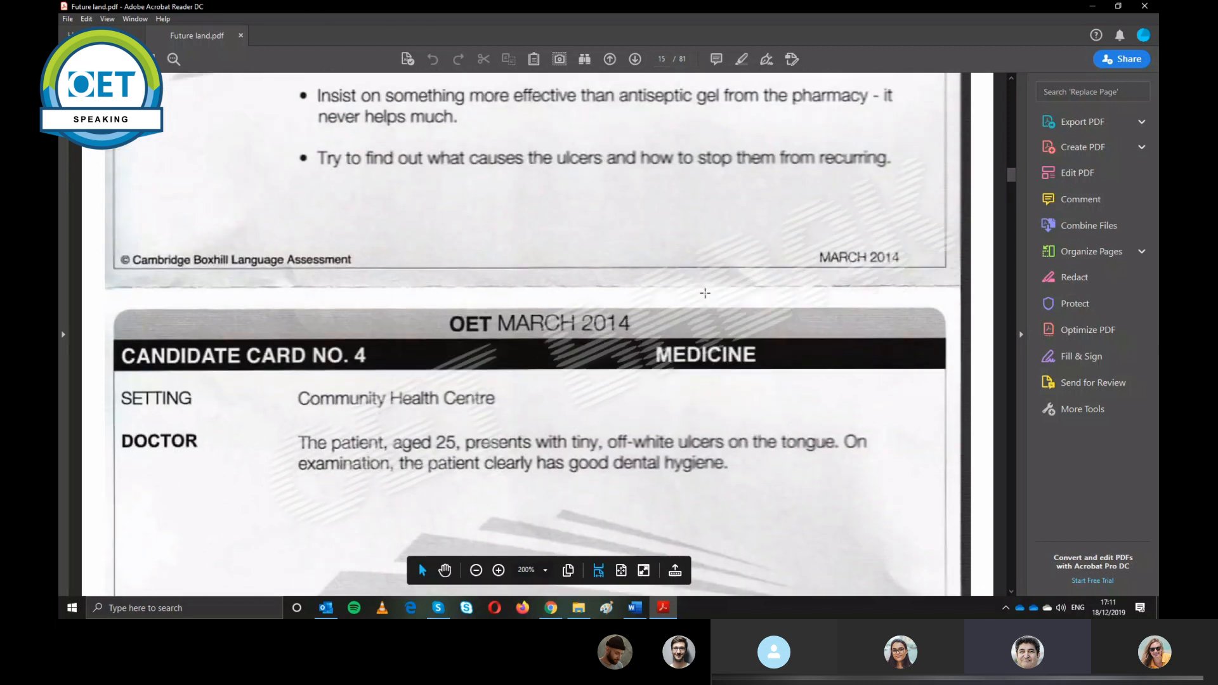
pyautogui.scroll(-3)
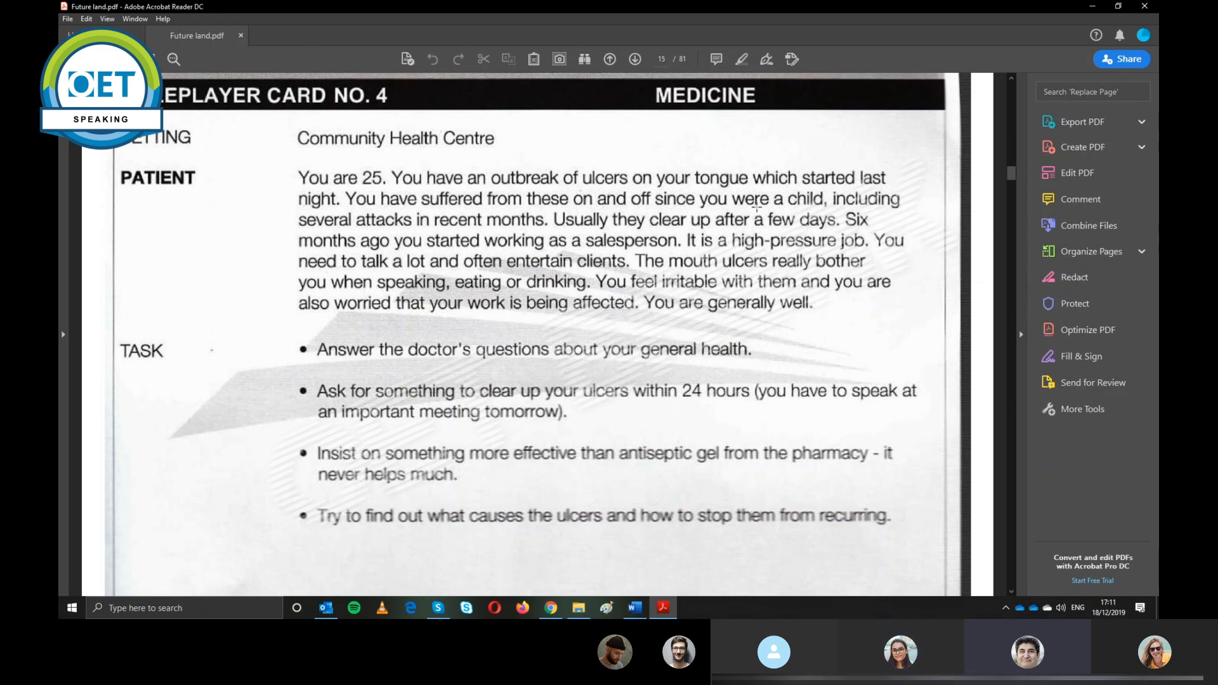
pyautogui.moveTo(831, 300)
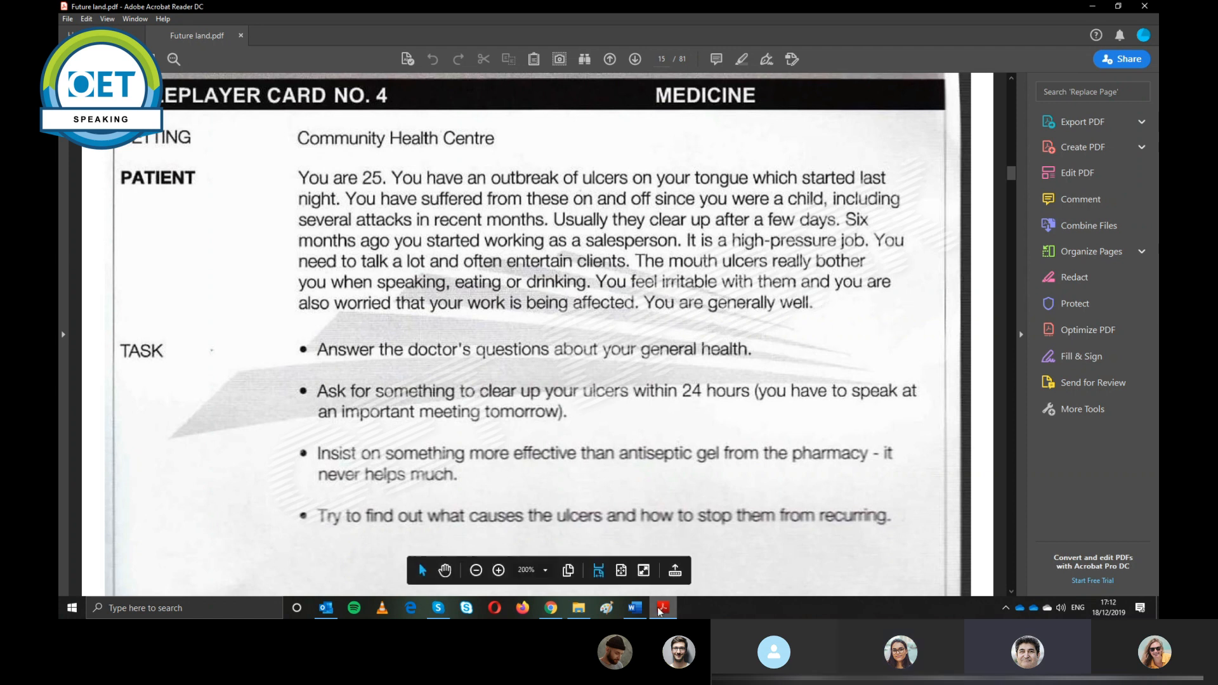
# Back in Word, add an ICE: heading with Expectation >> tomorrow's meeting/ beneath it
pyautogui.click(634, 608)
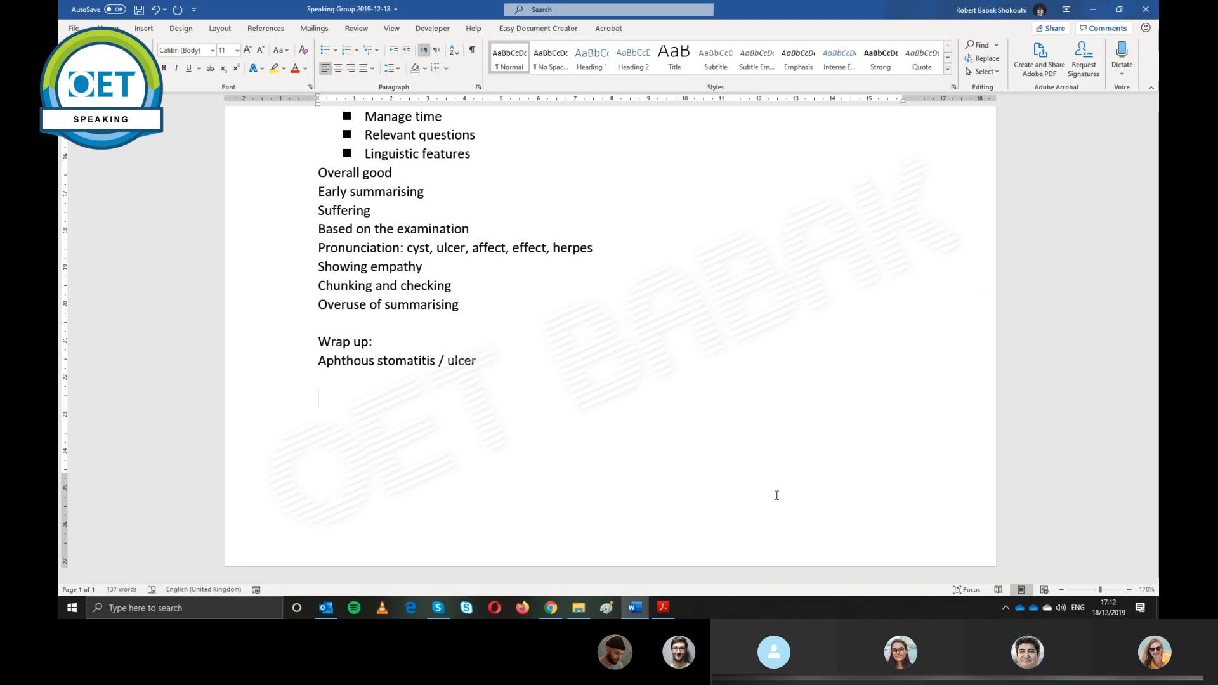
pyautogui.write('ICE:')
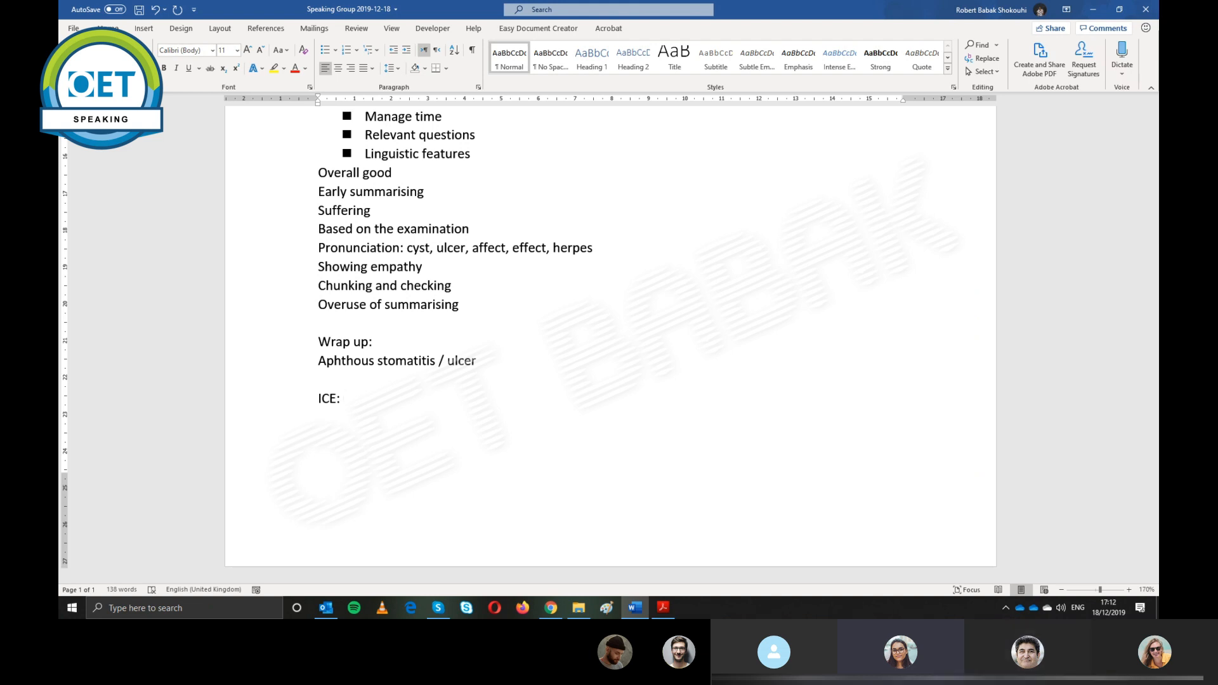
pyautogui.write('expect')
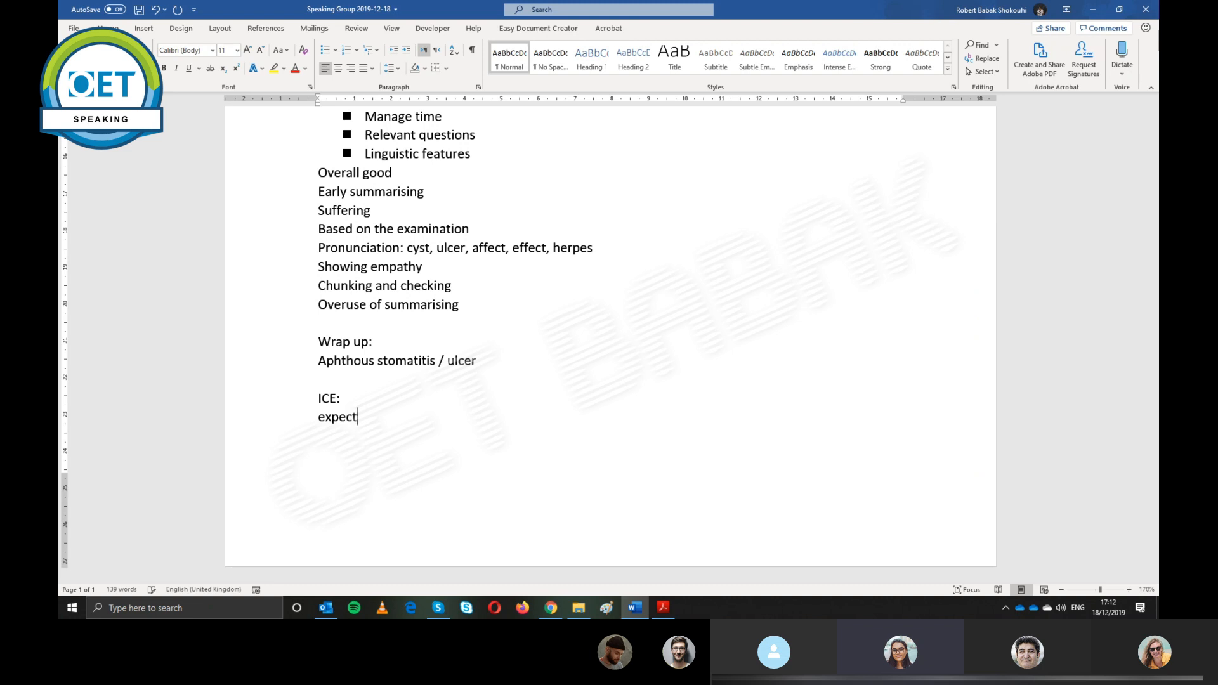
pyautogui.write('ation')
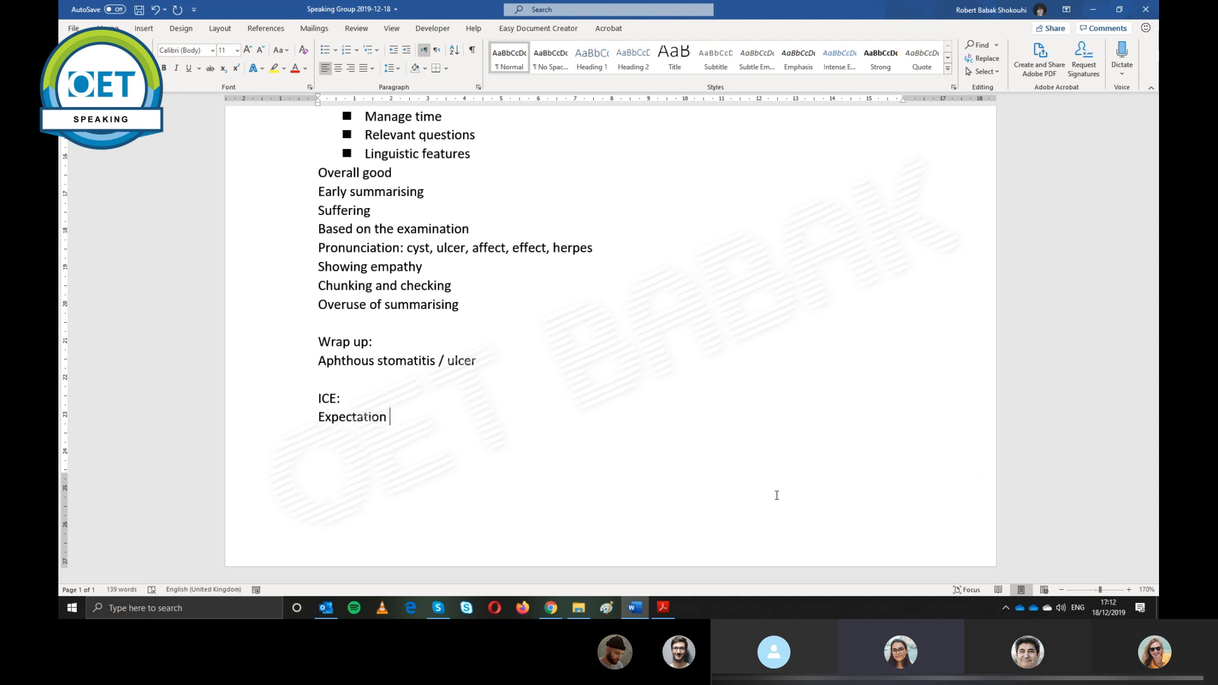
pyautogui.write('>>')
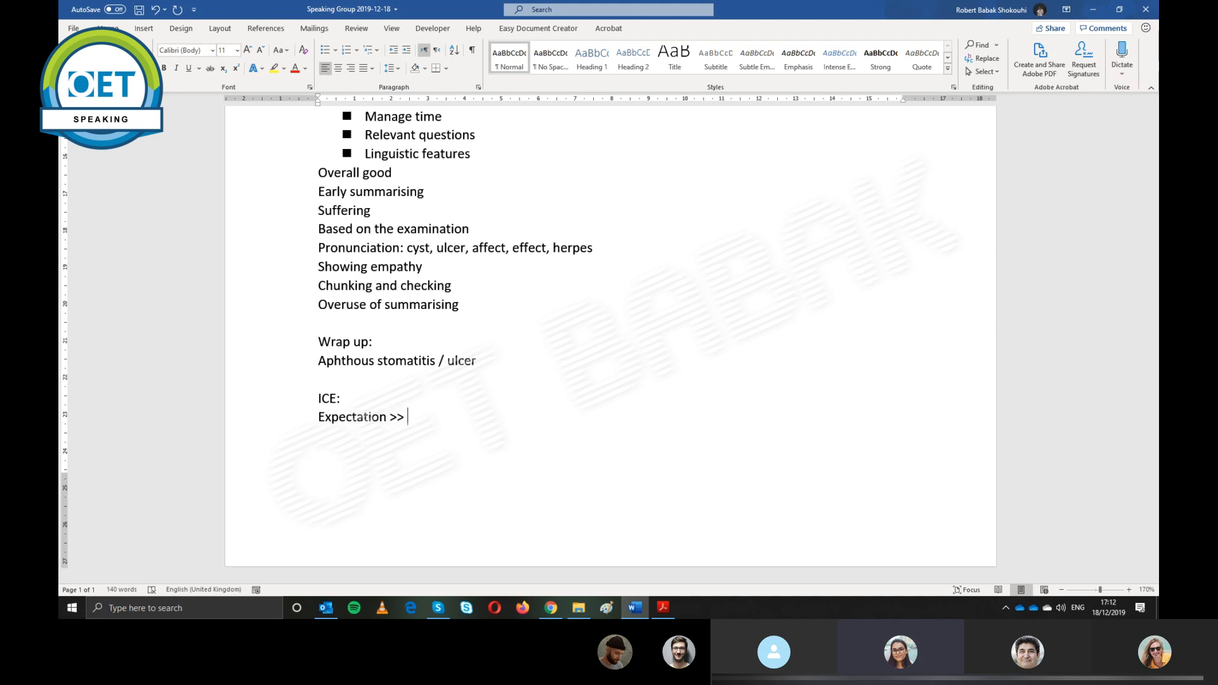
pyautogui.write('t')
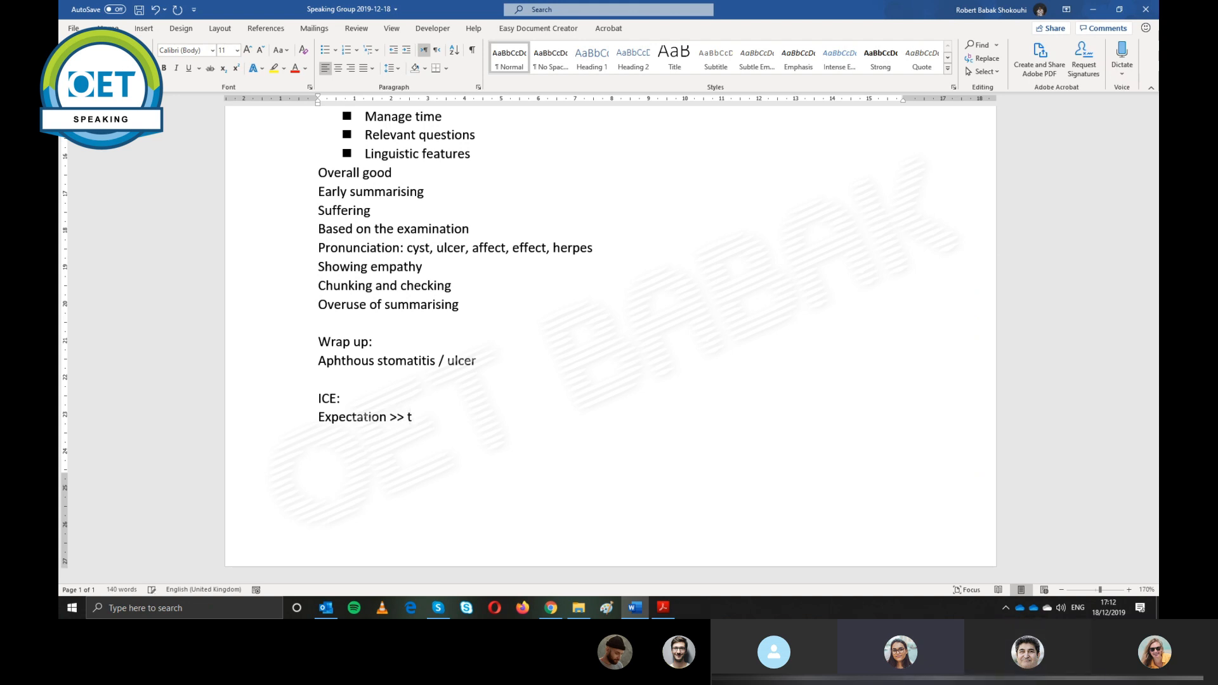
pyautogui.write("omorrow's")
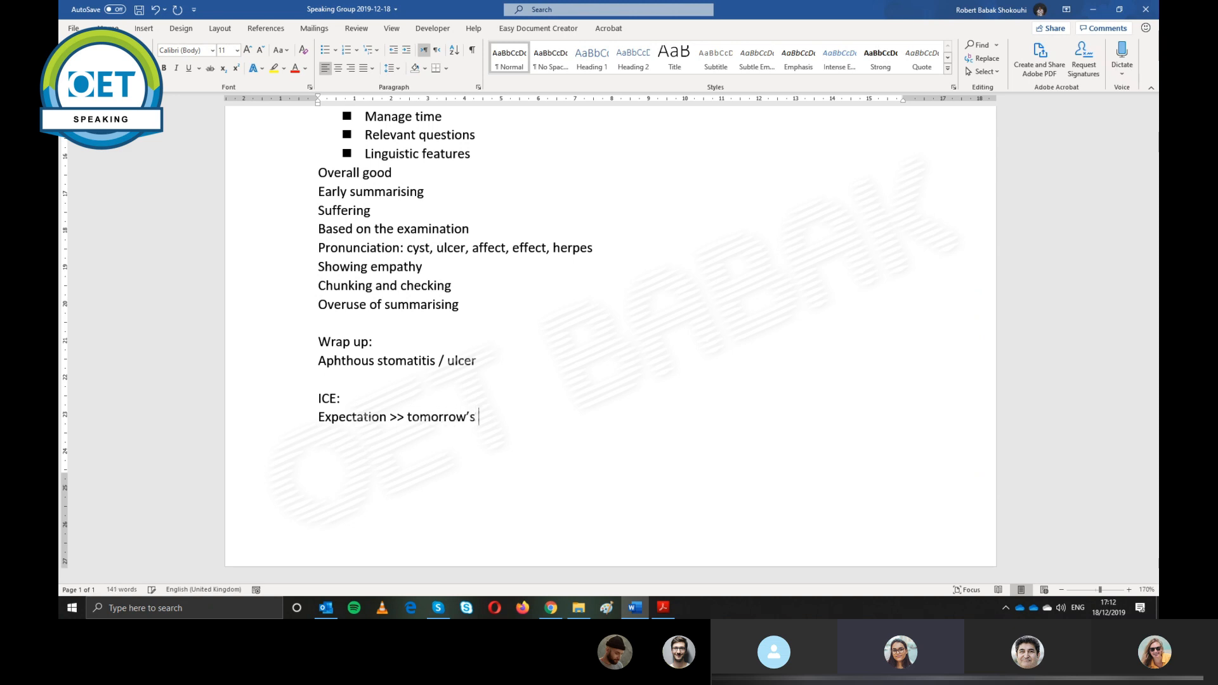
pyautogui.write('meeting')
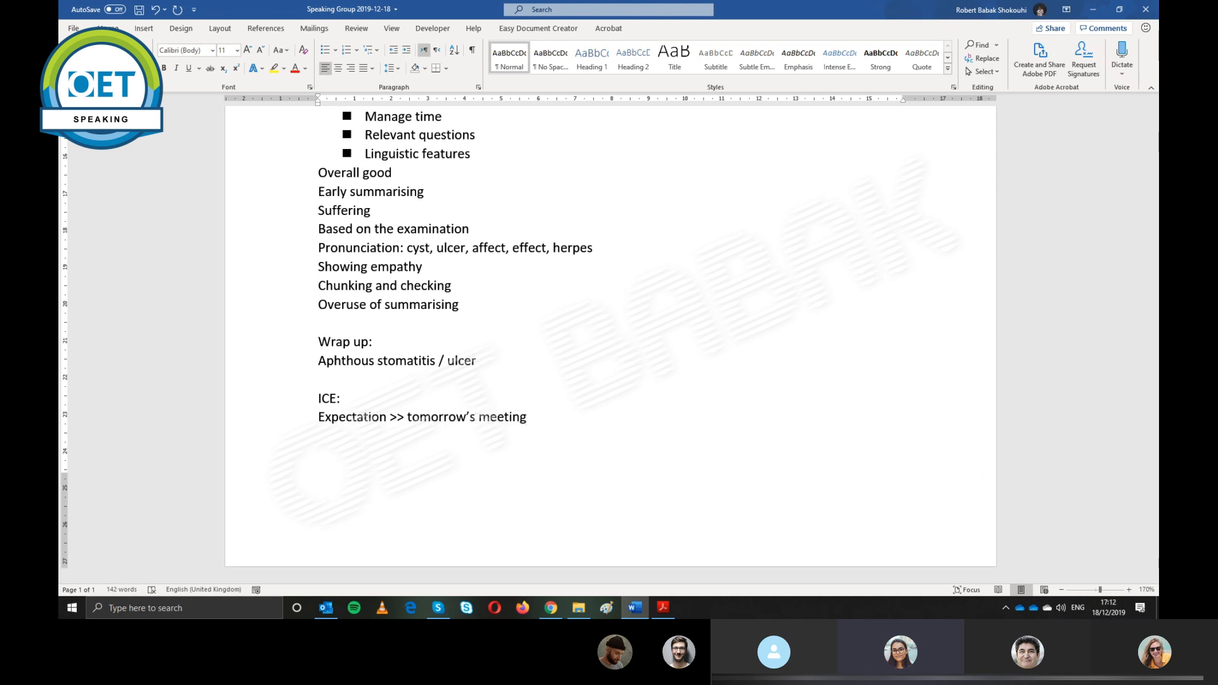
pyautogui.write('/')
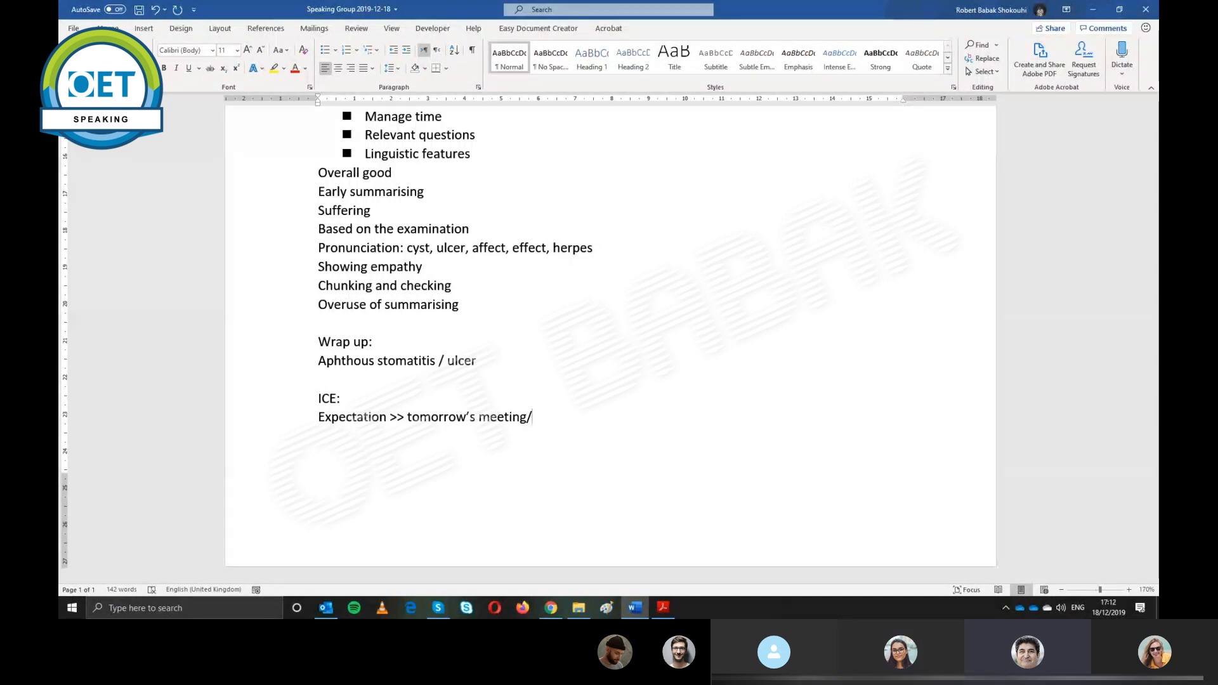
# Add a new line of alternatives: Lessen, alleviate, ameliorate
pyautogui.write('lessen, alle')
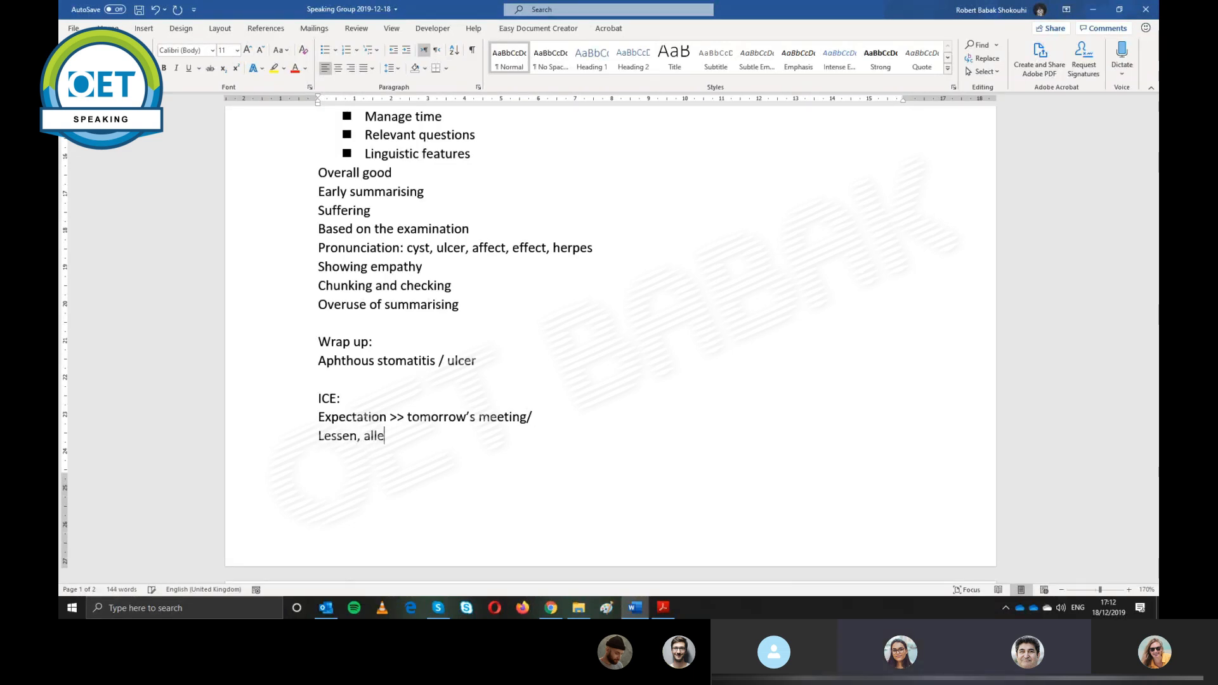
pyautogui.write('viate')
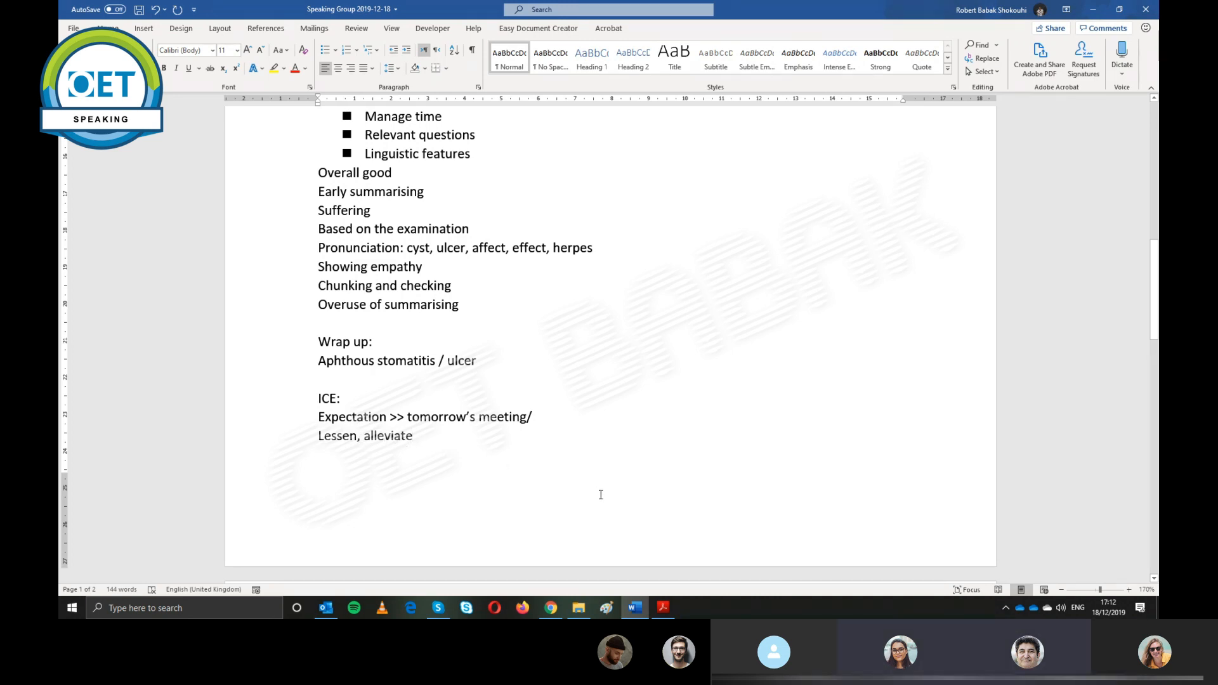
pyautogui.write(', ame')
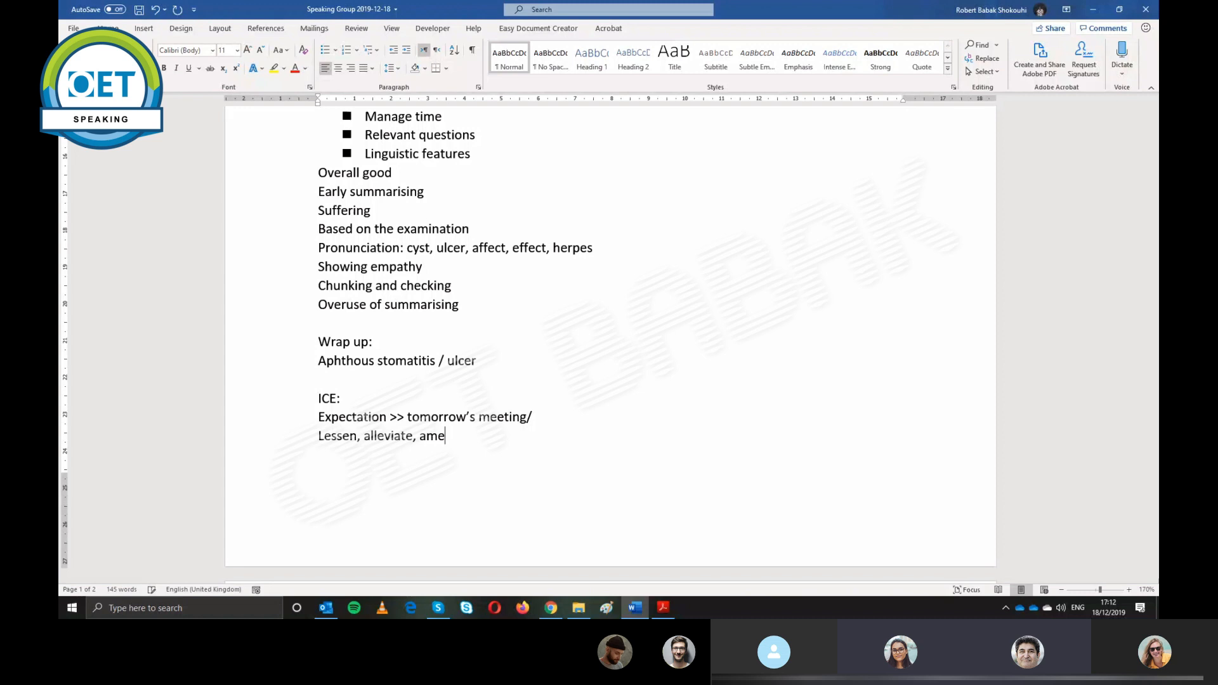
pyautogui.write('liorate')
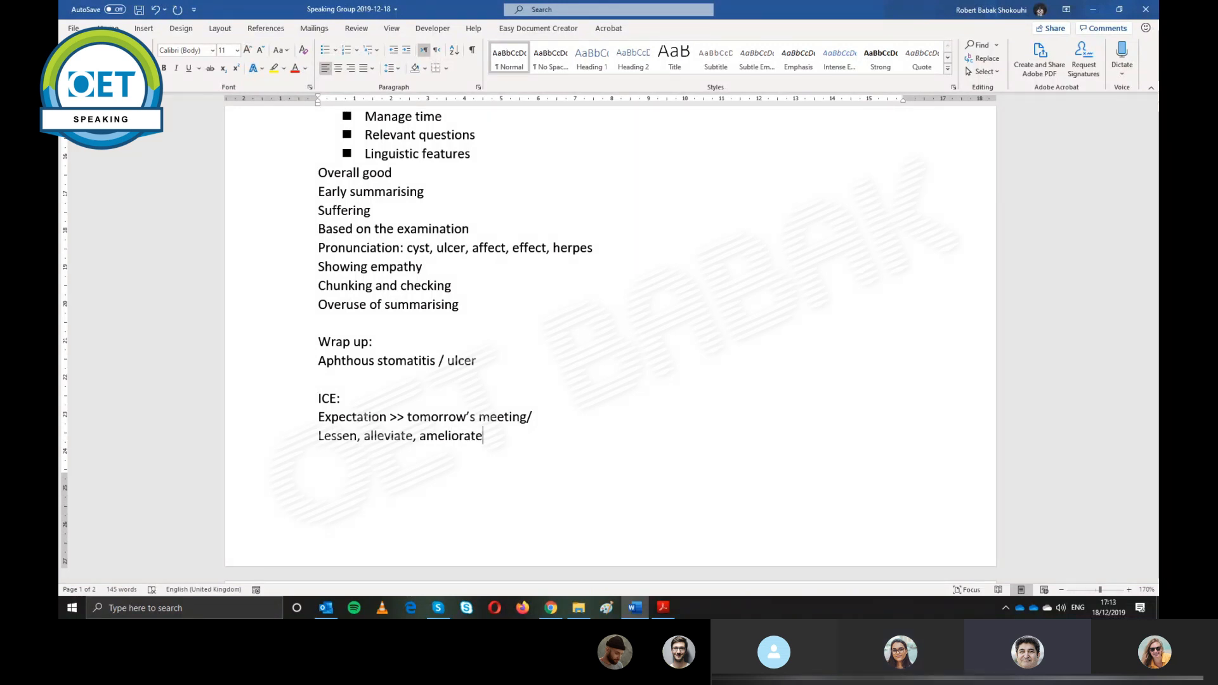
pyautogui.moveTo(591, 497)
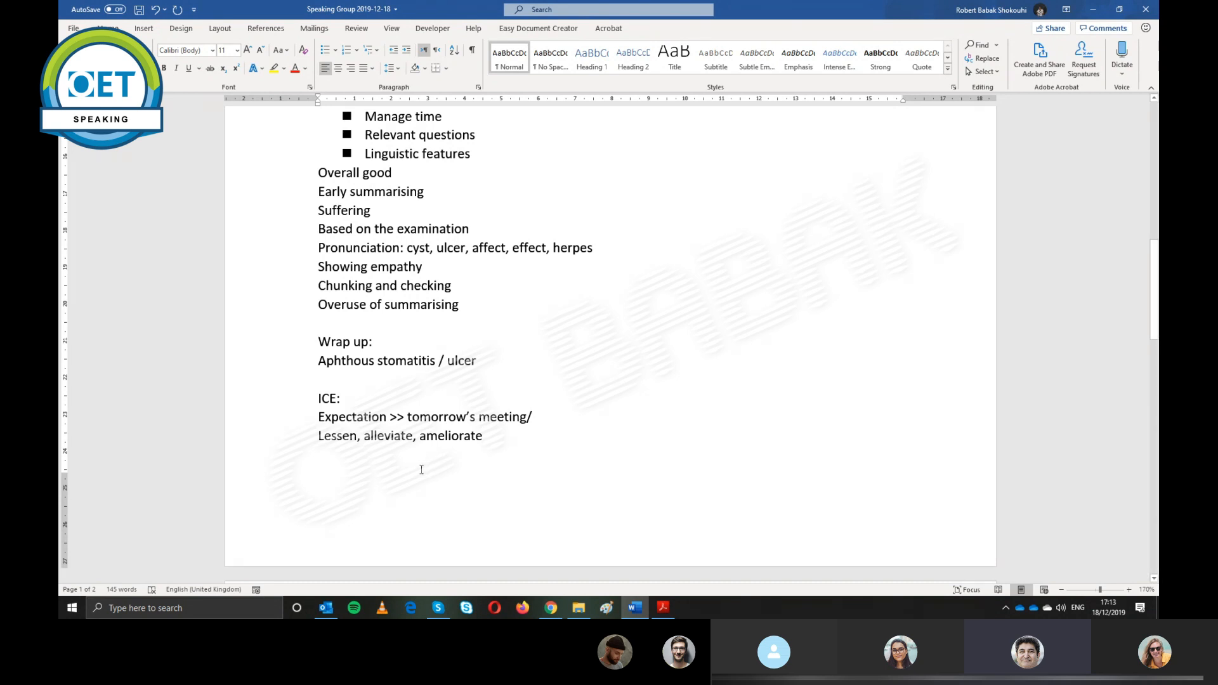
pyautogui.moveTo(443, 484)
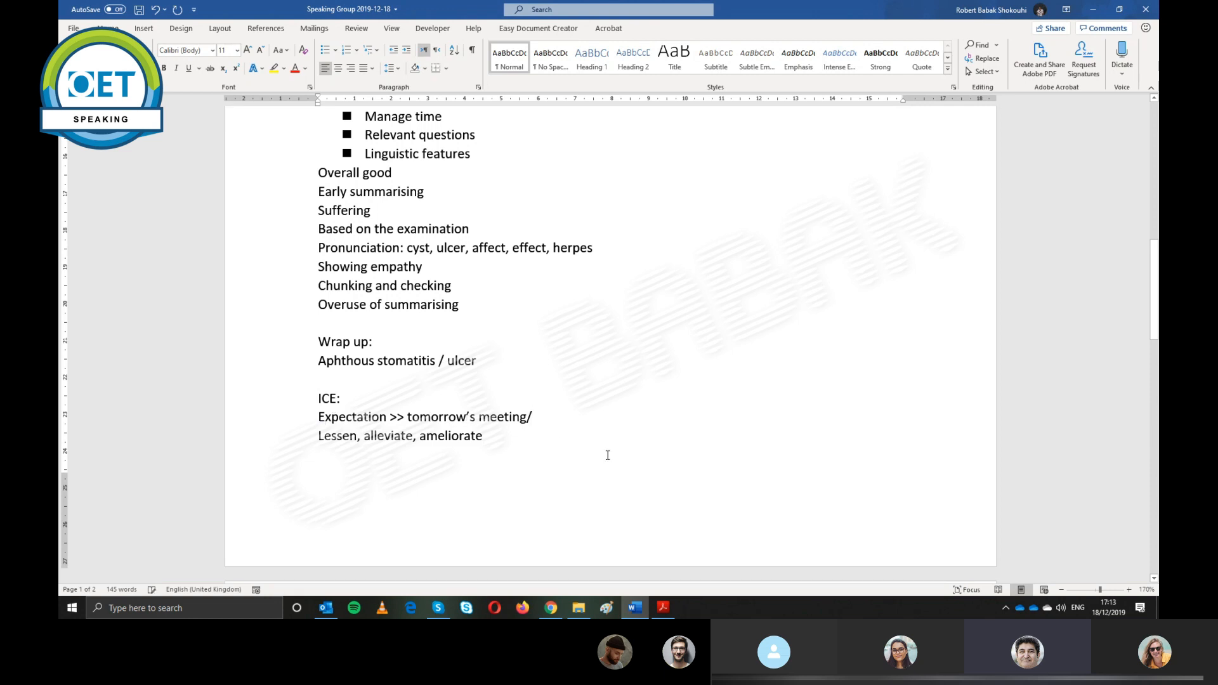
# Append prevention of further ulcers to the Expectation line and go into the misspelt fyrther
pyautogui.write('preventio')
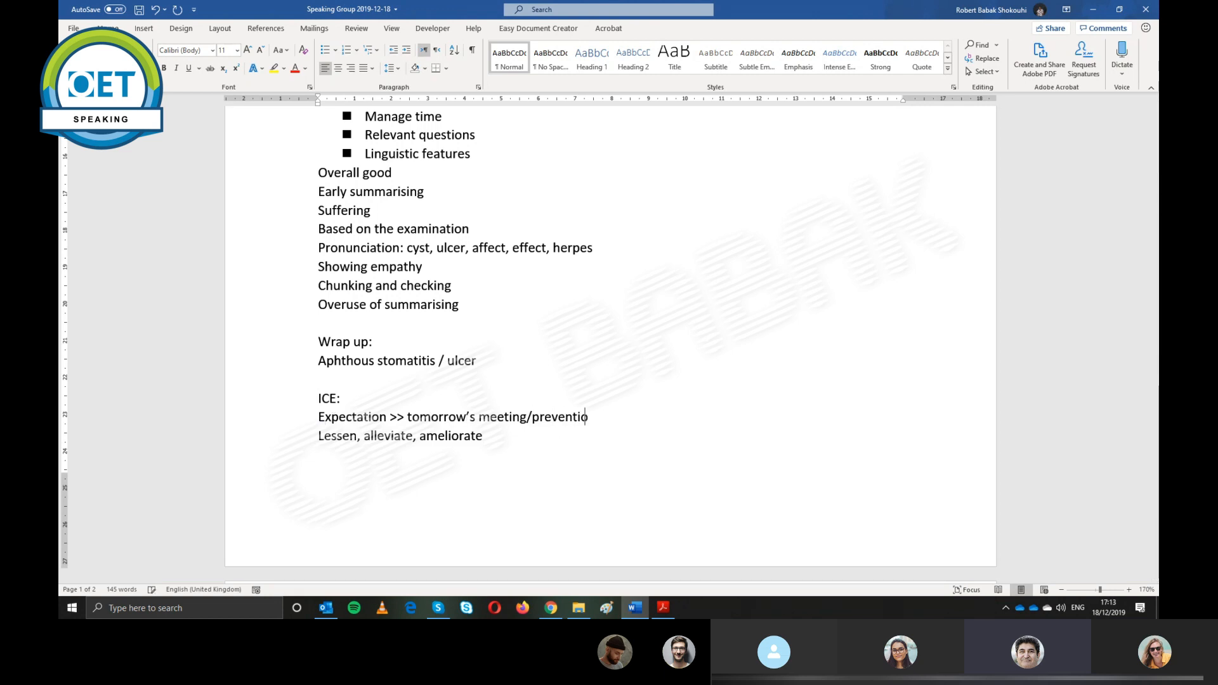
pyautogui.write('n of')
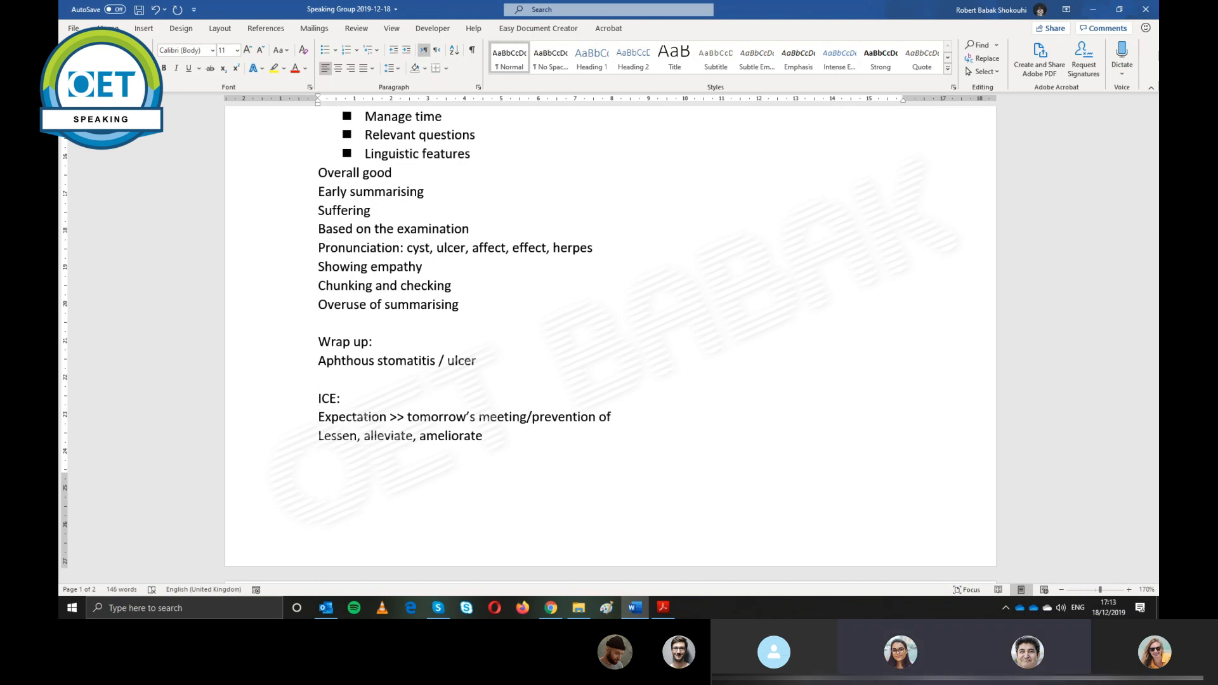
pyautogui.write('fyrther')
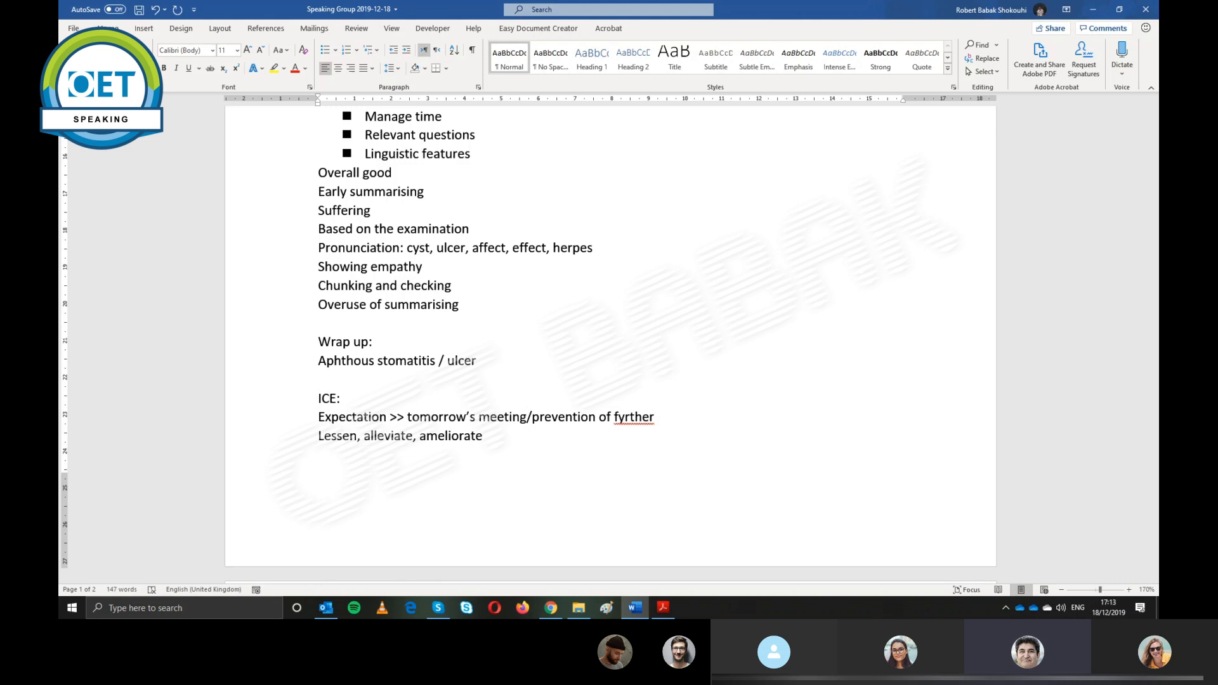
pyautogui.write('ulers')
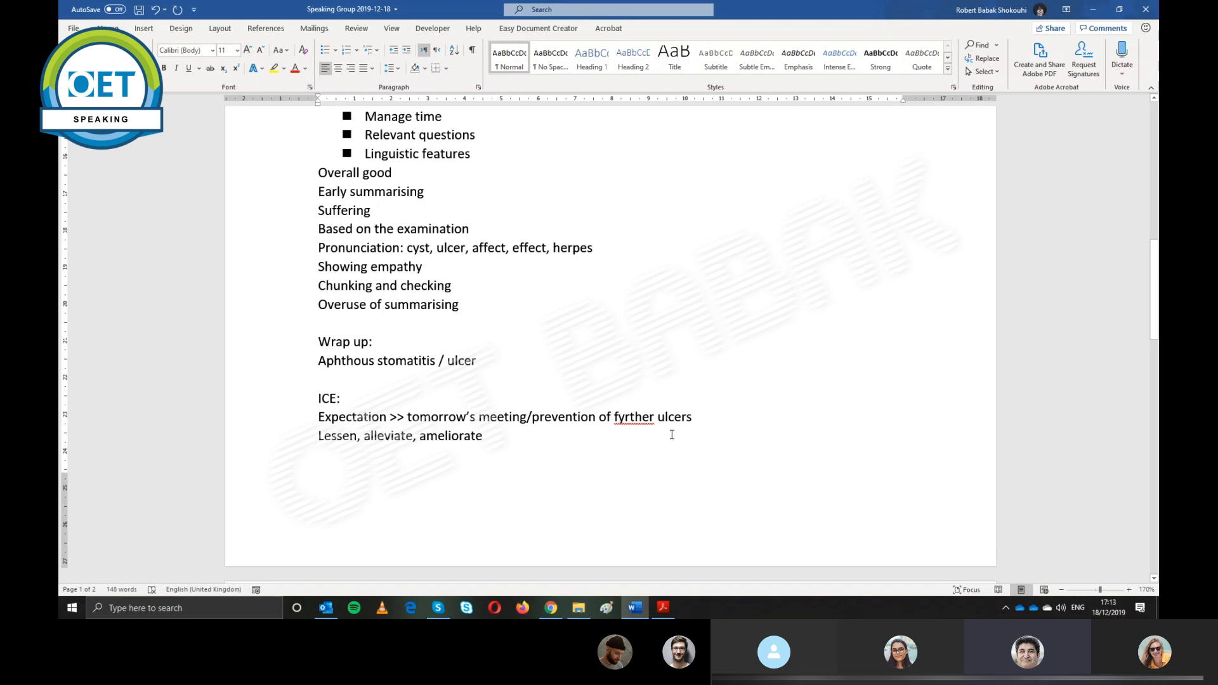
pyautogui.click(627, 416)
pyautogui.write('u')
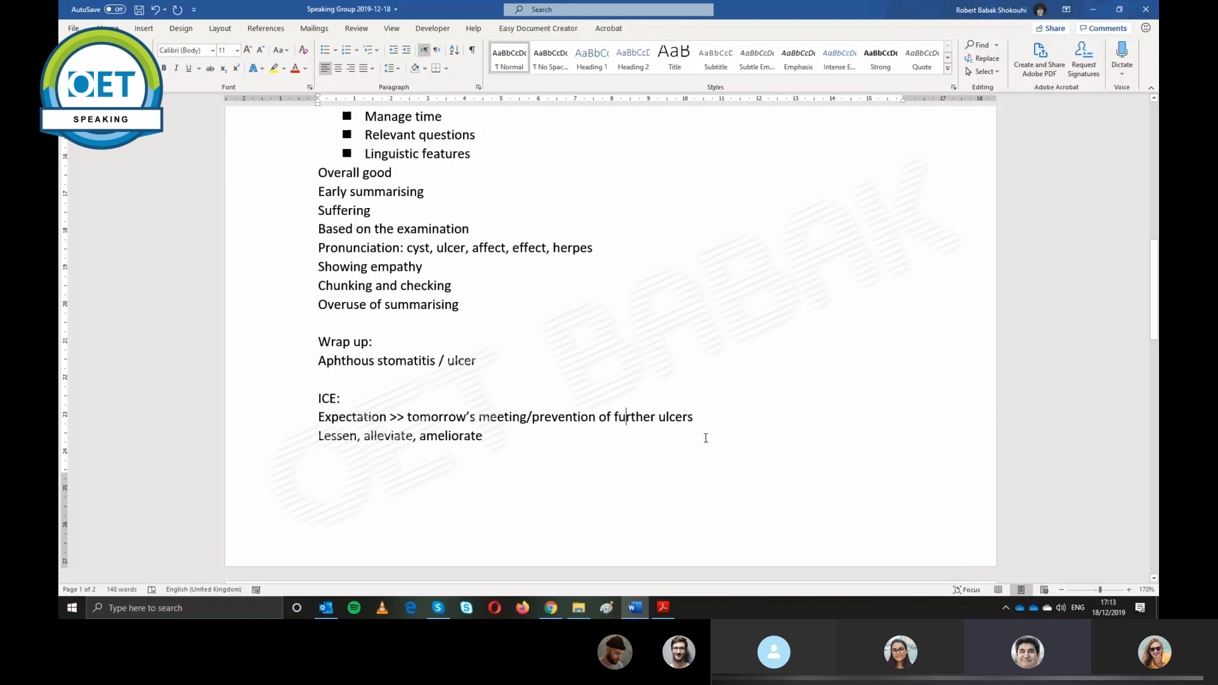
# Recheck Roleplayer Card No. 4 in Acrobat and return to the Word ICE notes
pyautogui.click(662, 608)
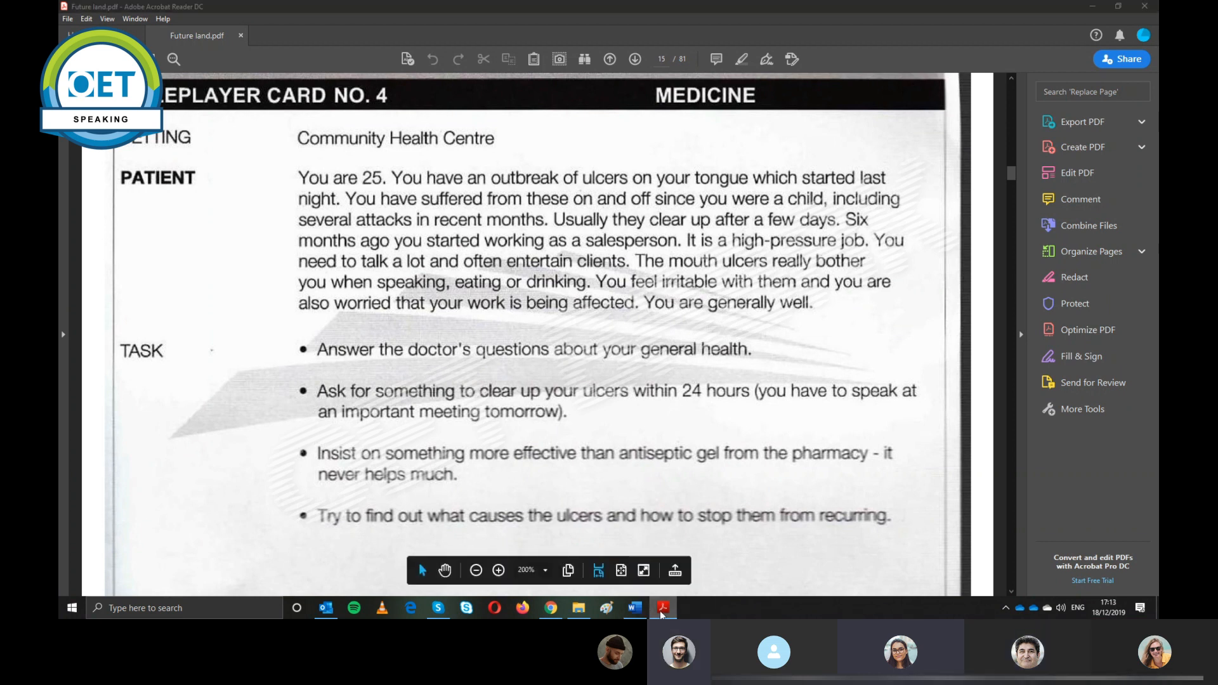
pyautogui.click(633, 608)
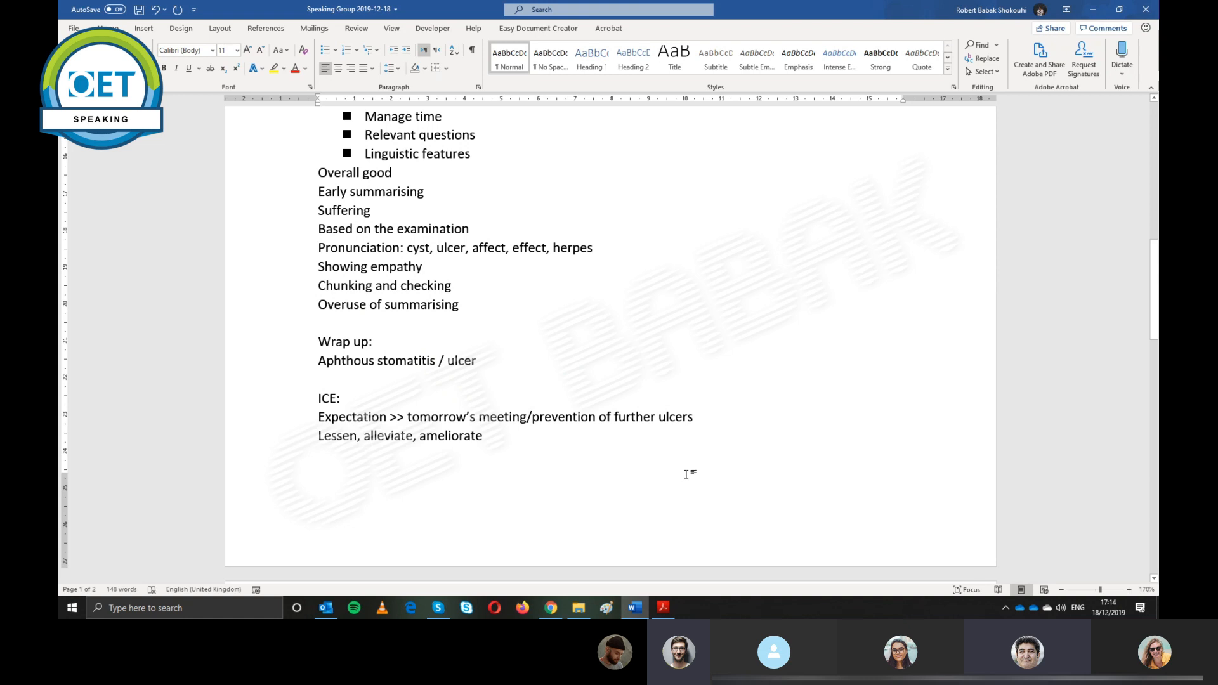
# Add a 'Cue:' line followed by 'Stress at work, father's cancer, speaking, eating and drinking'
pyautogui.write('Cue')
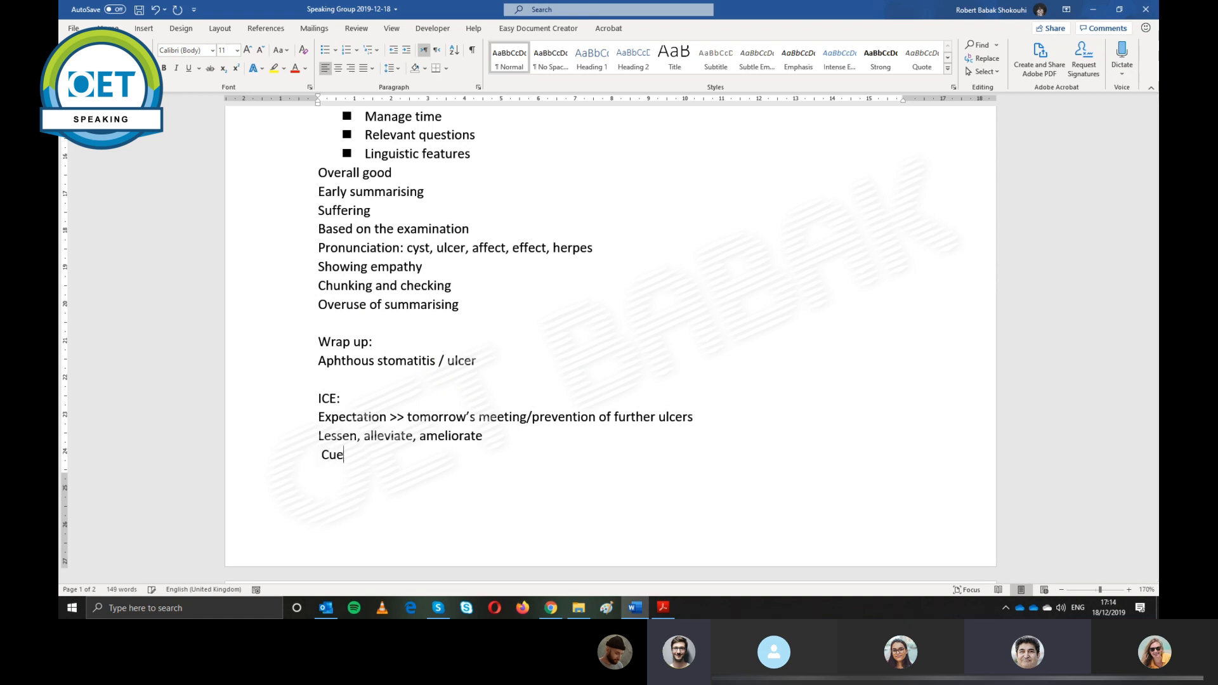
pyautogui.write(':')
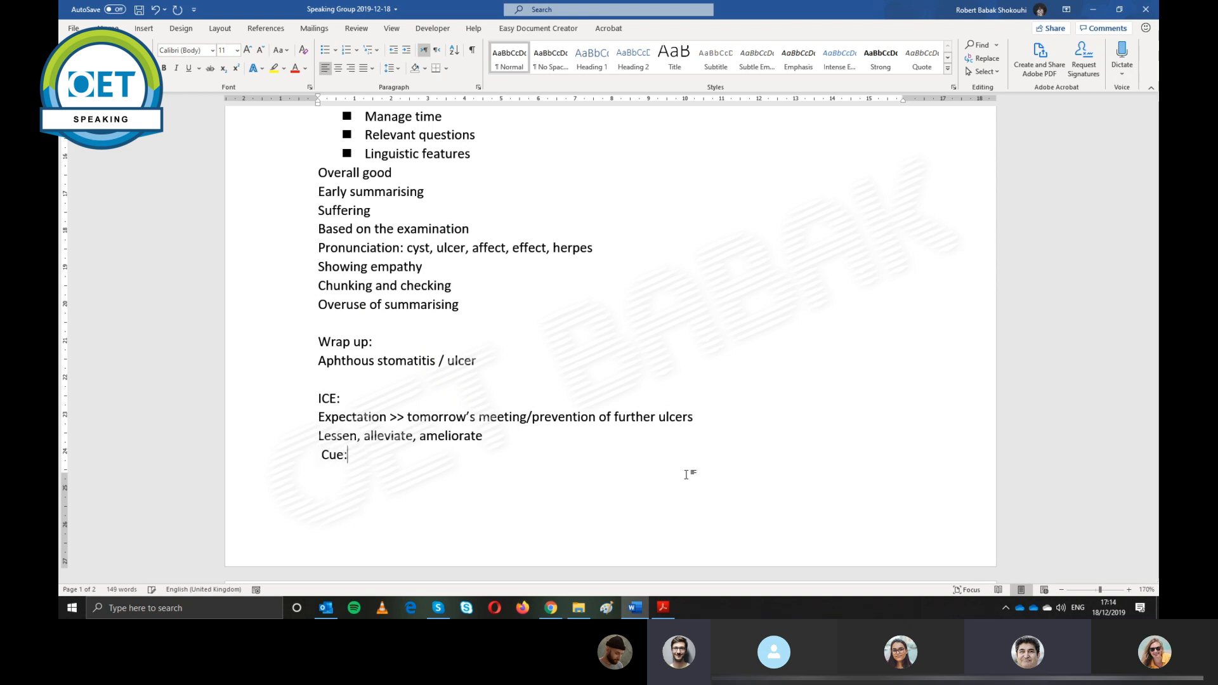
pyautogui.write('str')
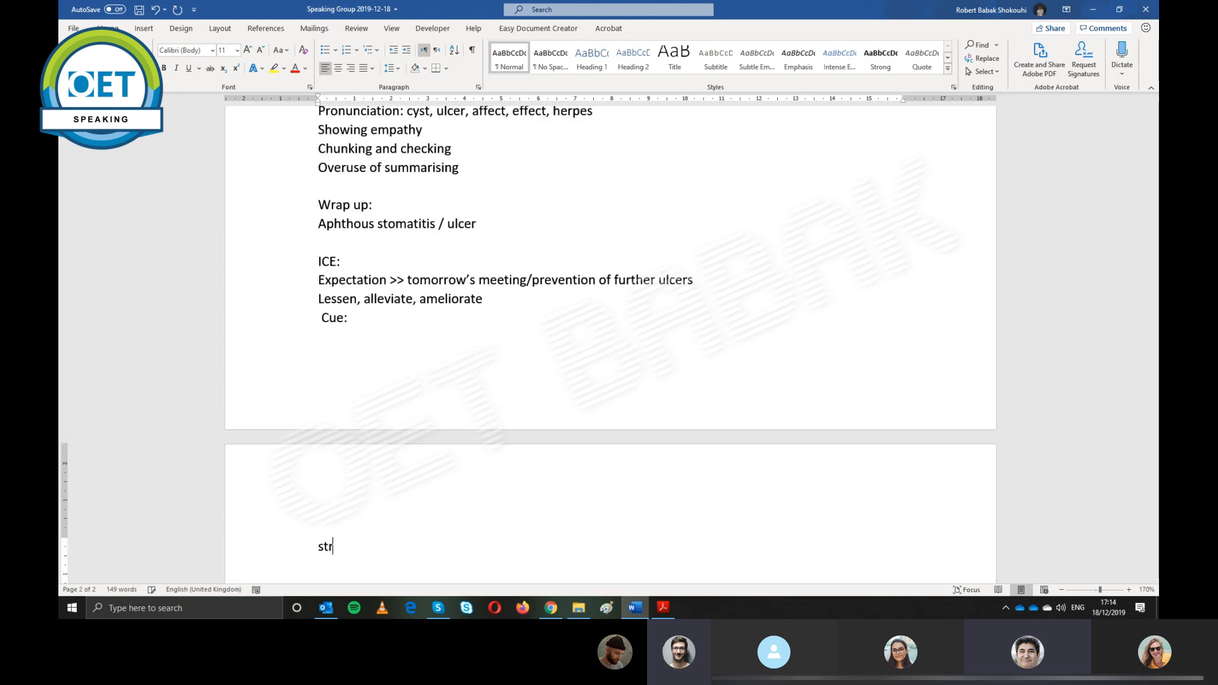
pyautogui.write('Stress at wo')
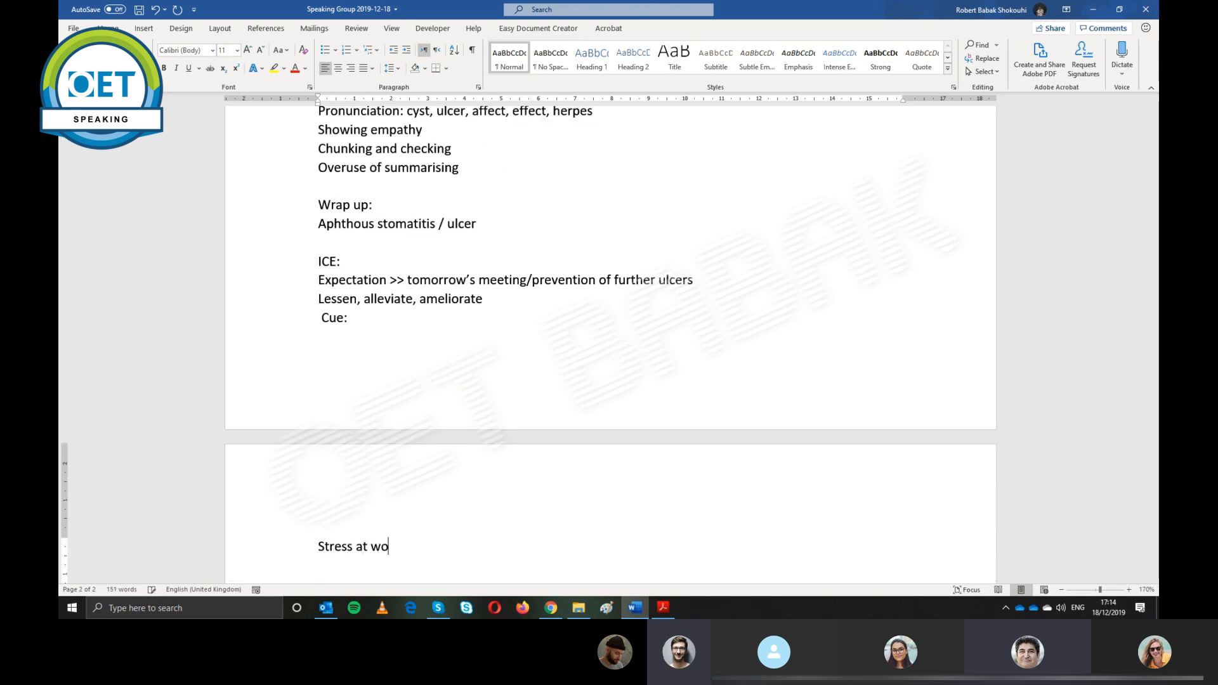
pyautogui.write('rk')
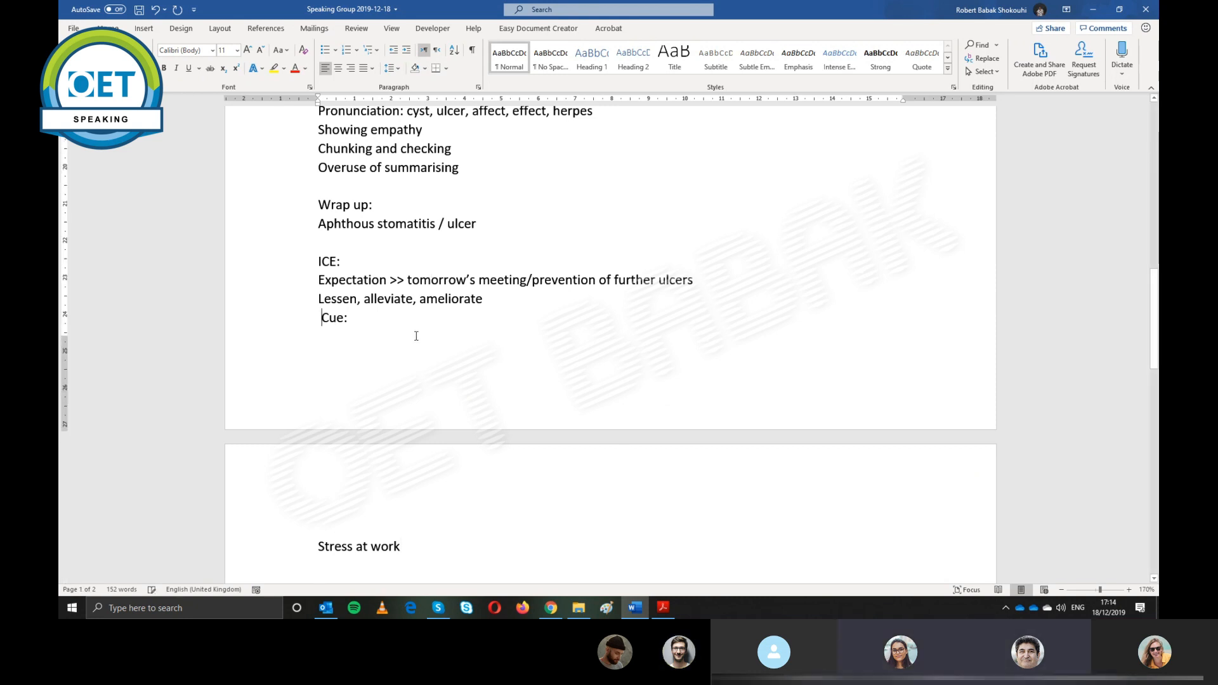
pyautogui.scroll(-3)
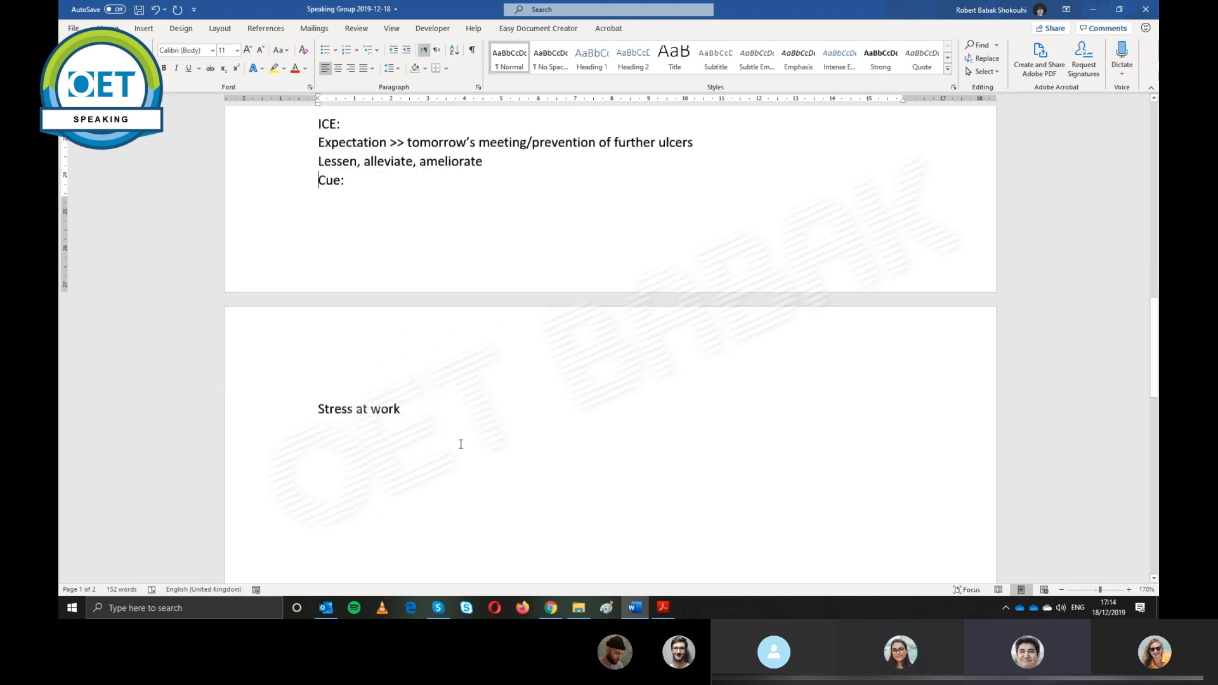
pyautogui.write(',')
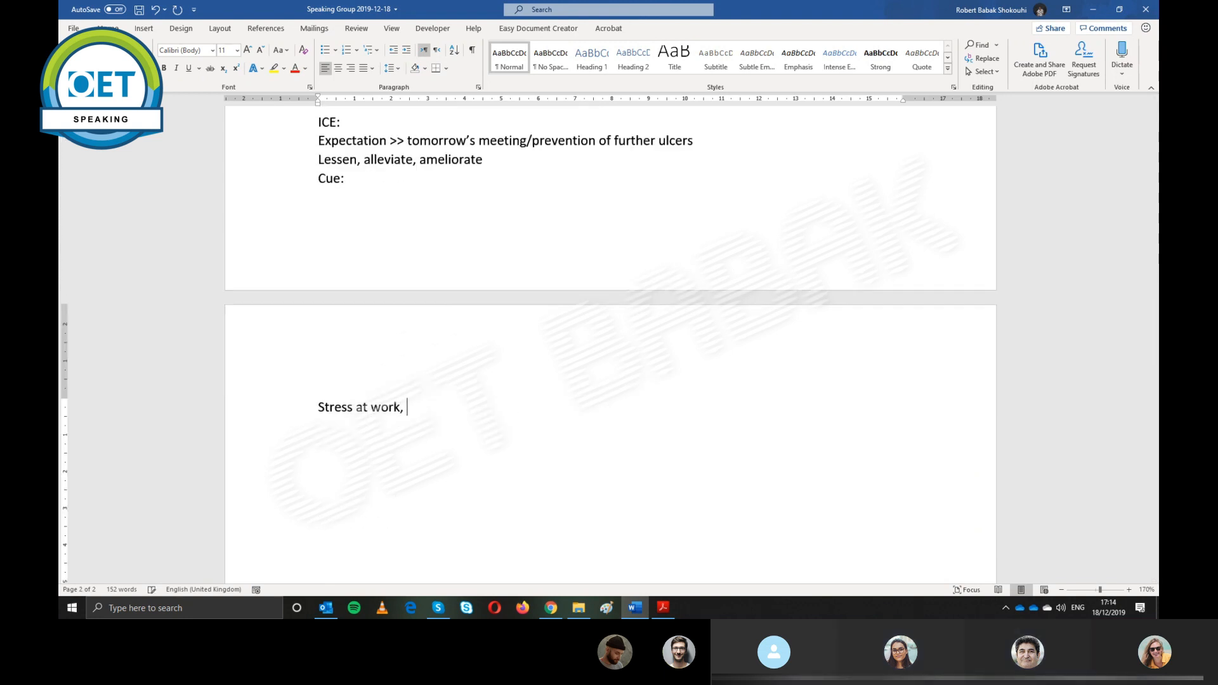
pyautogui.write("father's d")
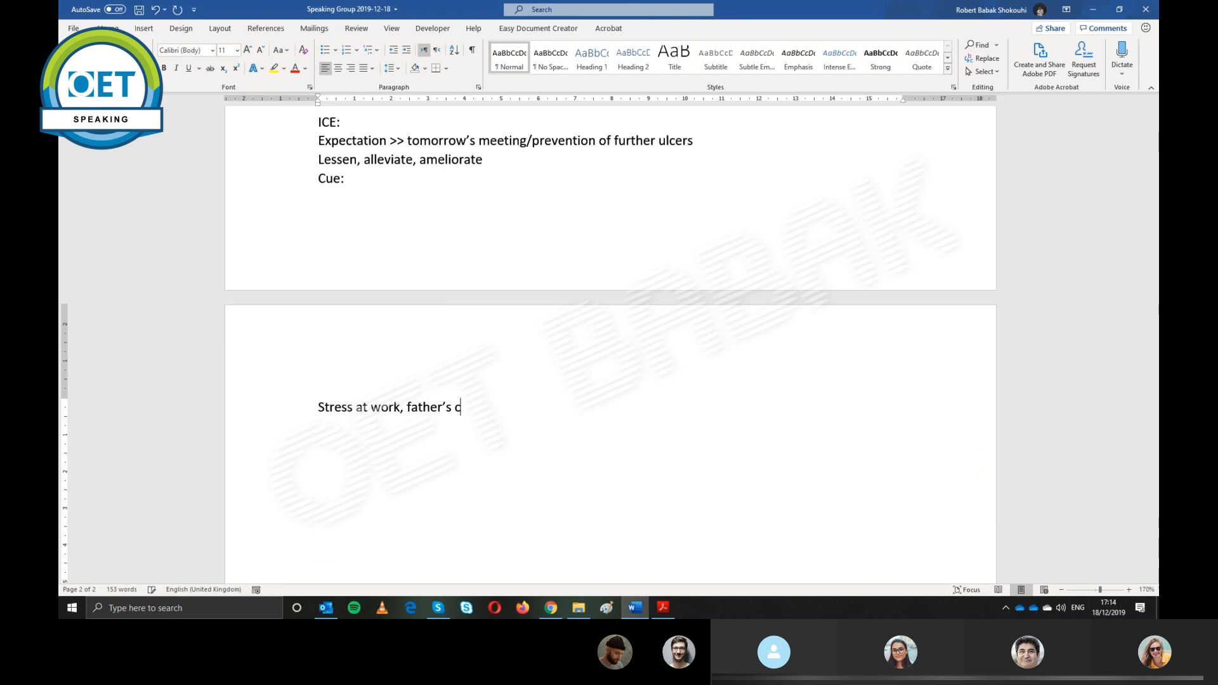
pyautogui.write('ancer,')
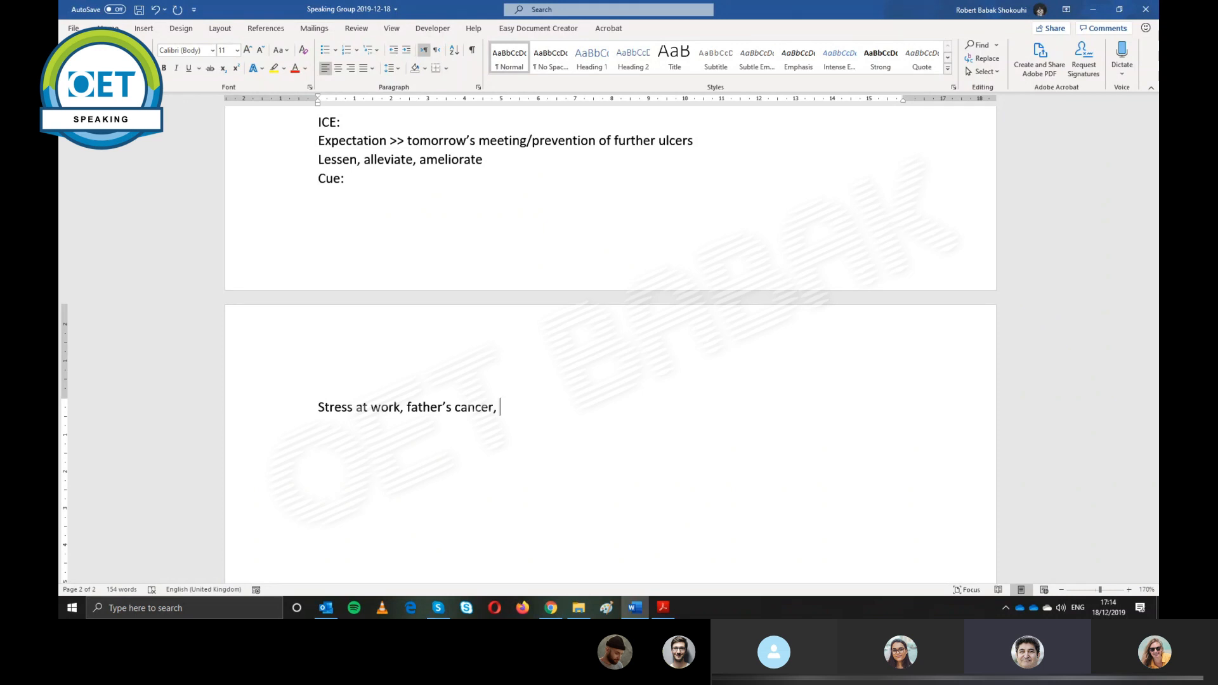
pyautogui.write('spe')
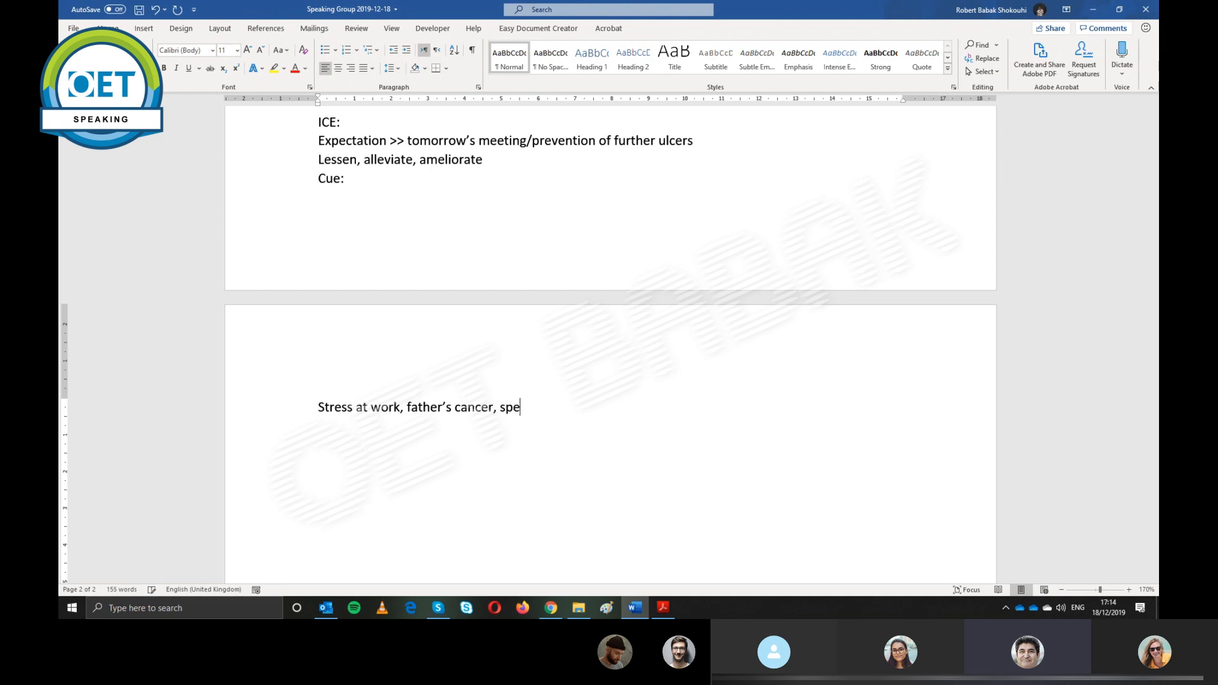
pyautogui.write('aking,')
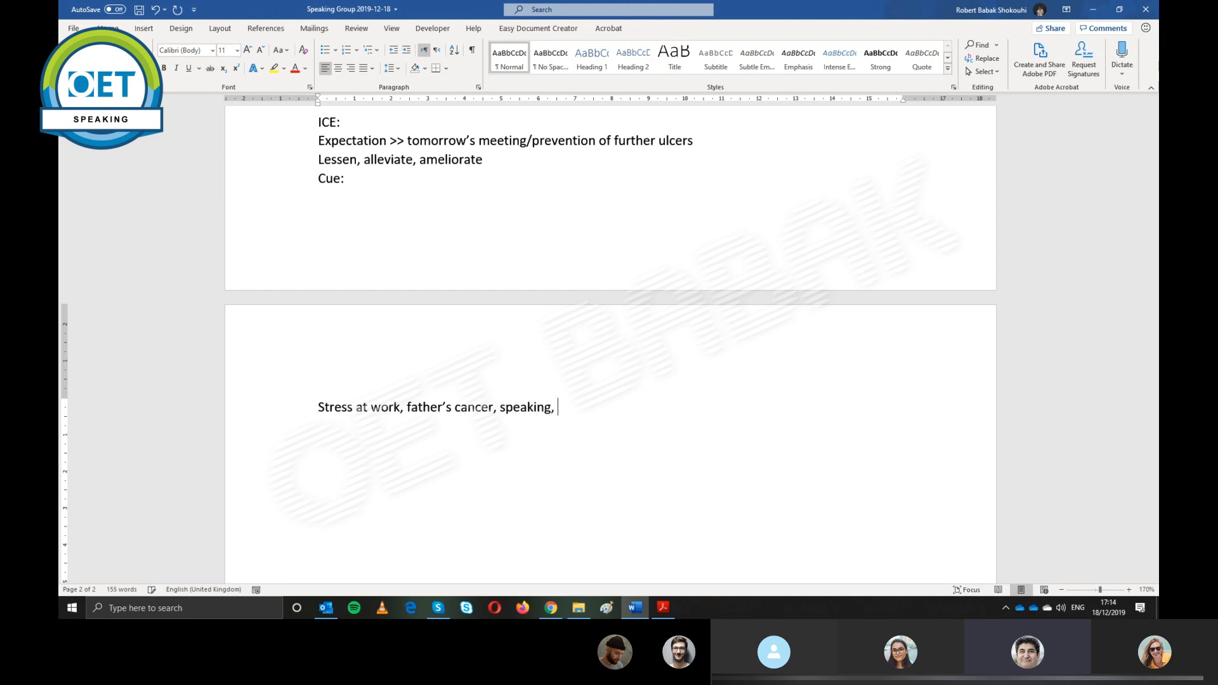
pyautogui.write('eating and dr')
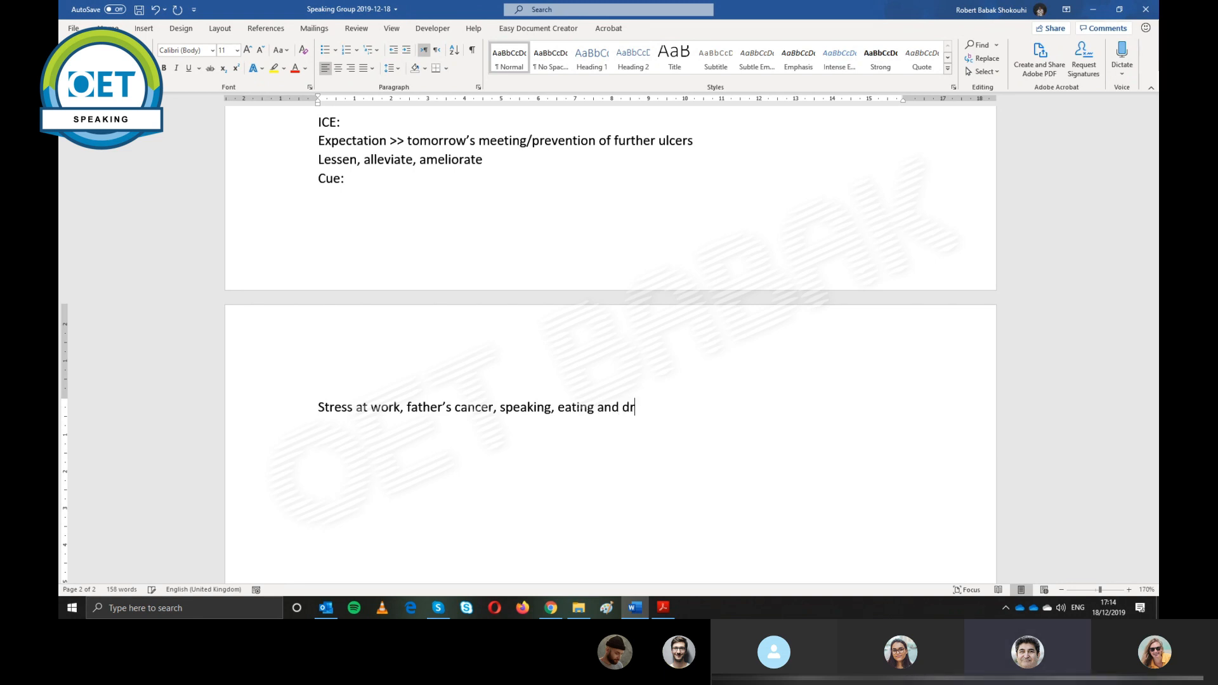
pyautogui.write('inking')
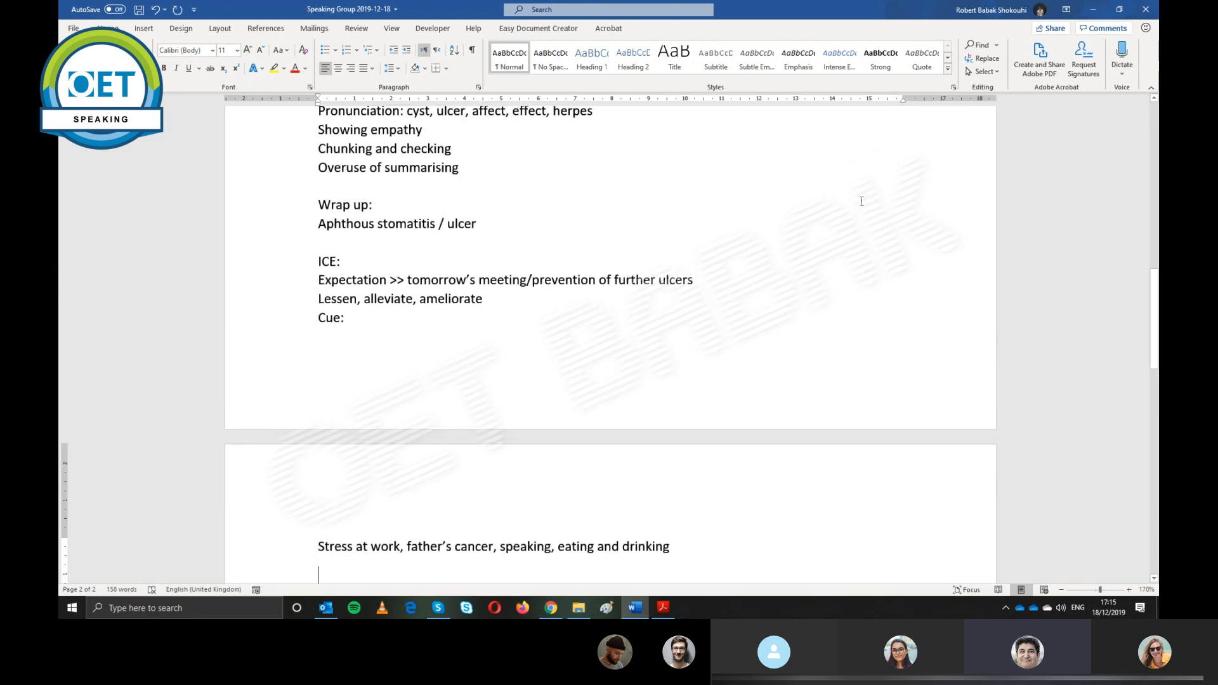
# After 'Wrap up:' enter 'Targeted > prepare and decide what questions to ask'
pyautogui.scroll(-3)
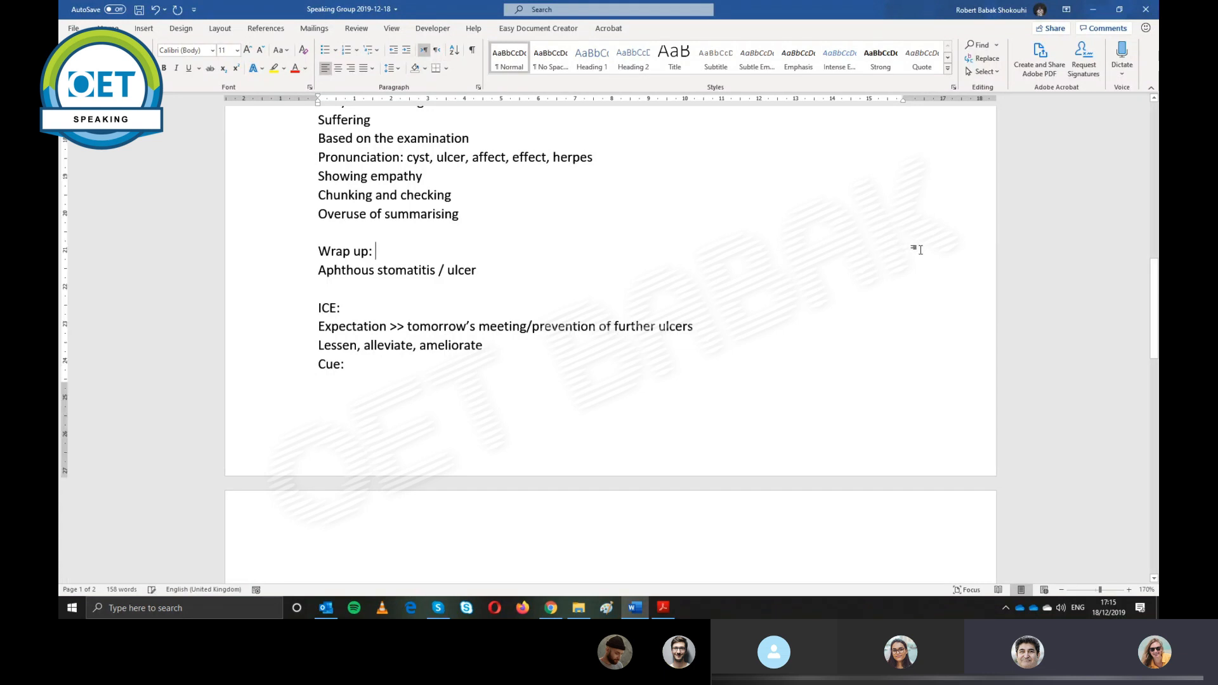
pyautogui.write('T')
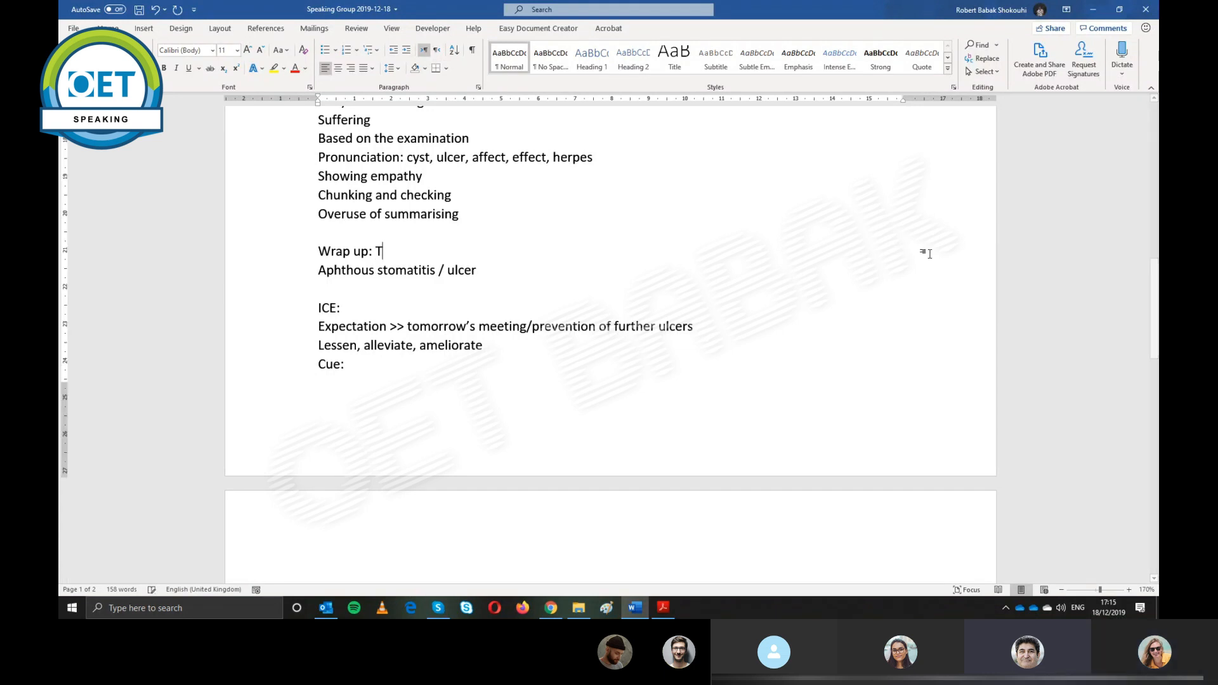
pyautogui.write('argeted')
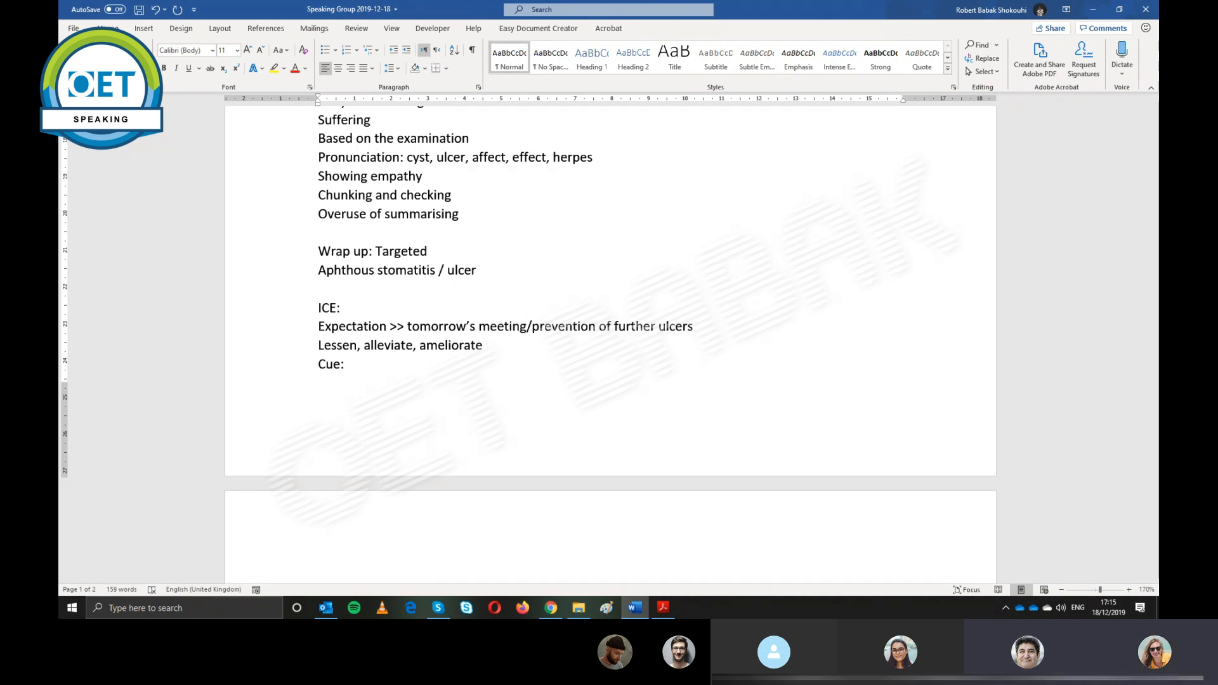
pyautogui.write('>')
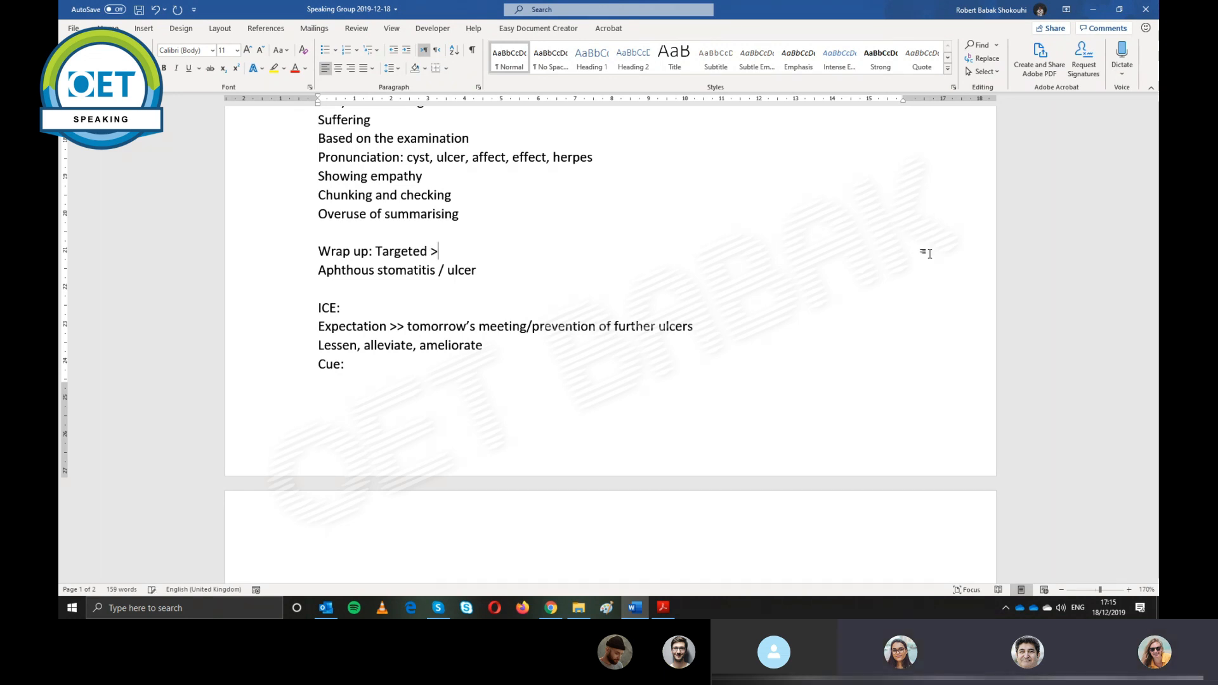
pyautogui.write('prepare an')
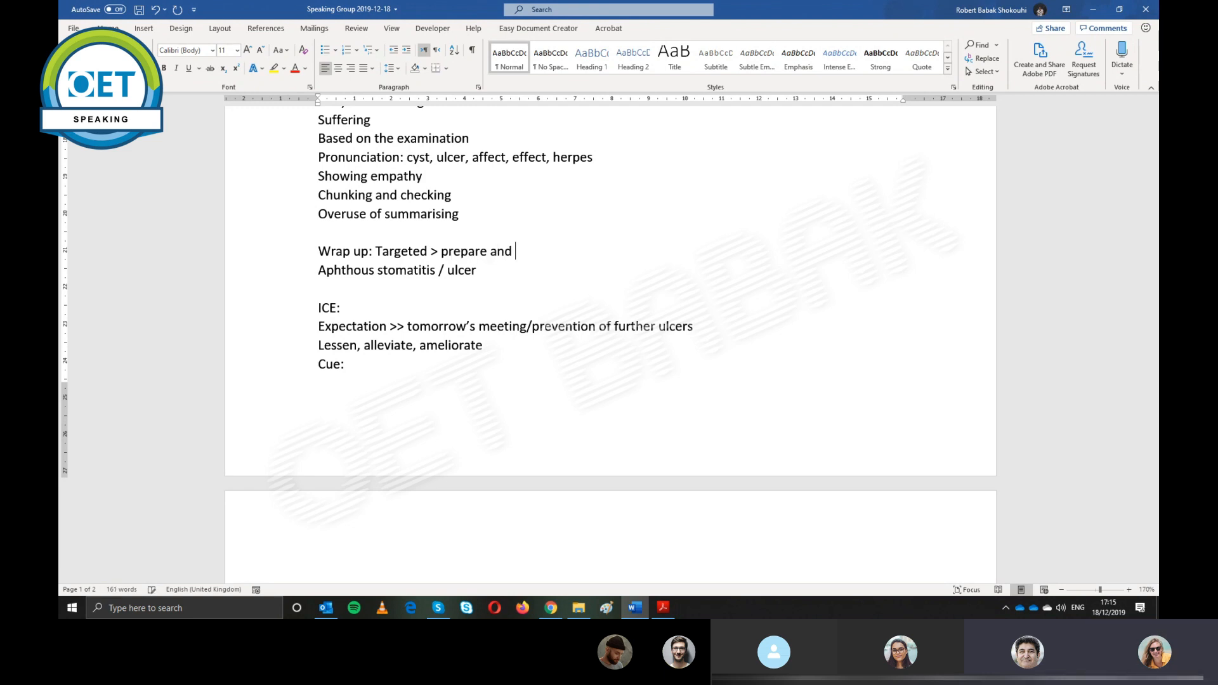
pyautogui.write('decide what')
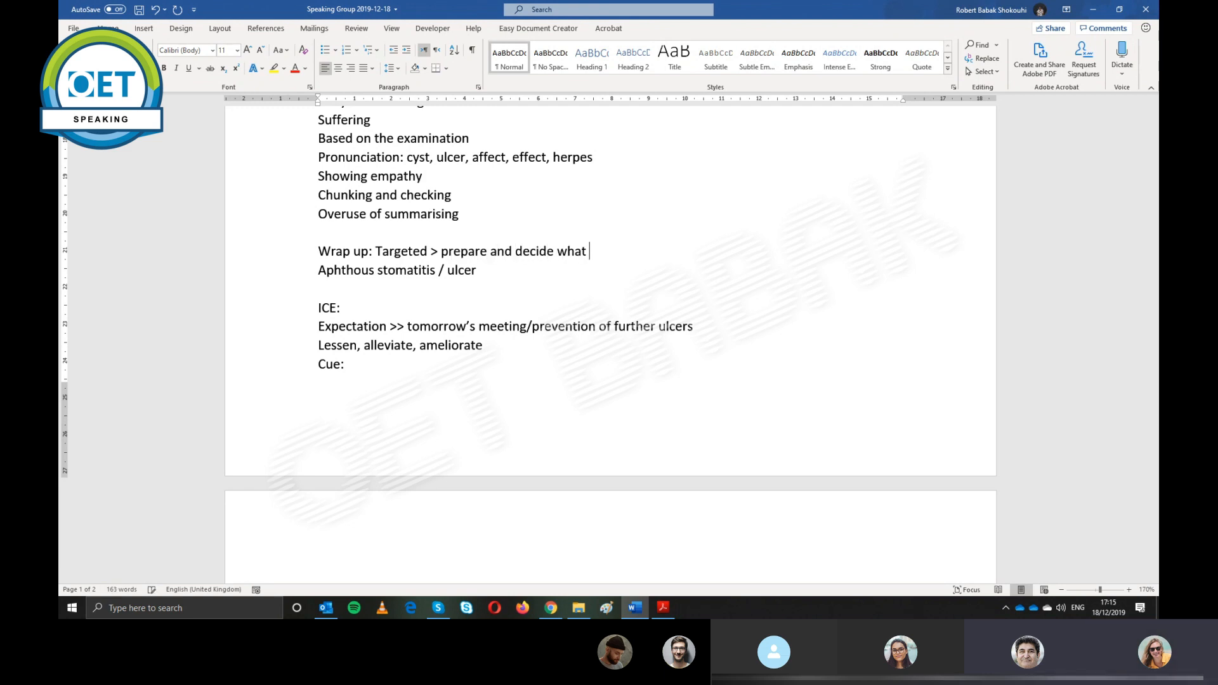
pyautogui.write('questions to')
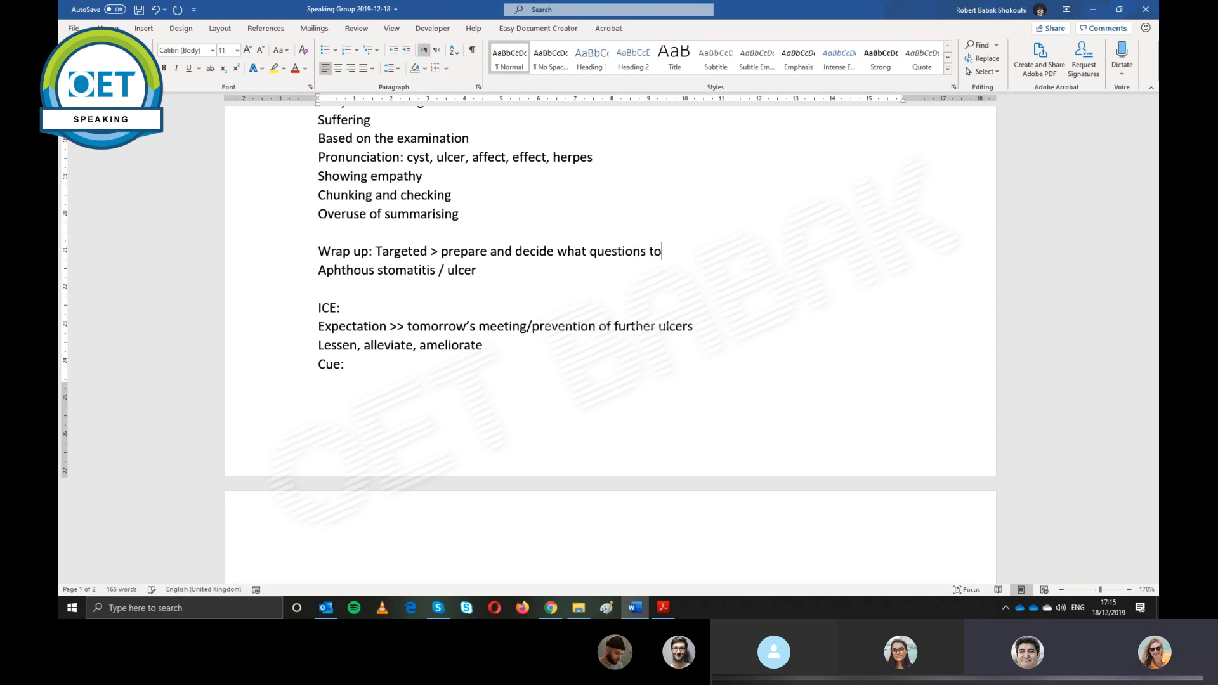
pyautogui.write('ask')
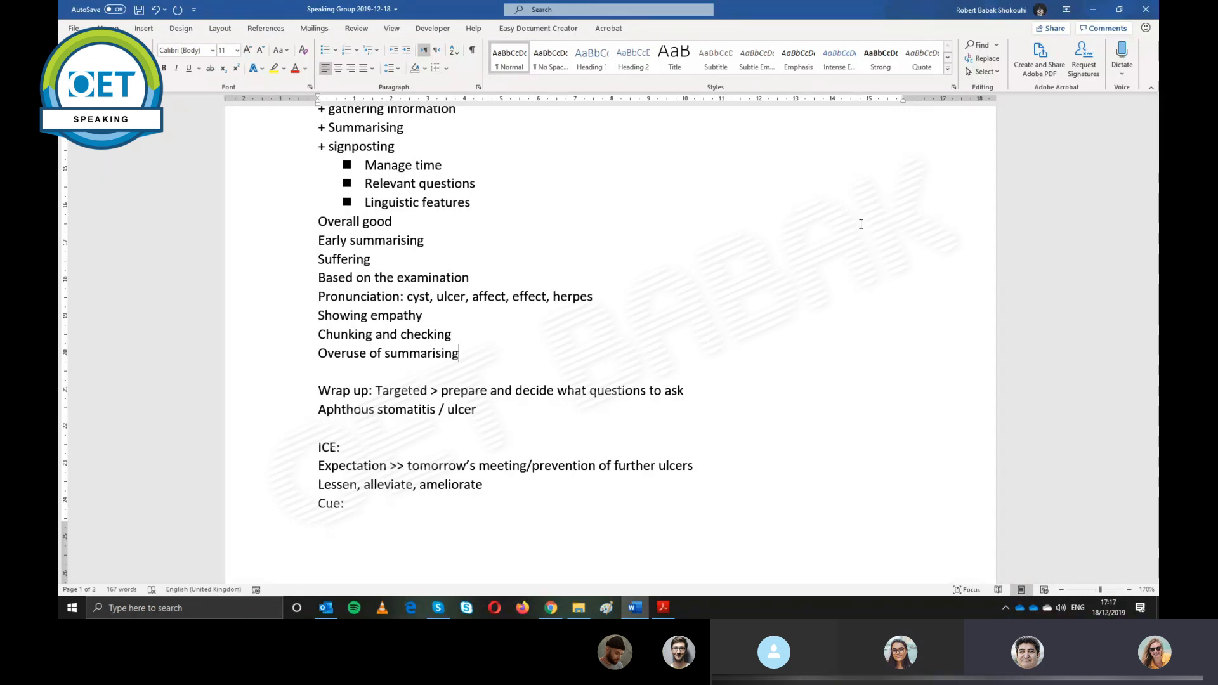
pyautogui.moveTo(457, 334)
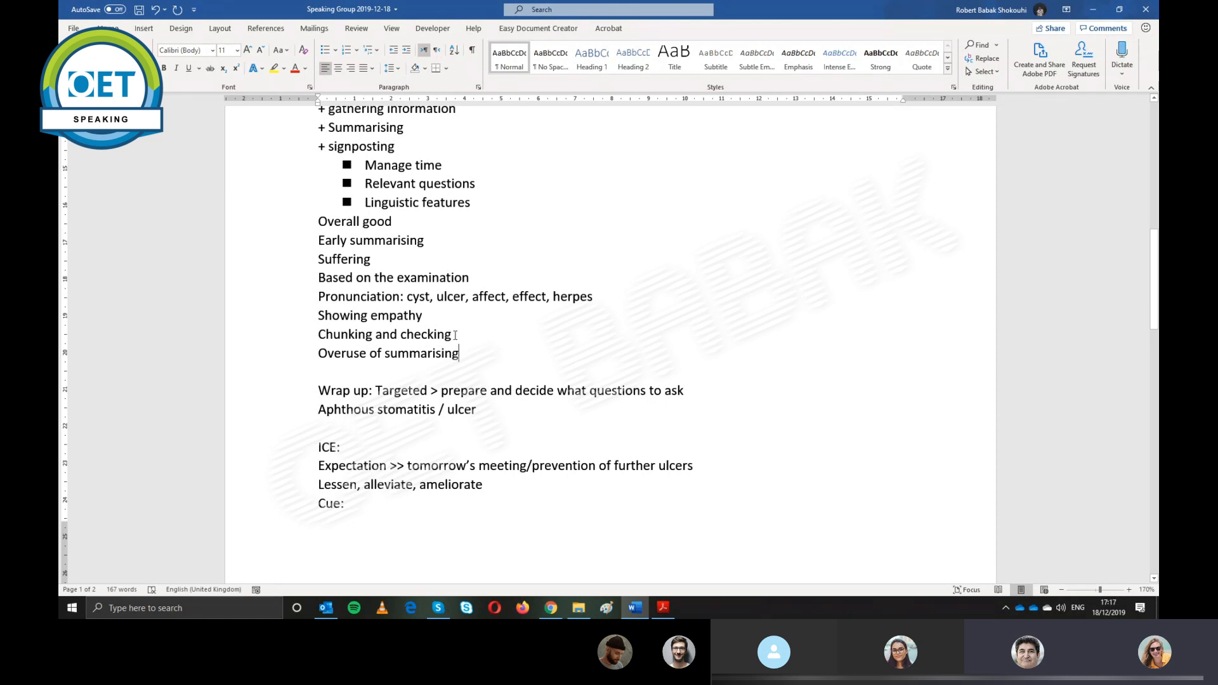
# Scroll through the notes while deleting the blank lines above 'ICE:' and before the cue list
pyautogui.scroll(-3)
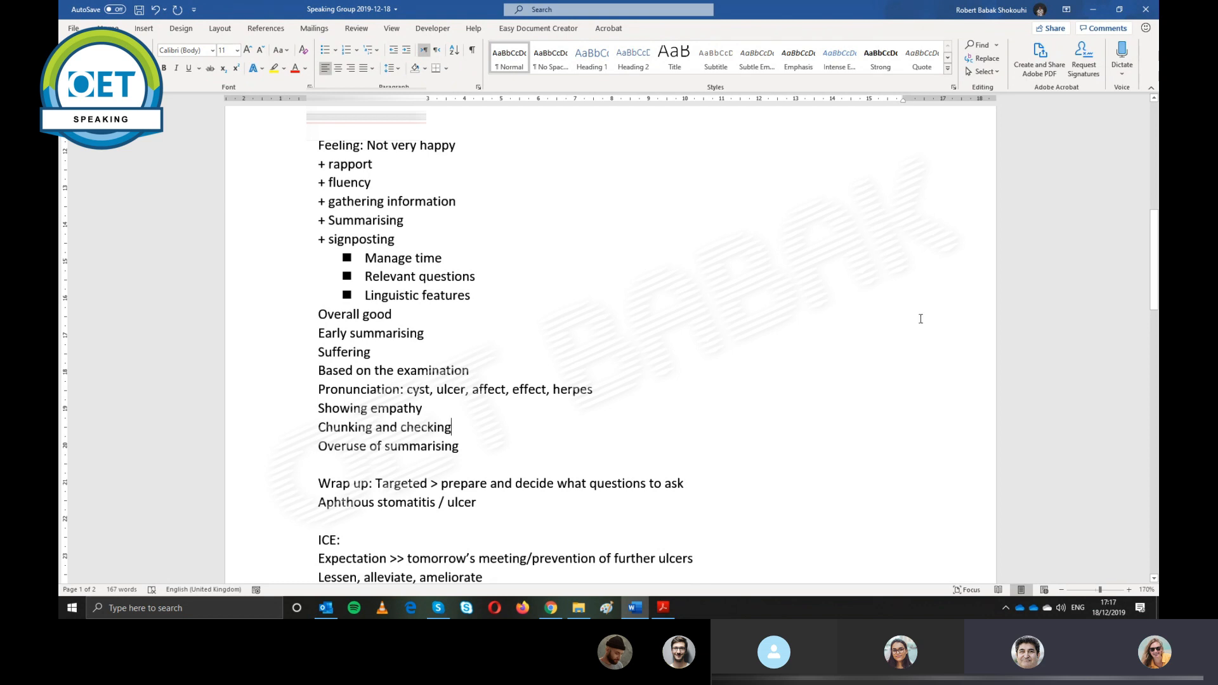
pyautogui.scroll(-3)
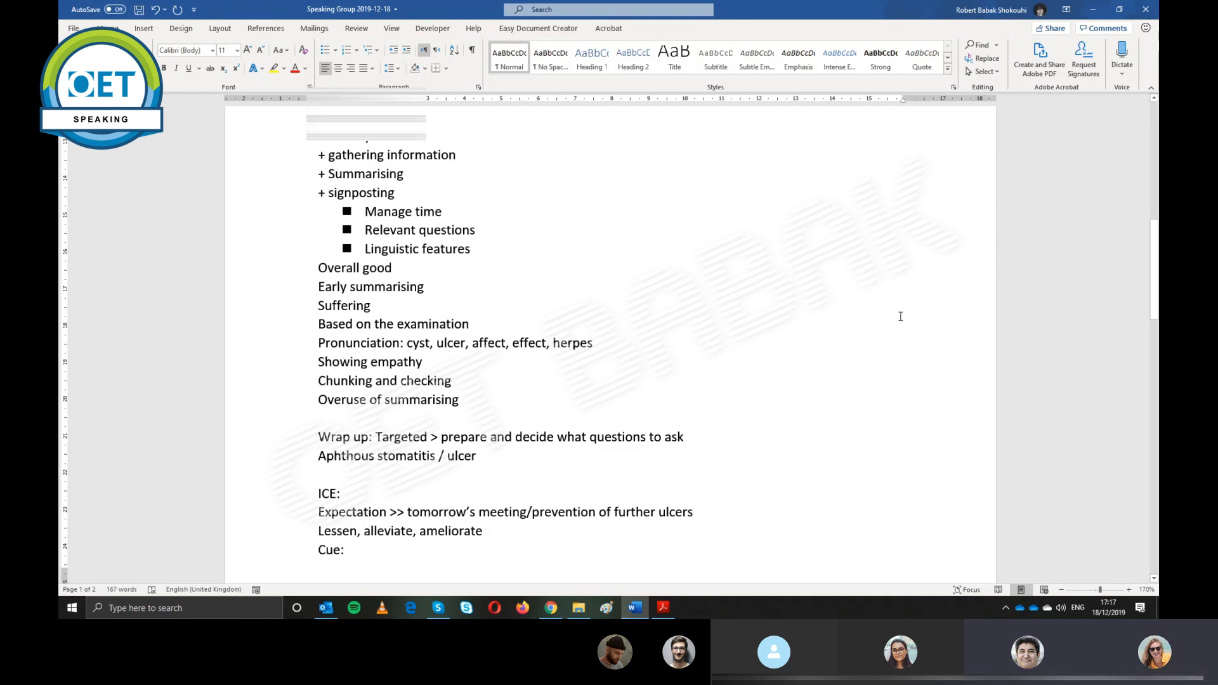
pyautogui.scroll(-3)
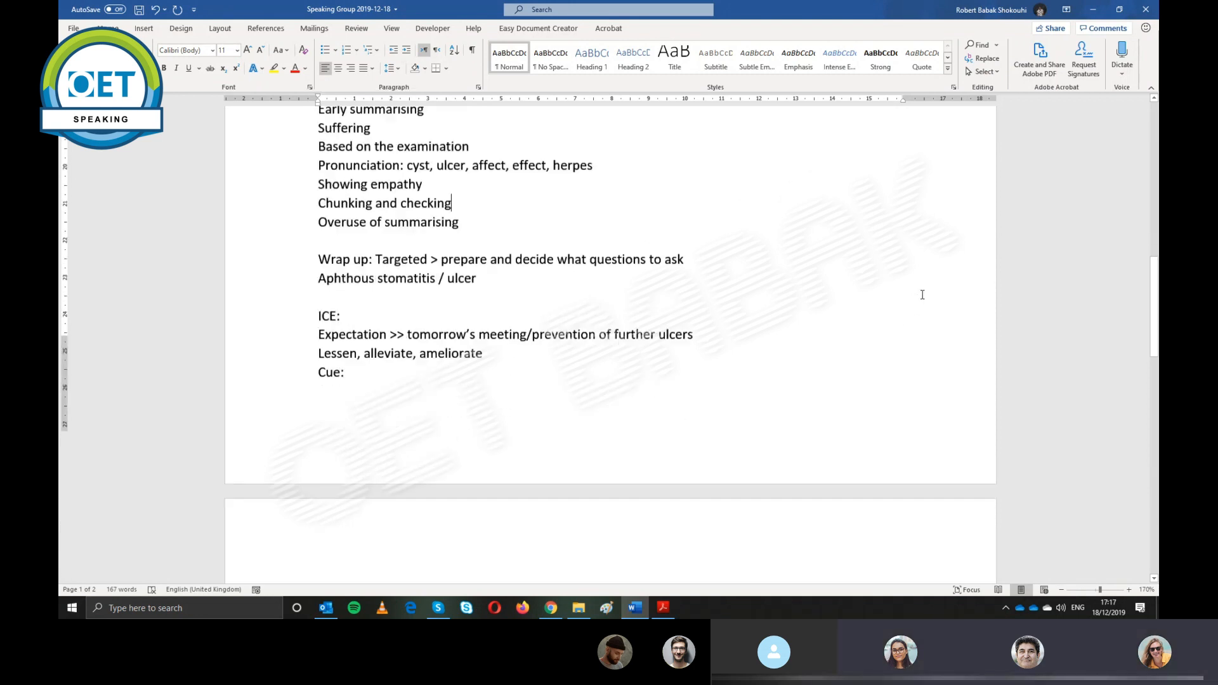
pyautogui.scroll(-3)
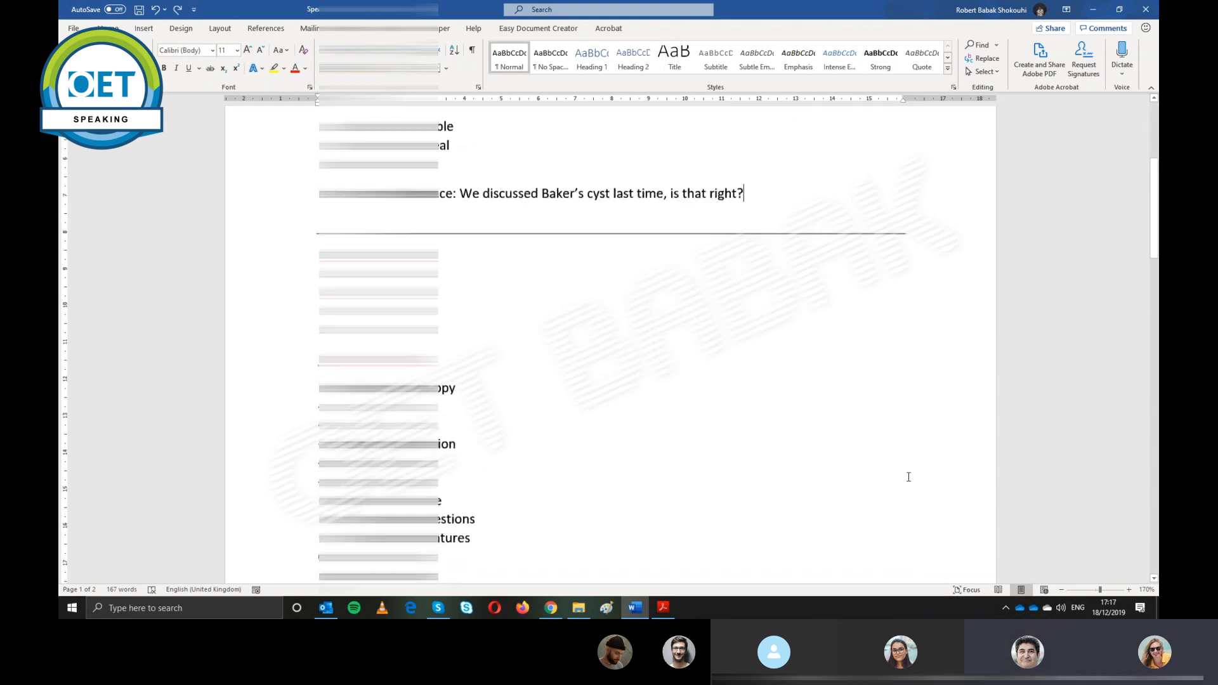
pyautogui.scroll(-3)
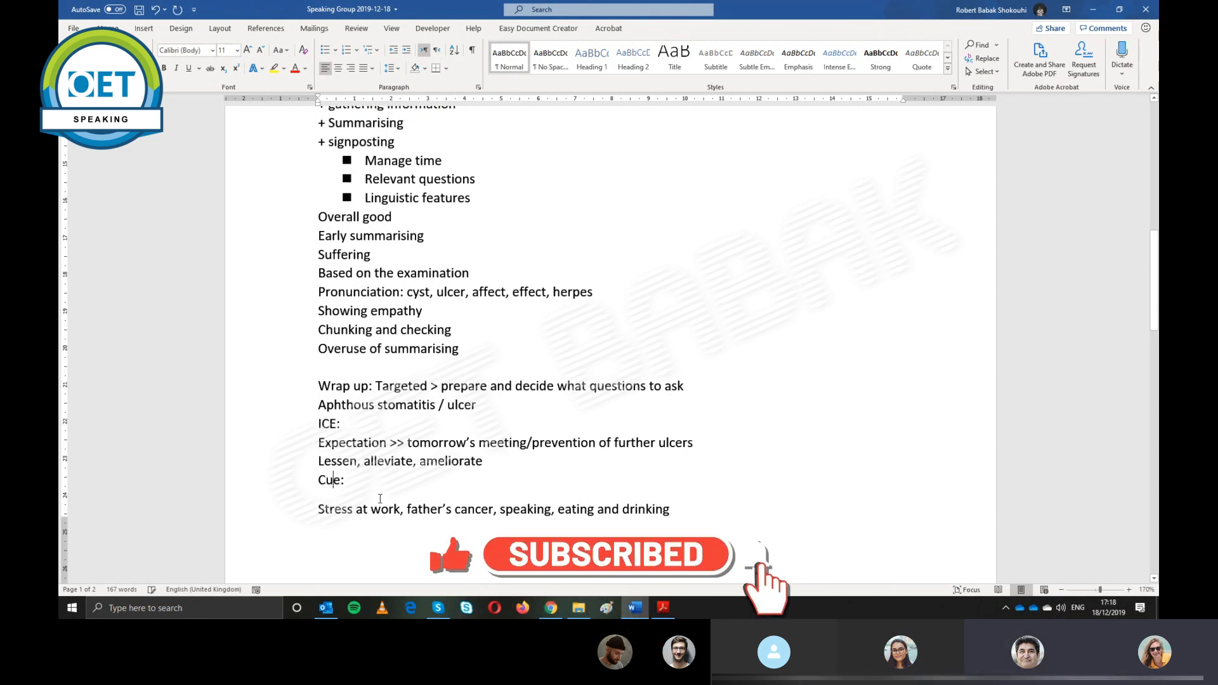
# Apply Remove Space Before Paragraph to the cue line so it sits directly under 'Cue:'
pyautogui.scroll(-3)
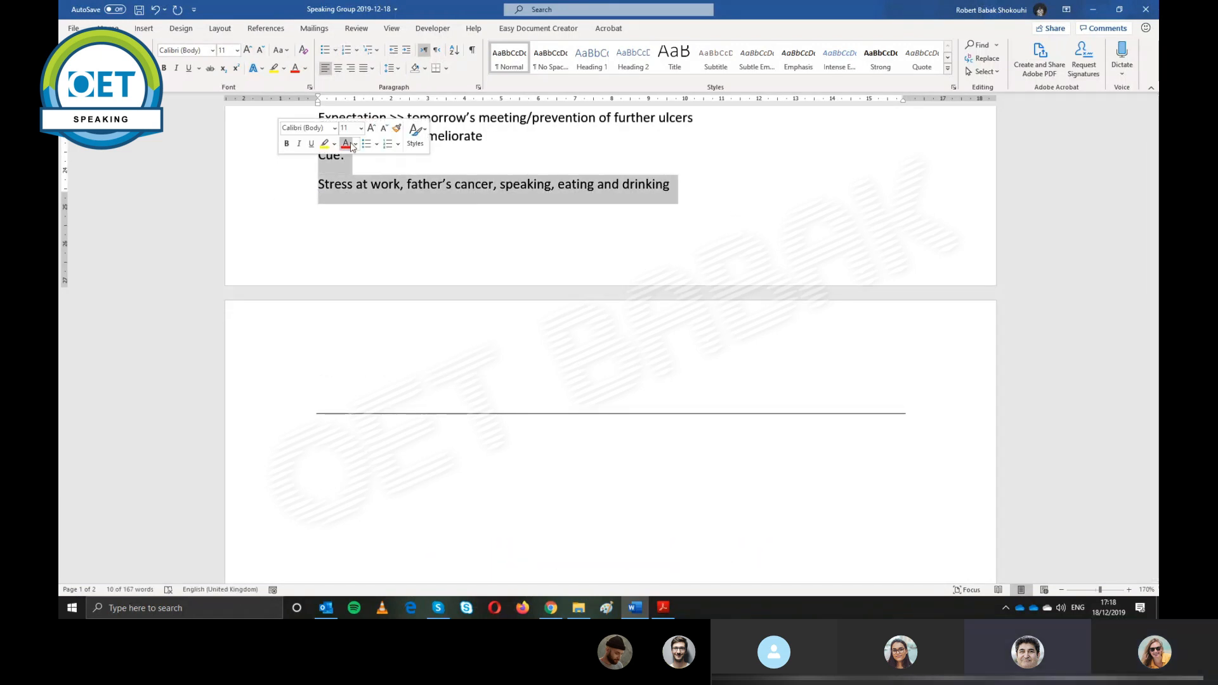
pyautogui.click(391, 68)
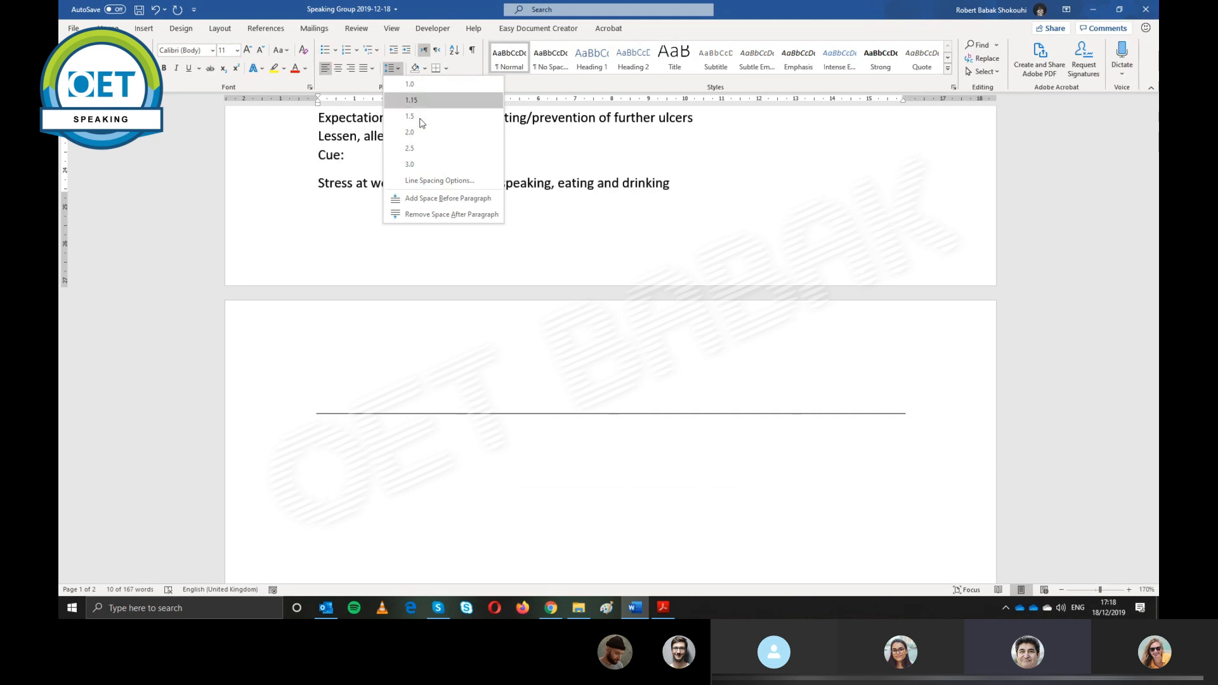
pyautogui.click(411, 100)
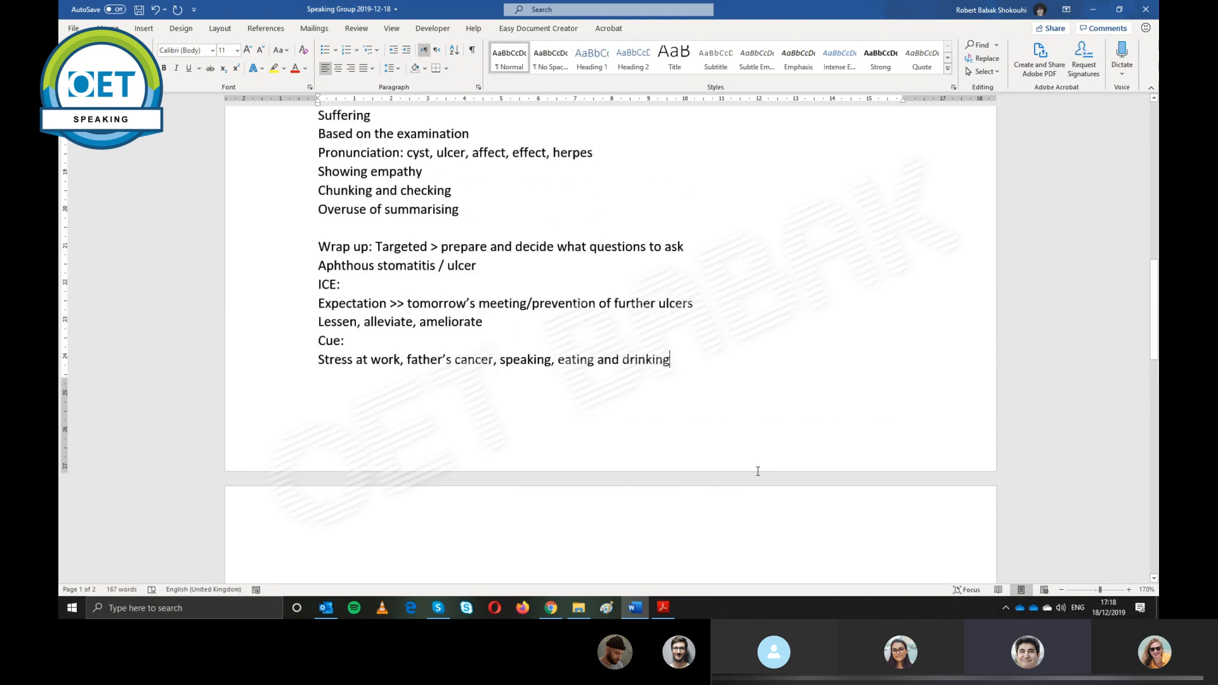
pyautogui.moveTo(803, 441)
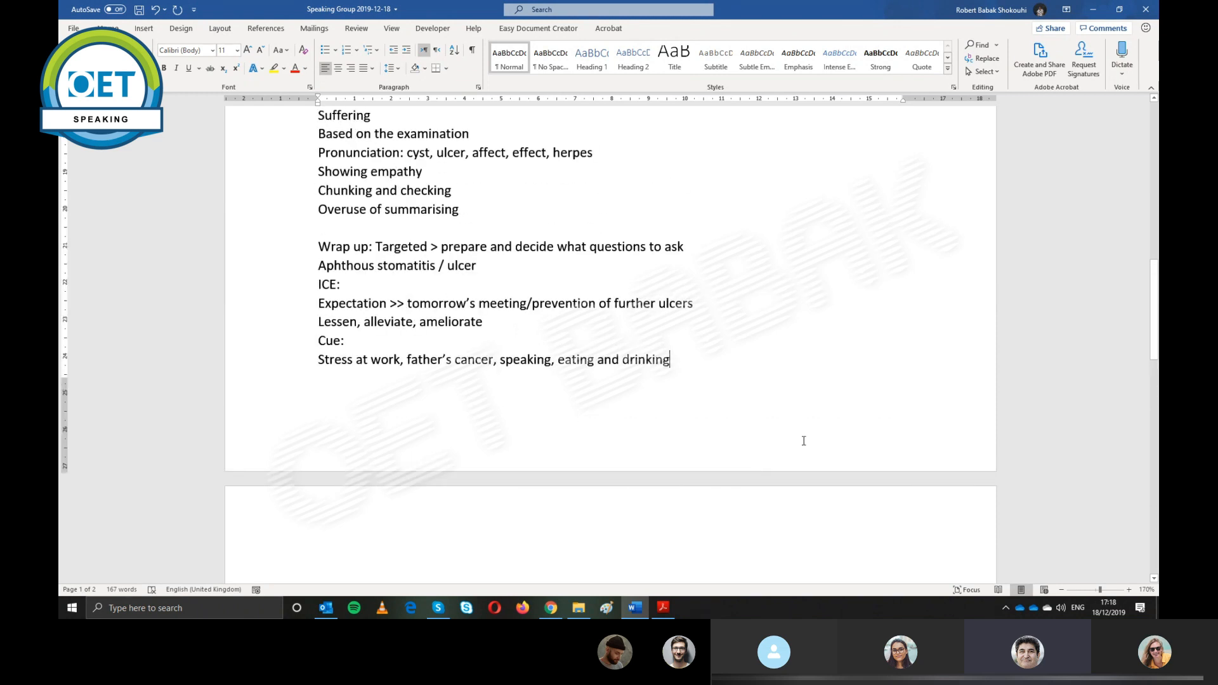
pyautogui.scroll(-3)
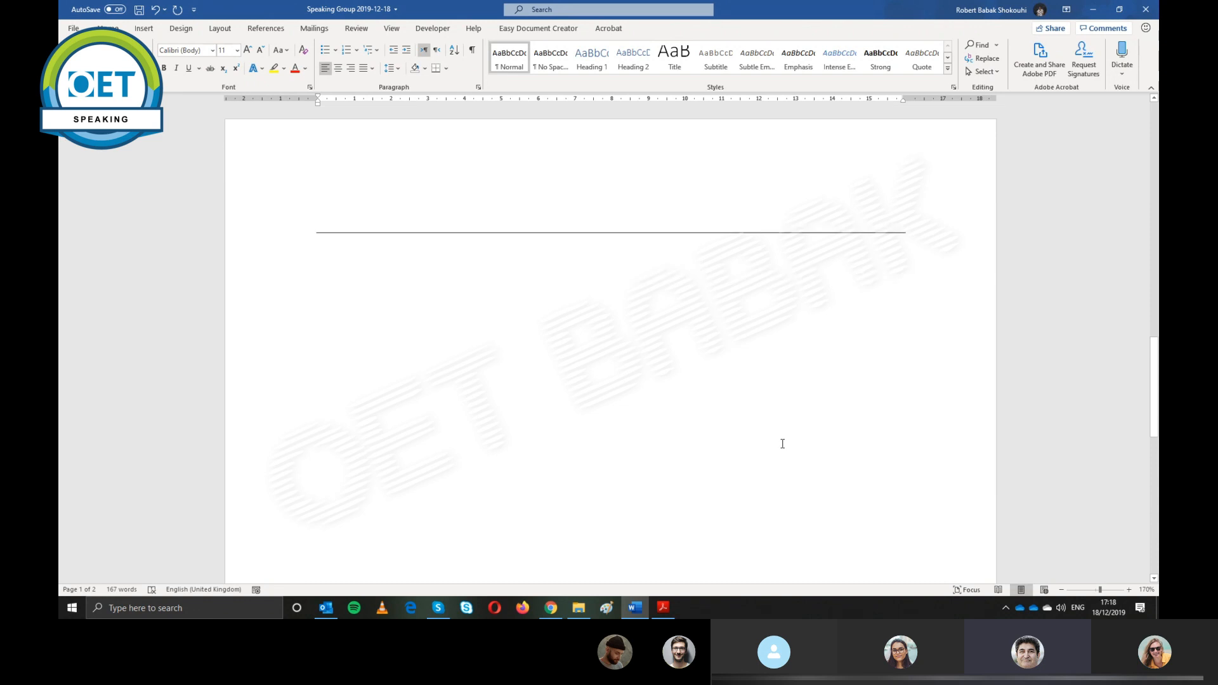